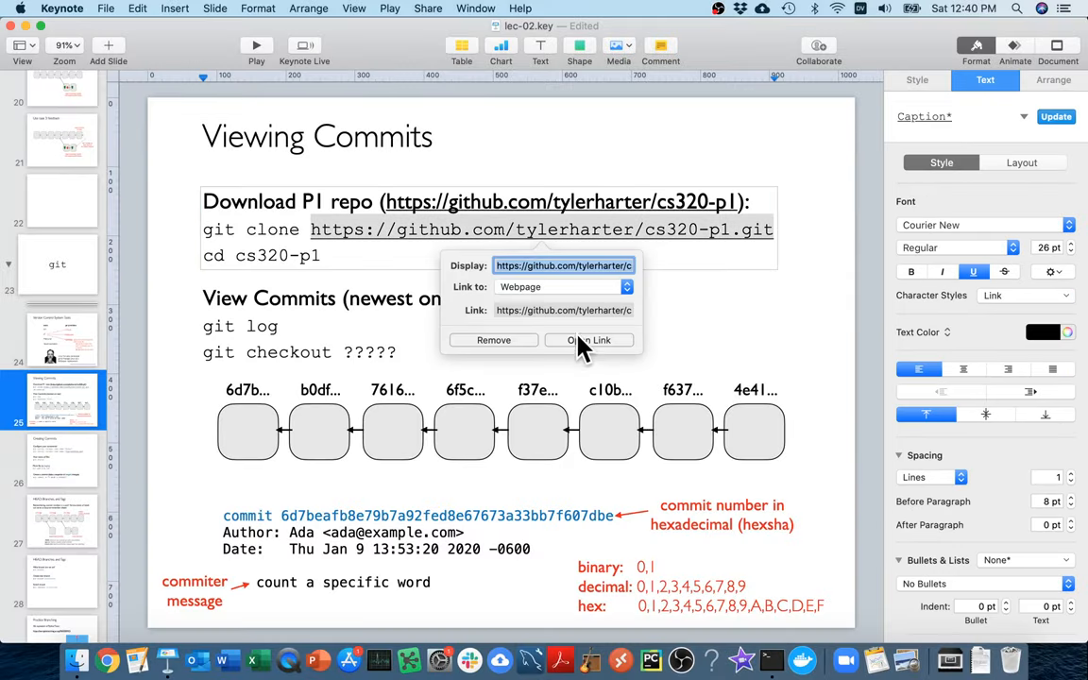
# Launch the slide's cs320-p1 GitHub link so it opens in Chrome.
pyautogui.click(589, 340)
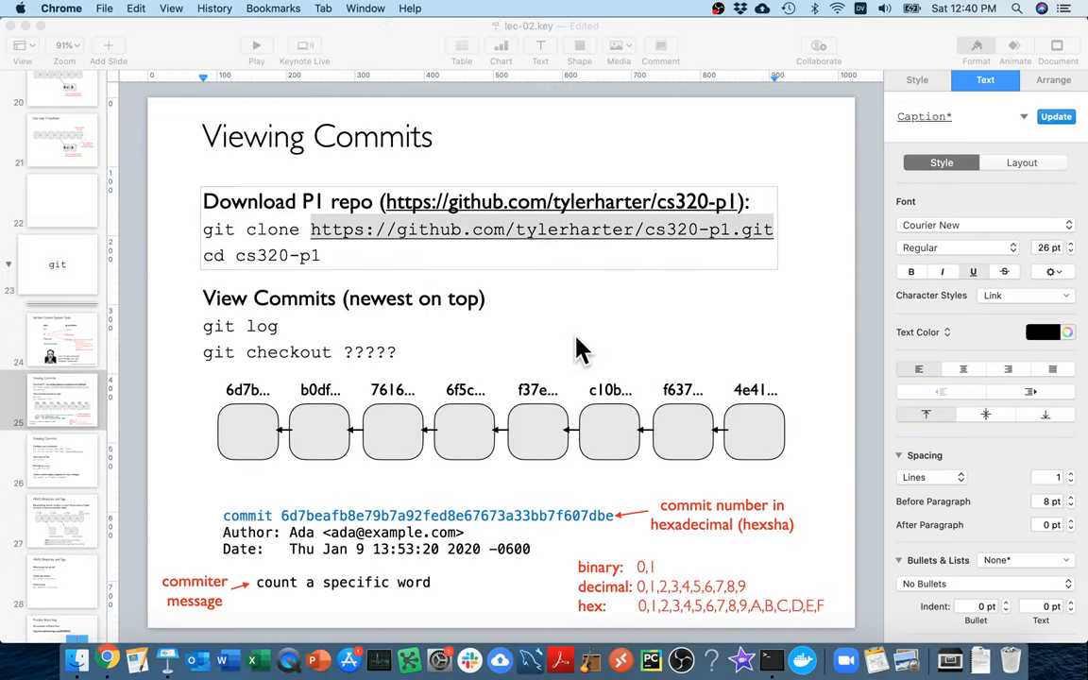
pyautogui.click(106, 661)
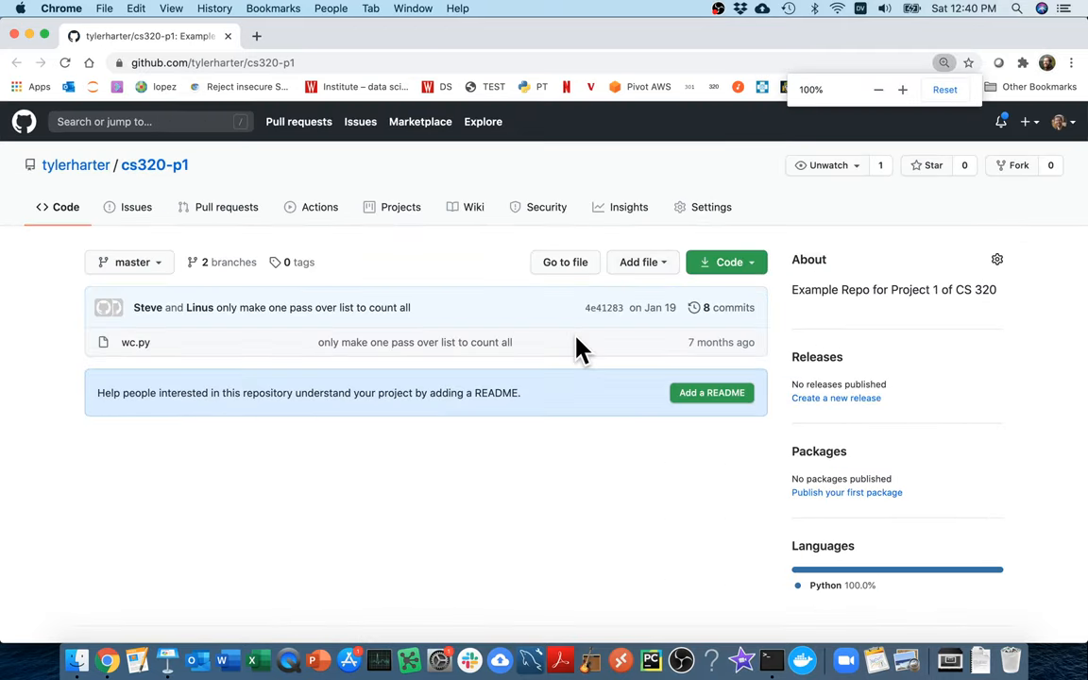
pyautogui.click(903, 89)
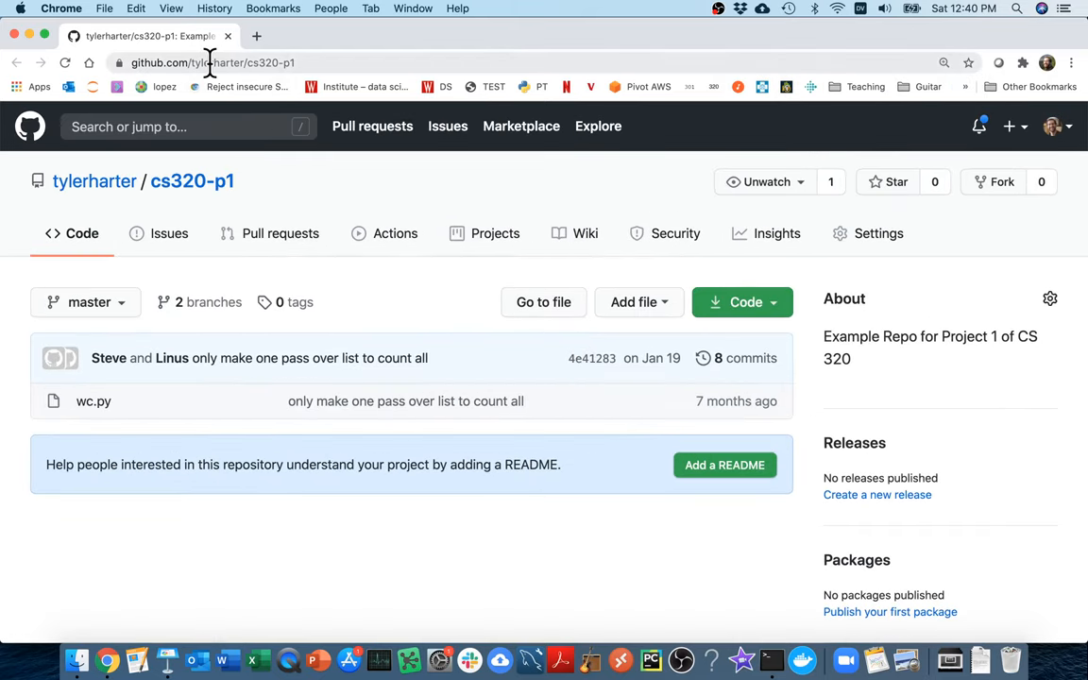
pyautogui.click(231, 63)
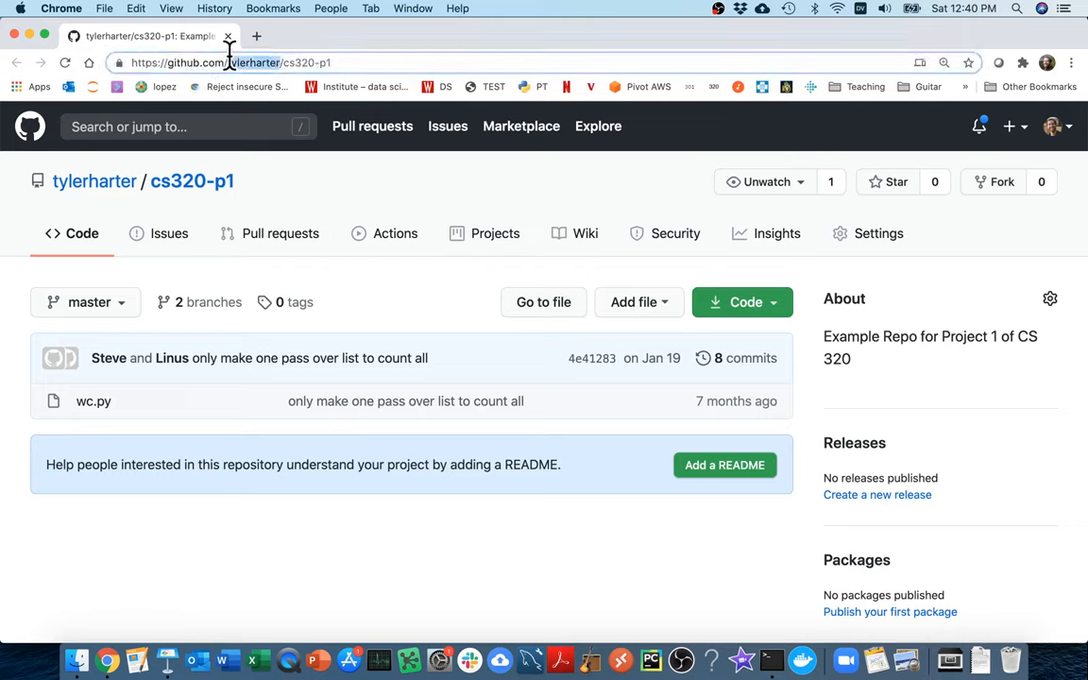
pyautogui.moveTo(275, 62)
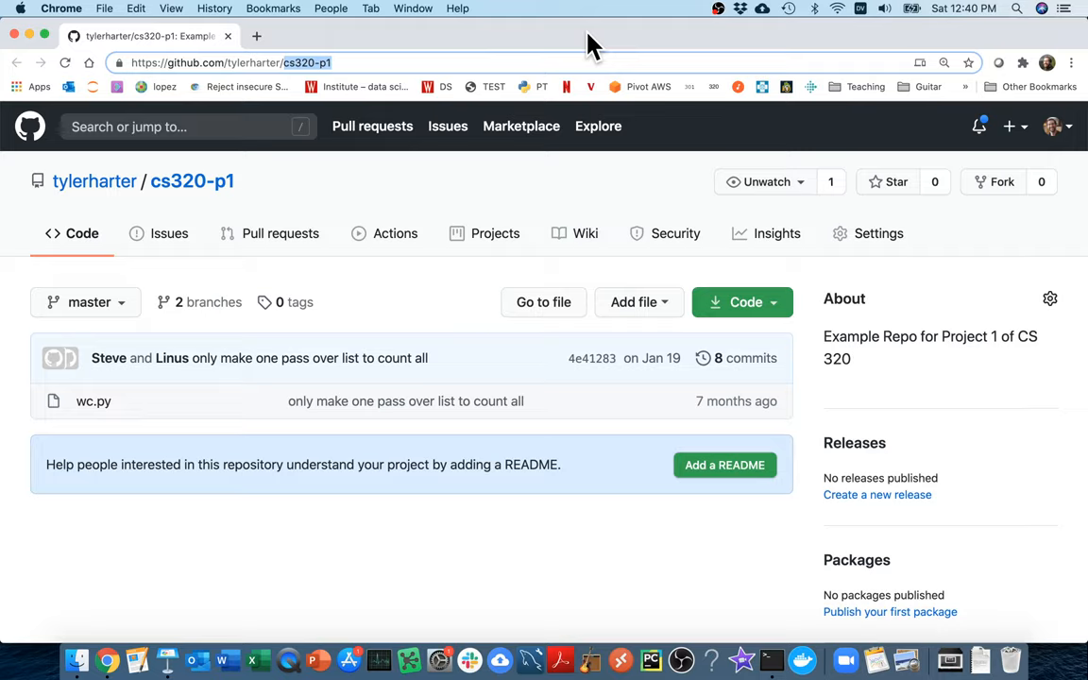
pyautogui.moveTo(181, 427)
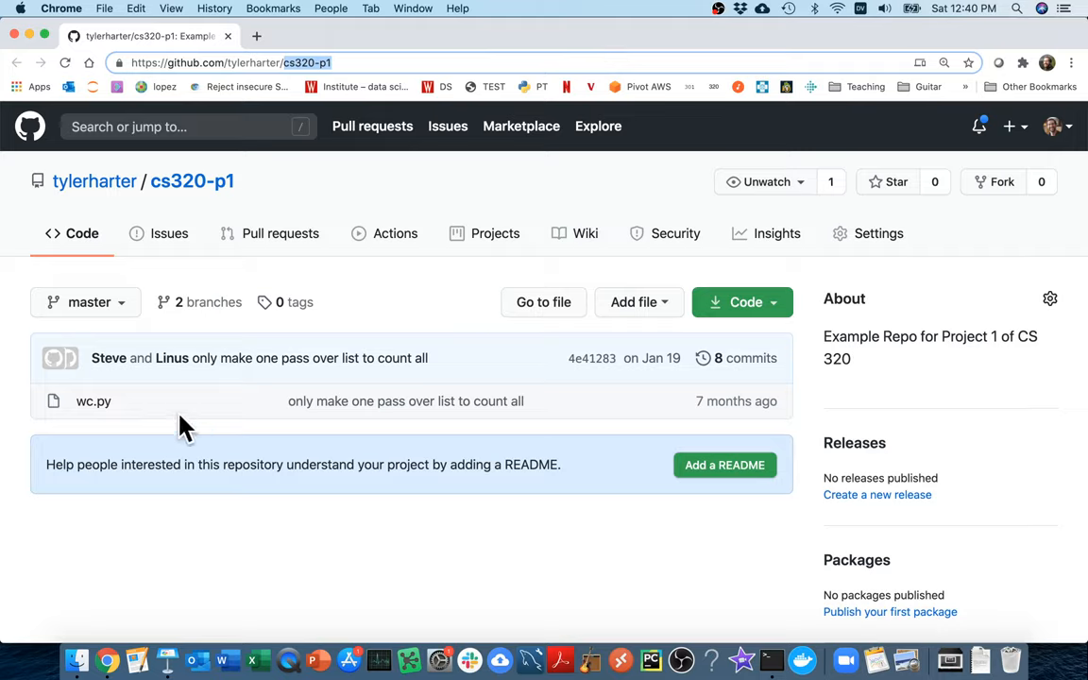
pyautogui.moveTo(95, 400)
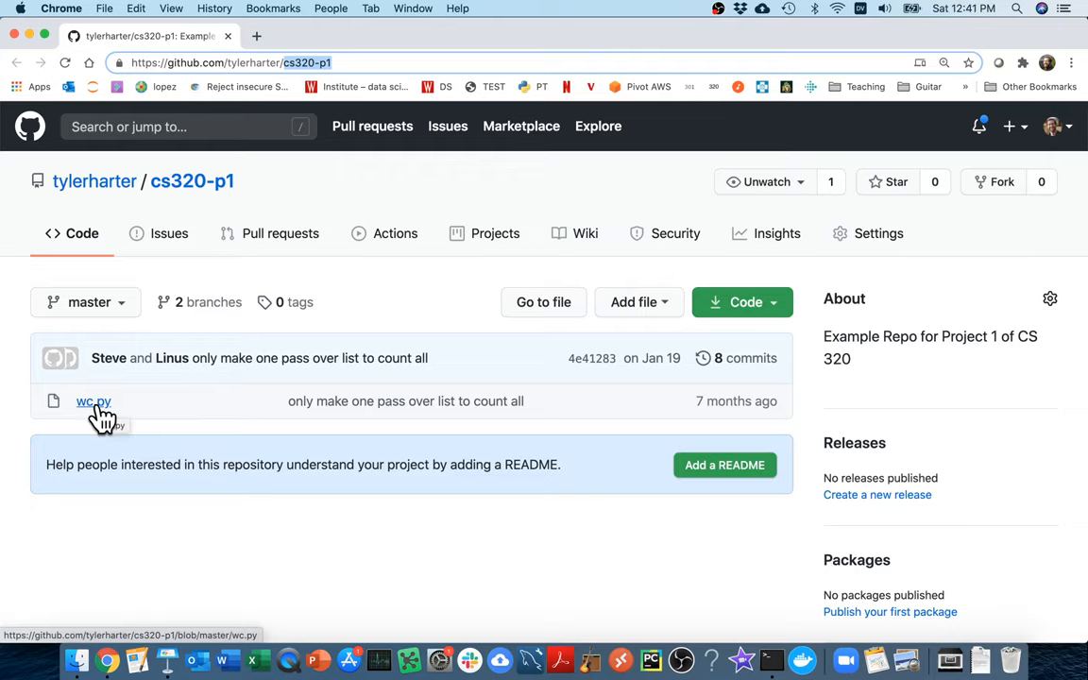
pyautogui.click(94, 401)
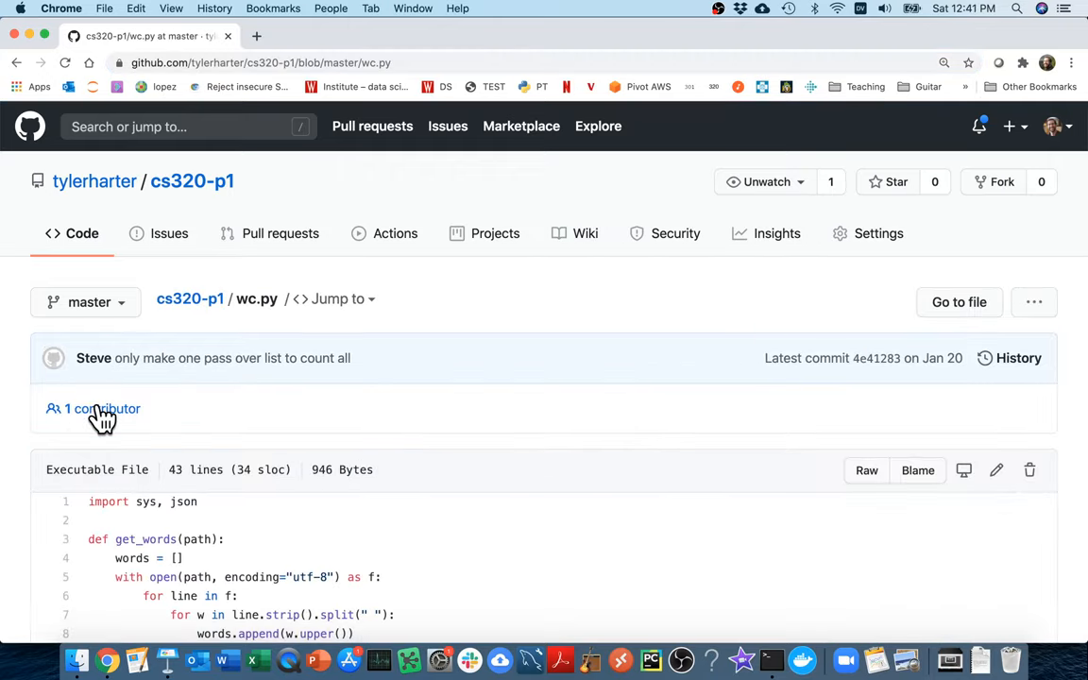
pyautogui.scroll(-3)
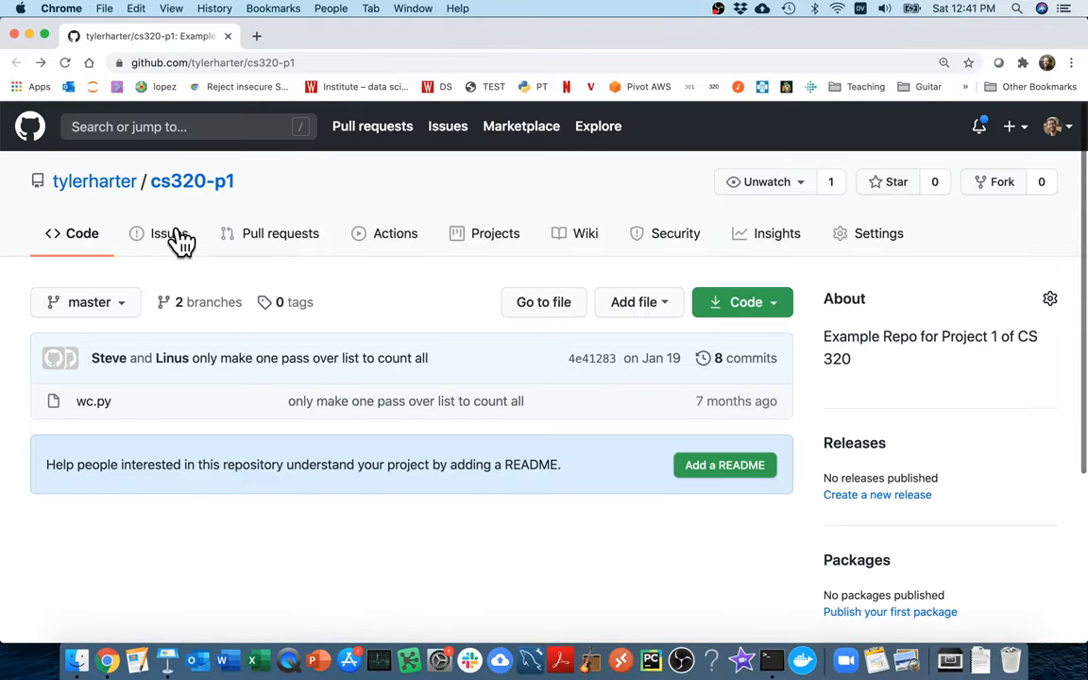
pyautogui.moveTo(340, 359)
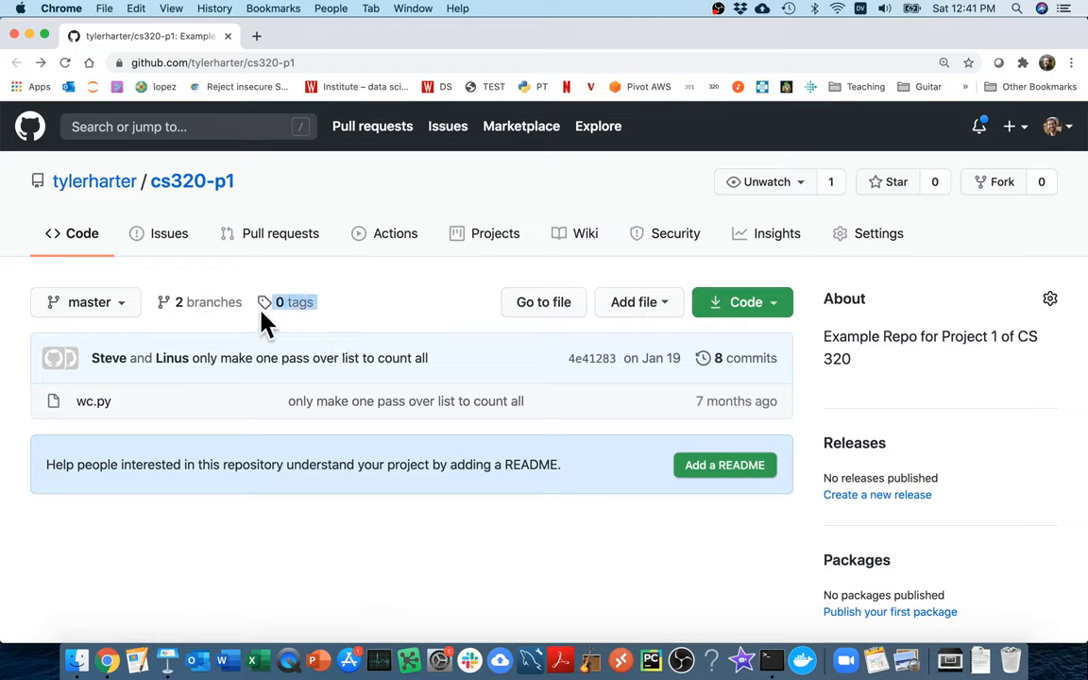
pyautogui.moveTo(745, 359)
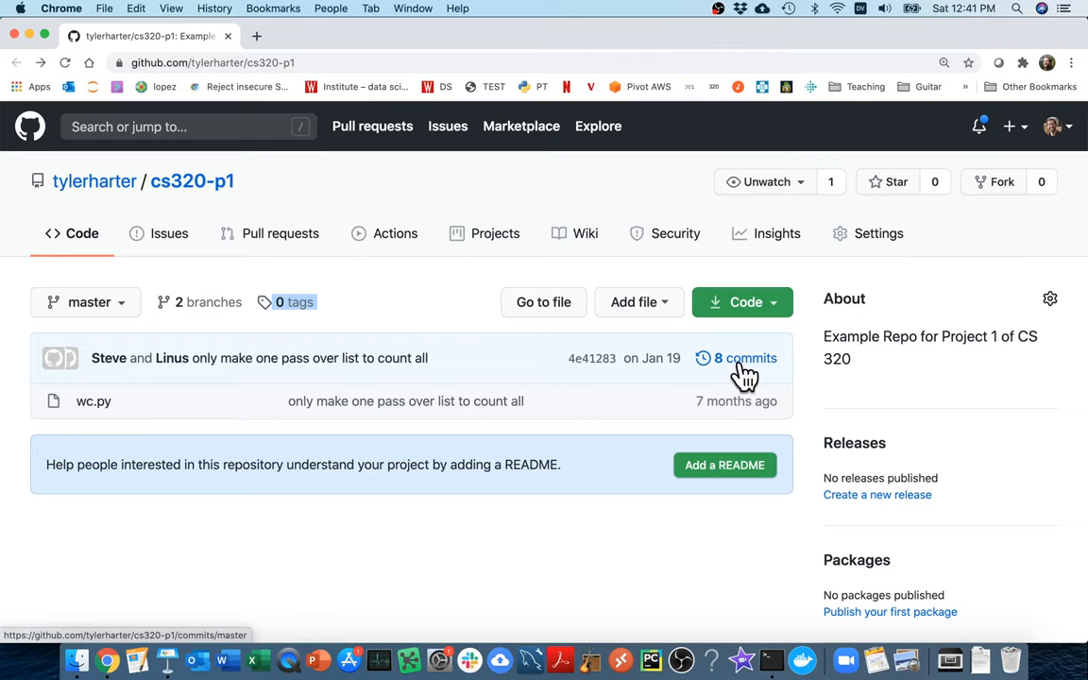
# Show the 8-commit history listing the Jan 19, 2020 commits by Steve, Ada and Linus.
pyautogui.click(744, 358)
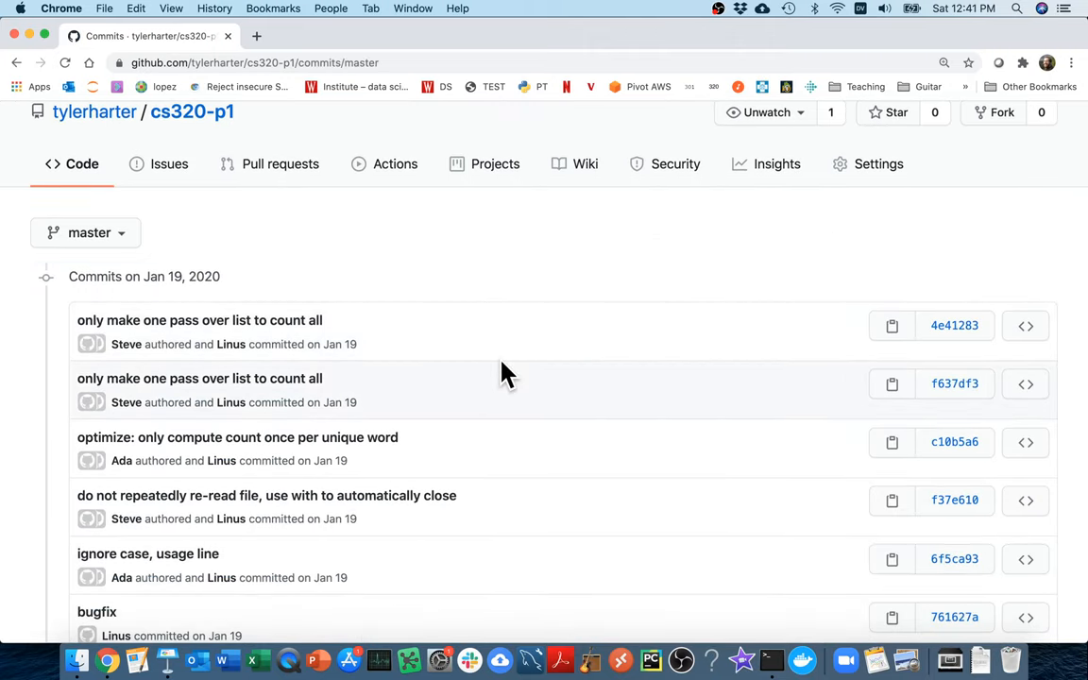
pyautogui.moveTo(130, 404)
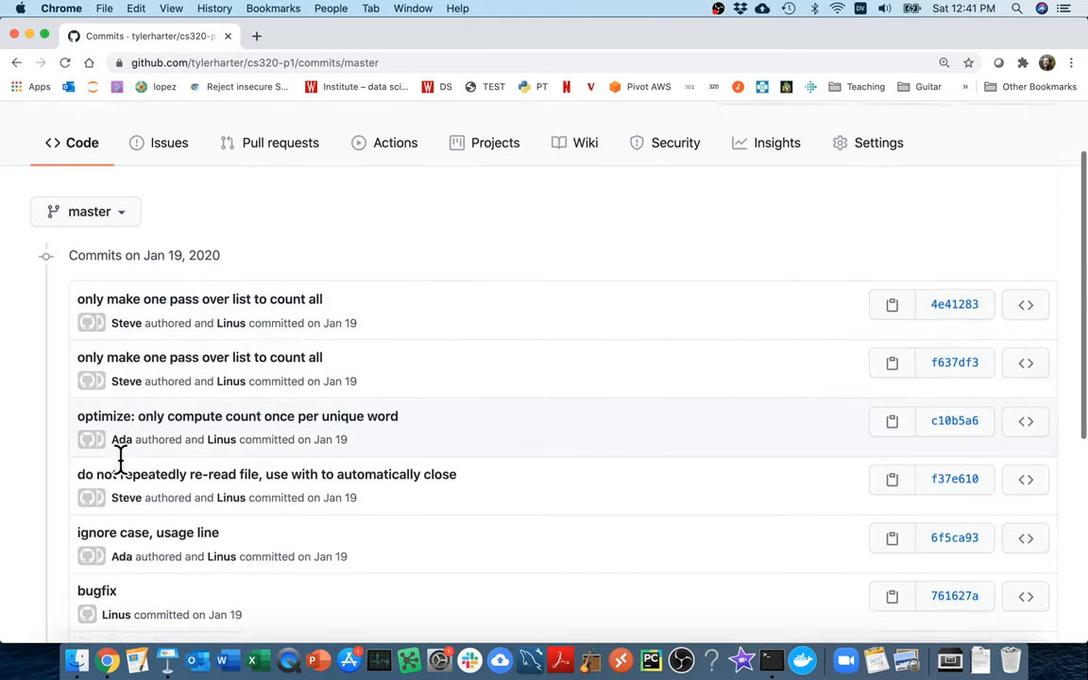
pyautogui.scroll(-3)
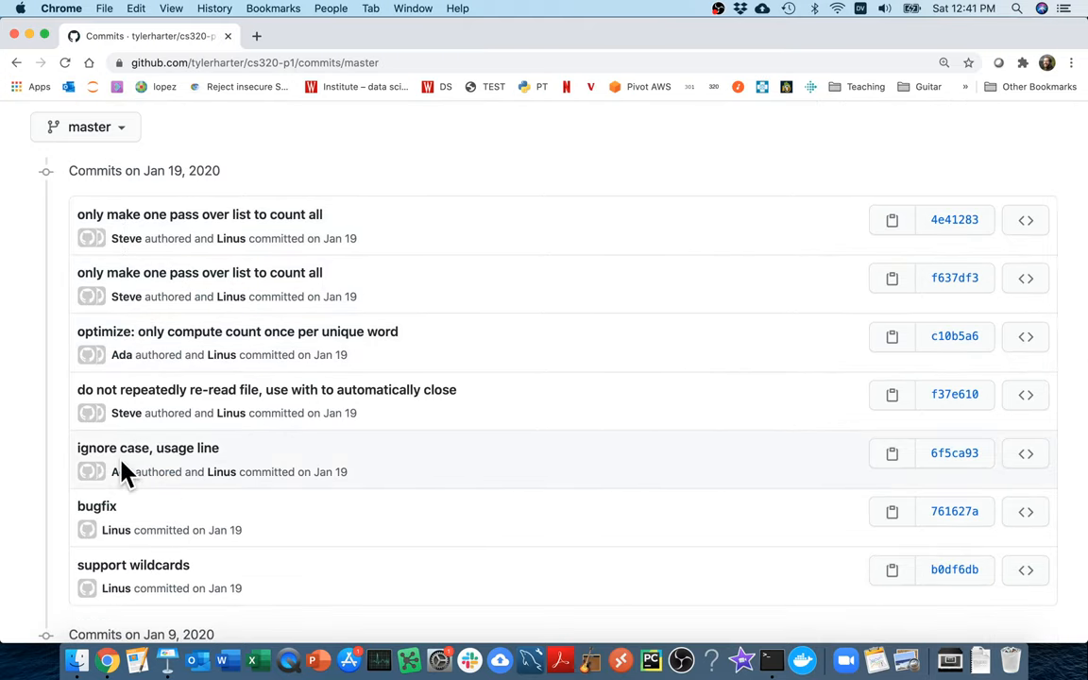
pyautogui.moveTo(699, 317)
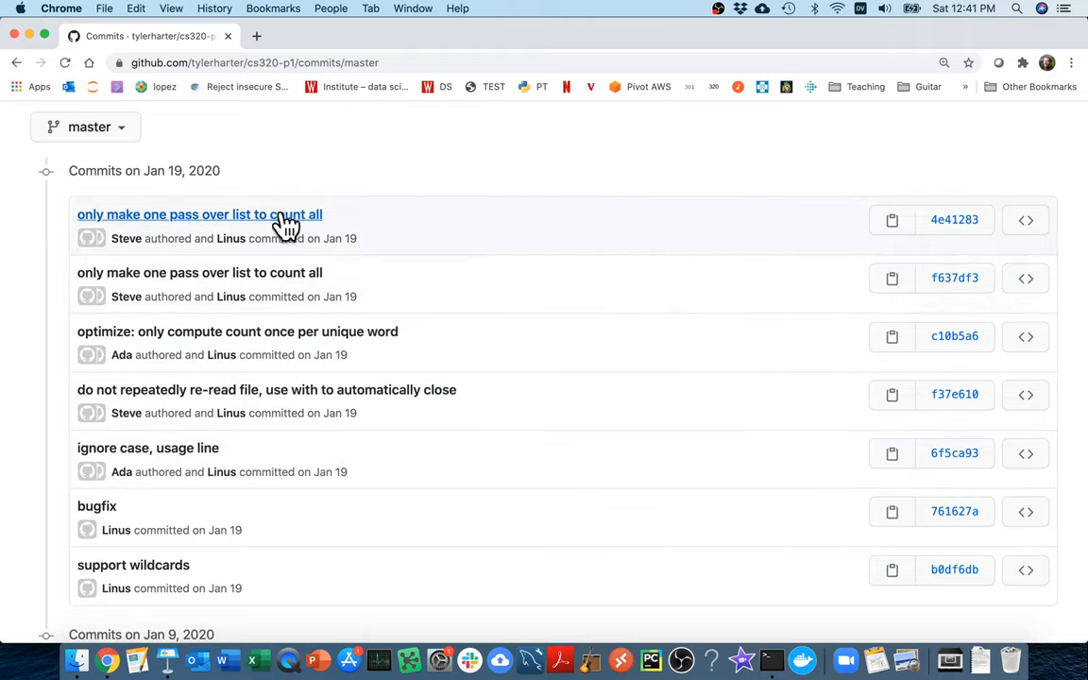
pyautogui.click(200, 216)
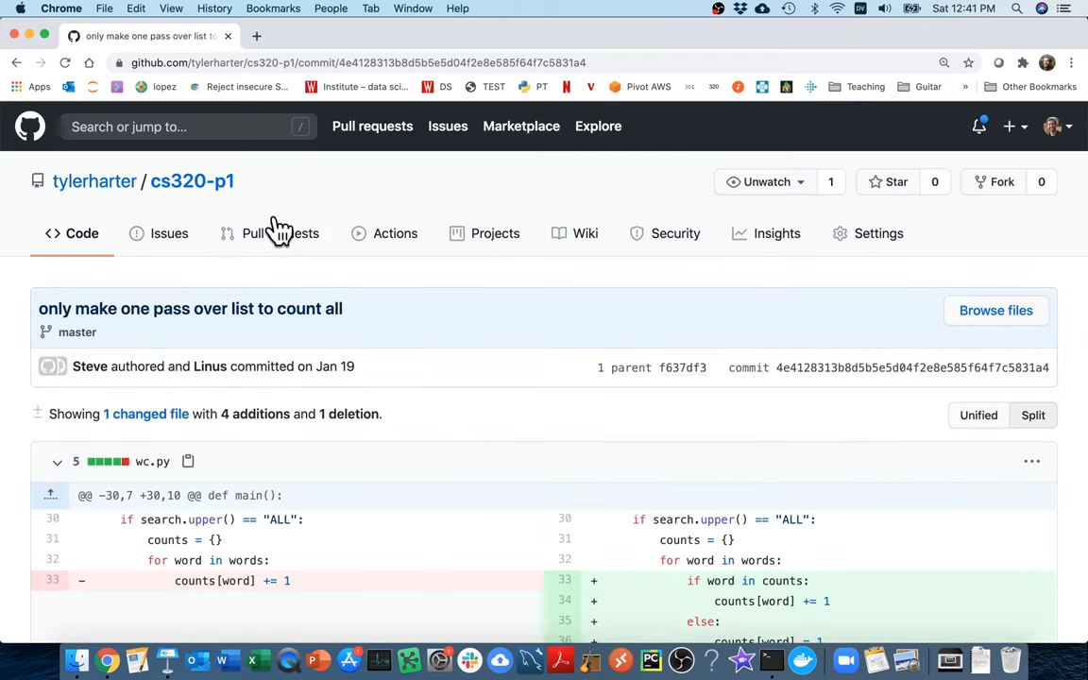
pyautogui.scroll(-3)
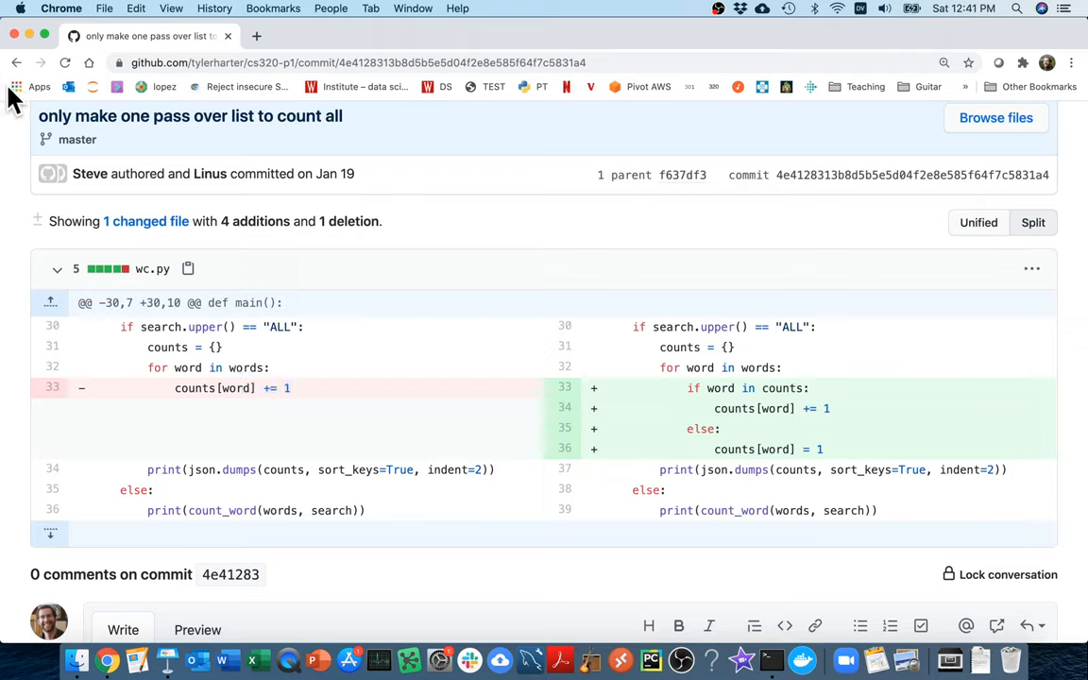
pyautogui.click(15, 63)
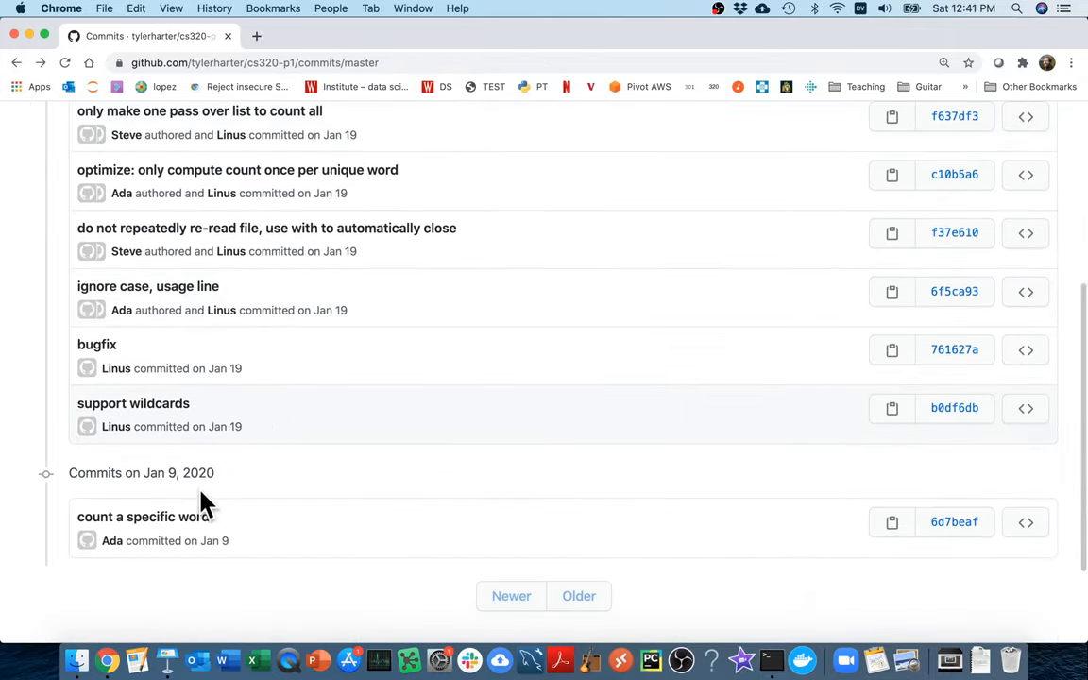
pyautogui.click(143, 517)
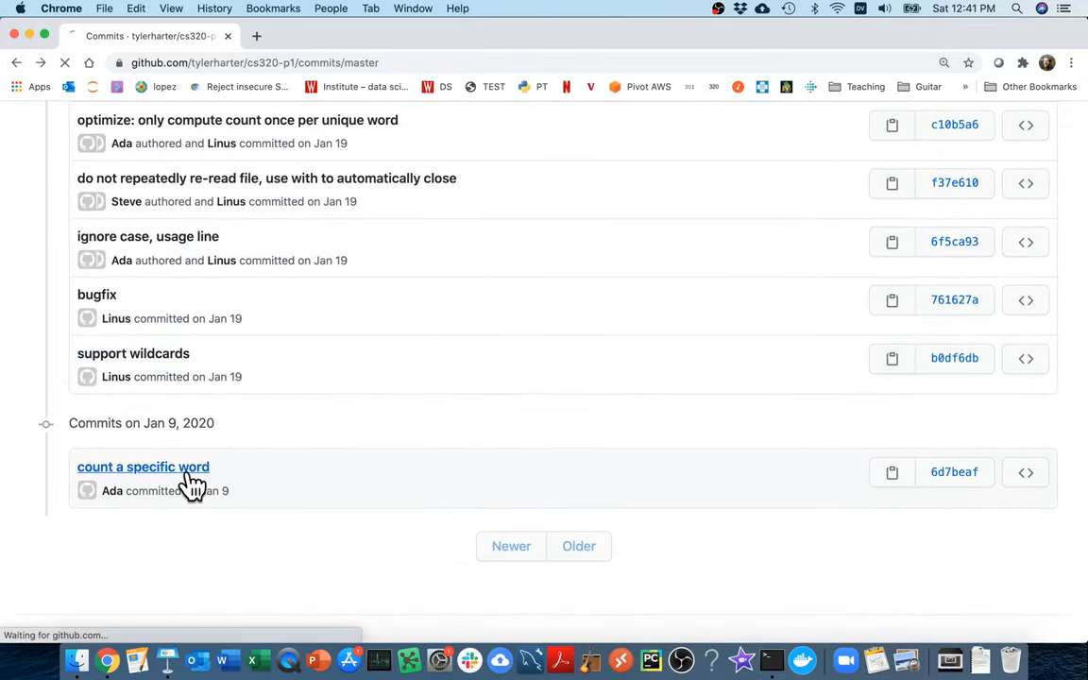
pyautogui.click(143, 466)
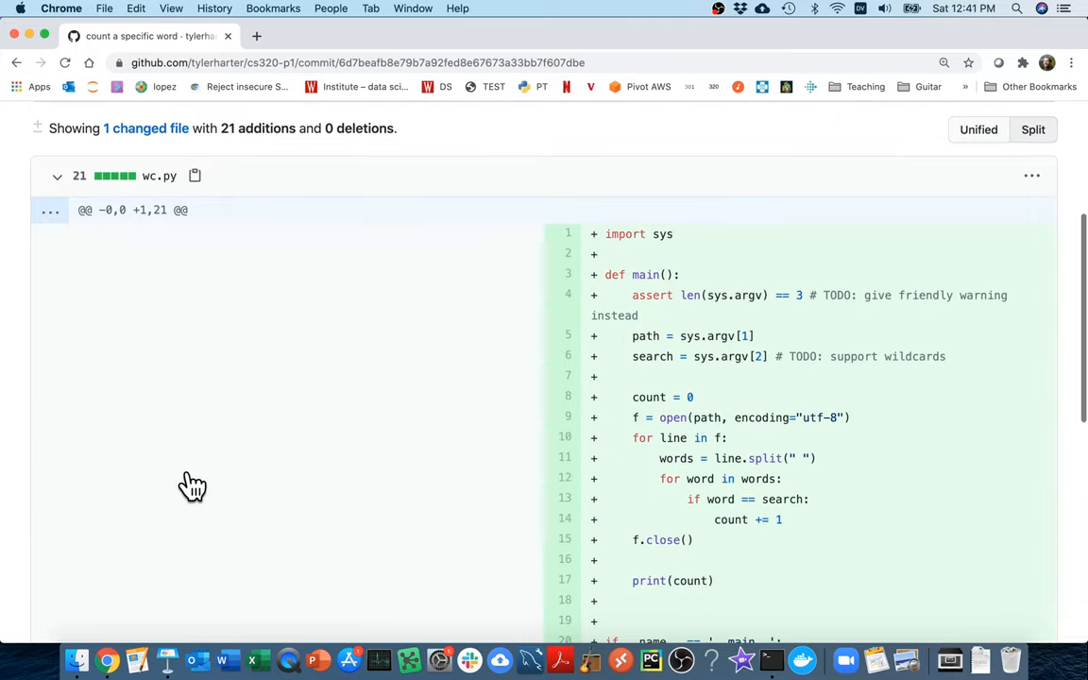
pyautogui.scroll(3)
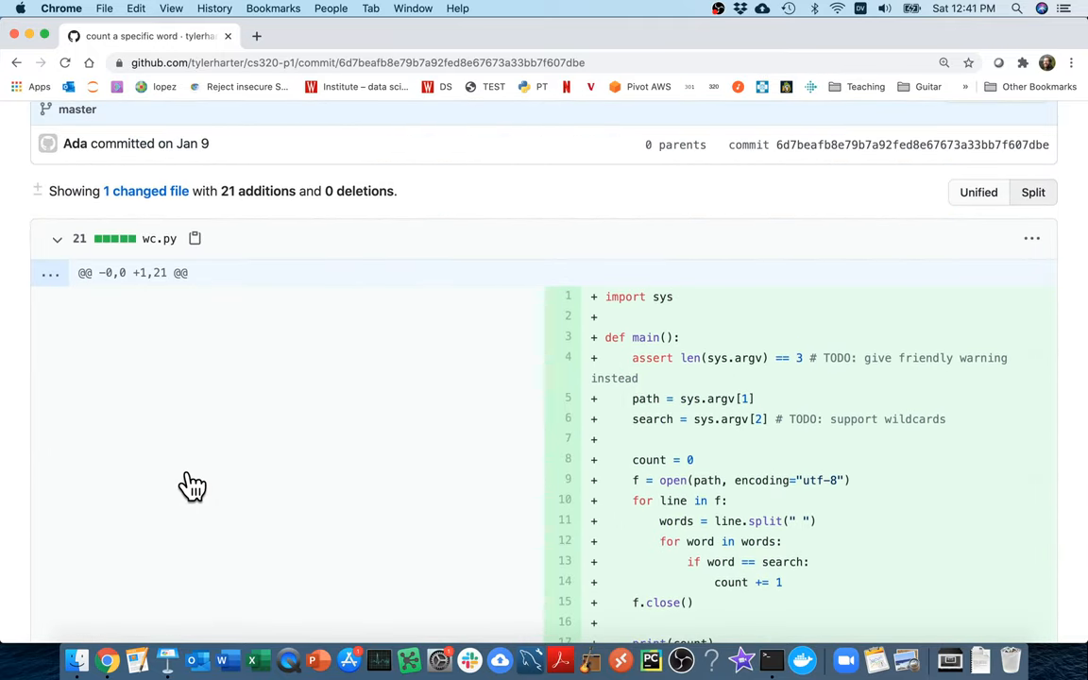
pyautogui.moveTo(765, 408)
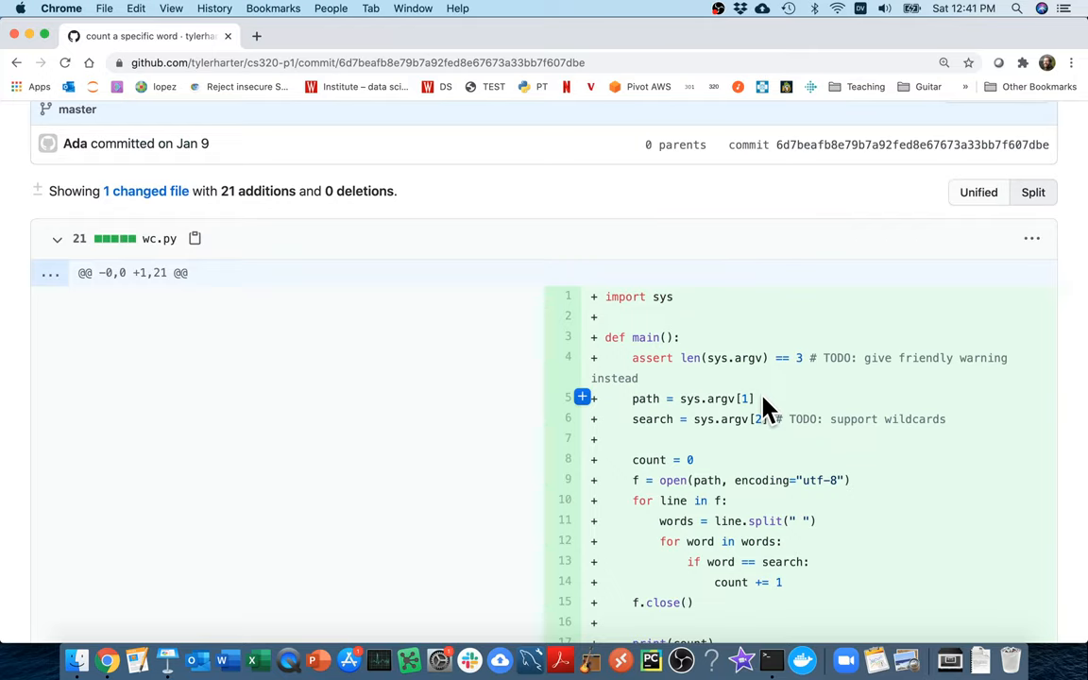
pyautogui.click(15, 62)
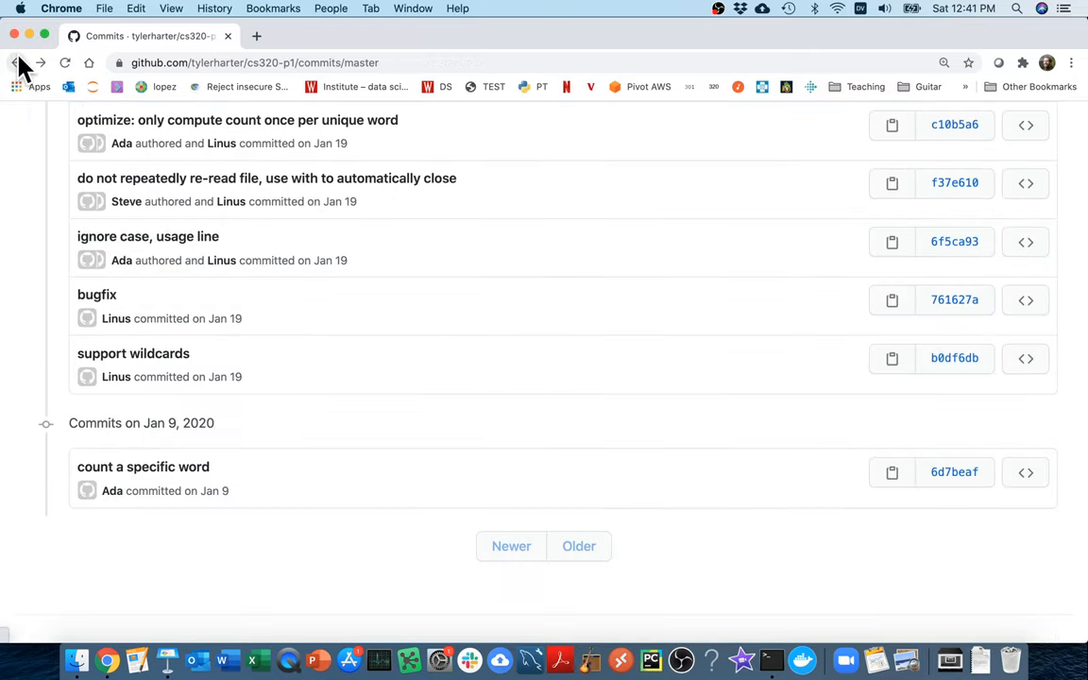
pyautogui.scroll(3)
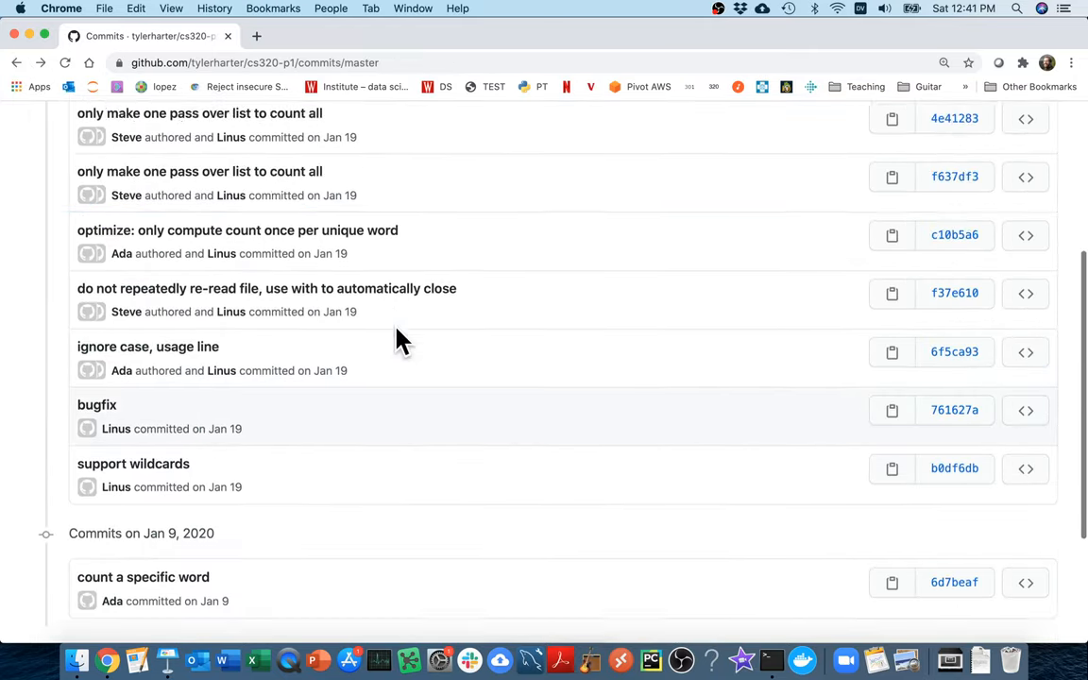
pyautogui.scroll(3)
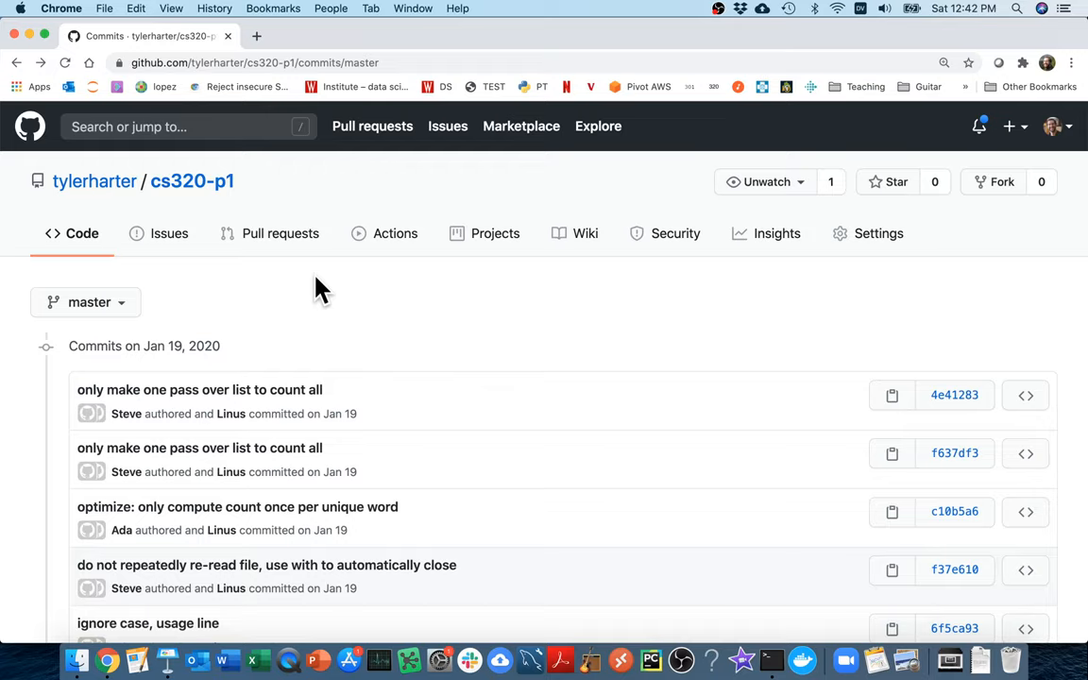
pyautogui.moveTo(771, 662)
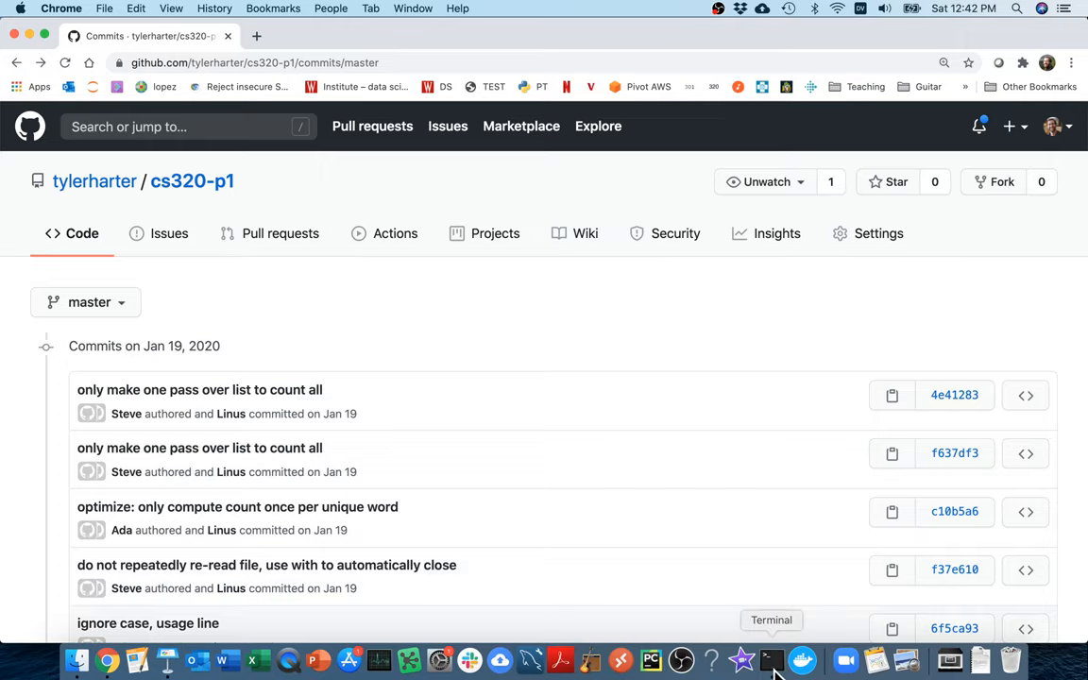
pyautogui.click(771, 659)
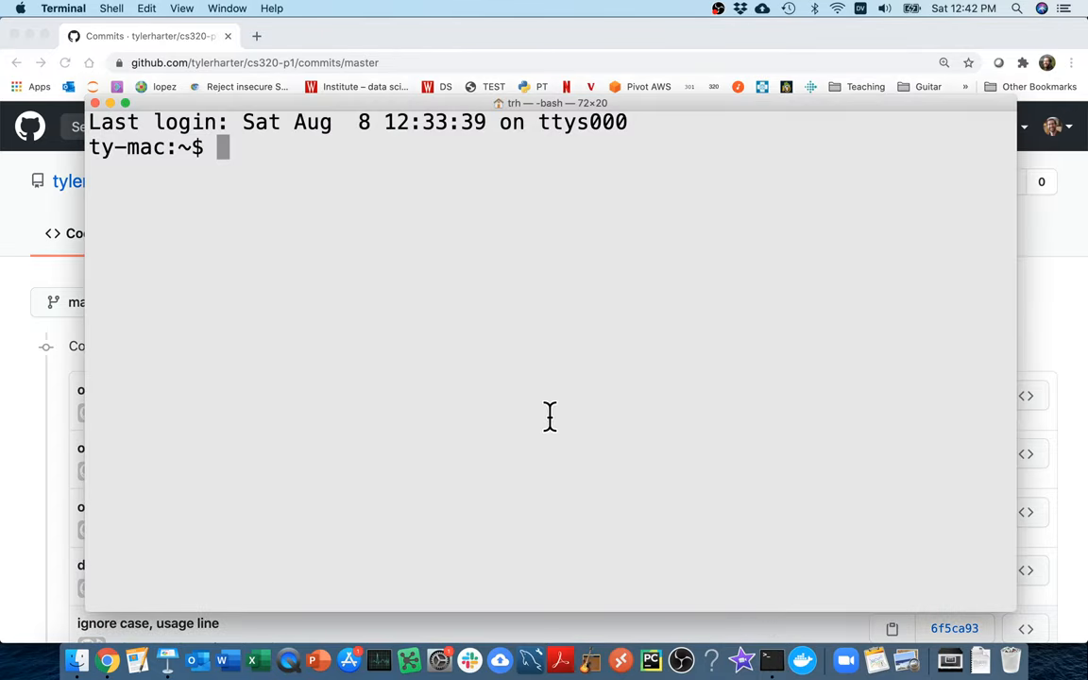
pyautogui.press('ctrl+r')
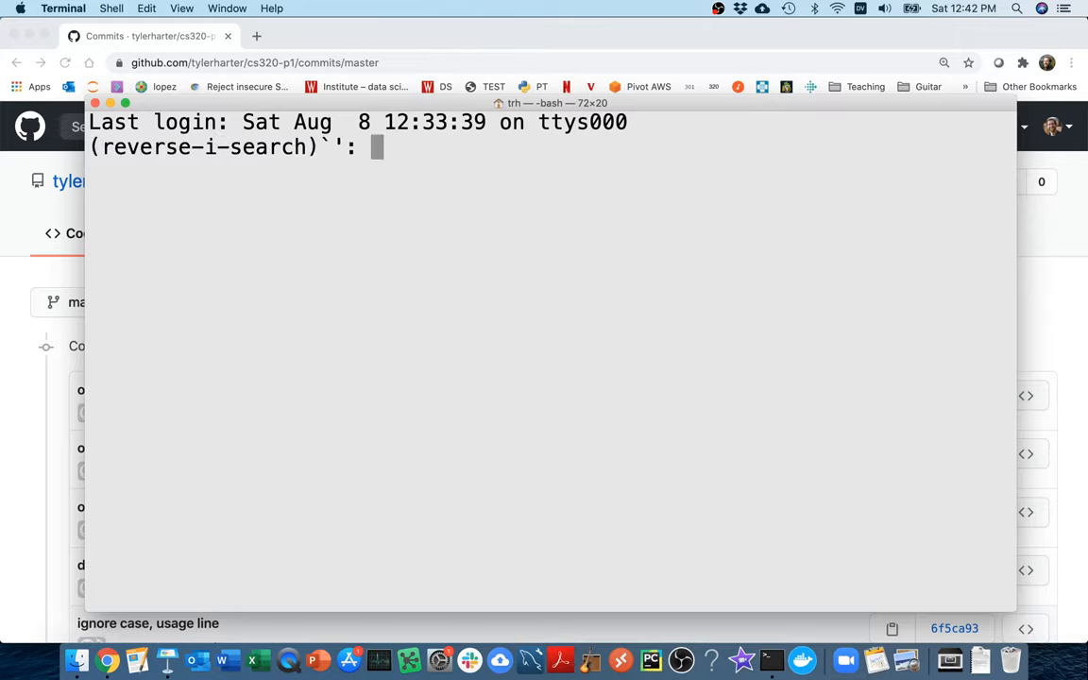
pyautogui.press('Escape')
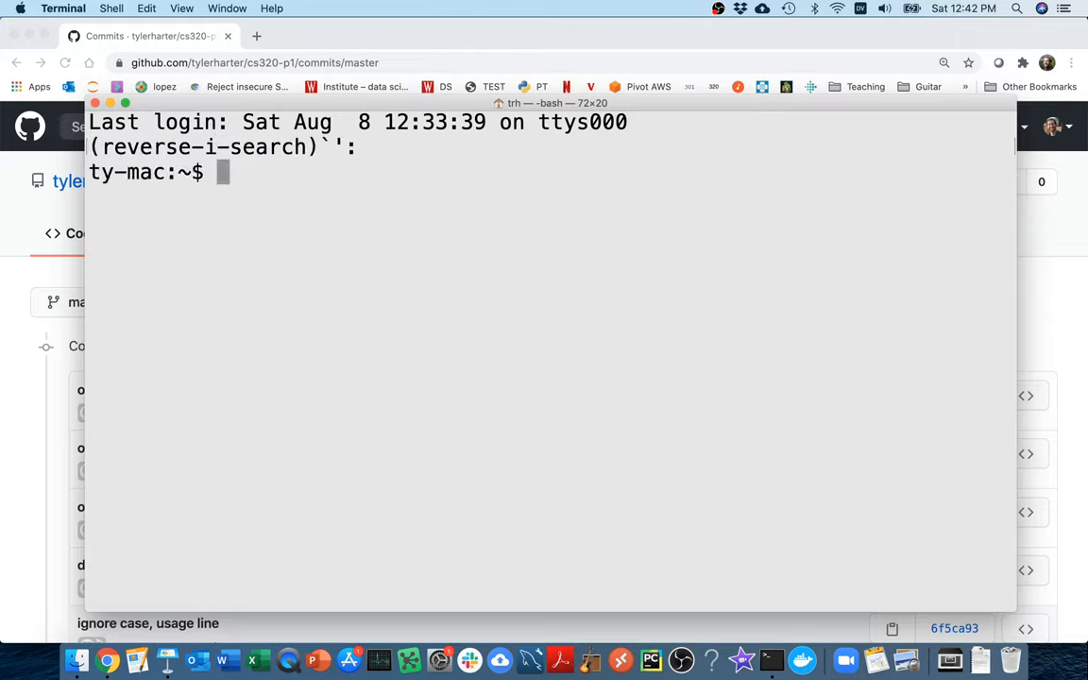
pyautogui.press('ctrl+r')
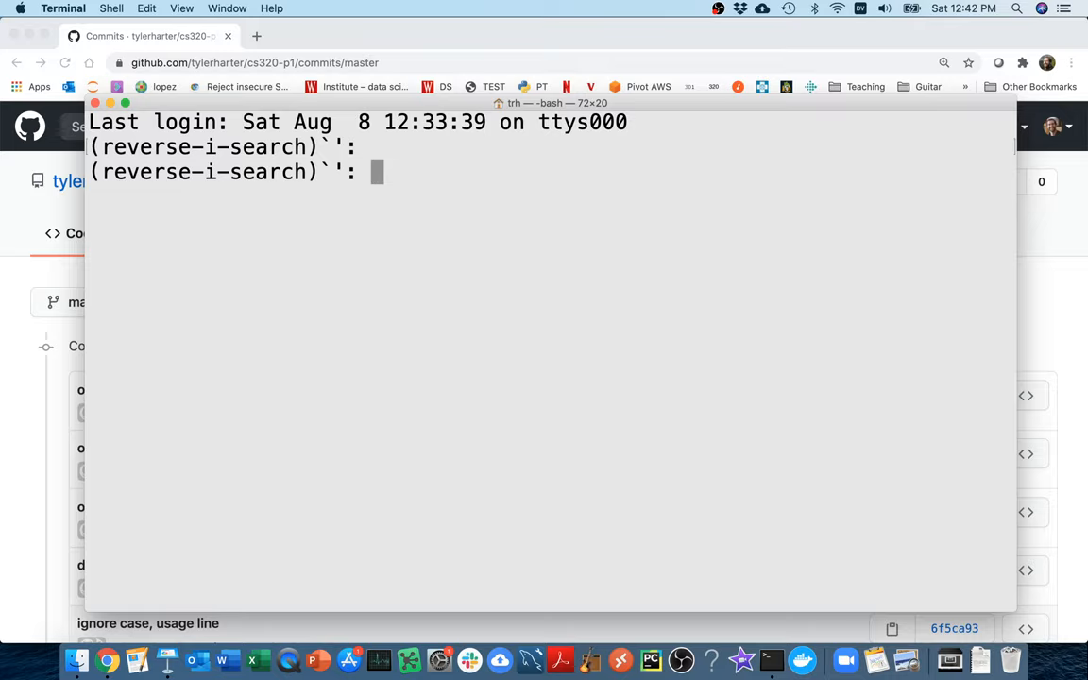
pyautogui.write('ssh trh@34.67.75.25')
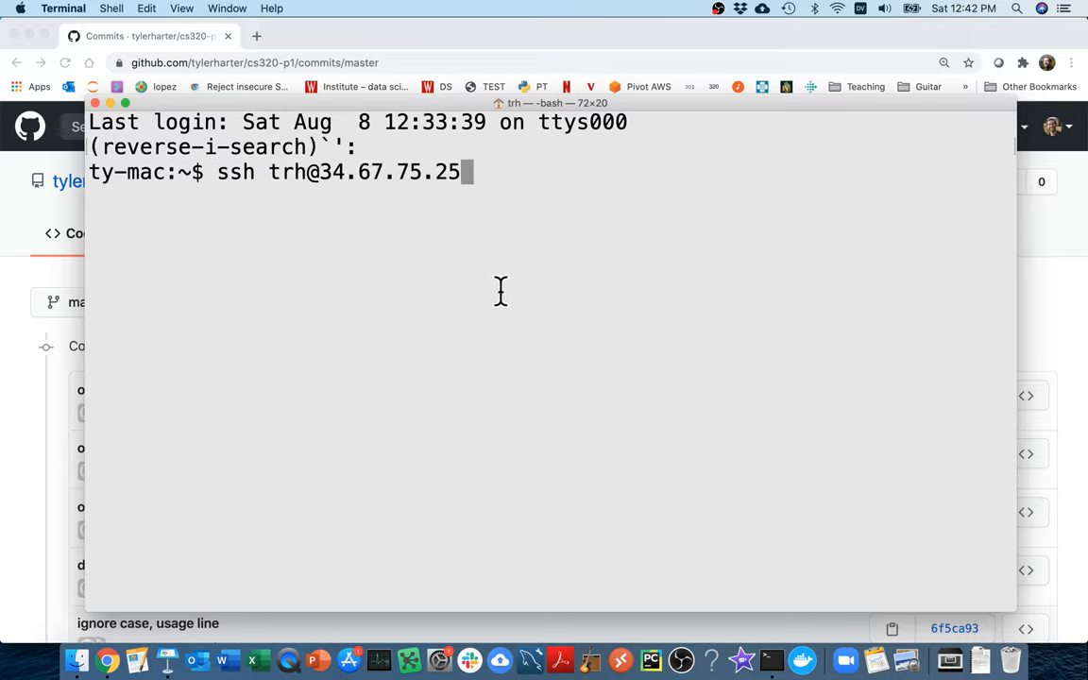
pyautogui.doubleClick(234, 172)
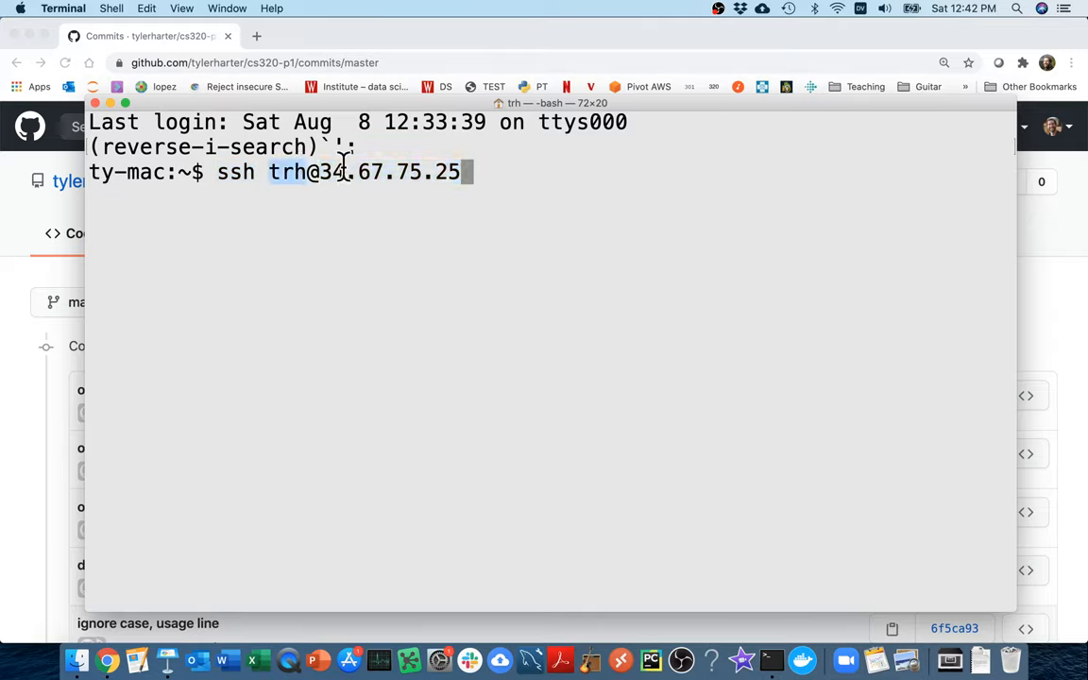
pyautogui.press('Return')
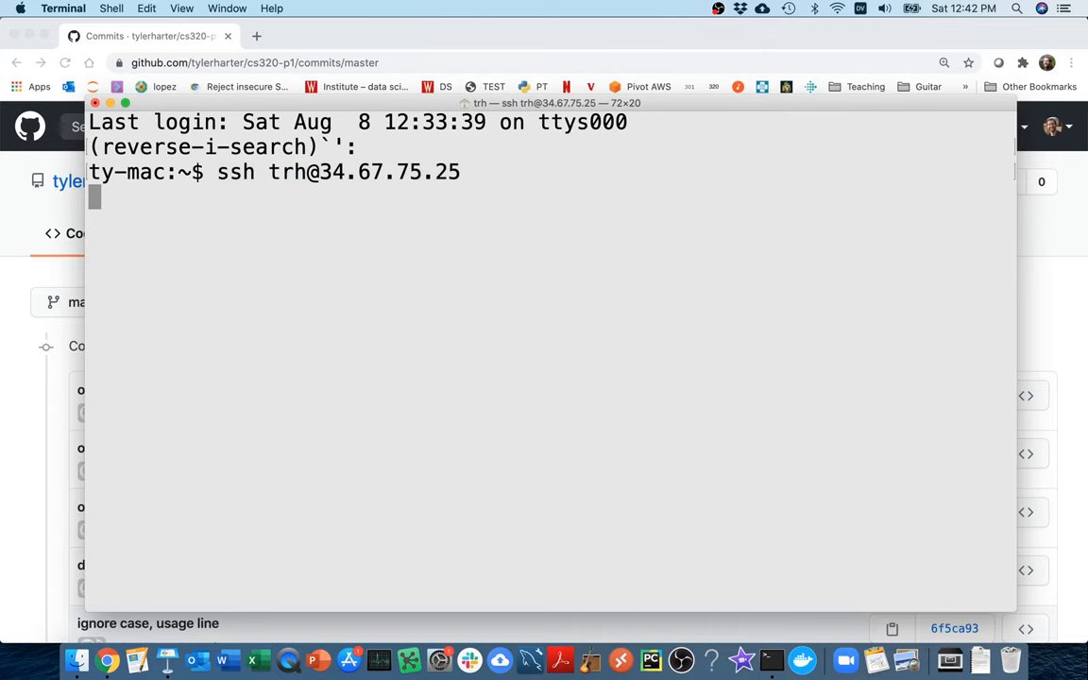
pyautogui.press('Return')
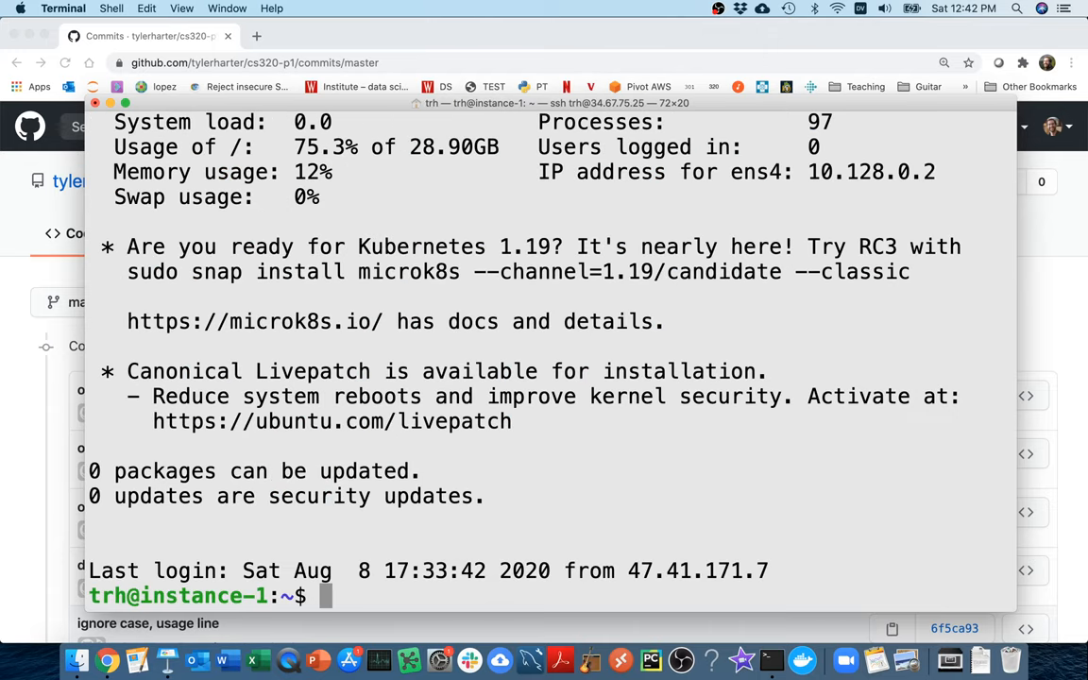
# Clear the remote shell and run git alone to print its usage and common subcommands.
pyautogui.write('clea')
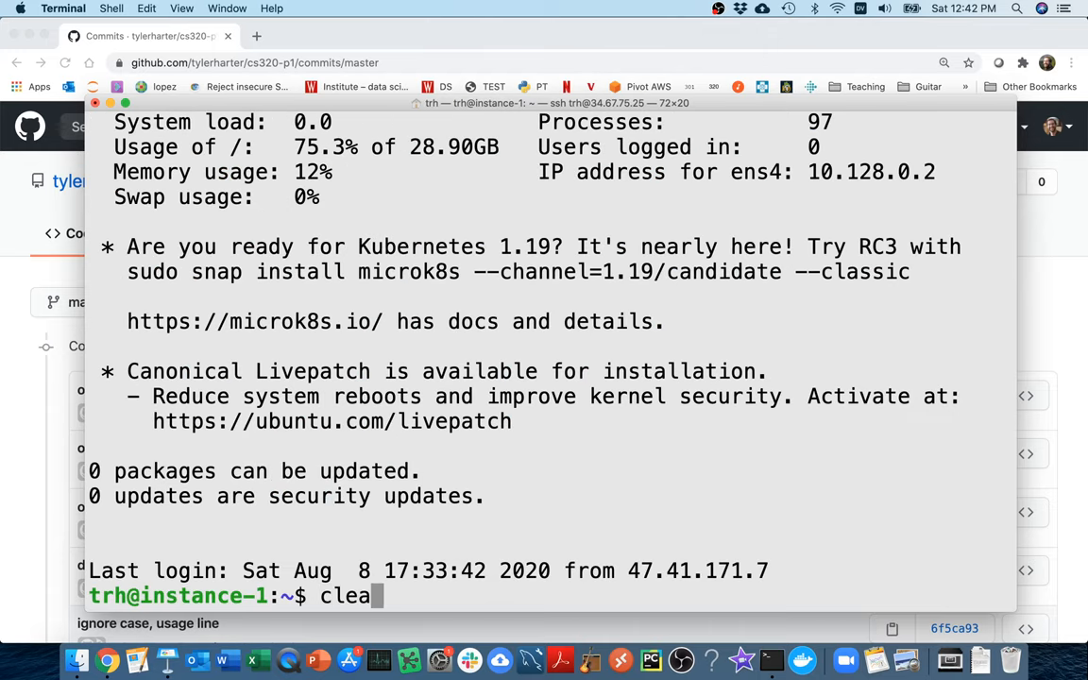
pyautogui.press('Return')
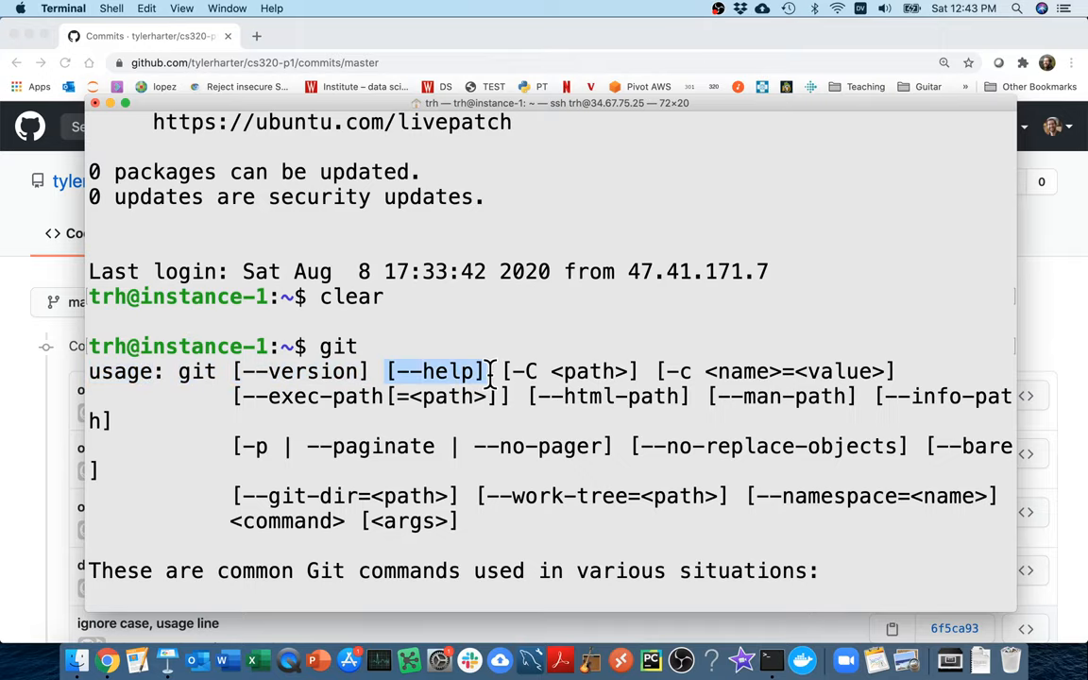
pyautogui.scroll(-3)
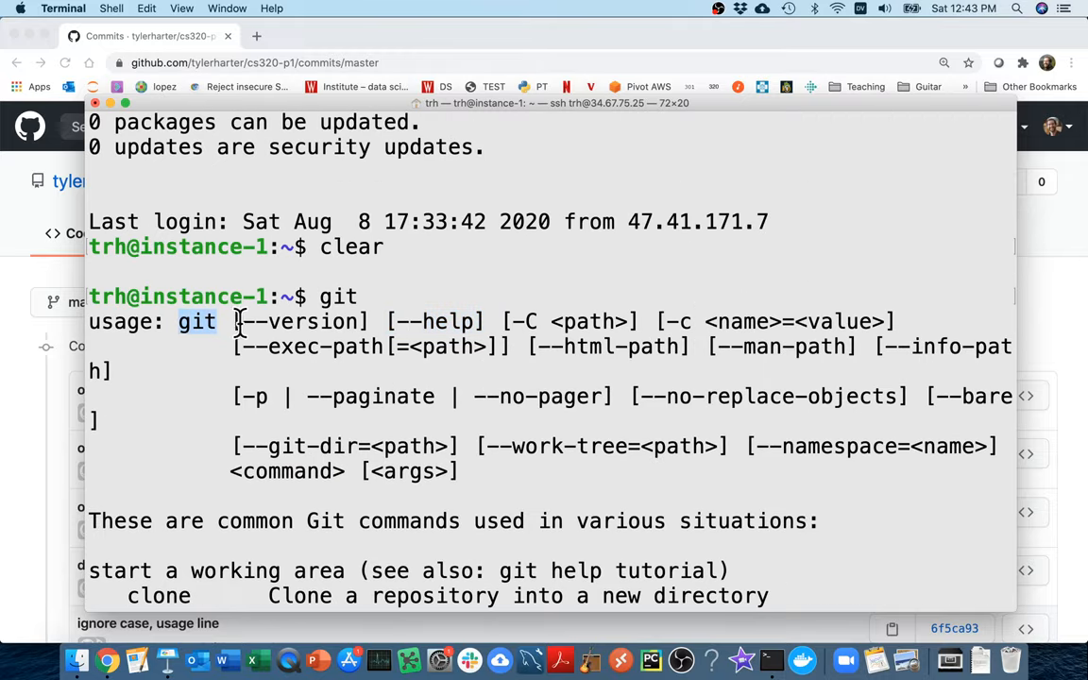
pyautogui.scroll(-3)
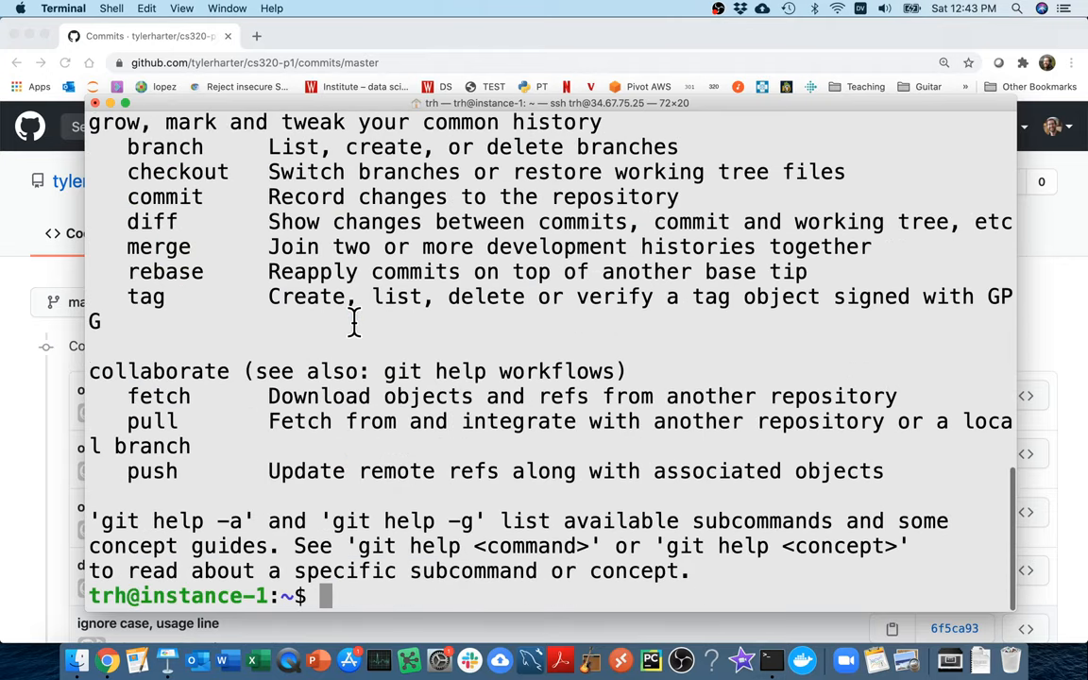
# Show git version 2.17.1, list the home folder, and print the working directory /home/trh.
pyautogui.write('git --version')
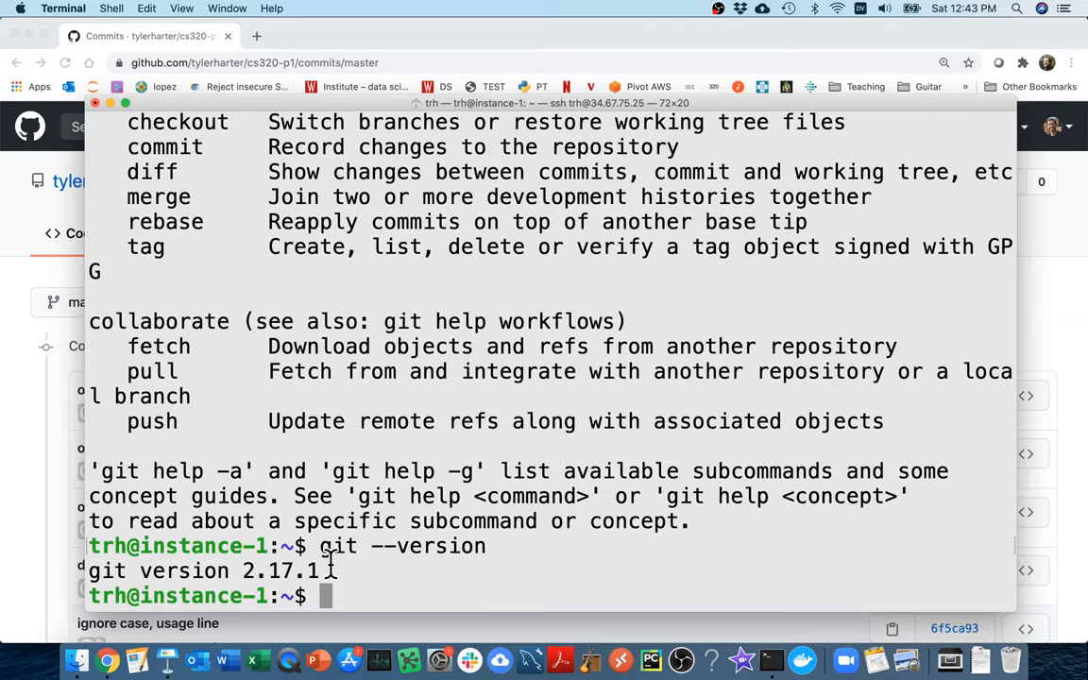
pyautogui.write('ls')
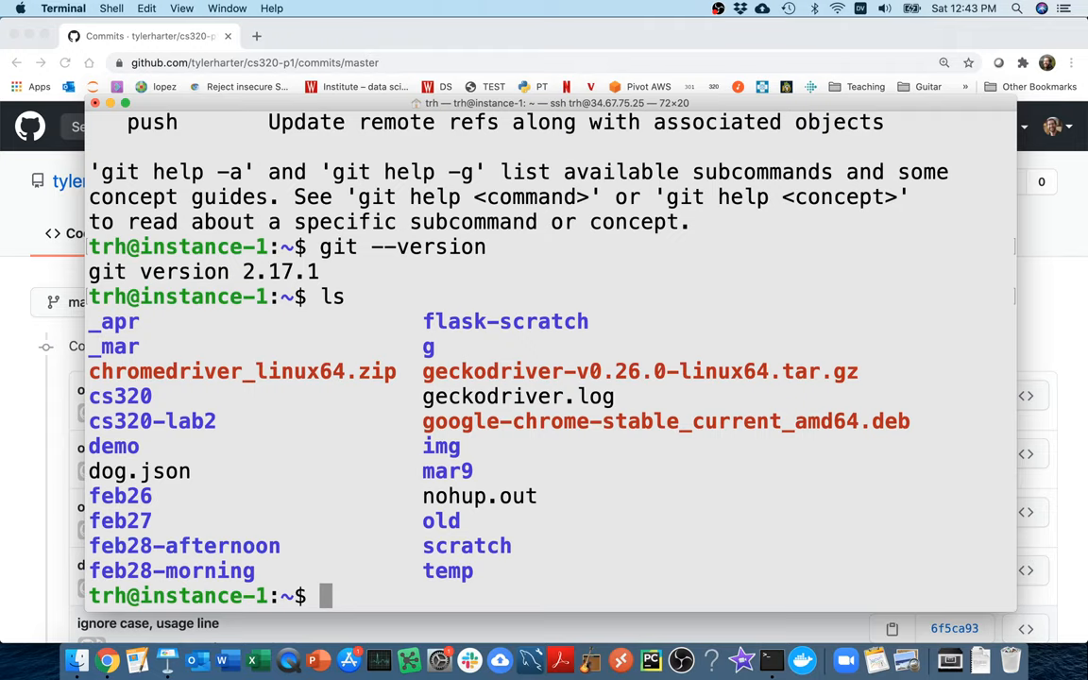
pyautogui.write('pwd')
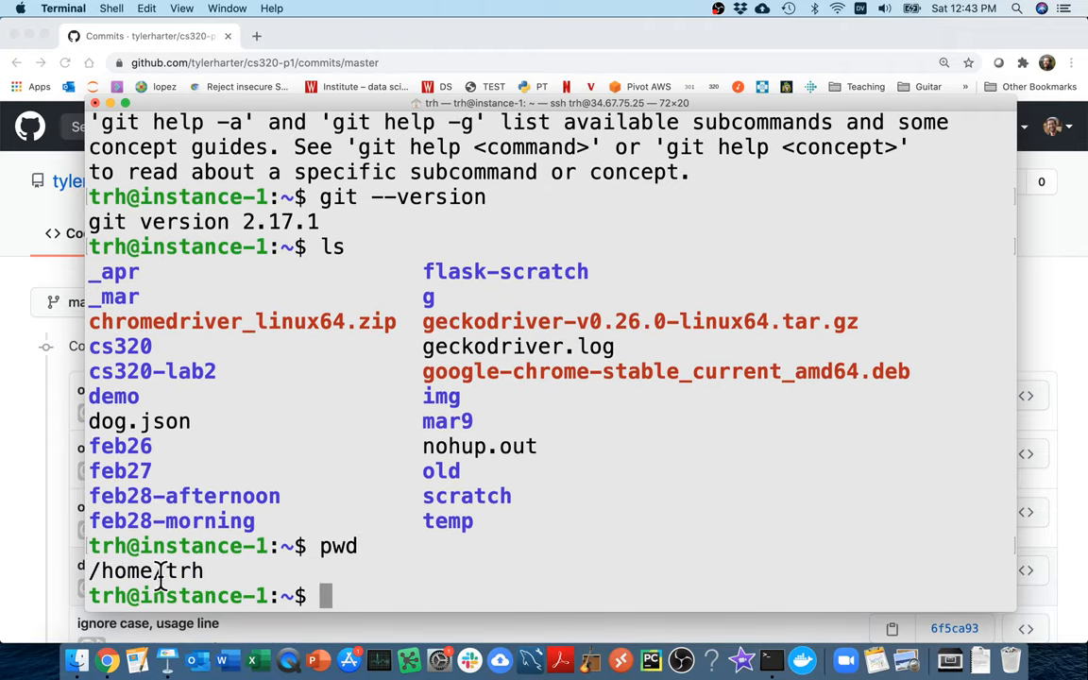
pyautogui.moveTo(521, 525)
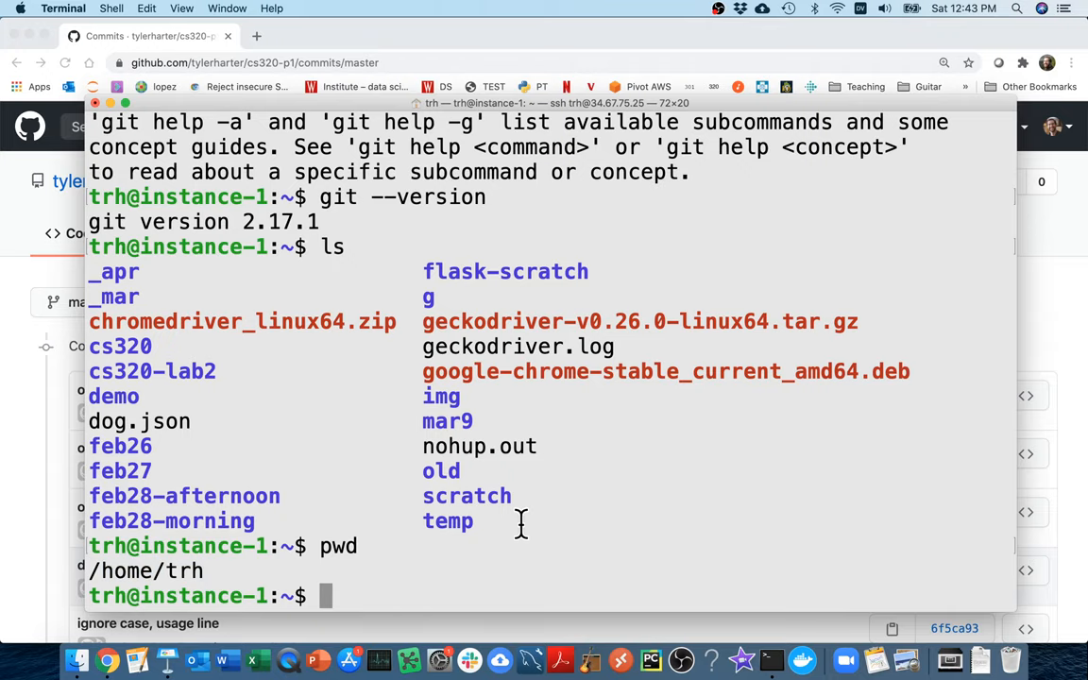
# On the cs320-p1 repo page, show the Code clone options and switch from SSH to the HTTPS address.
pyautogui.click(107, 661)
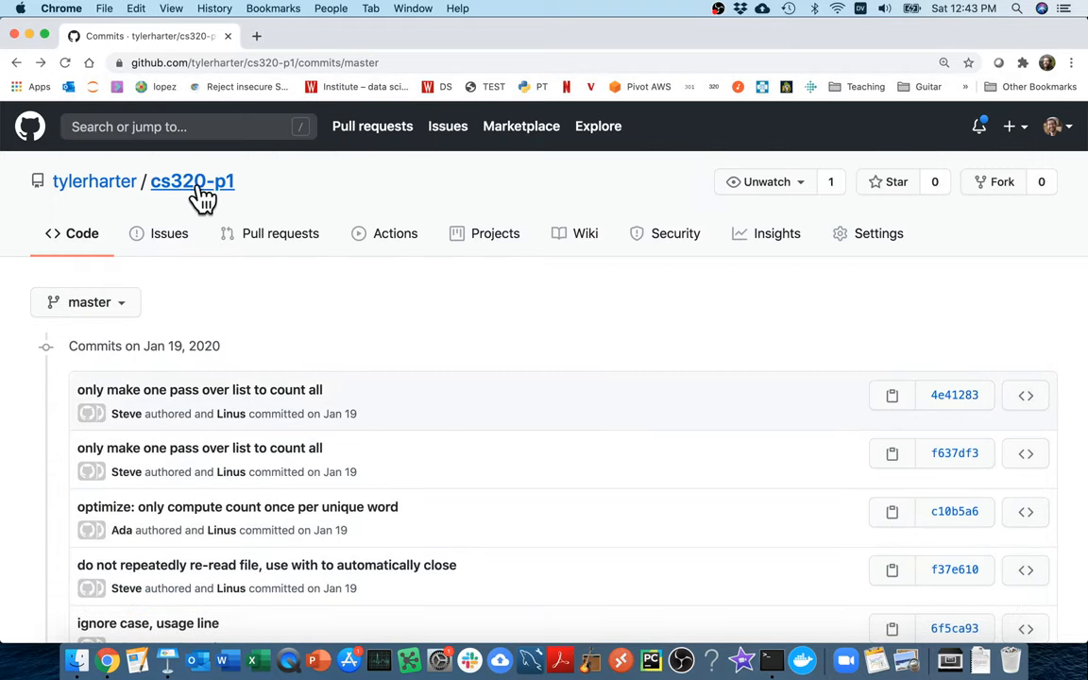
pyautogui.click(193, 181)
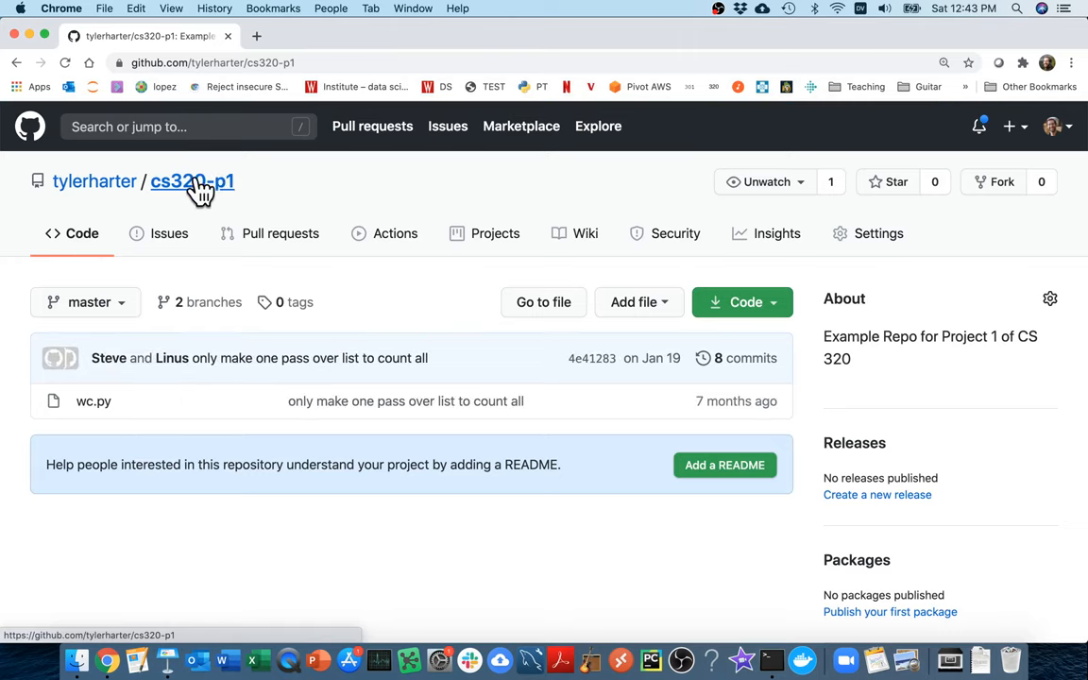
pyautogui.moveTo(747, 302)
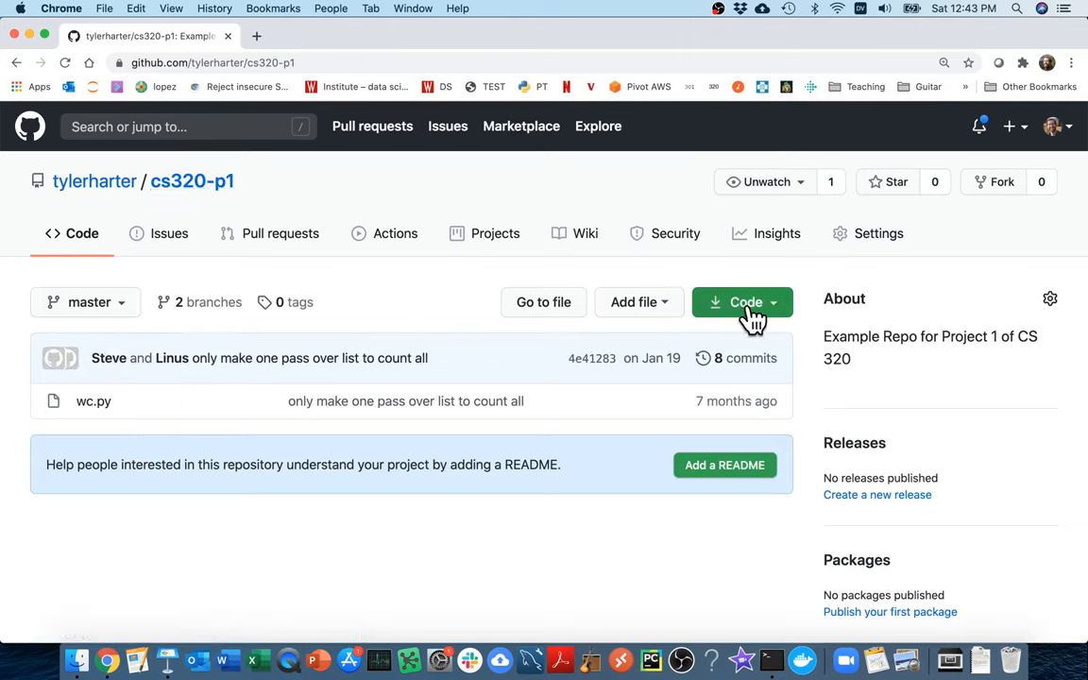
pyautogui.click(742, 302)
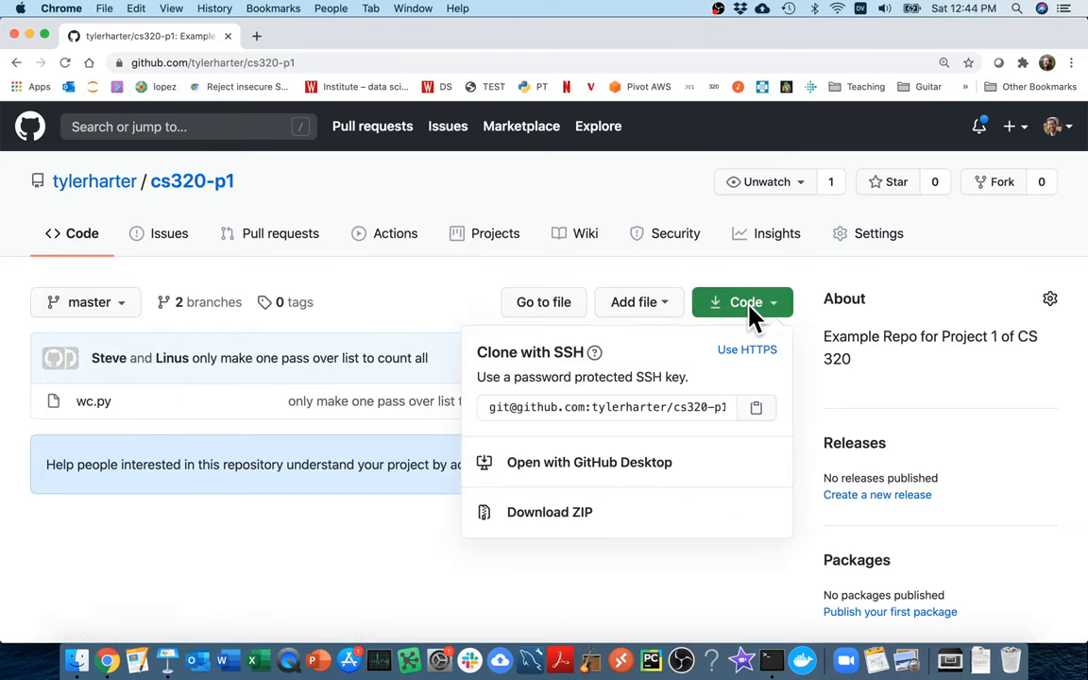
pyautogui.click(606, 408)
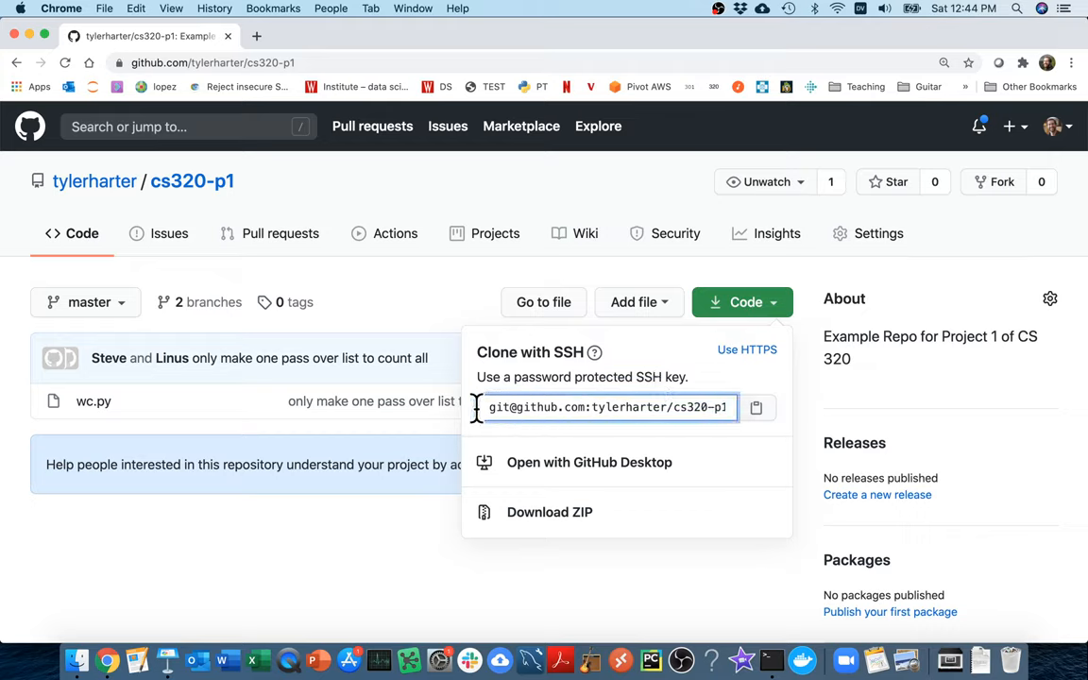
pyautogui.click(608, 407)
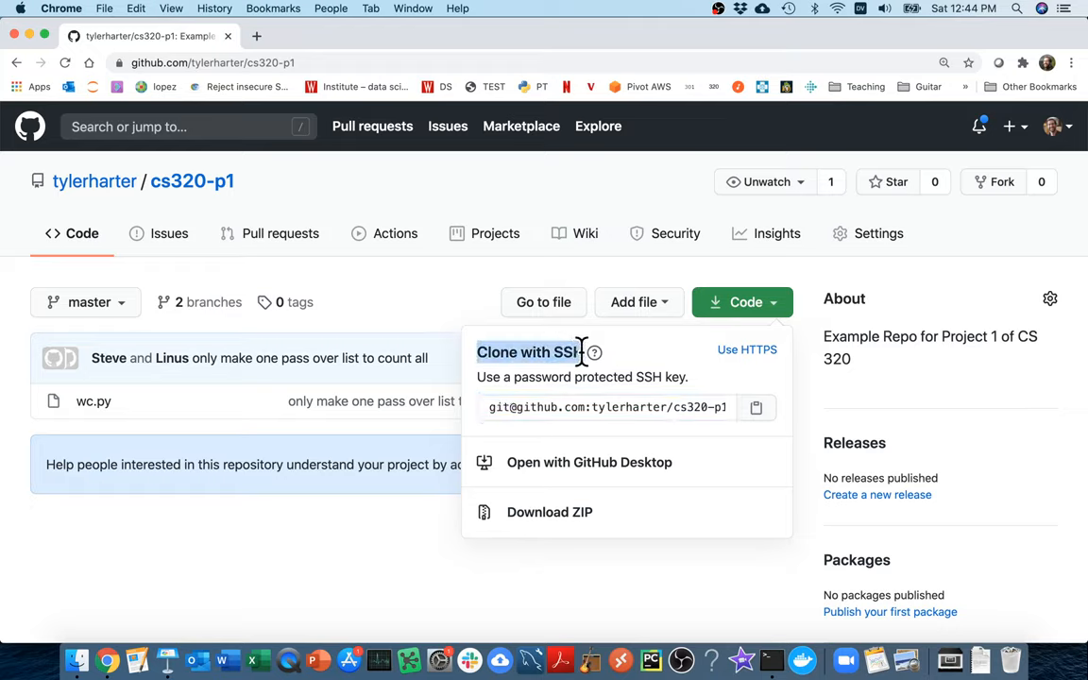
pyautogui.click(748, 349)
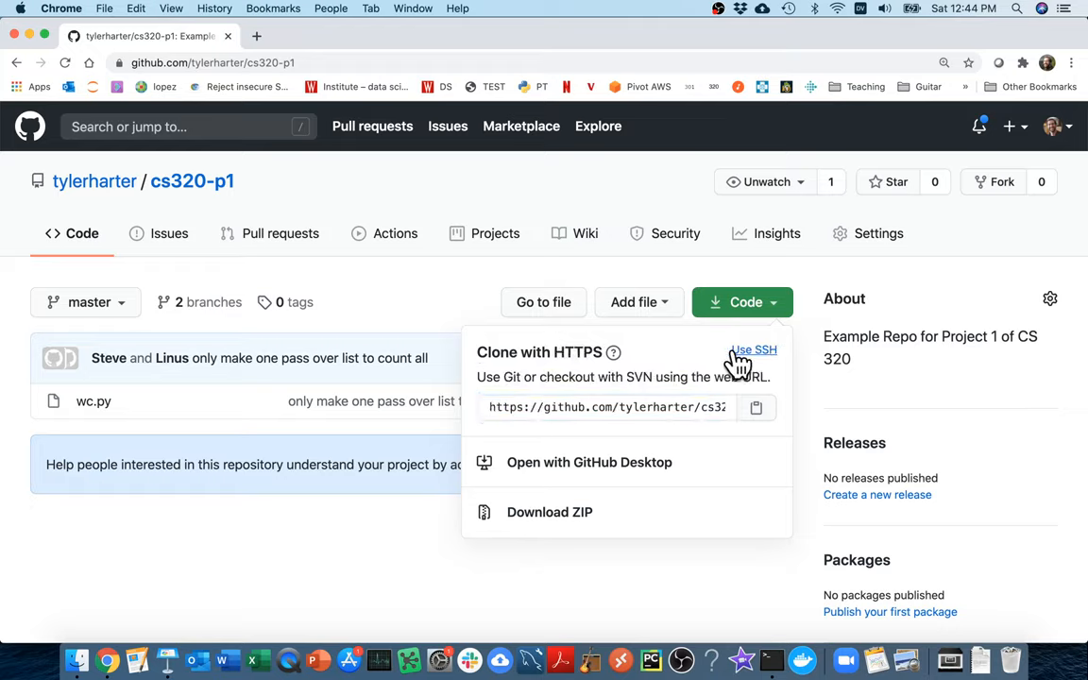
pyautogui.click(608, 406)
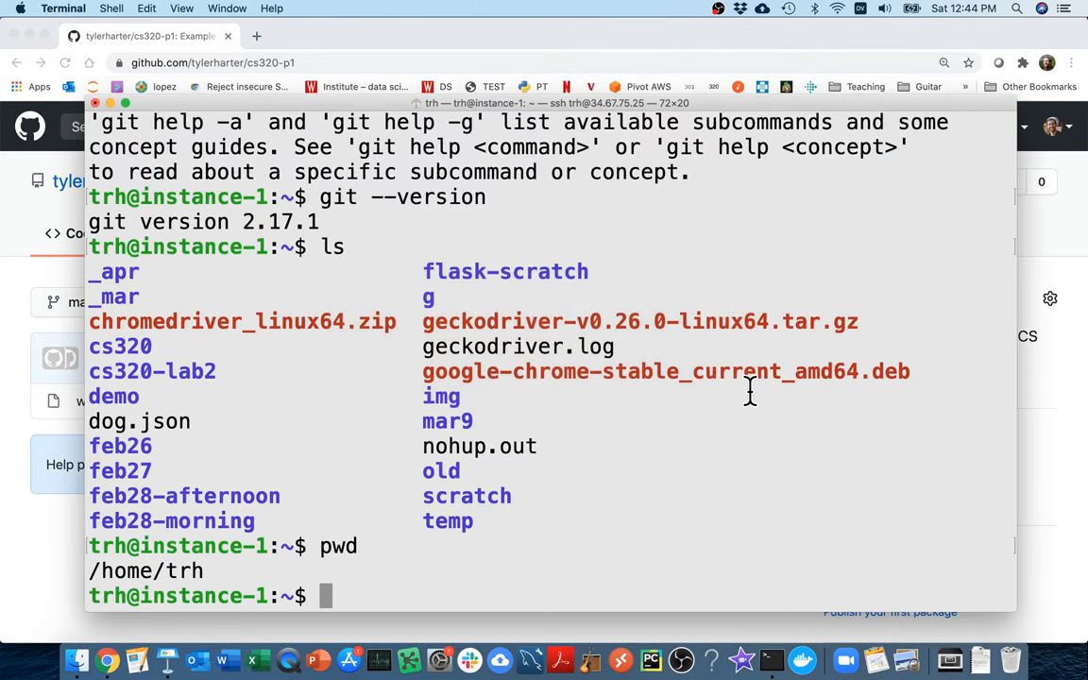
# Run git clone with the copied HTTPS address, then list the home folder showing cs320-p1.
pyautogui.write('git')
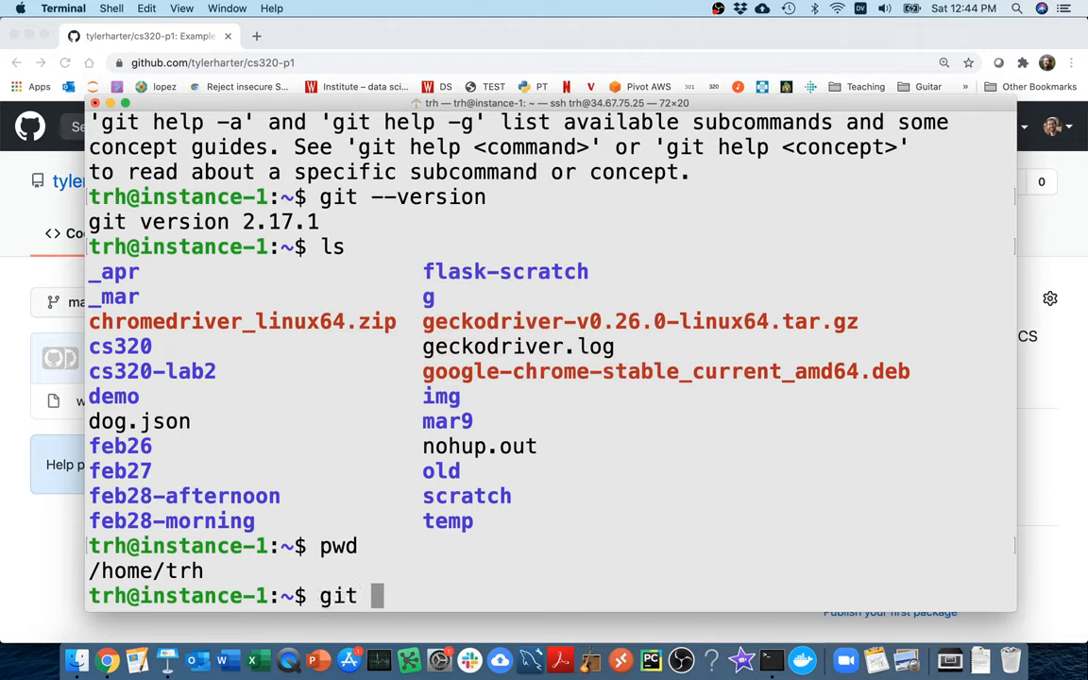
pyautogui.write('clone')
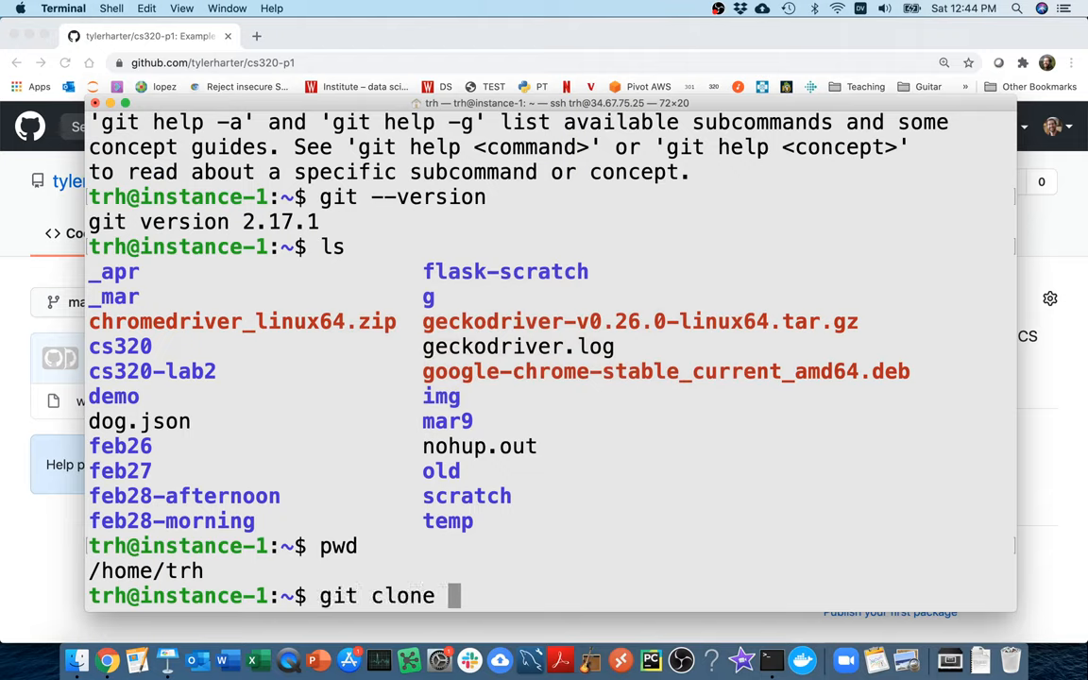
pyautogui.click(742, 302)
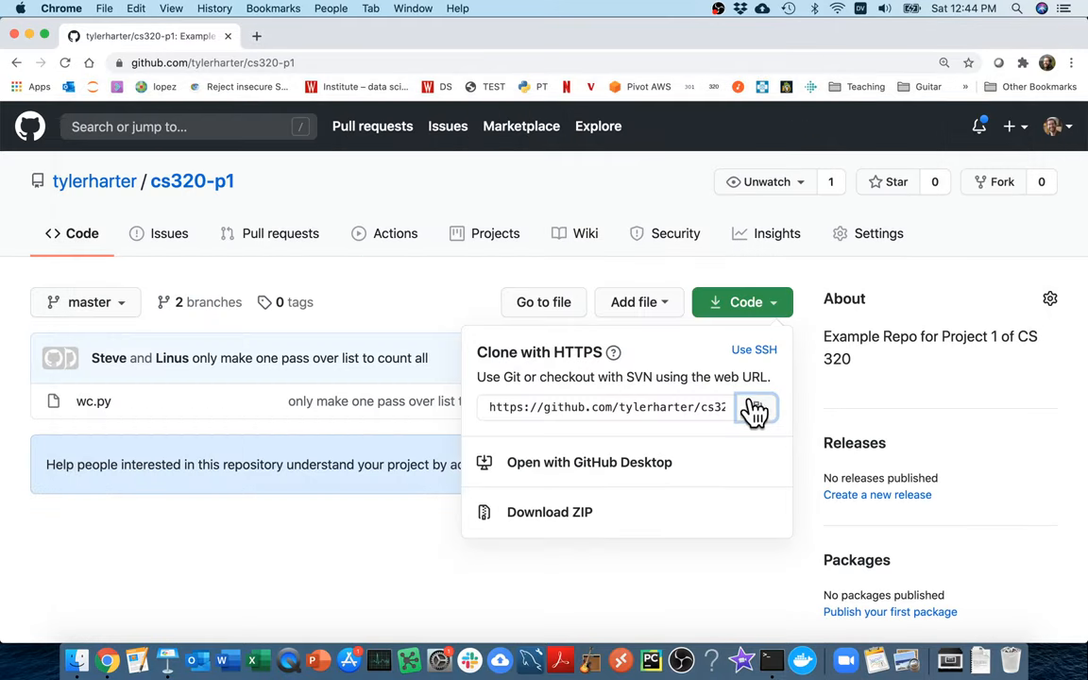
pyautogui.click(605, 408)
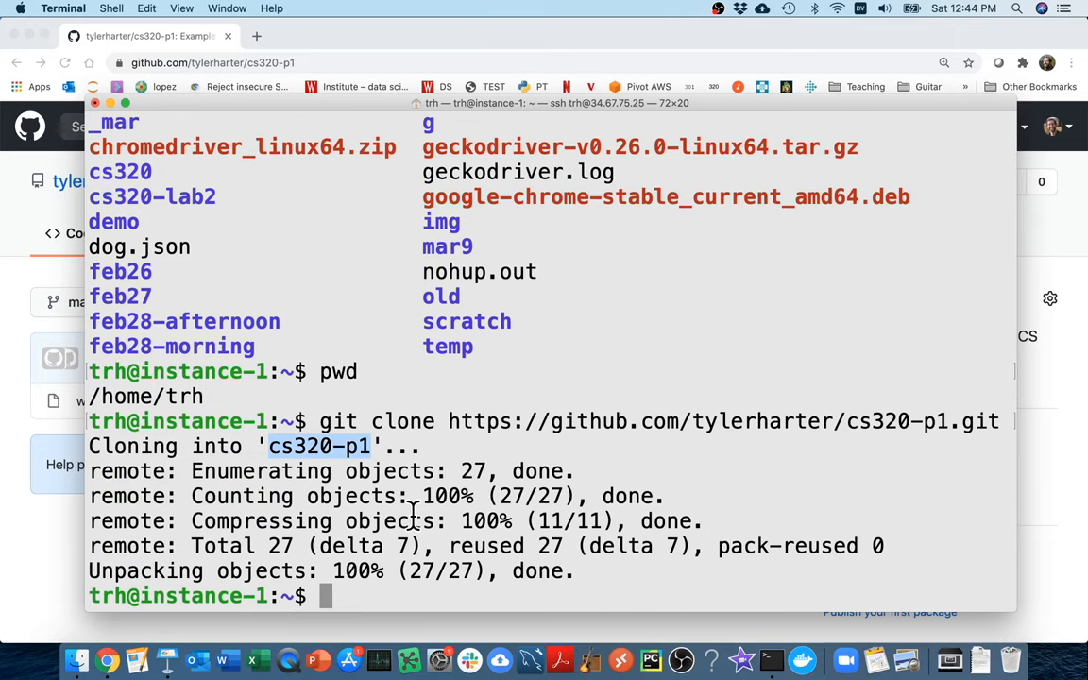
pyautogui.write('ls')
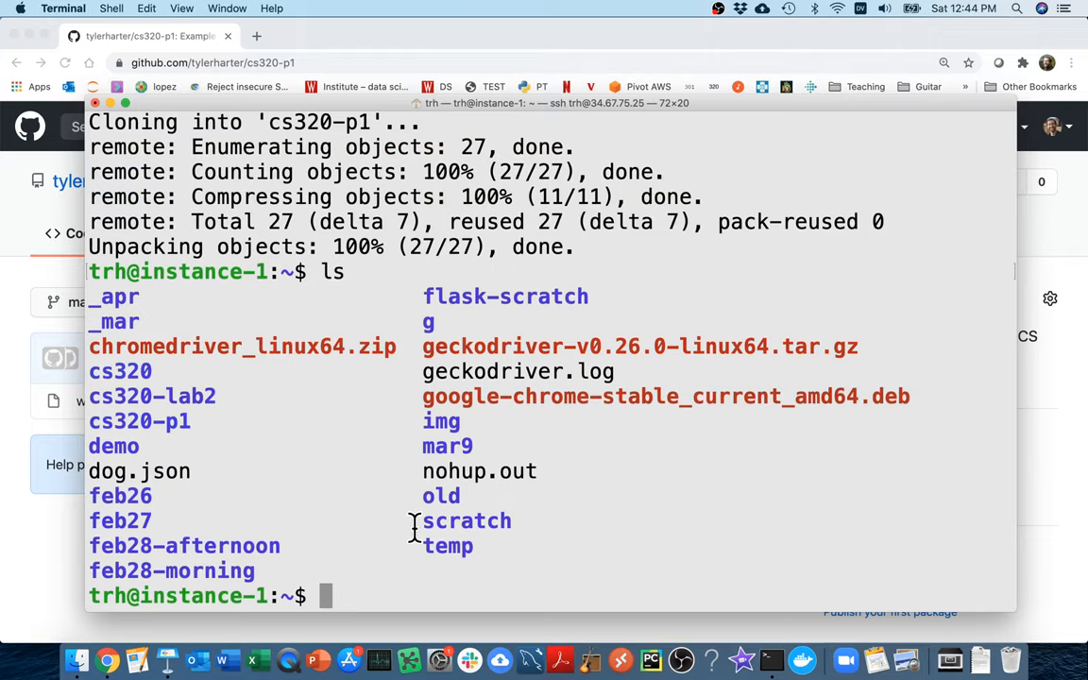
pyautogui.moveTo(197, 421)
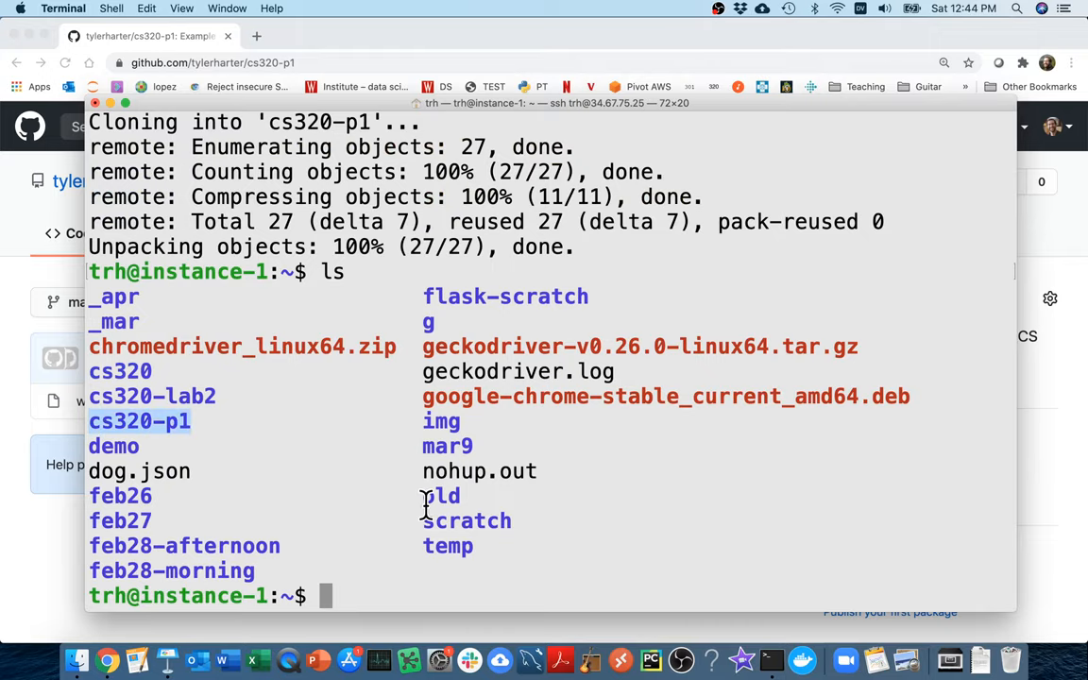
pyautogui.scroll(-3)
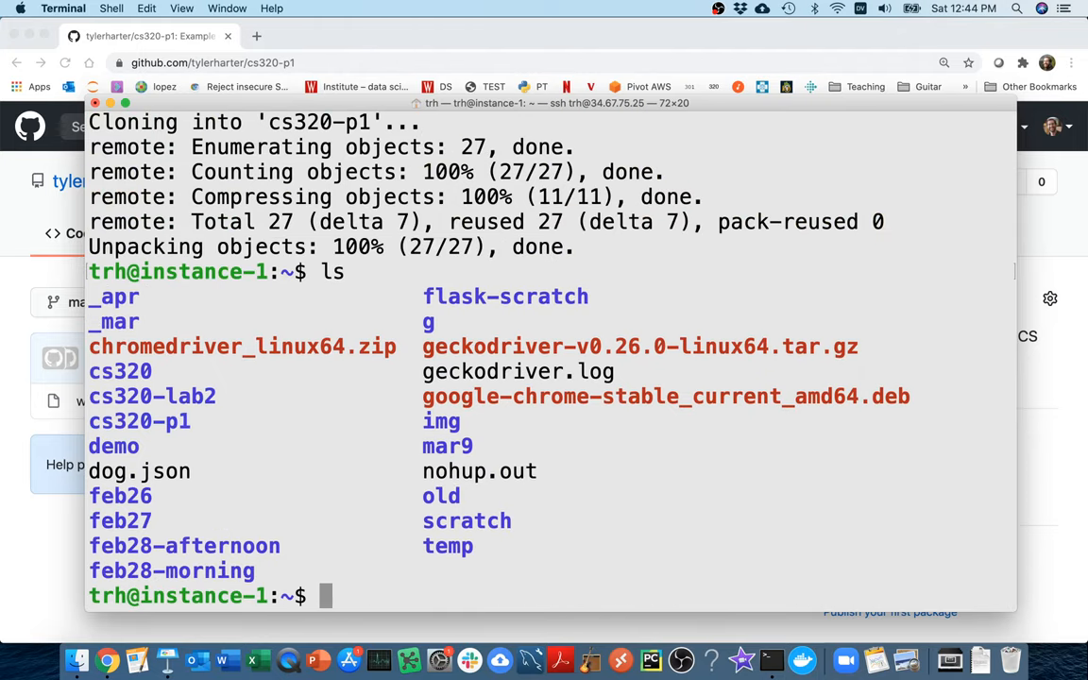
# Move into the cs320-p1 folder and list it, showing only wc.py.
pyautogui.write('cd cs320')
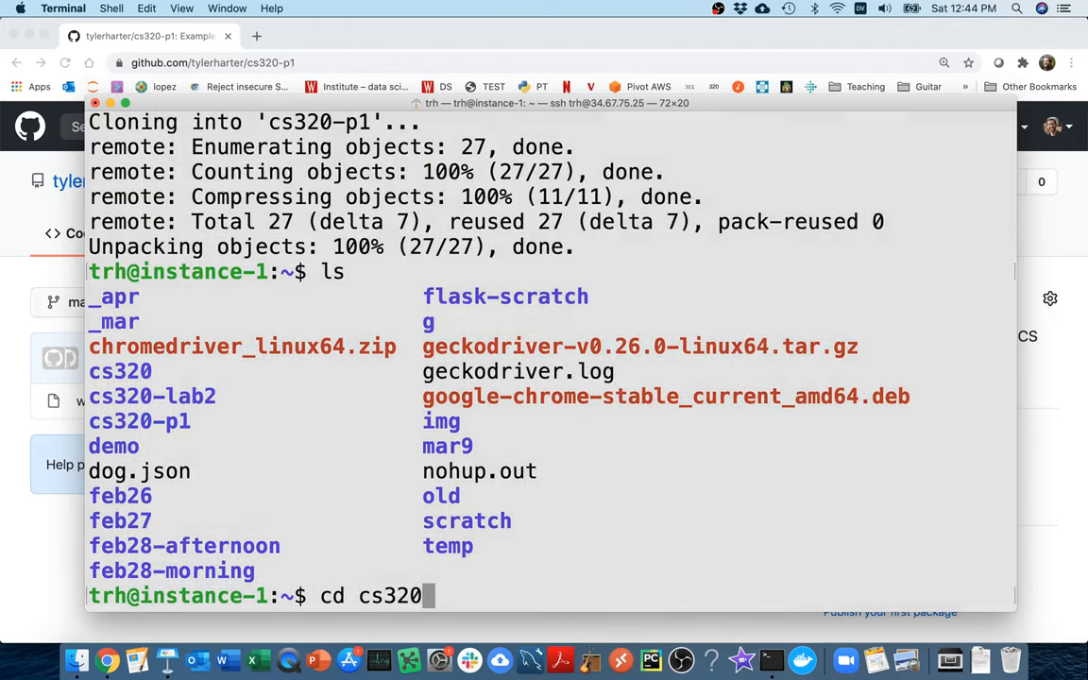
pyautogui.press('Return')
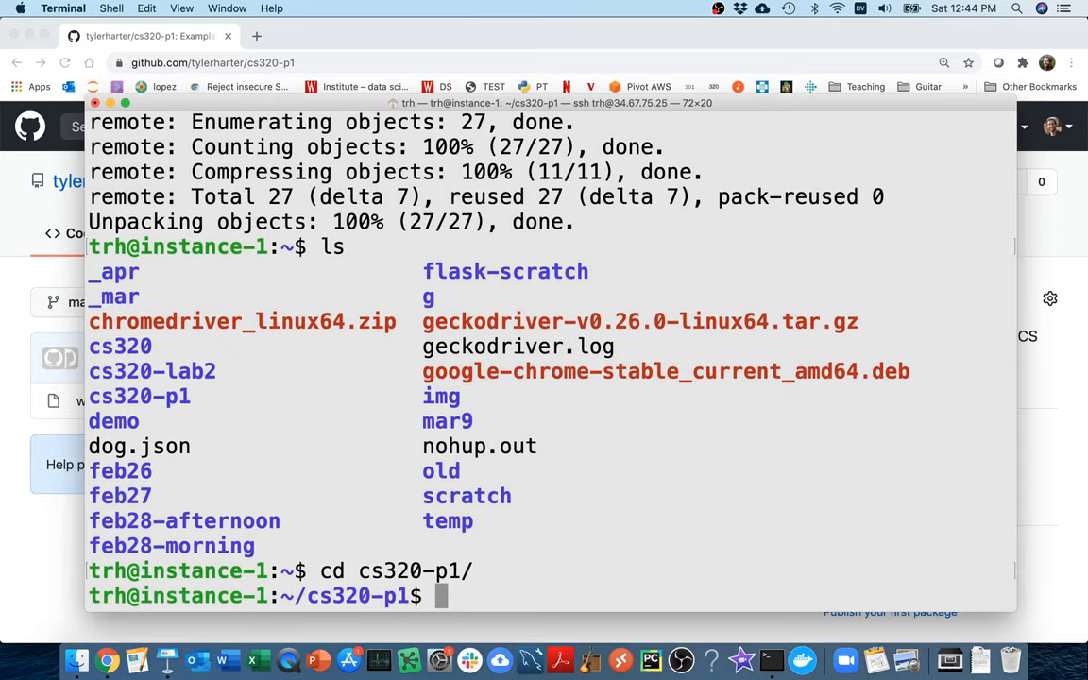
pyautogui.write('ls')
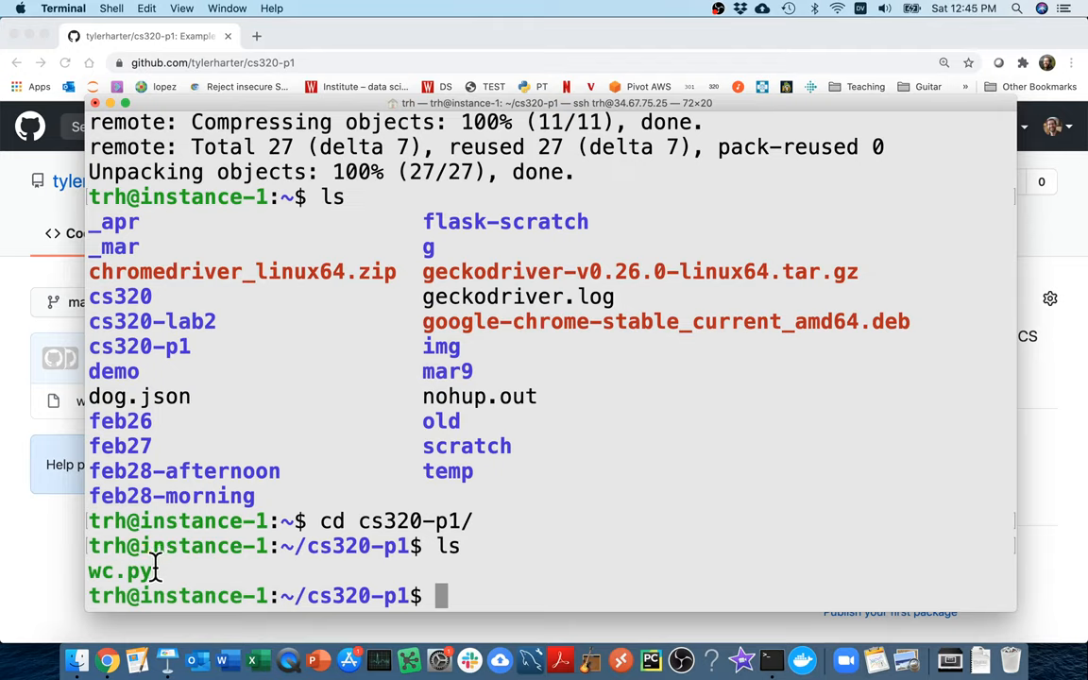
pyautogui.moveTo(421, 521)
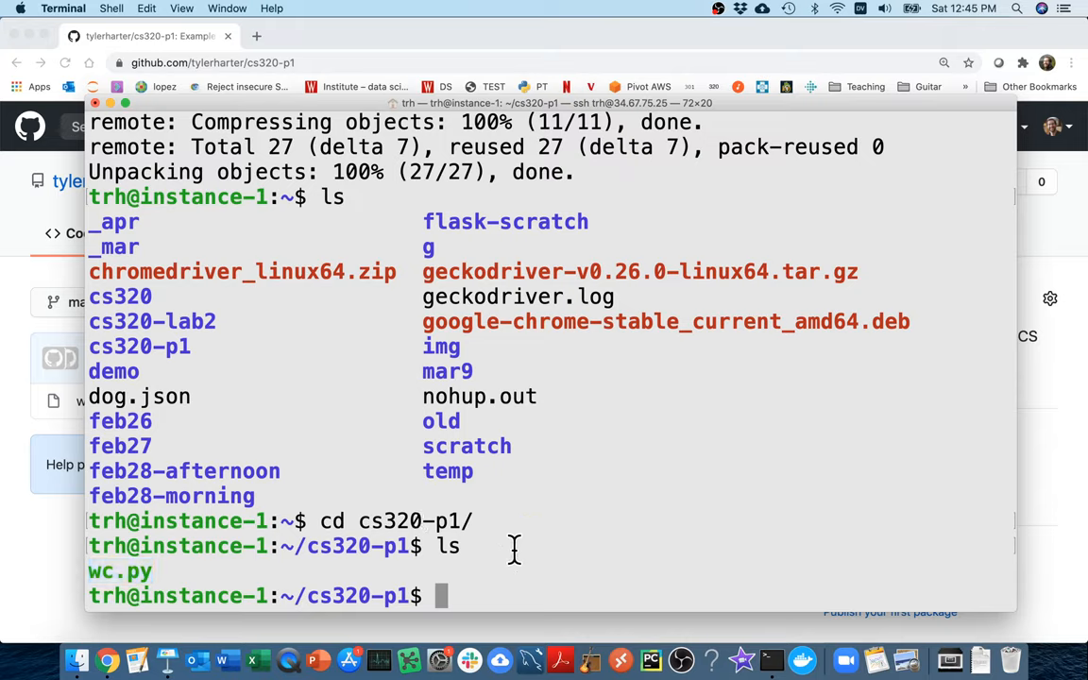
# Run python3 wc.py with no arguments so it prints its usage message.
pyautogui.write('python3')
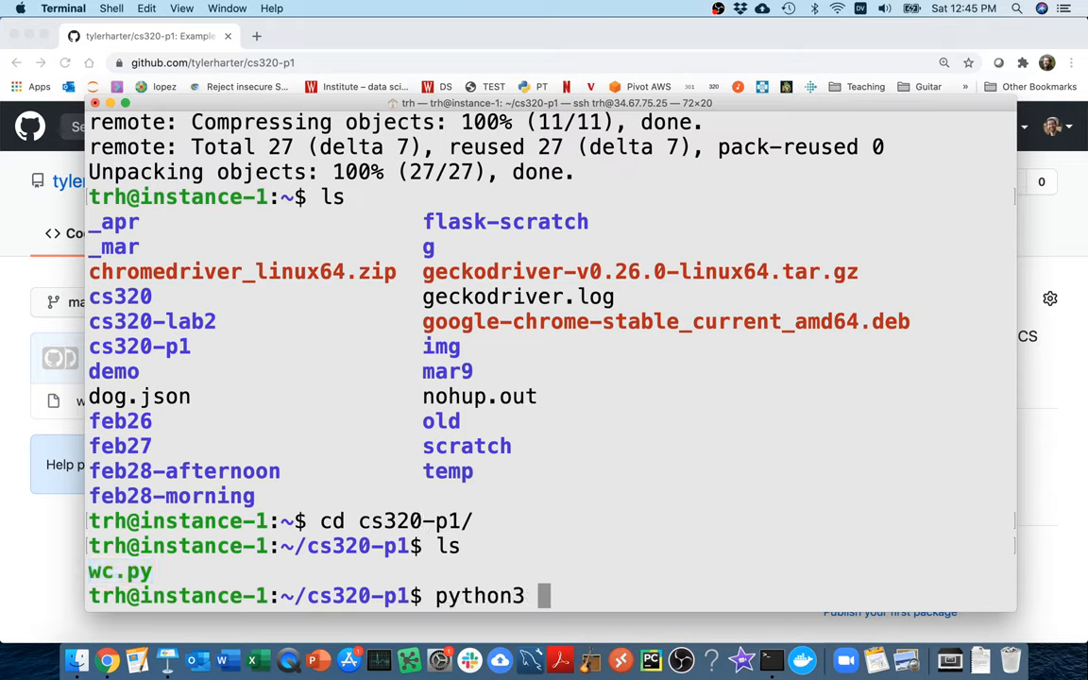
pyautogui.write('wc.')
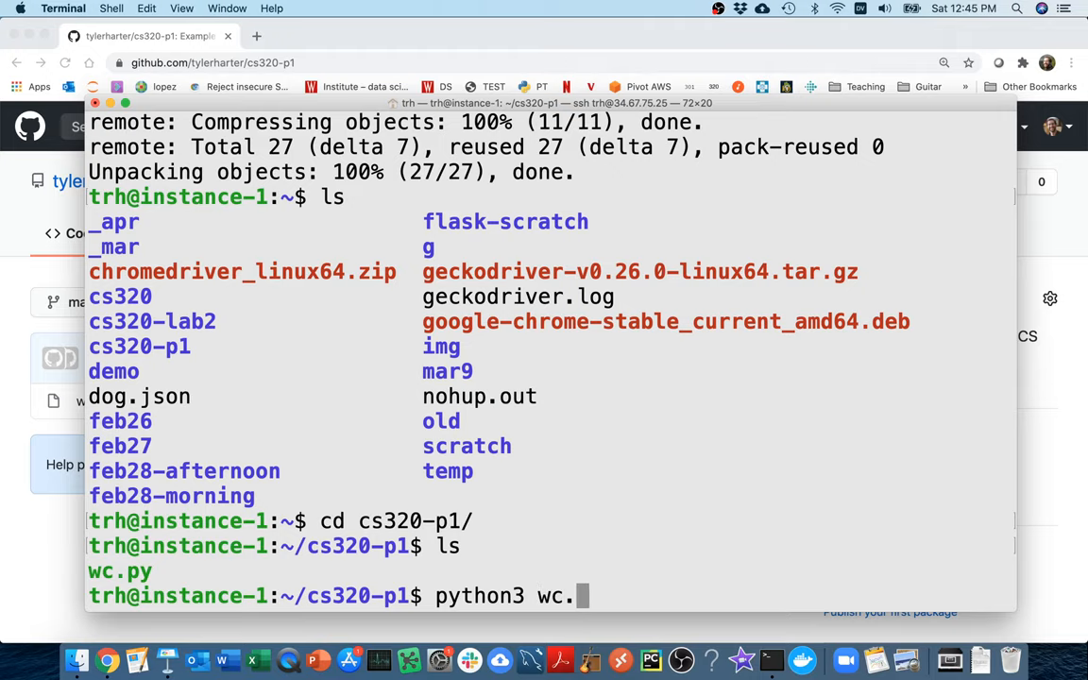
pyautogui.press('Return')
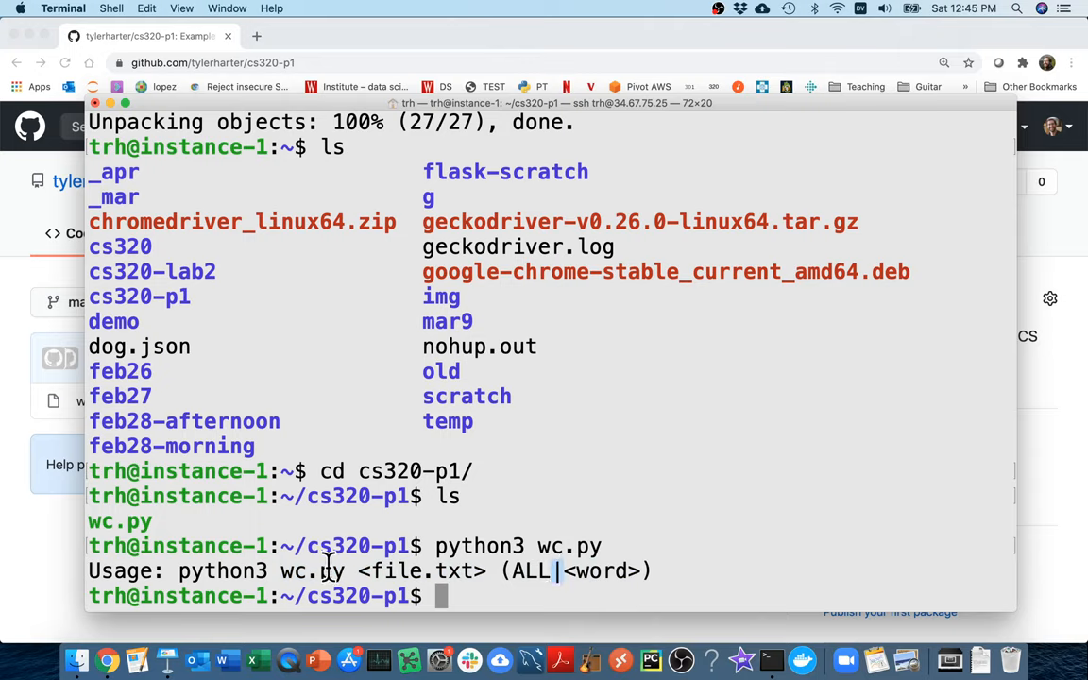
pyautogui.write('python.')
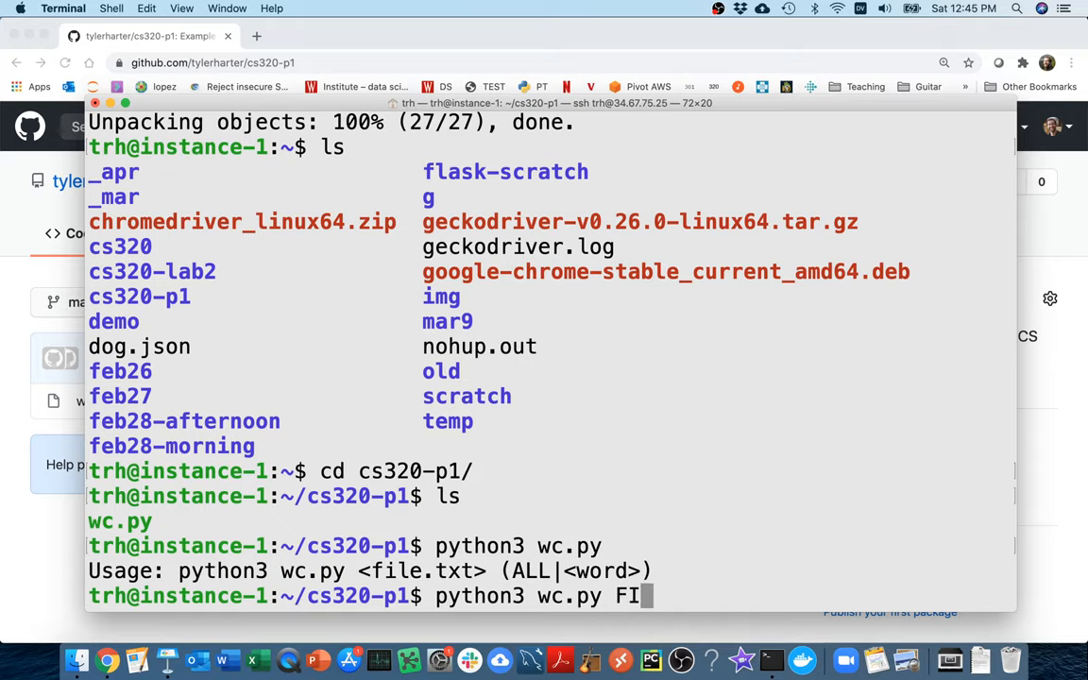
pyautogui.write('LE')
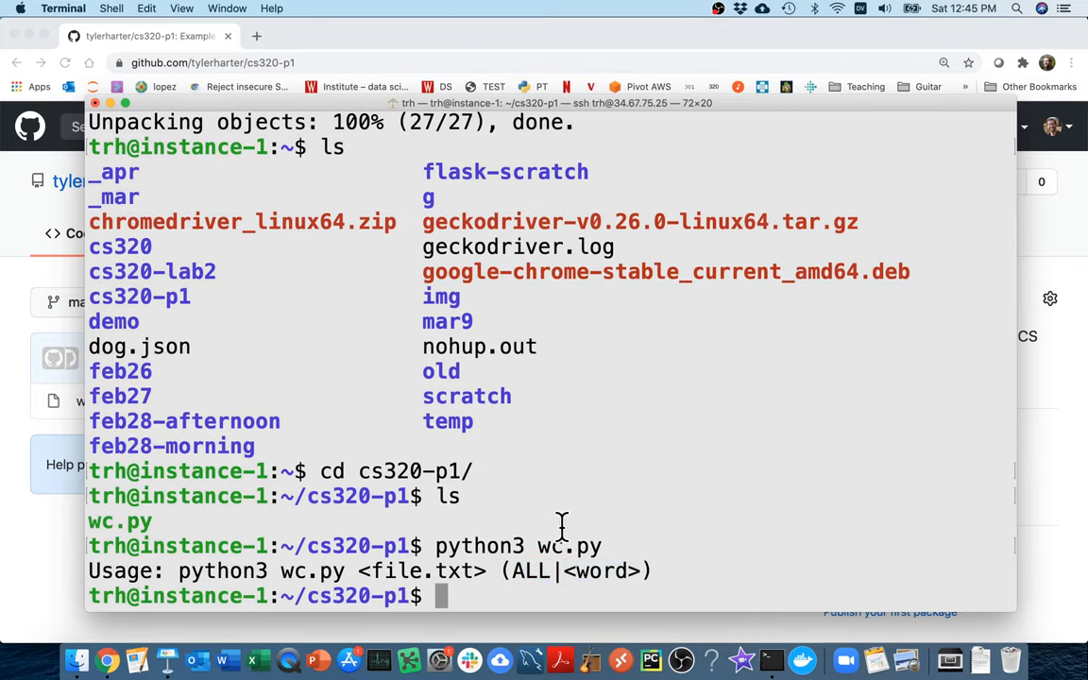
# Echo the sample line "A A A B C C" to the terminal.
pyautogui.write('echo "')
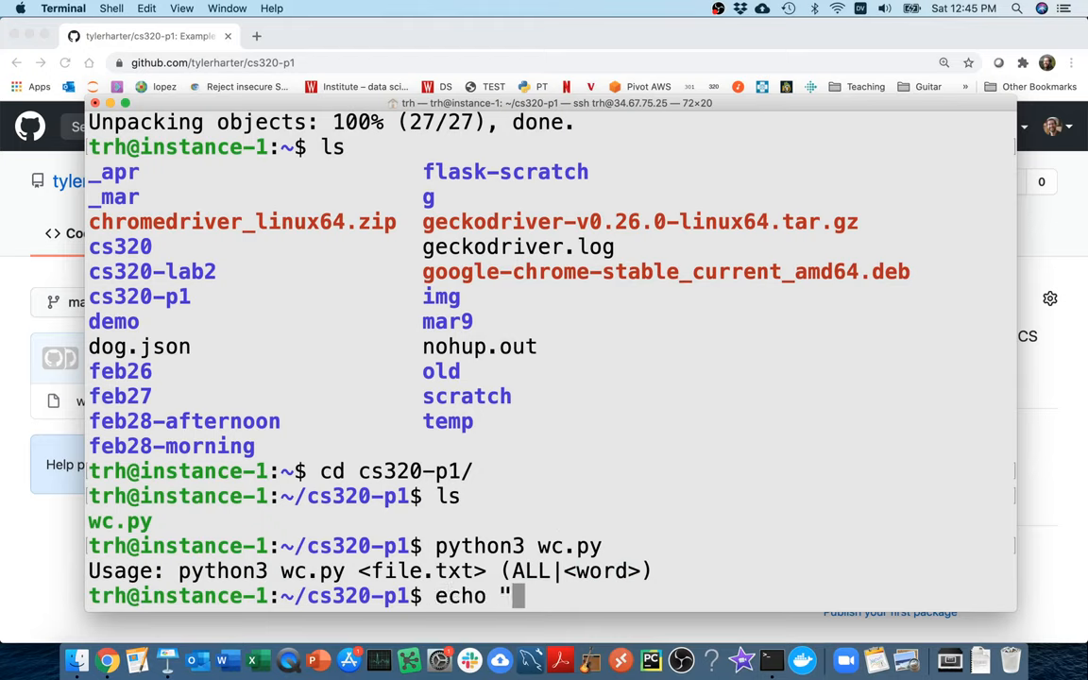
pyautogui.write('A A A')
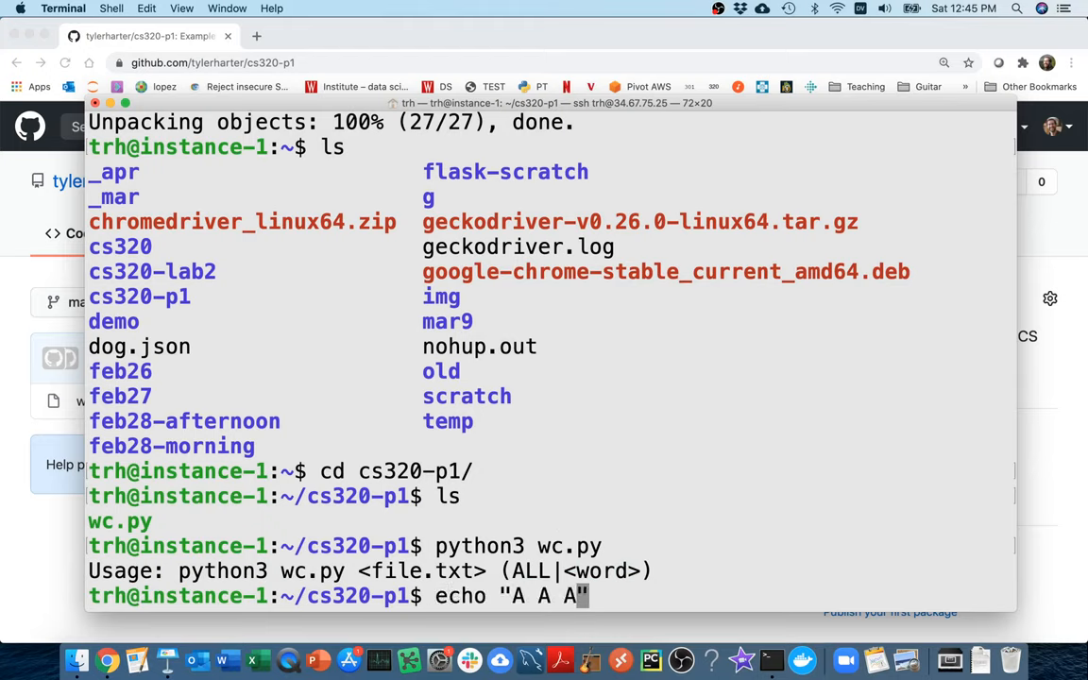
pyautogui.write('B C C')
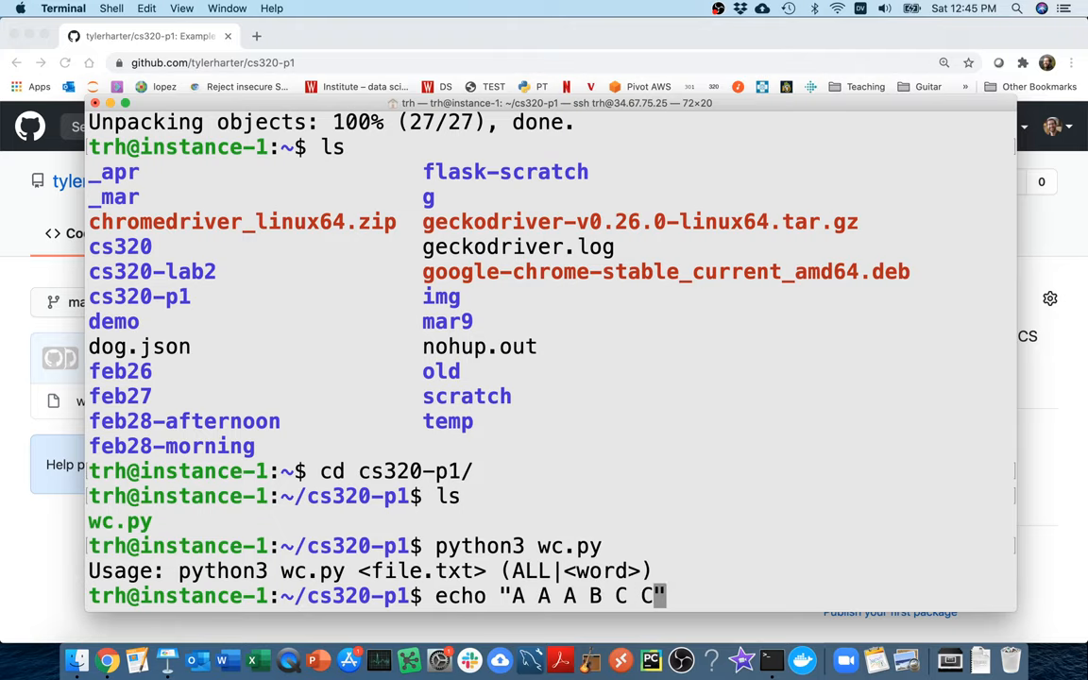
pyautogui.write('"')
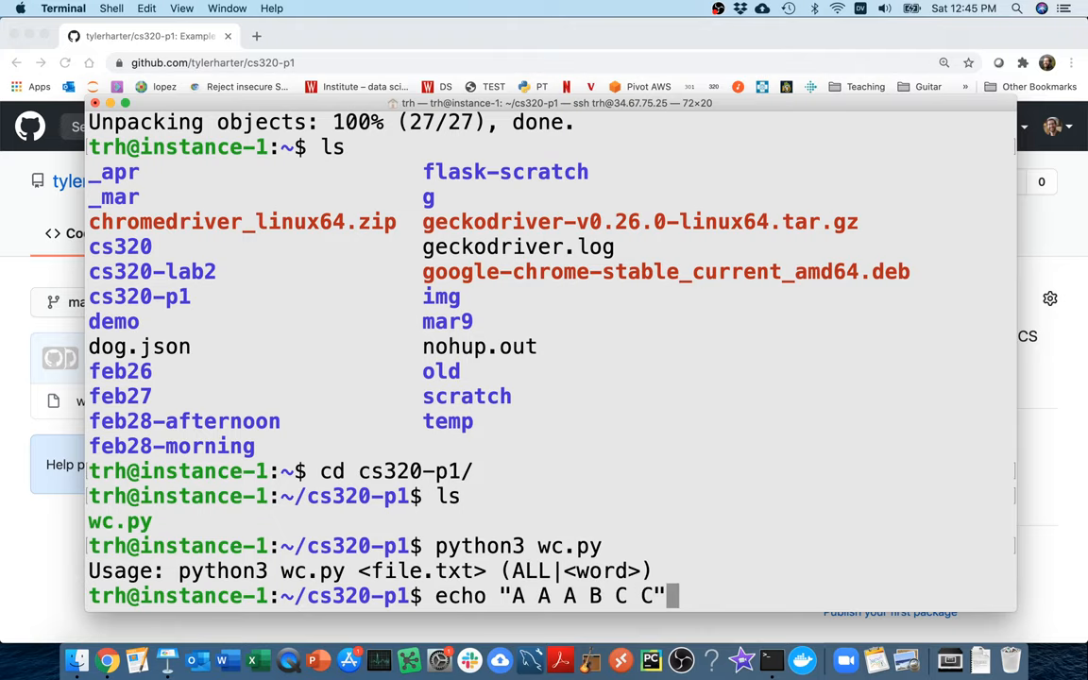
pyautogui.press('Return')
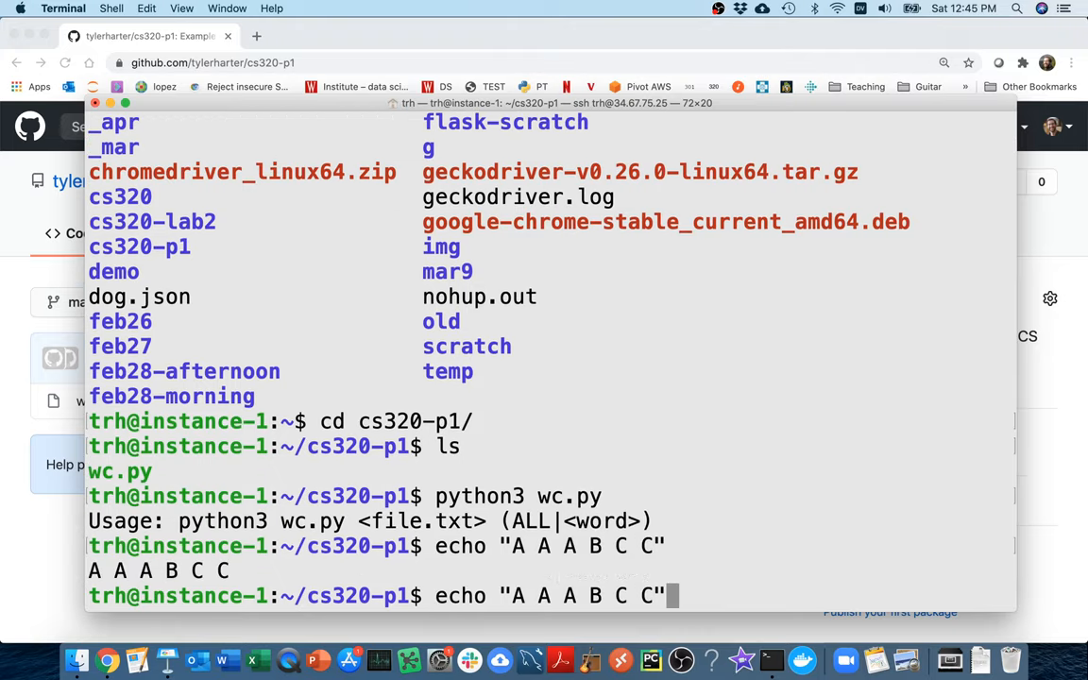
# Redirect the sample line into example.txt and cat the file to show A A A B C C.
pyautogui.write('>')
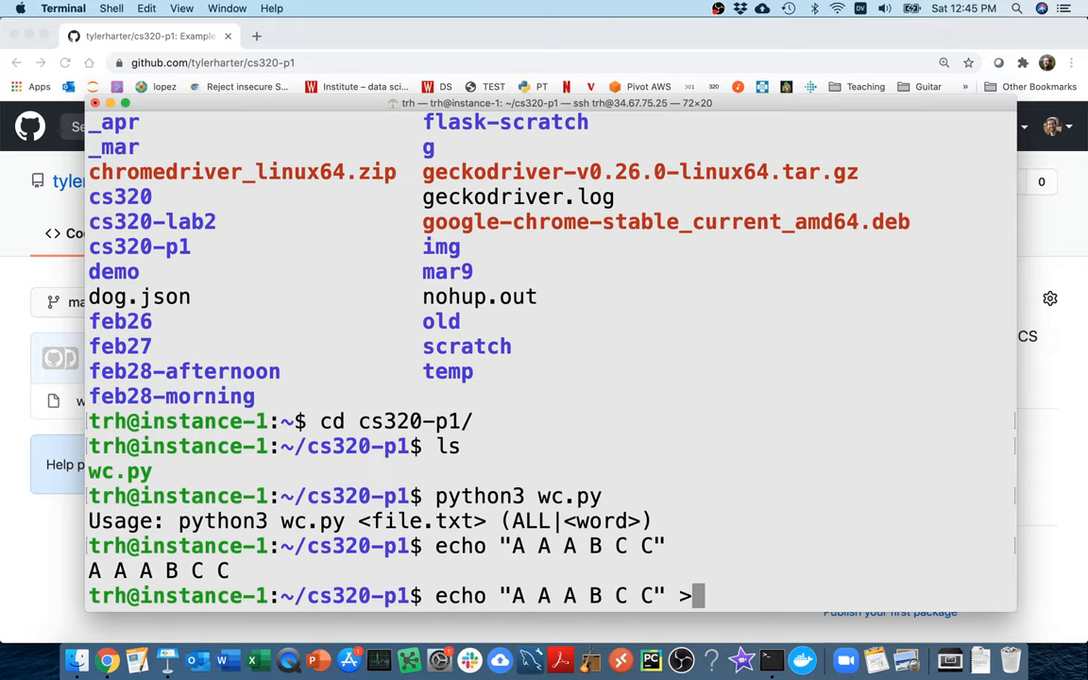
pyautogui.write('ex')
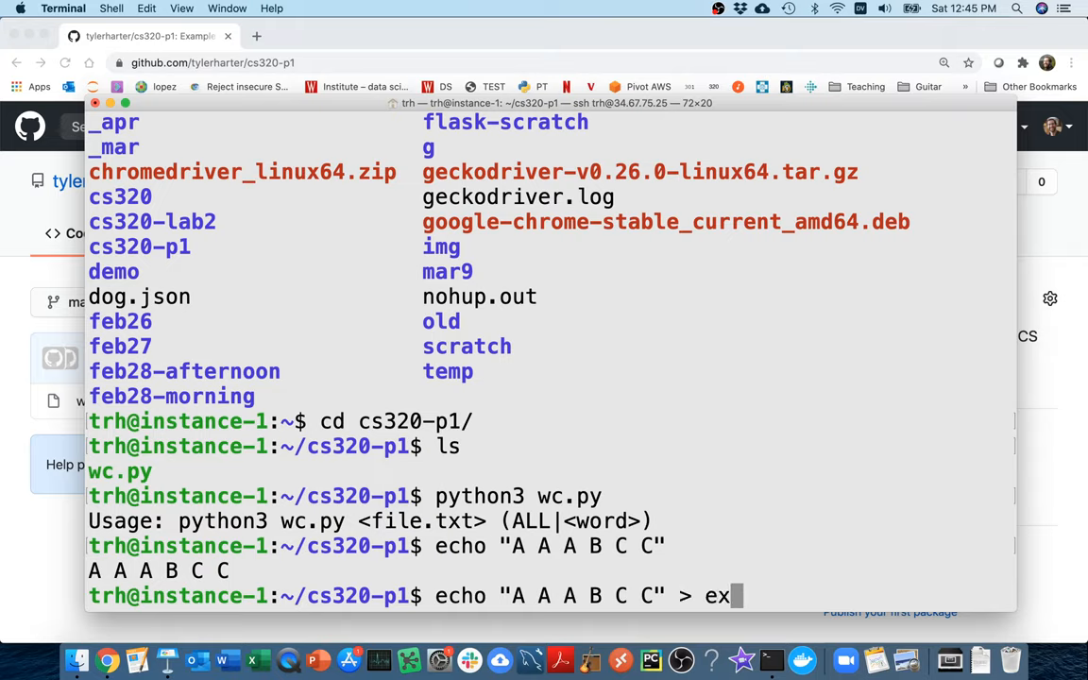
pyautogui.write('ample')
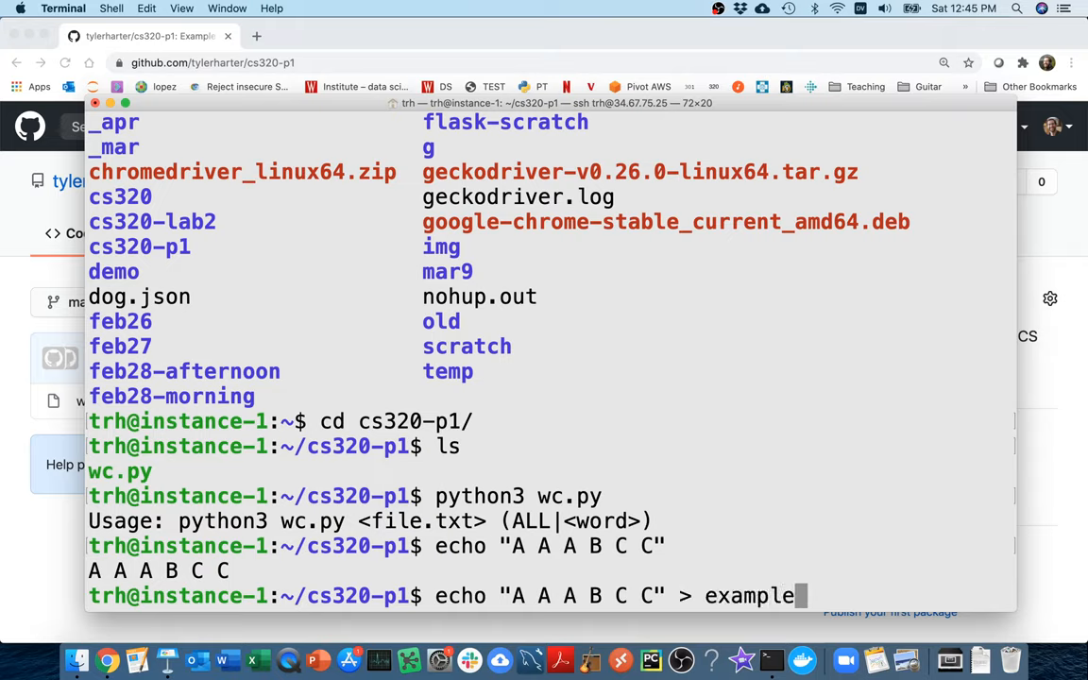
pyautogui.press('Return')
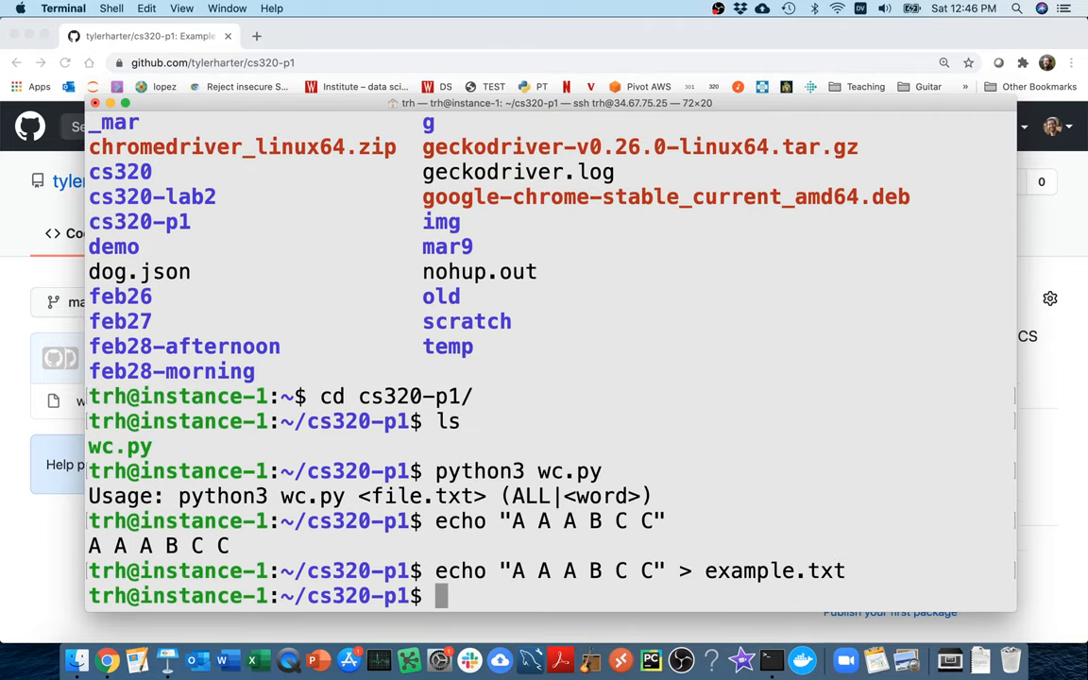
pyautogui.write('cat')
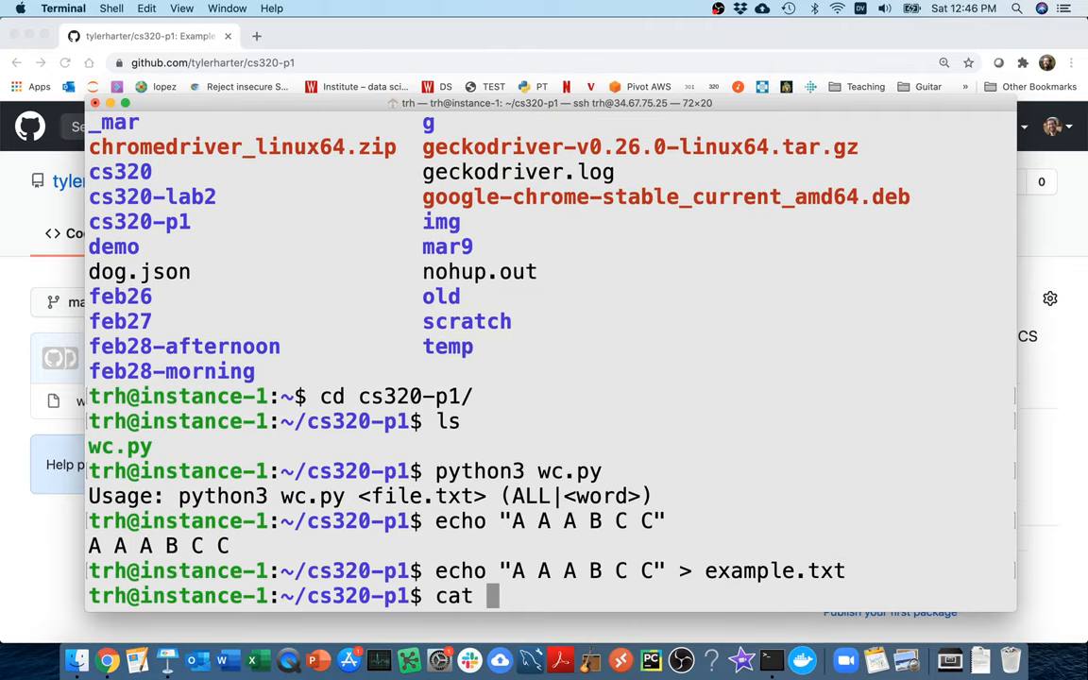
pyautogui.write('exa')
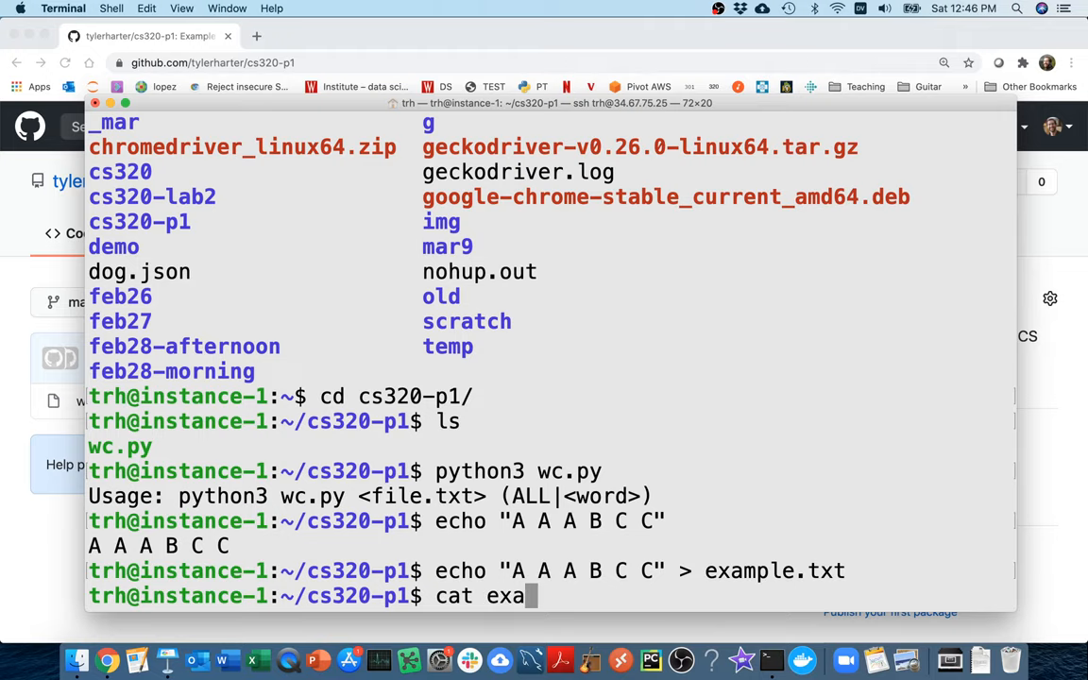
pyautogui.press('Return')
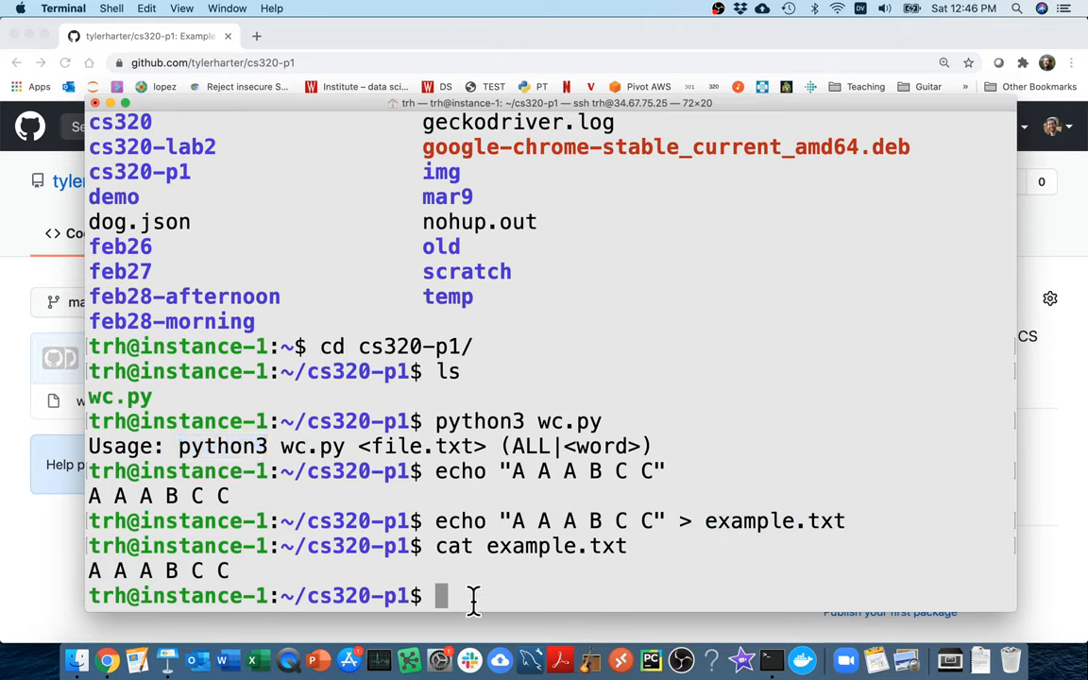
# Run python3 wc.py example.txt ALL, printing counts A: 3, B: 1, C: 2.
pyautogui.write('python3 wc.py')
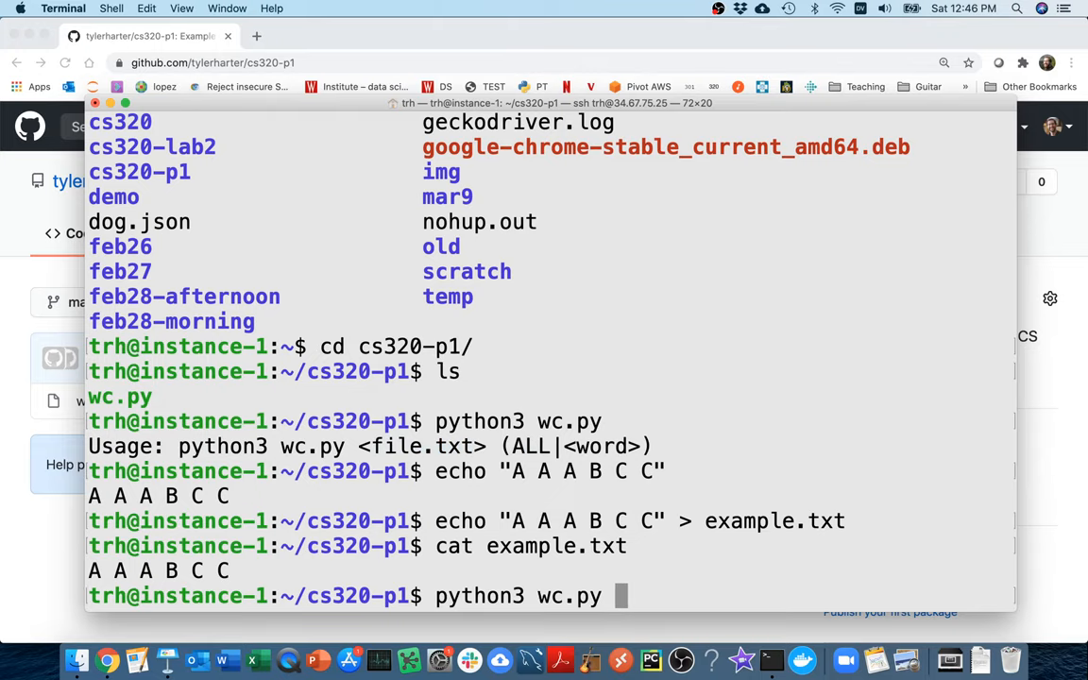
pyautogui.write('example.txt')
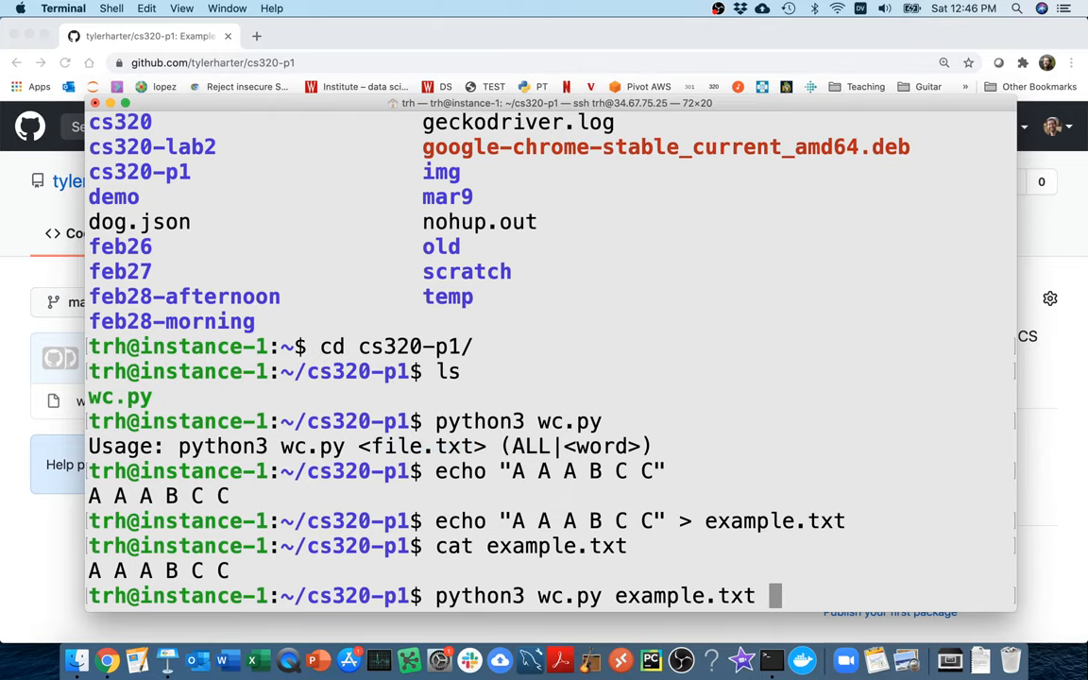
pyautogui.press('Return')
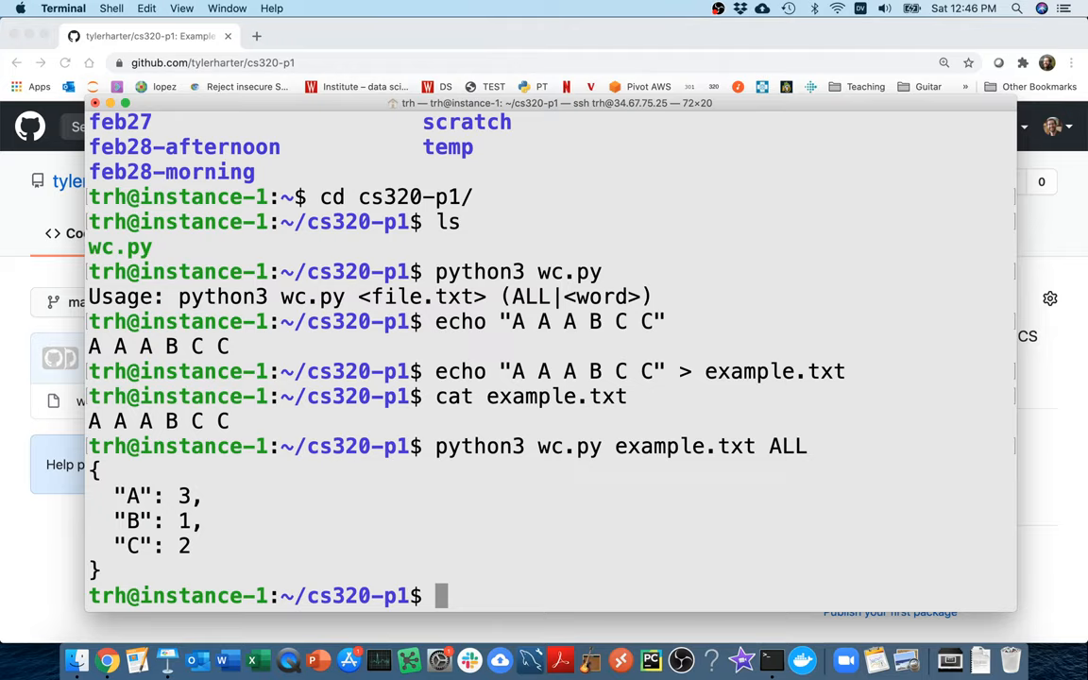
pyautogui.moveTo(110, 490)
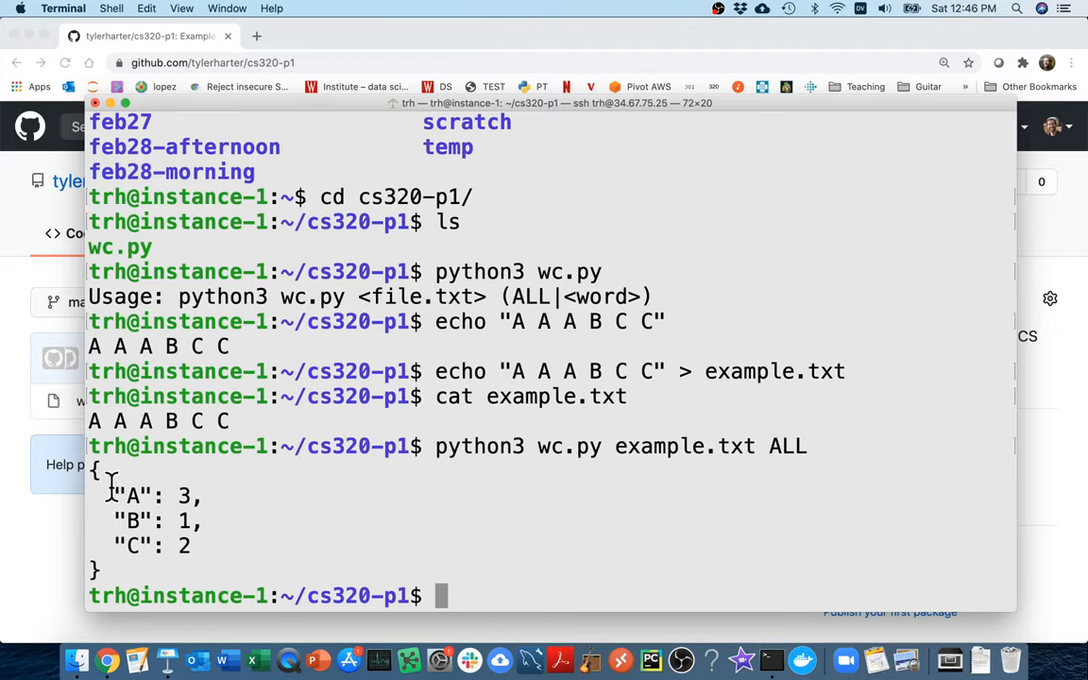
pyautogui.moveTo(102, 476)
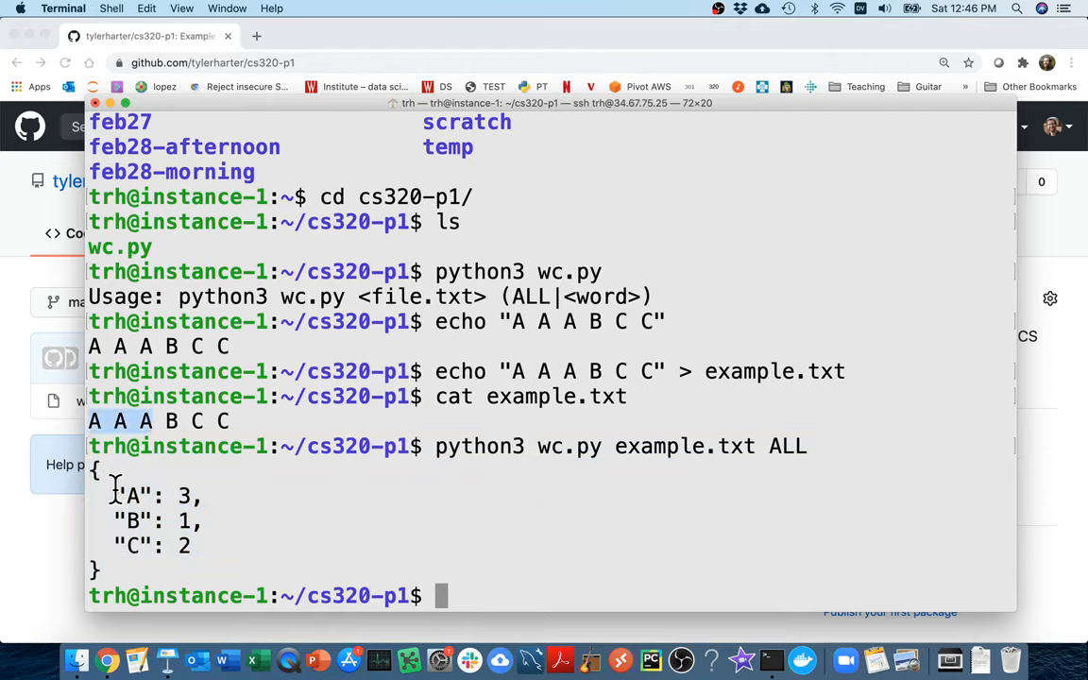
pyautogui.moveTo(174, 419)
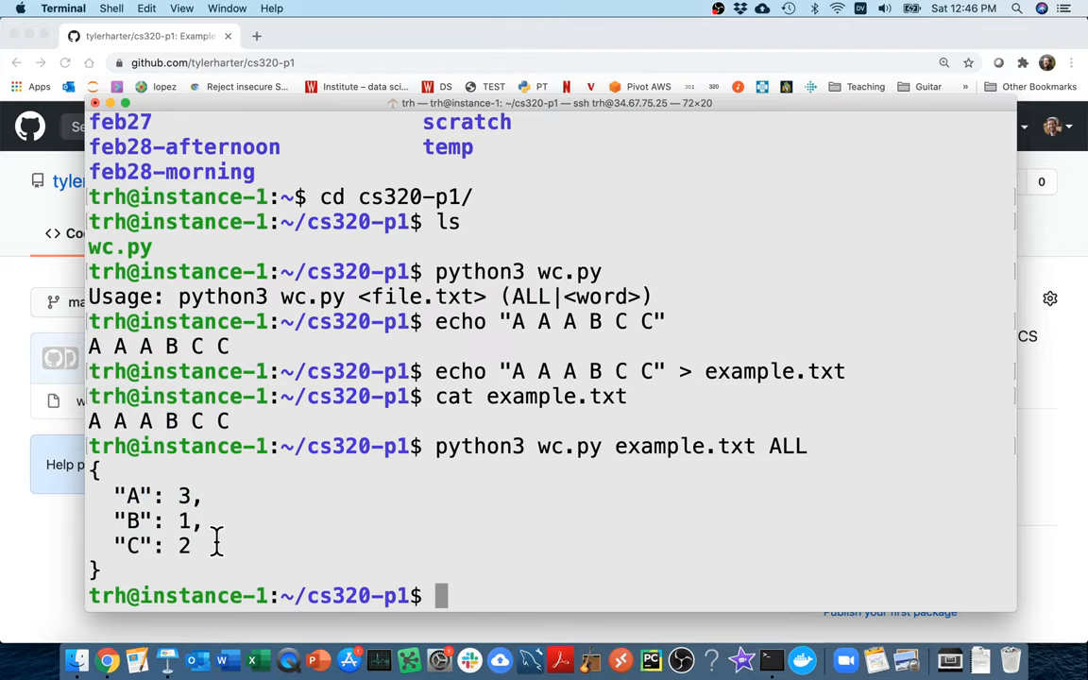
pyautogui.moveTo(518, 459)
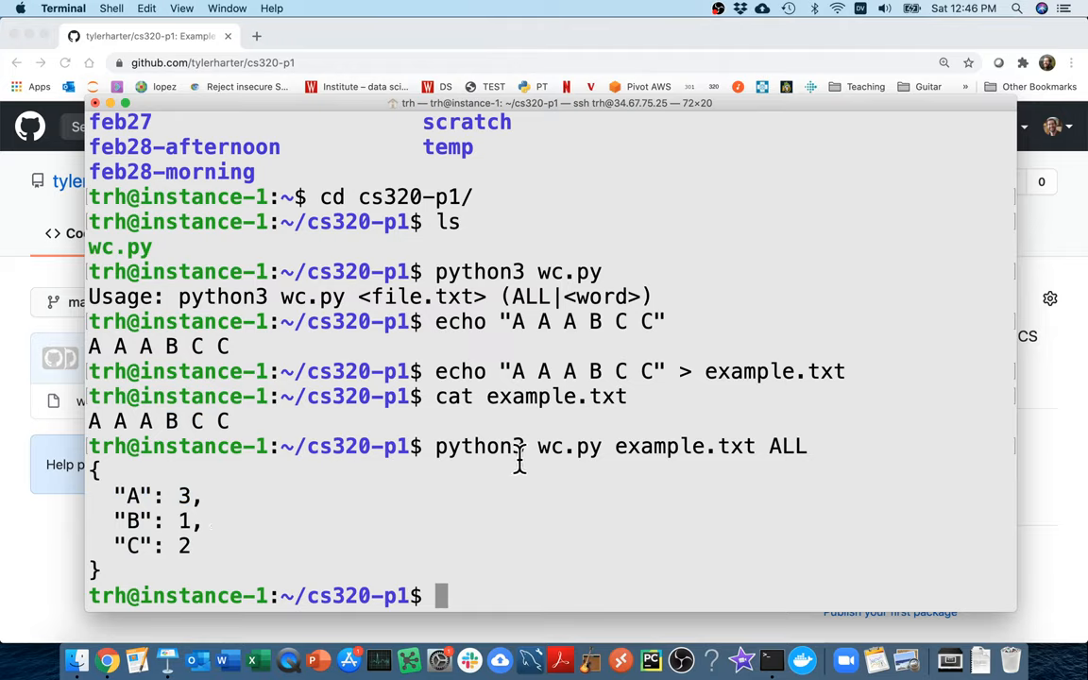
pyautogui.moveTo(595, 463)
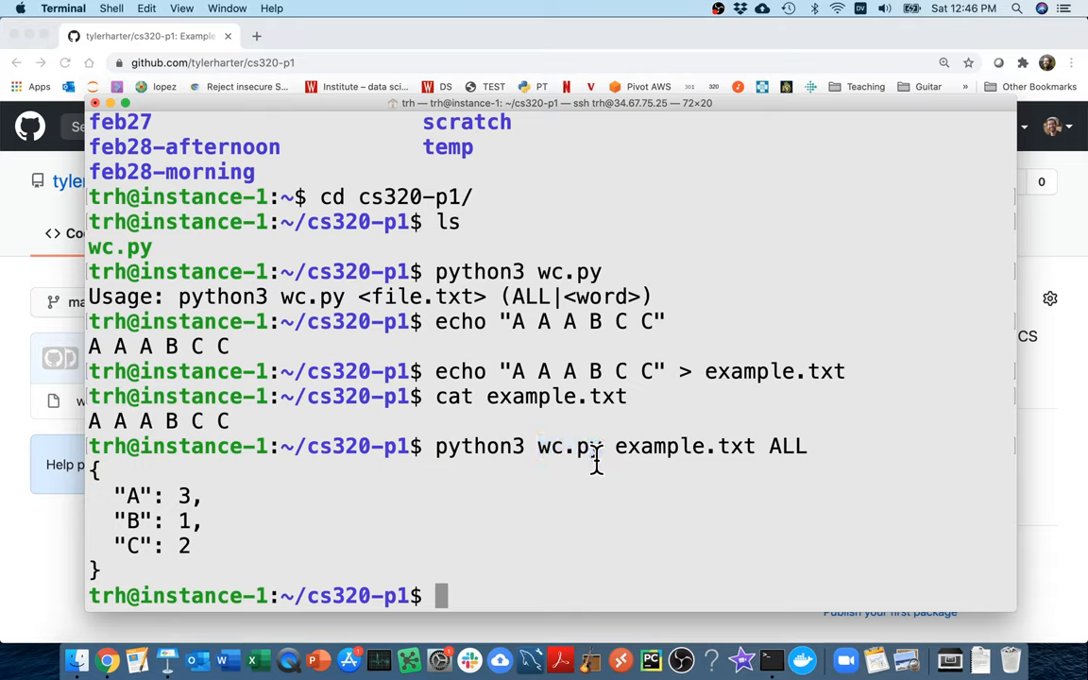
pyautogui.moveTo(556, 521)
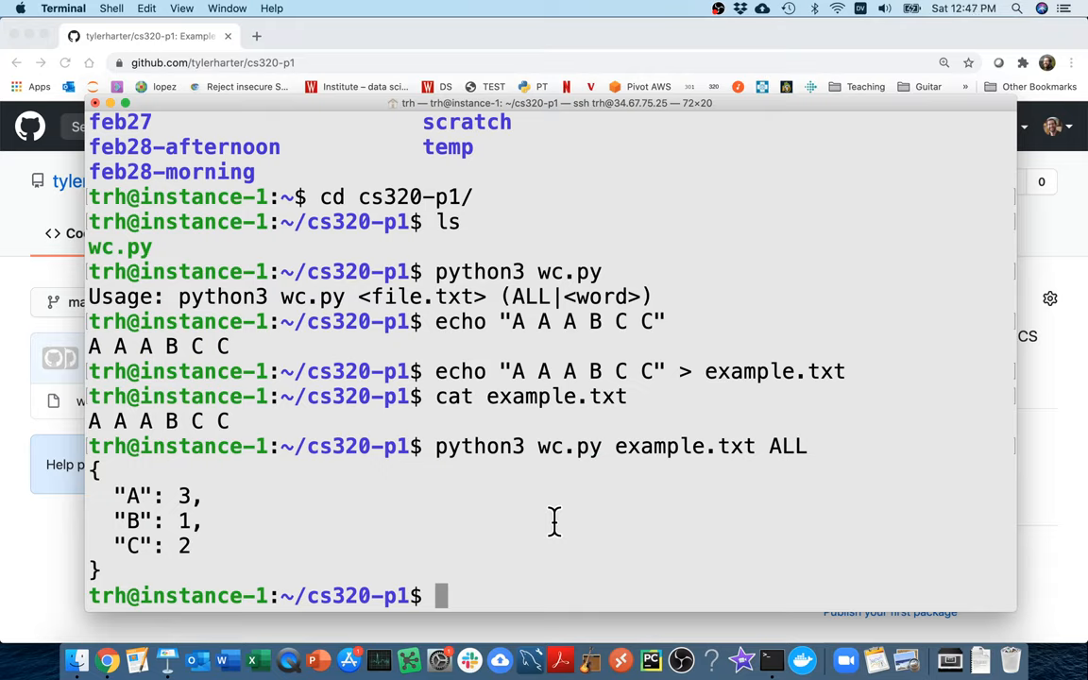
pyautogui.write('l')
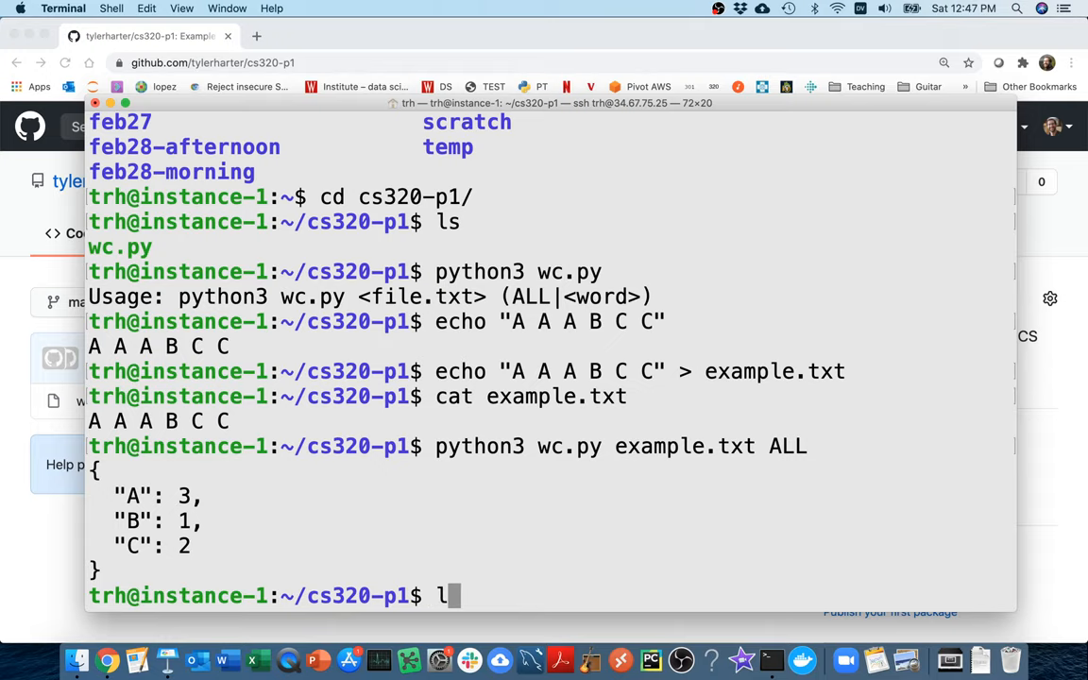
# List the project folder, then list it again with -a to reveal the hidden .git folder.
pyautogui.press('Return')
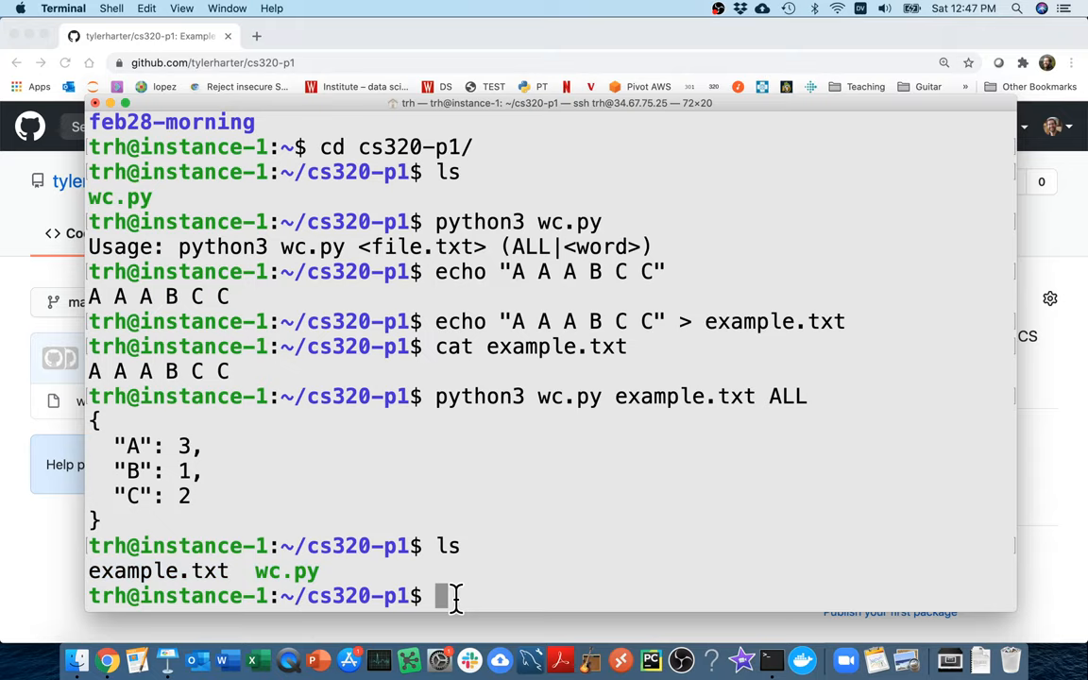
pyautogui.write('ls -')
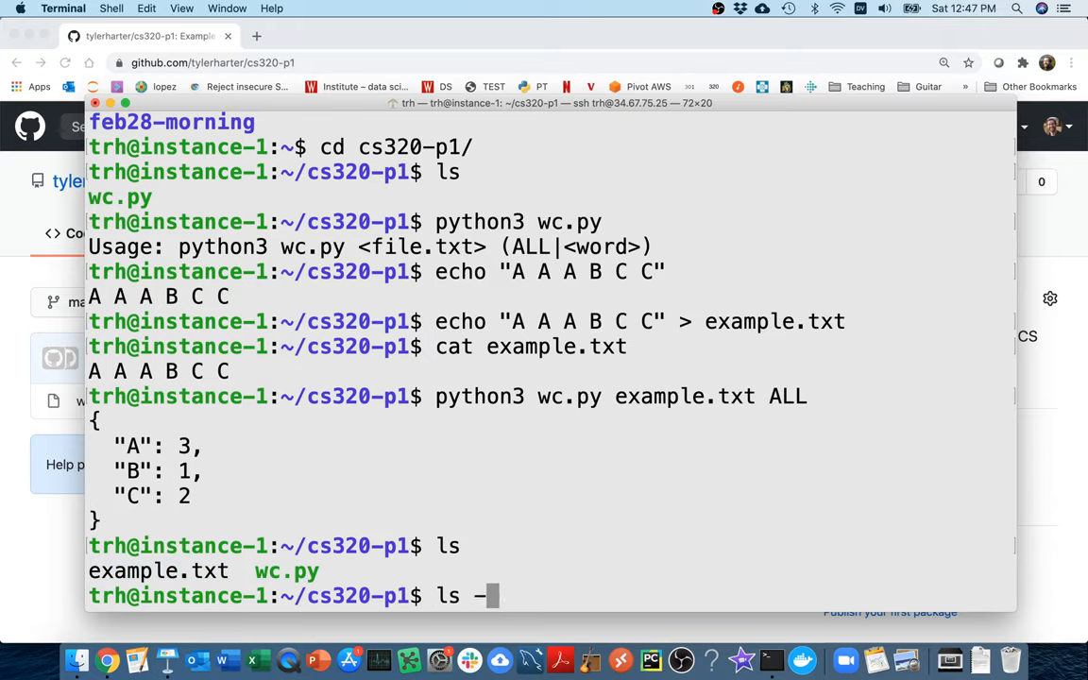
pyautogui.write('a')
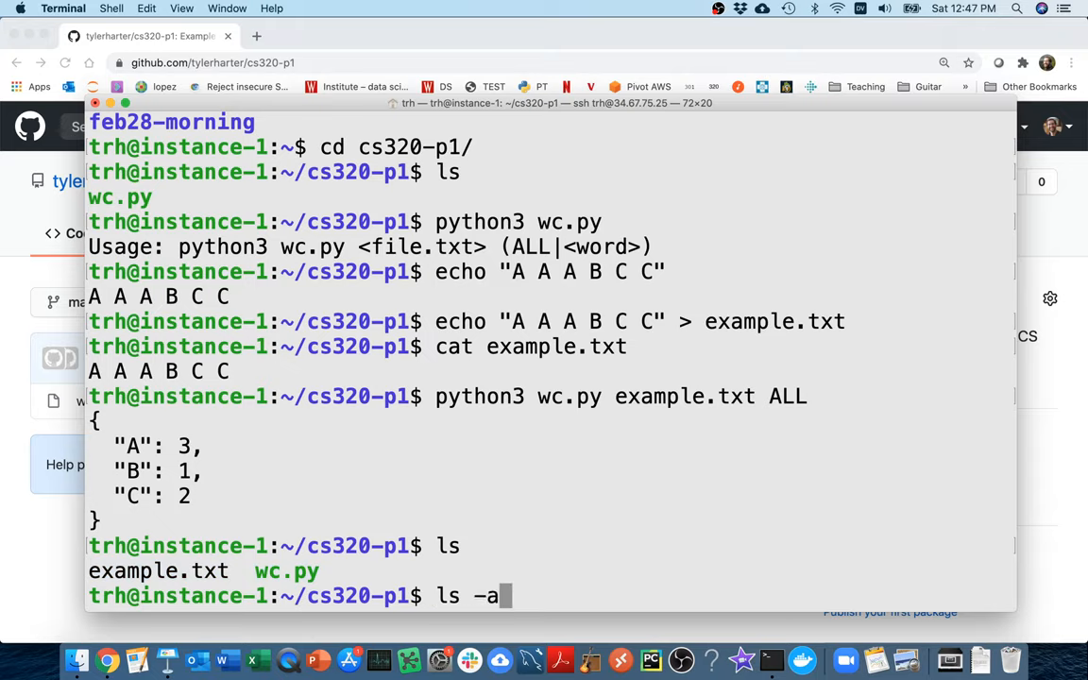
pyautogui.press('Return')
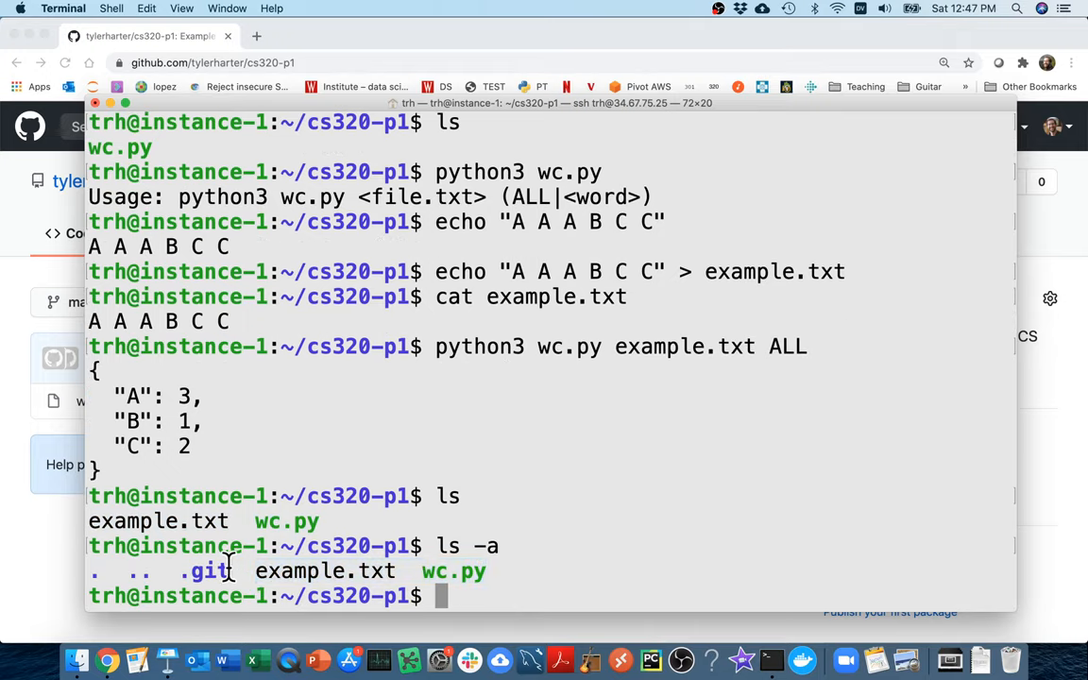
pyautogui.moveTo(212, 557)
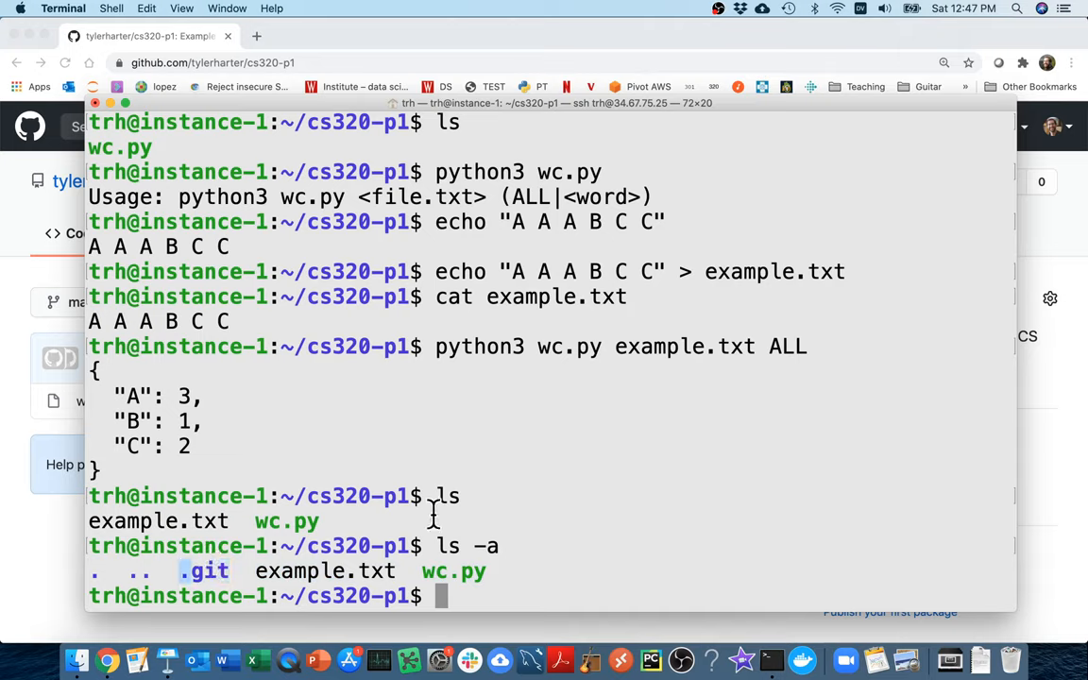
pyautogui.moveTo(560, 492)
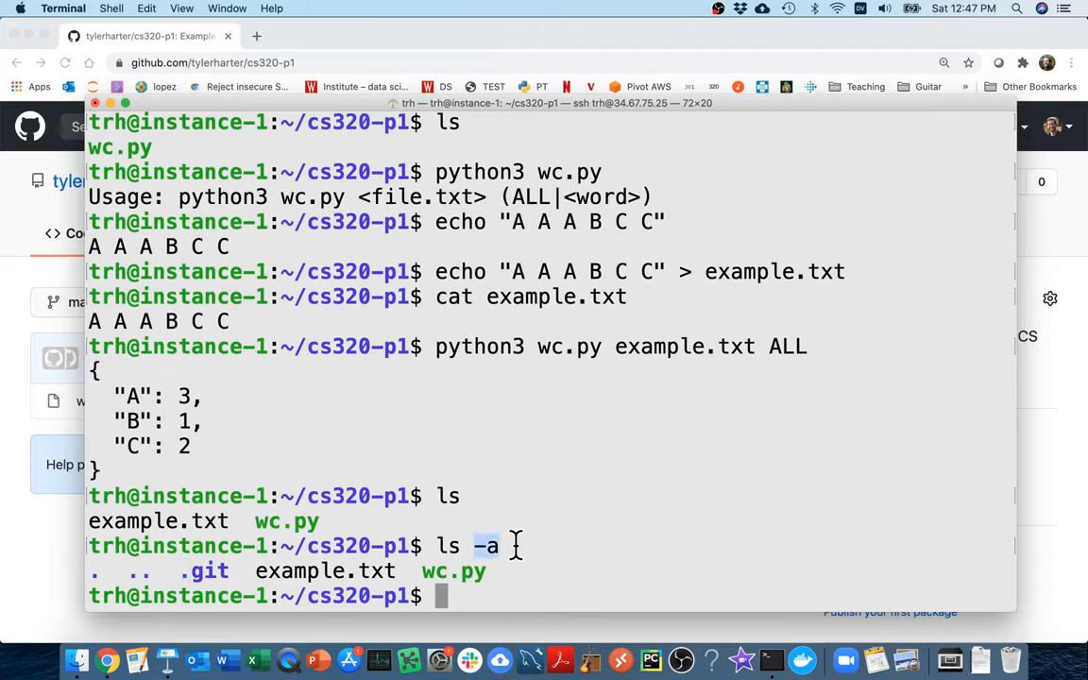
pyautogui.moveTo(389, 546)
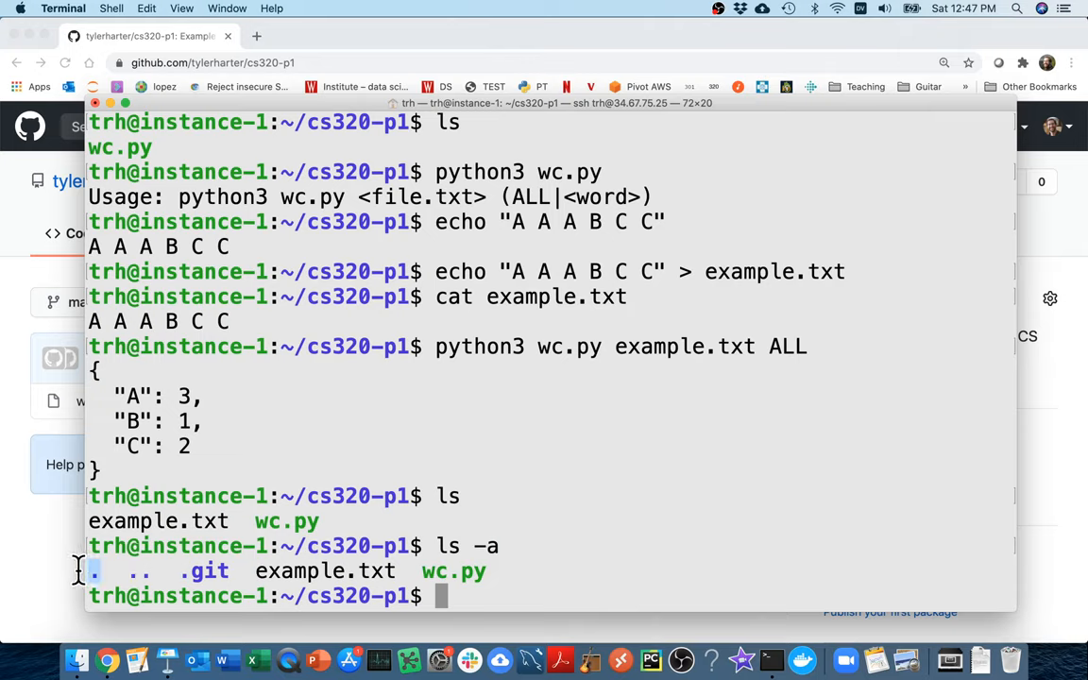
pyautogui.moveTo(367, 491)
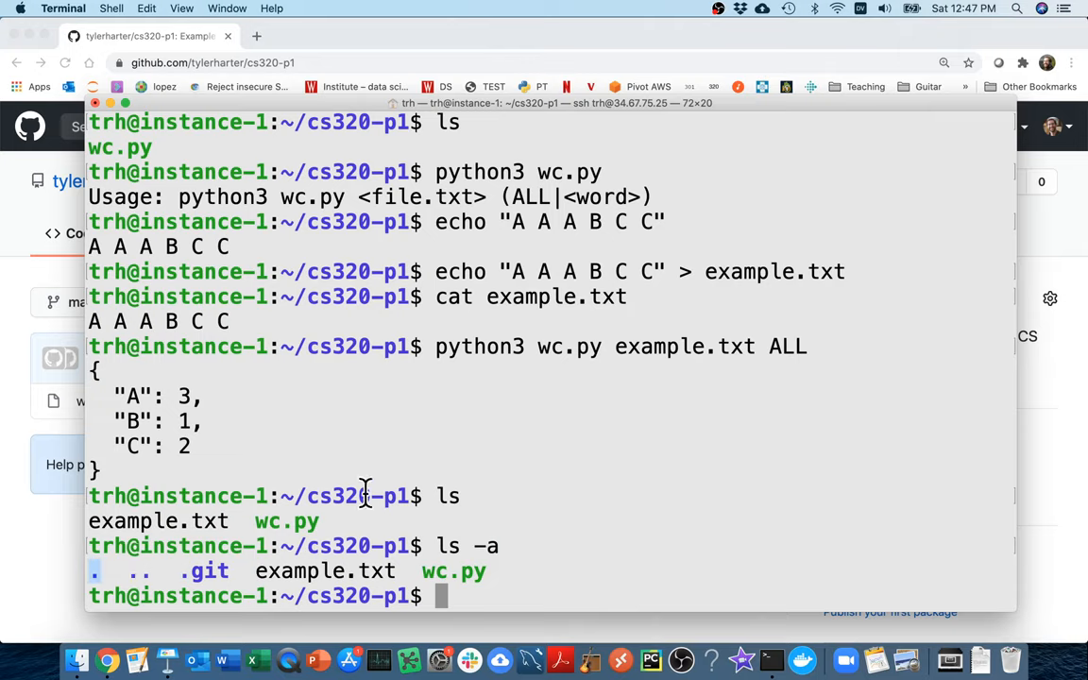
pyautogui.moveTo(129, 565)
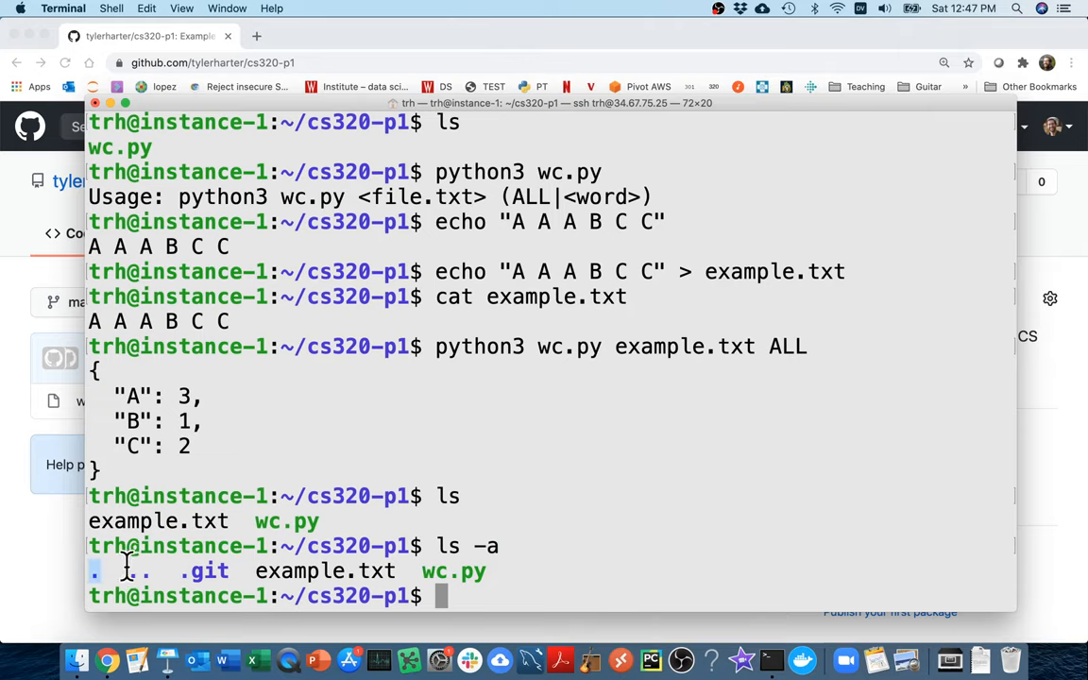
pyautogui.moveTo(141, 571)
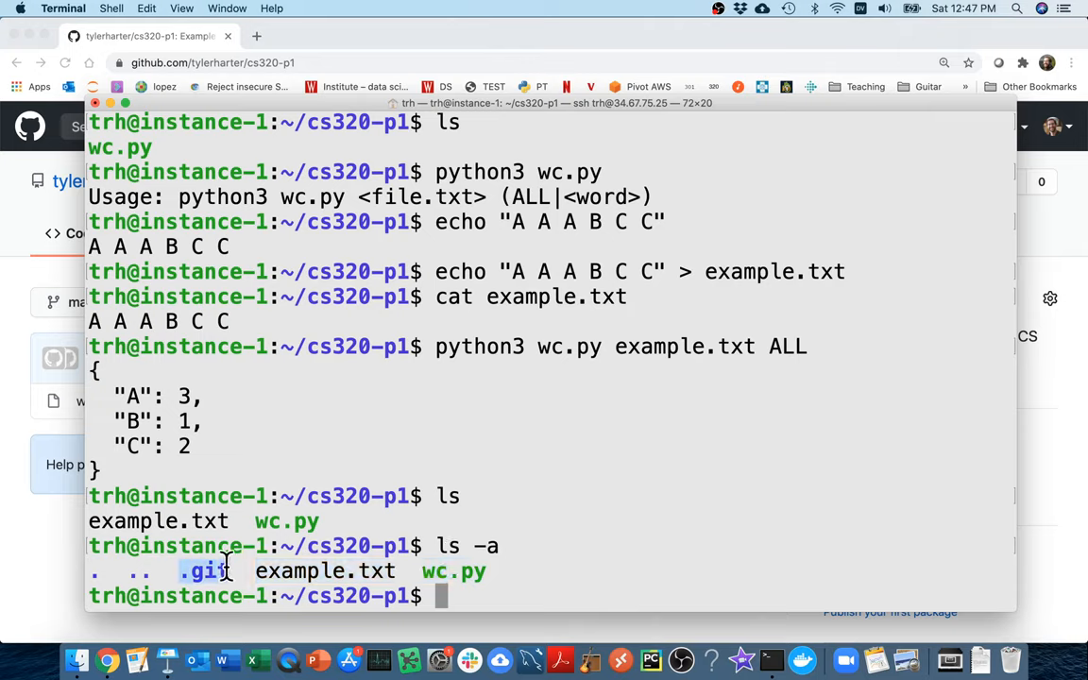
pyautogui.moveTo(544, 582)
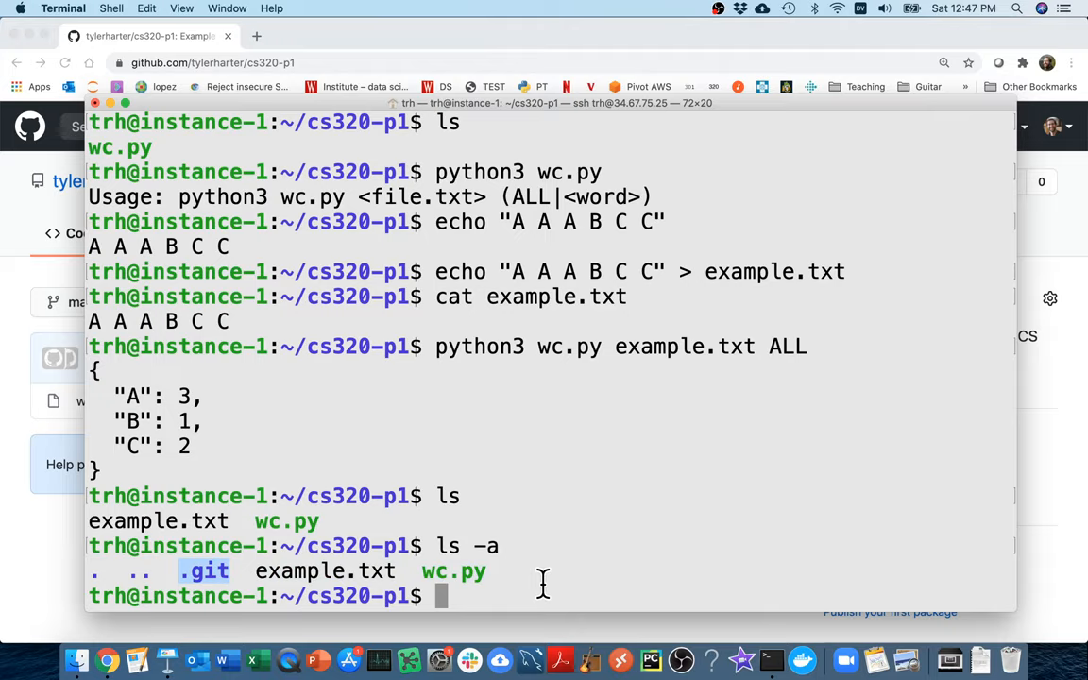
pyautogui.moveTo(281, 563)
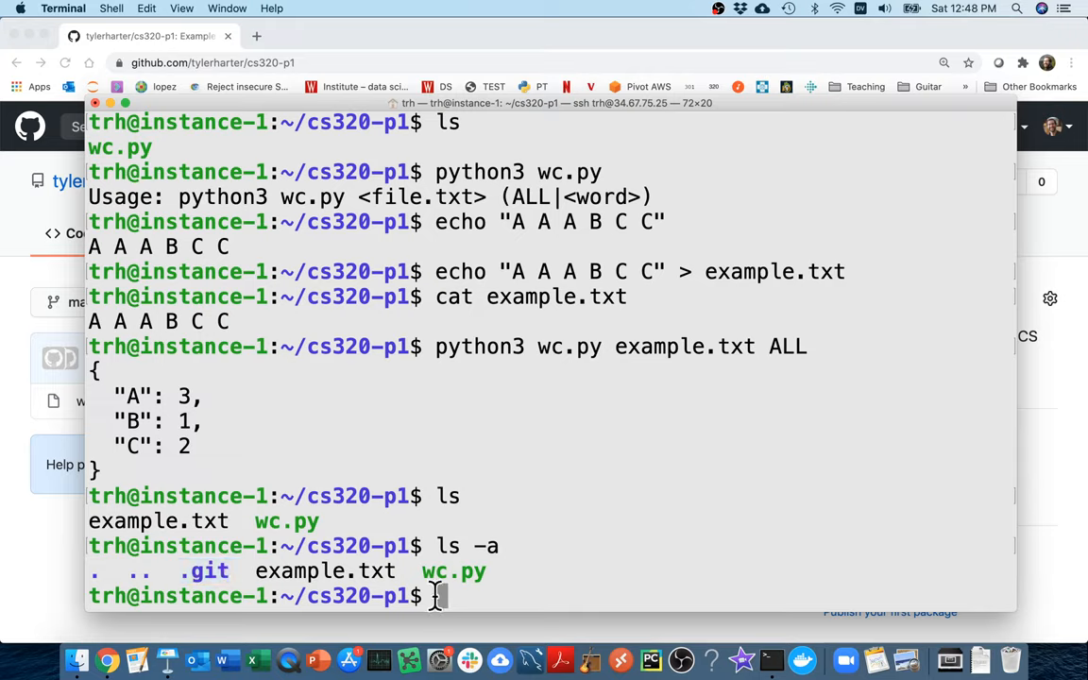
# Run git log and page through the commits by Steve, Ada and Linus, returning to the top.
pyautogui.write('g')
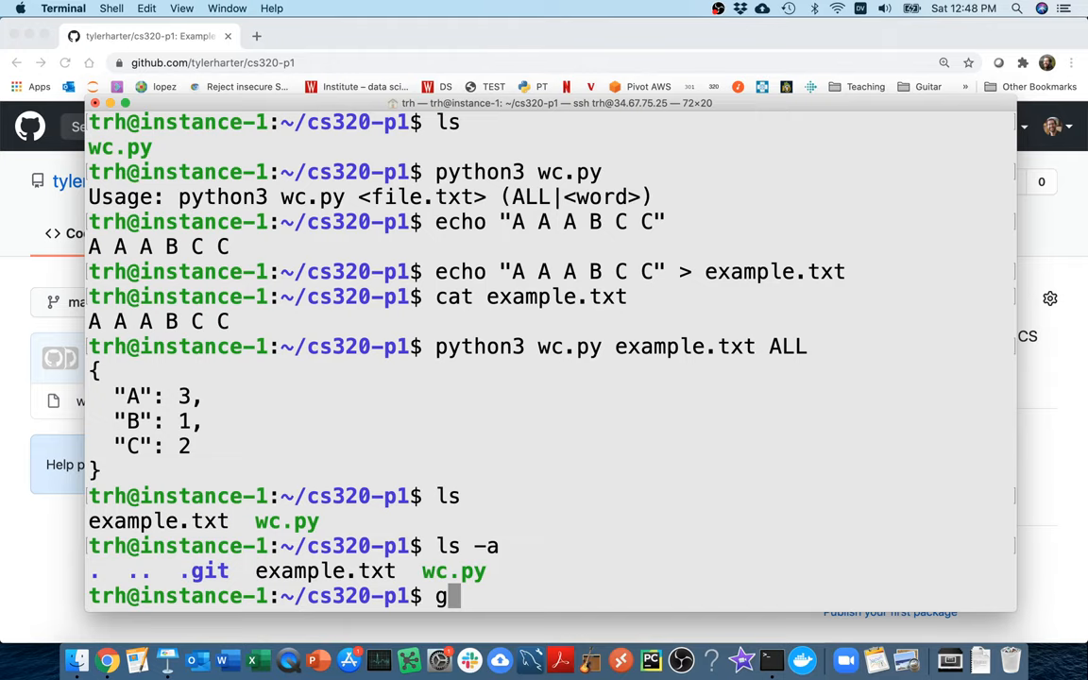
pyautogui.write('it')
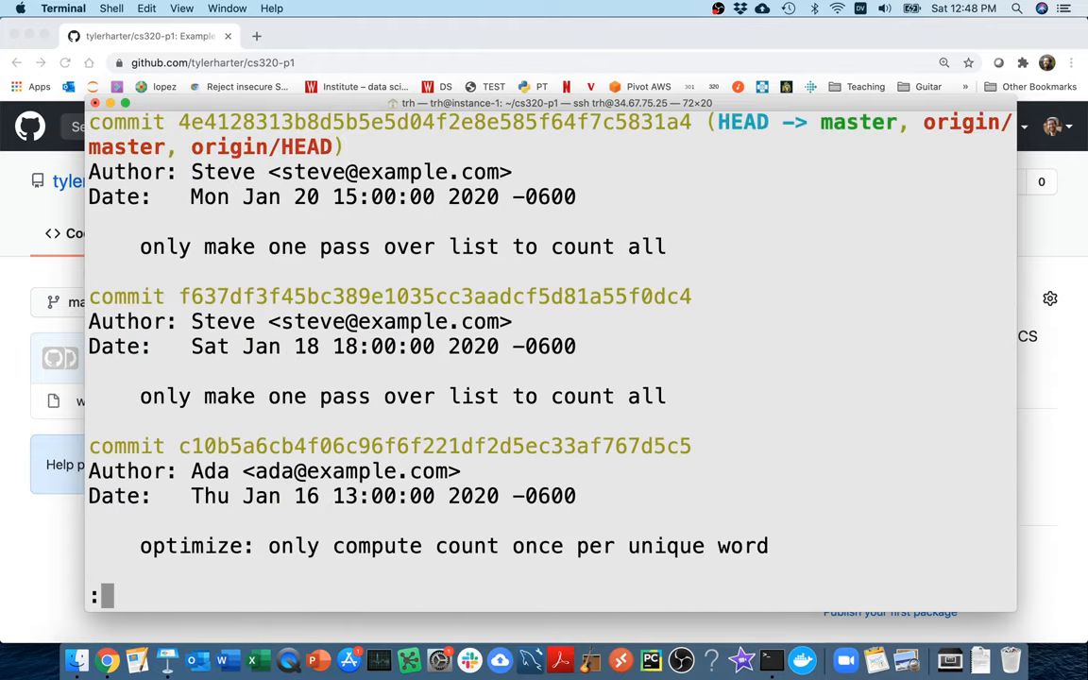
pyautogui.moveTo(425, 527)
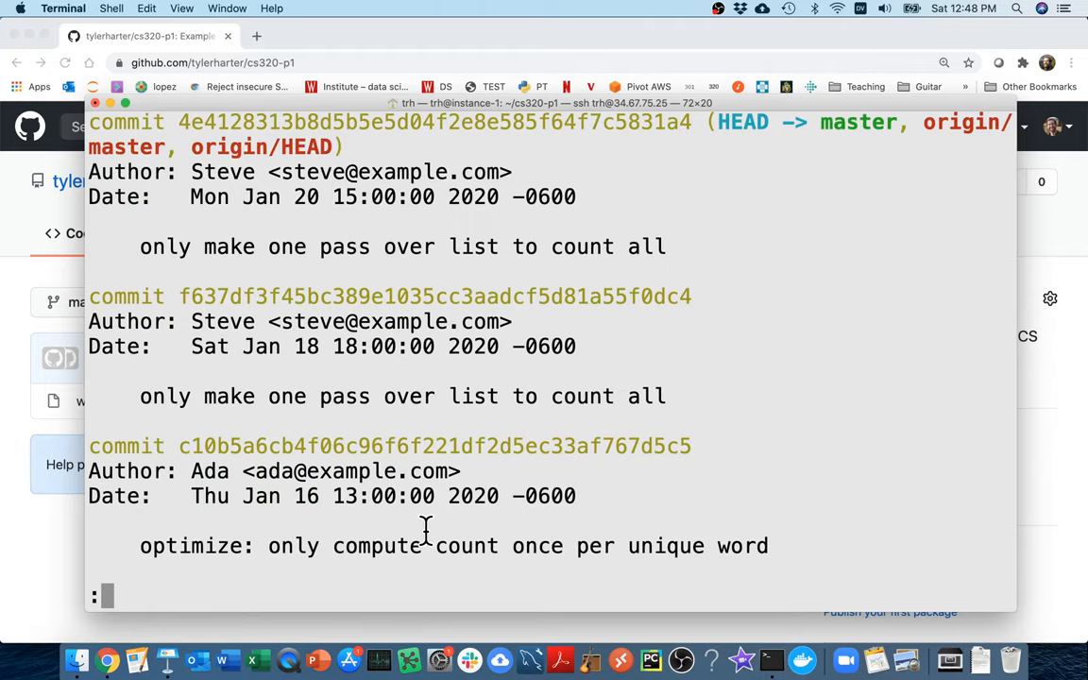
pyautogui.scroll(-3)
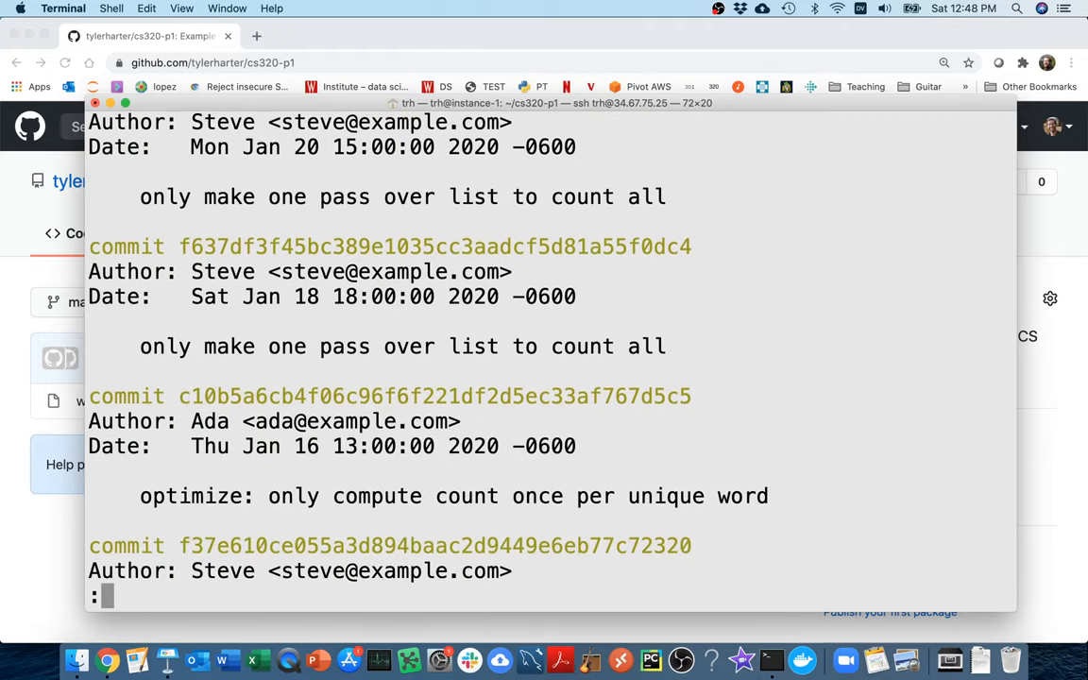
pyautogui.scroll(-3)
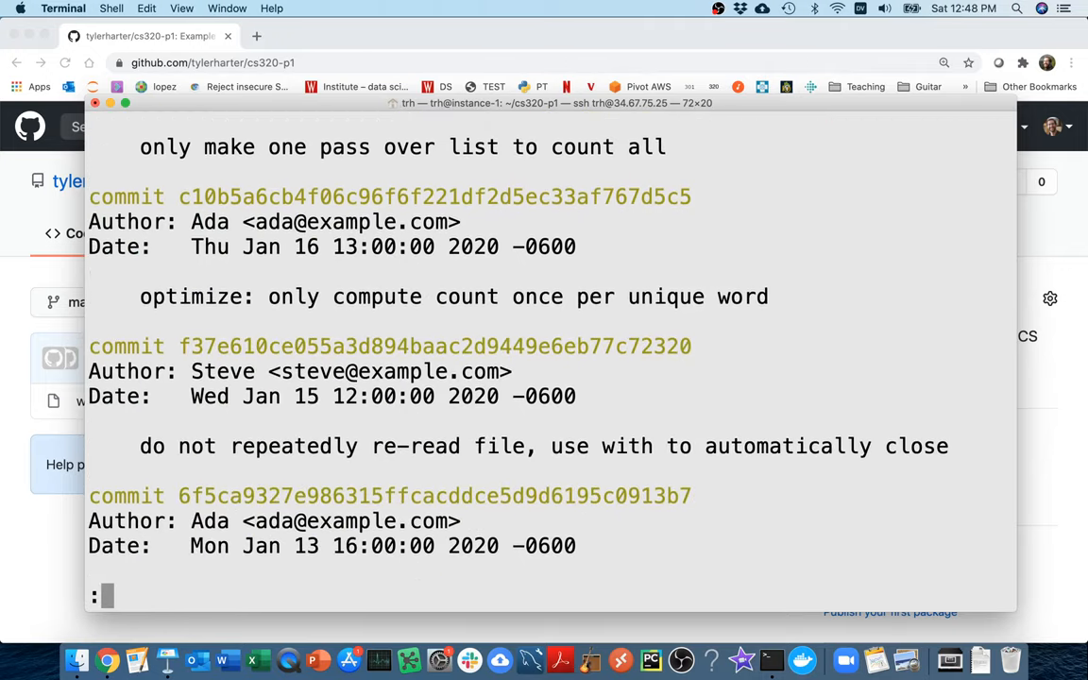
pyautogui.scroll(-3)
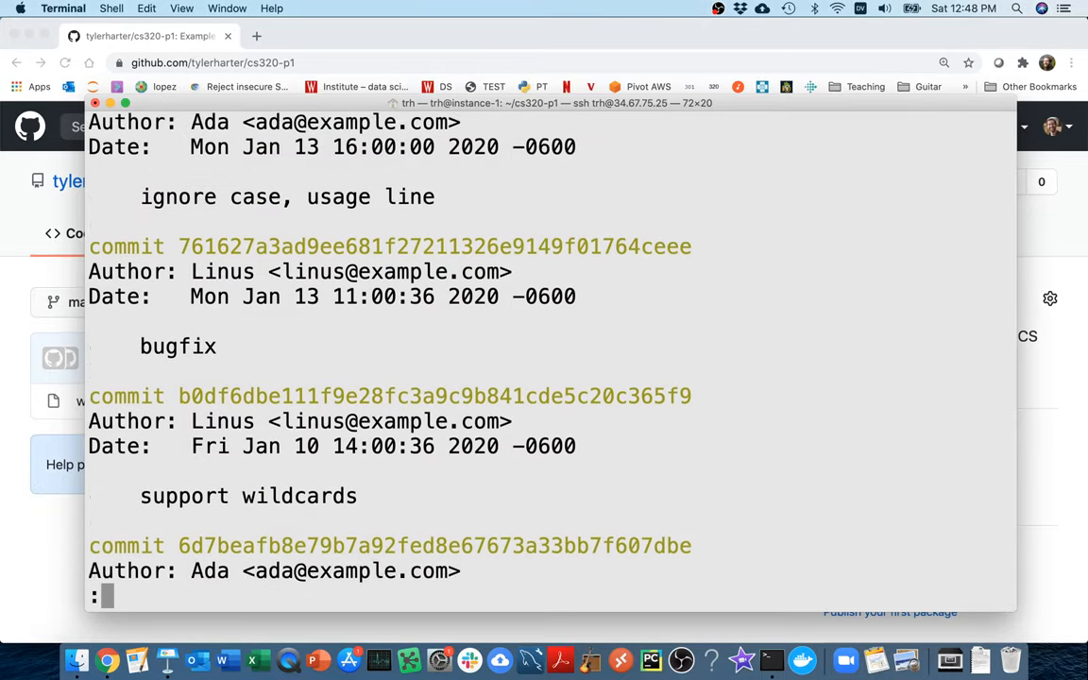
pyautogui.scroll(3)
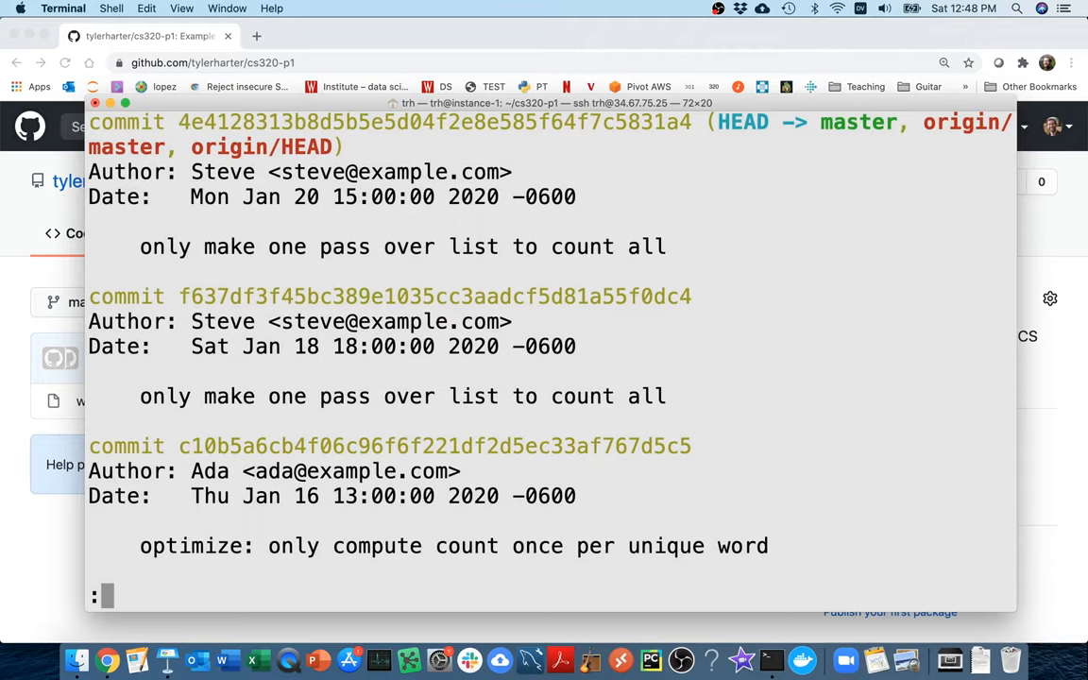
pyautogui.moveTo(180, 238)
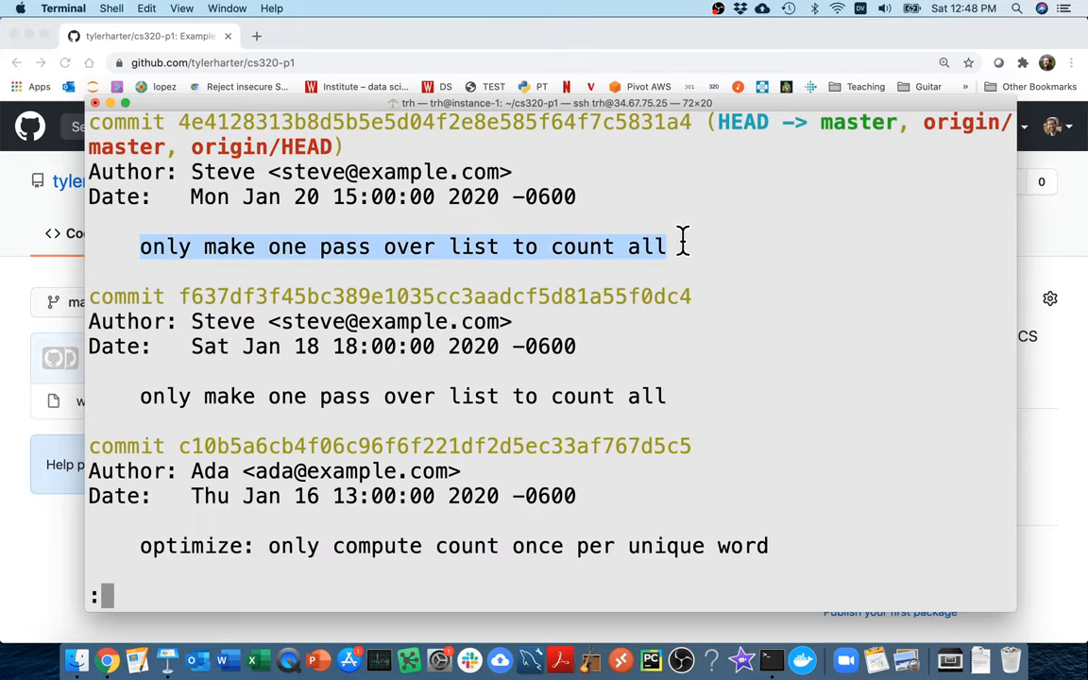
# Bring Chrome's cs320-p1 repository page forward and open its commit history.
pyautogui.click(740, 302)
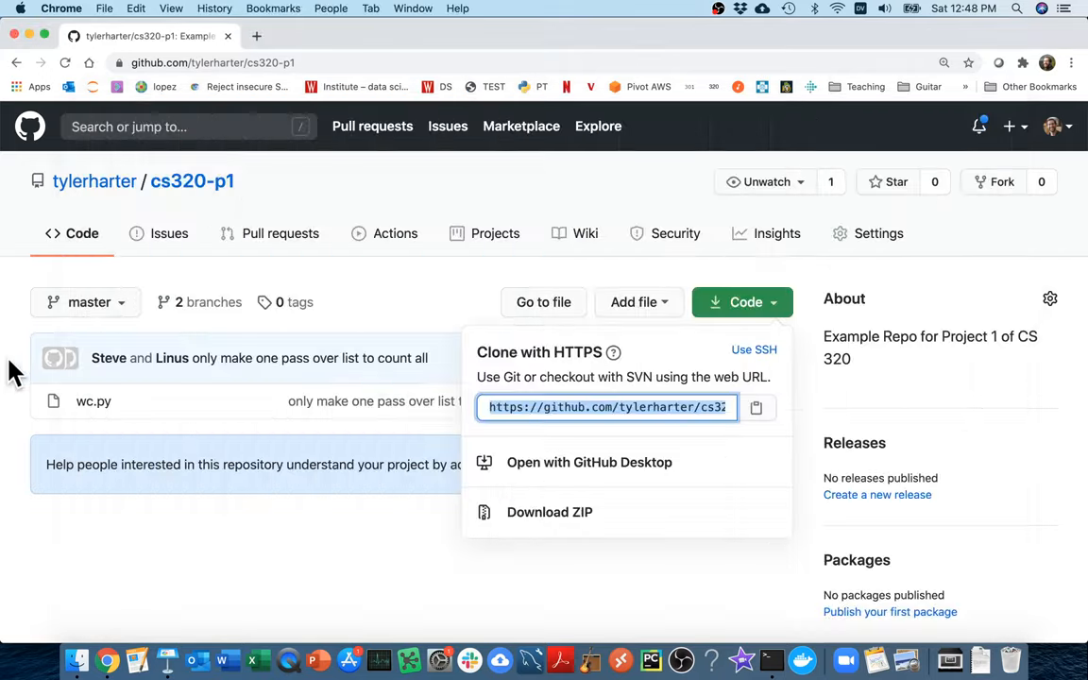
pyautogui.click(283, 357)
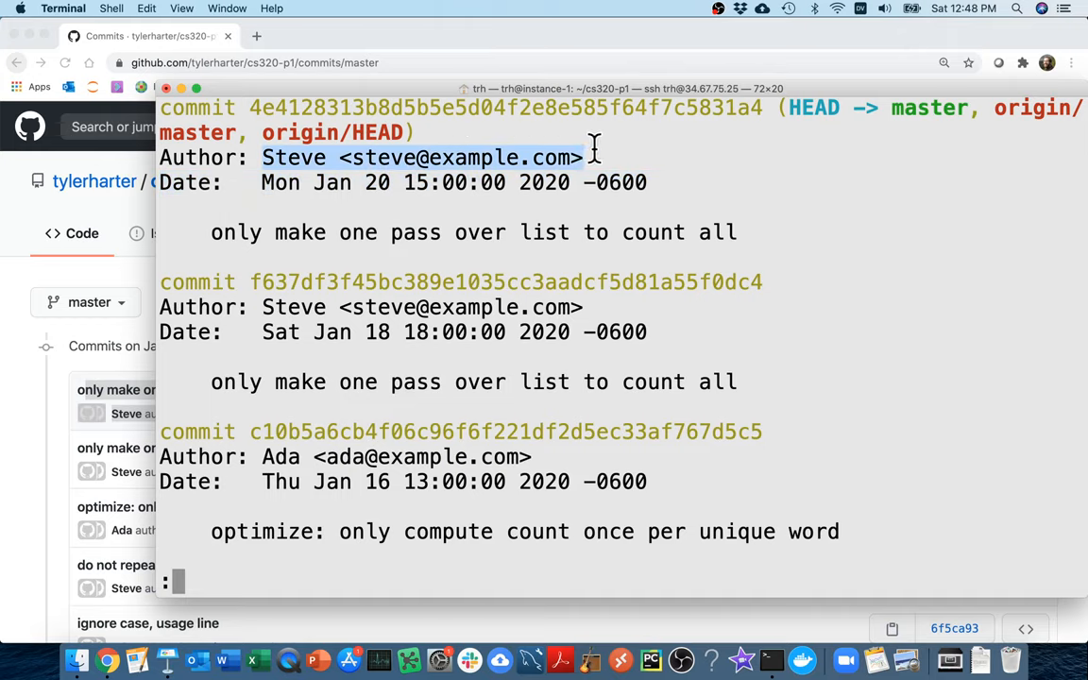
pyautogui.moveTo(567, 108)
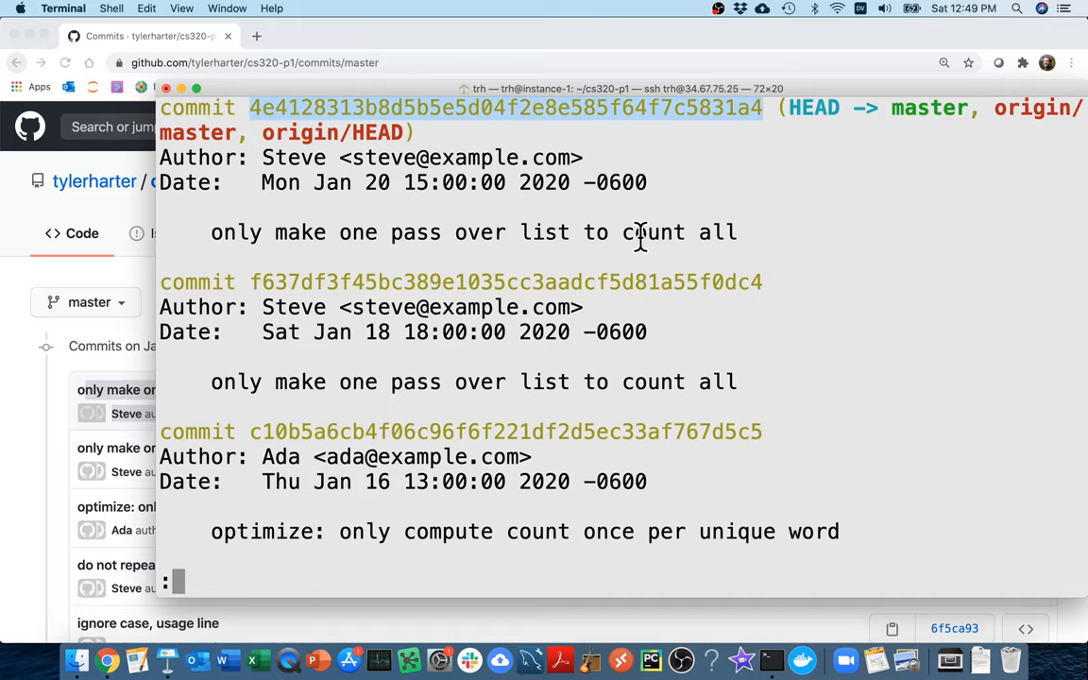
pyautogui.moveTo(404, 123)
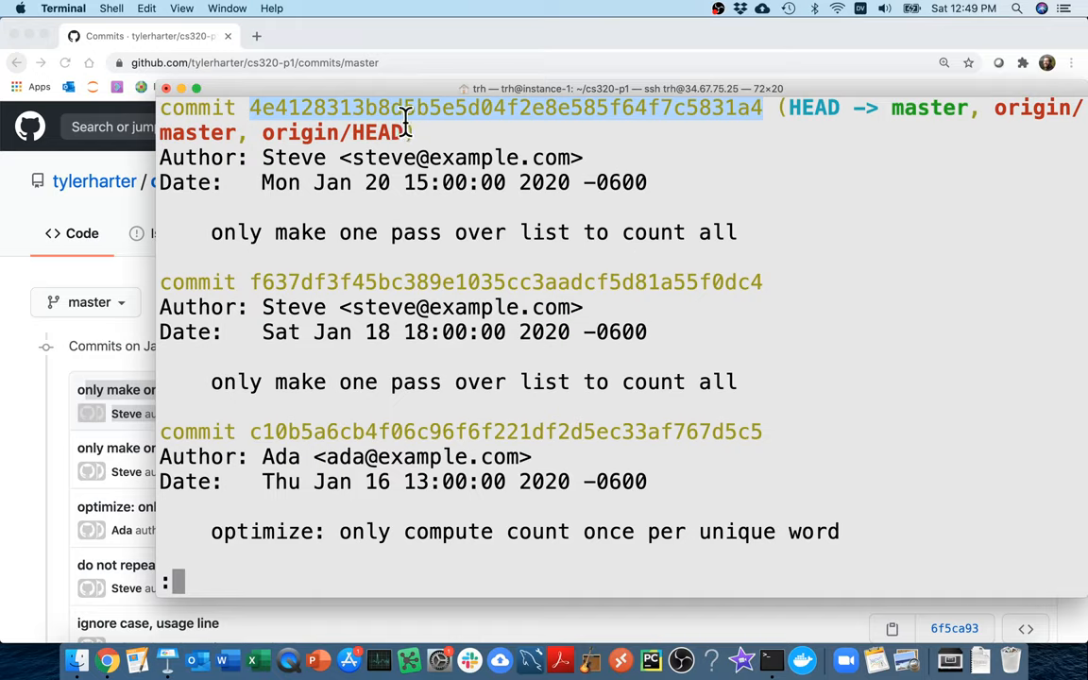
pyautogui.moveTo(268, 114)
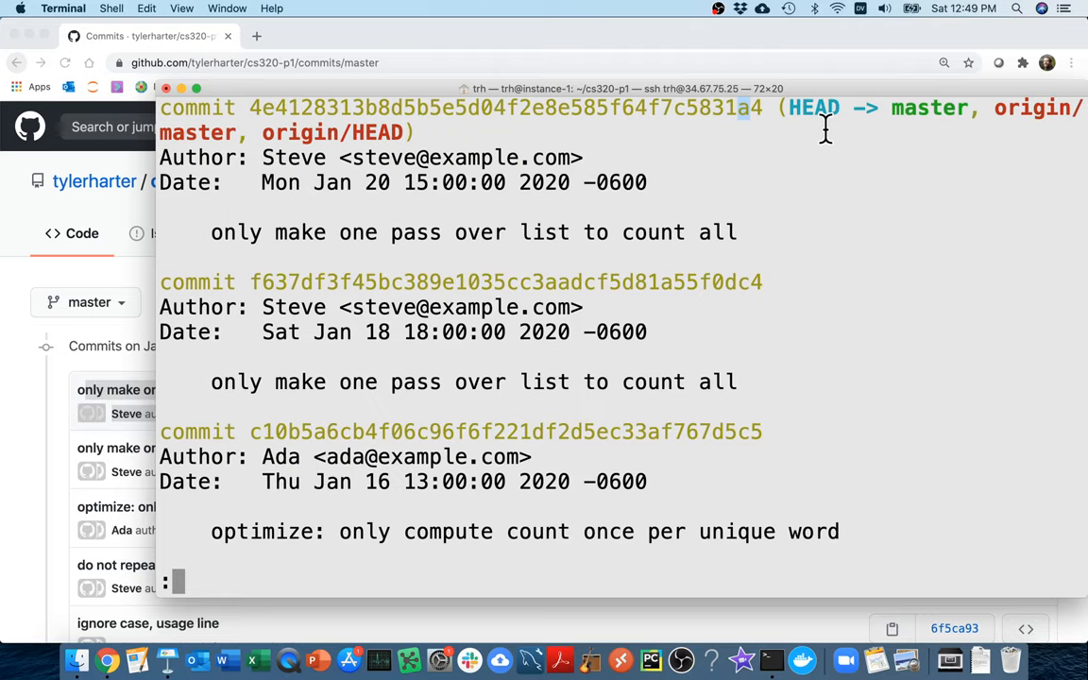
pyautogui.moveTo(419, 104)
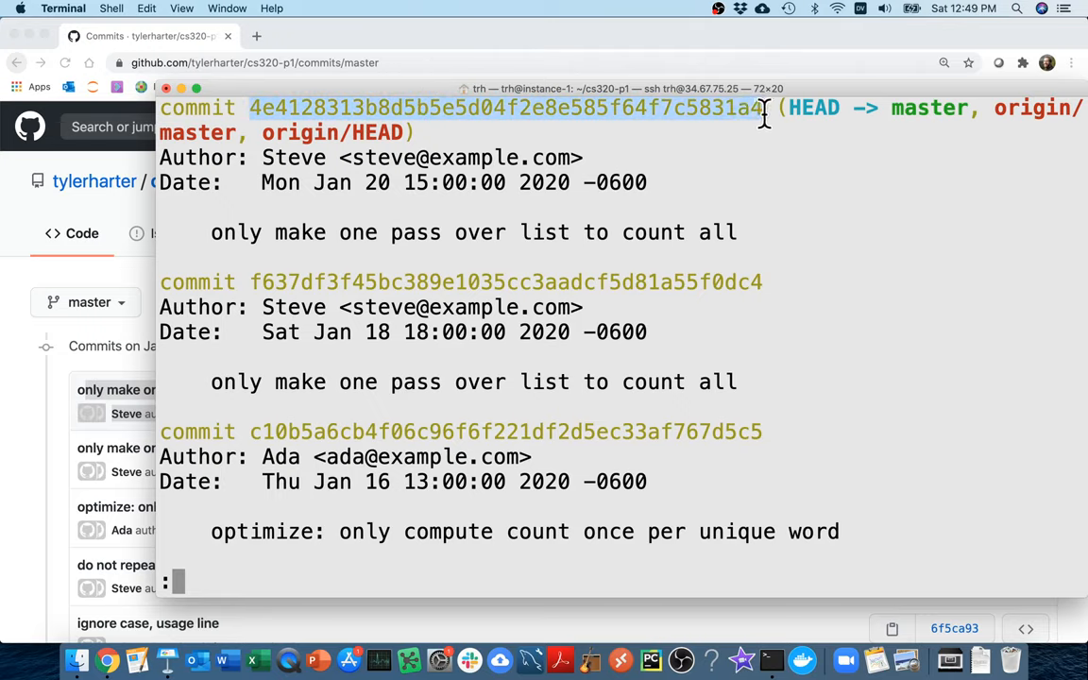
pyautogui.moveTo(332, 98)
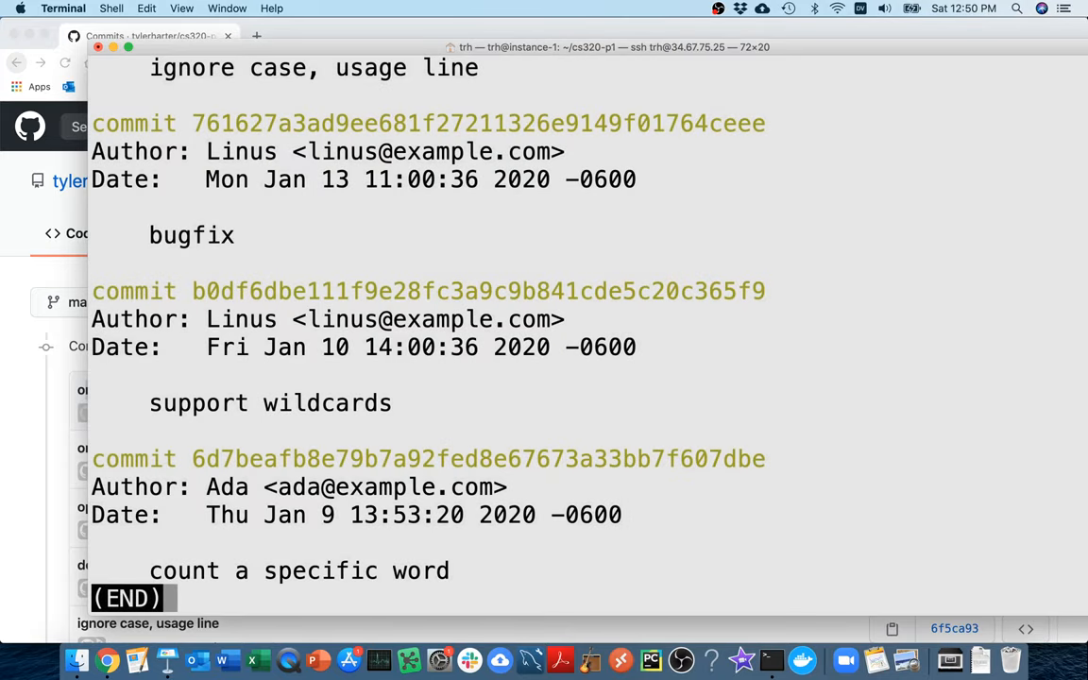
pyautogui.moveTo(325, 463)
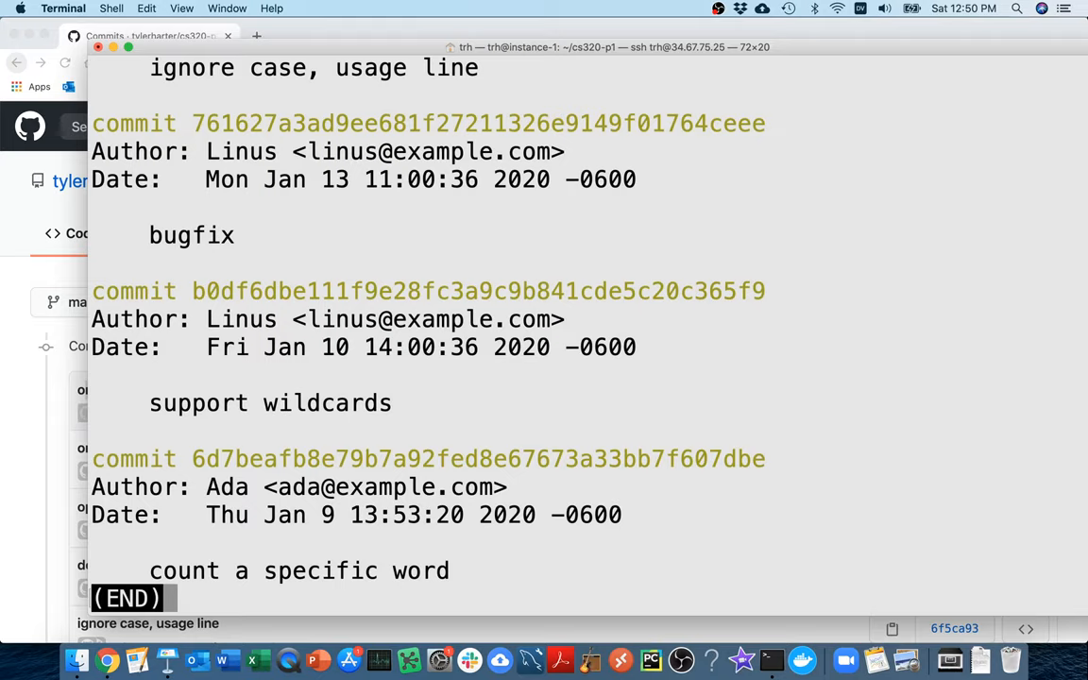
# Quit the log pager and type git checkout with the oldest commit's hash 6d7beaf…7dbe.
pyautogui.press('q')
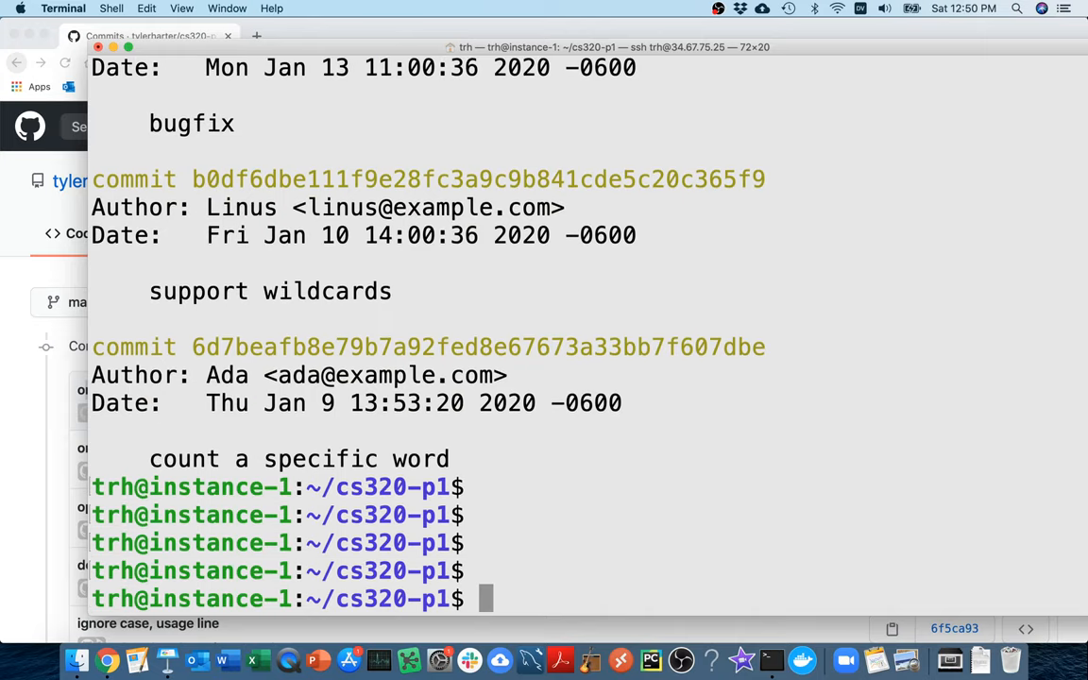
pyautogui.write('git checkou')
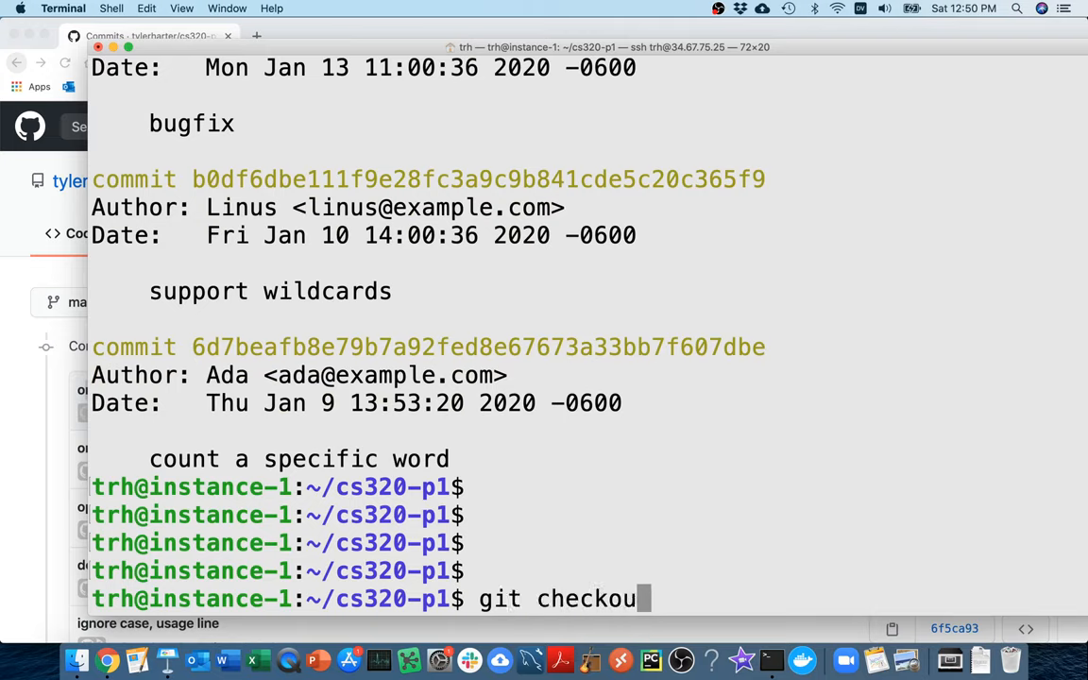
pyautogui.write('t')
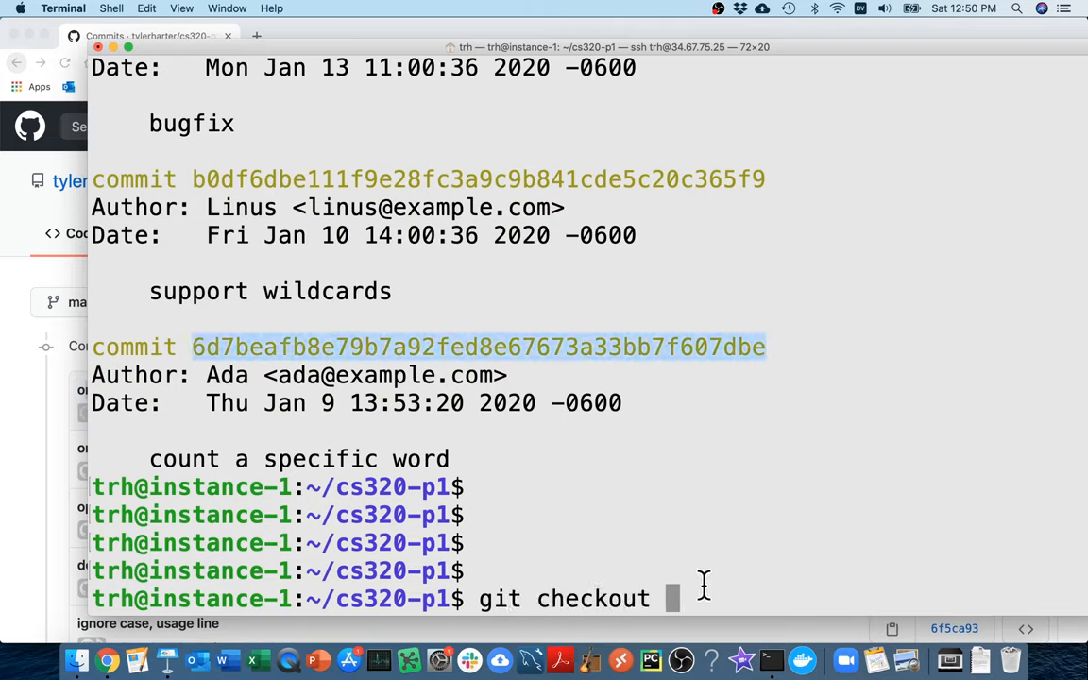
pyautogui.write('6d7beafb8e79b7a92fed8e67673a33bb7f607dbe')
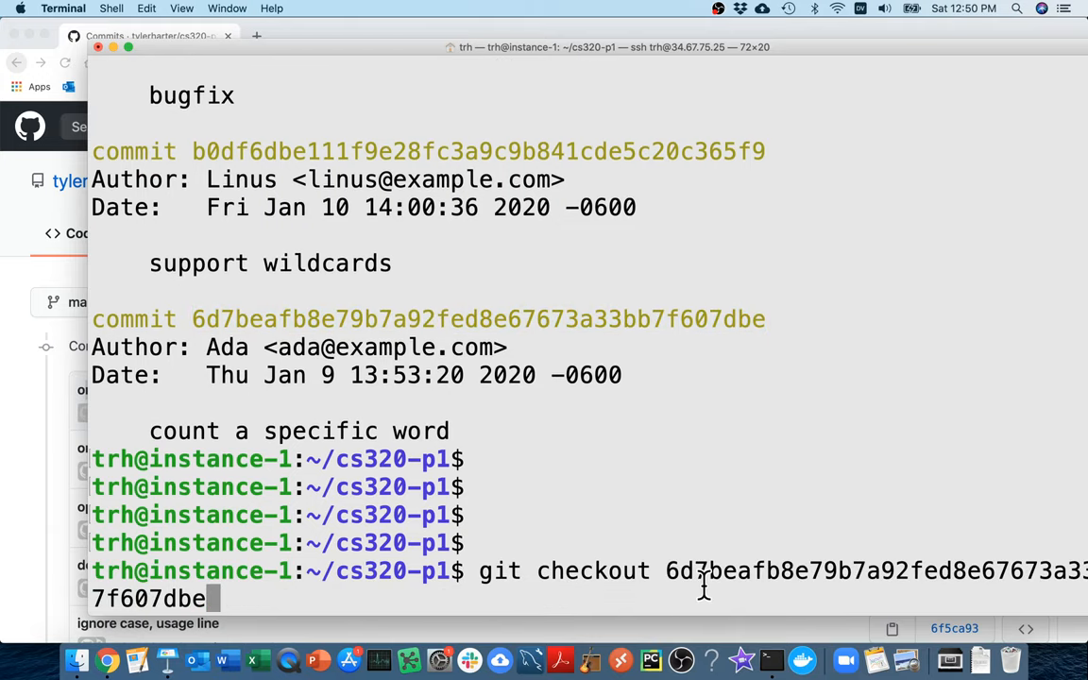
pyautogui.moveTo(754, 596)
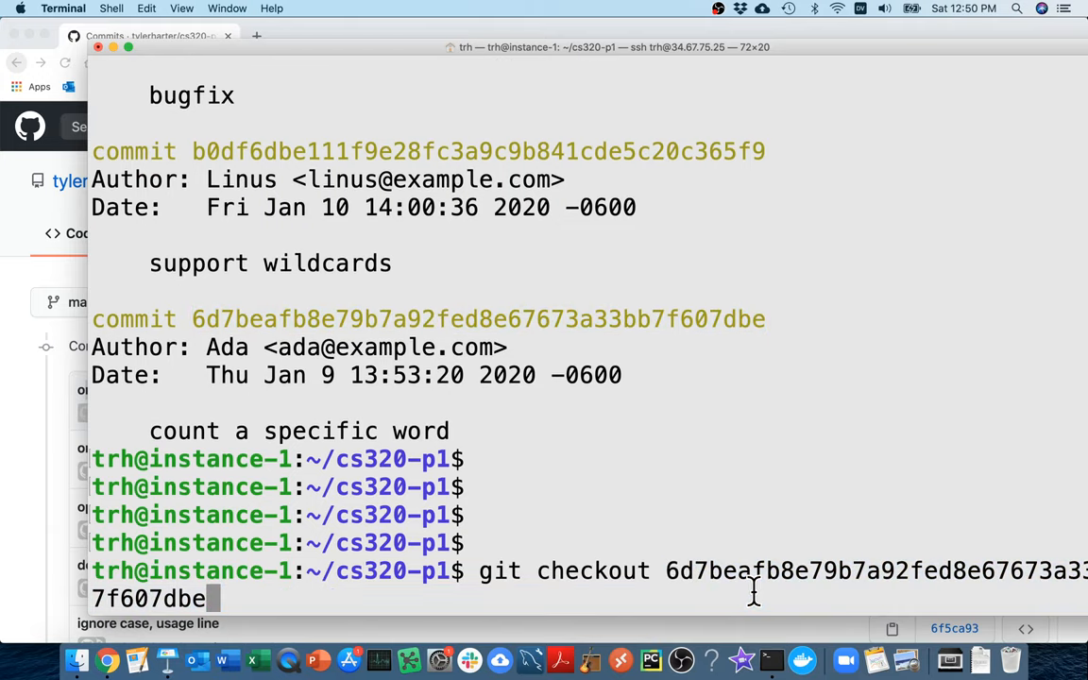
pyautogui.moveTo(570, 571)
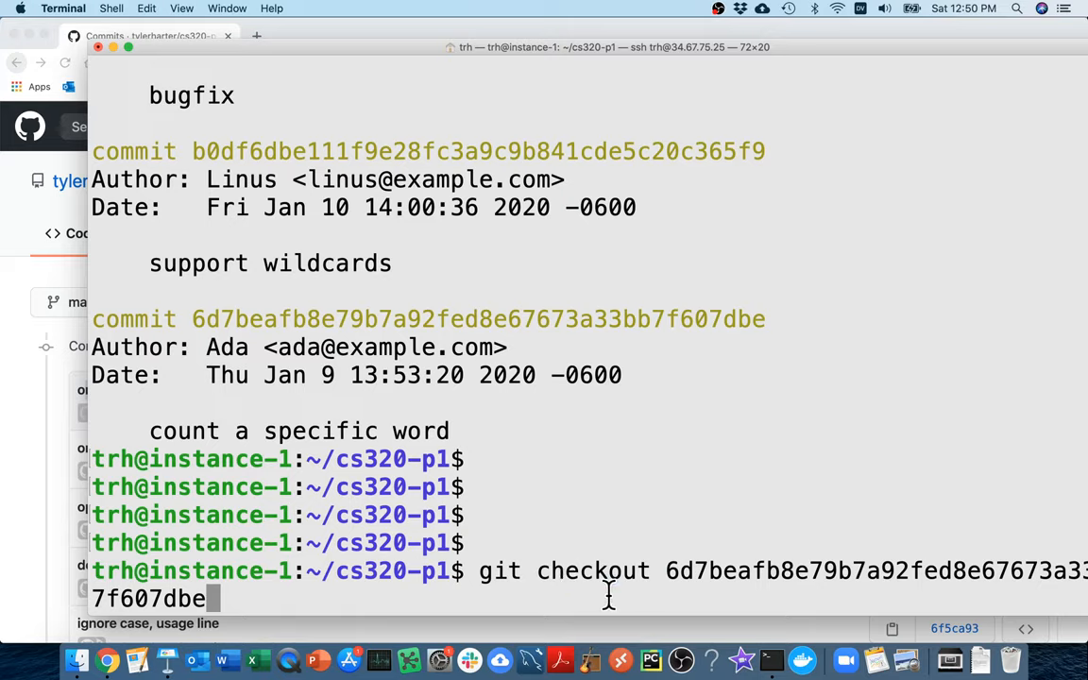
pyautogui.moveTo(696, 601)
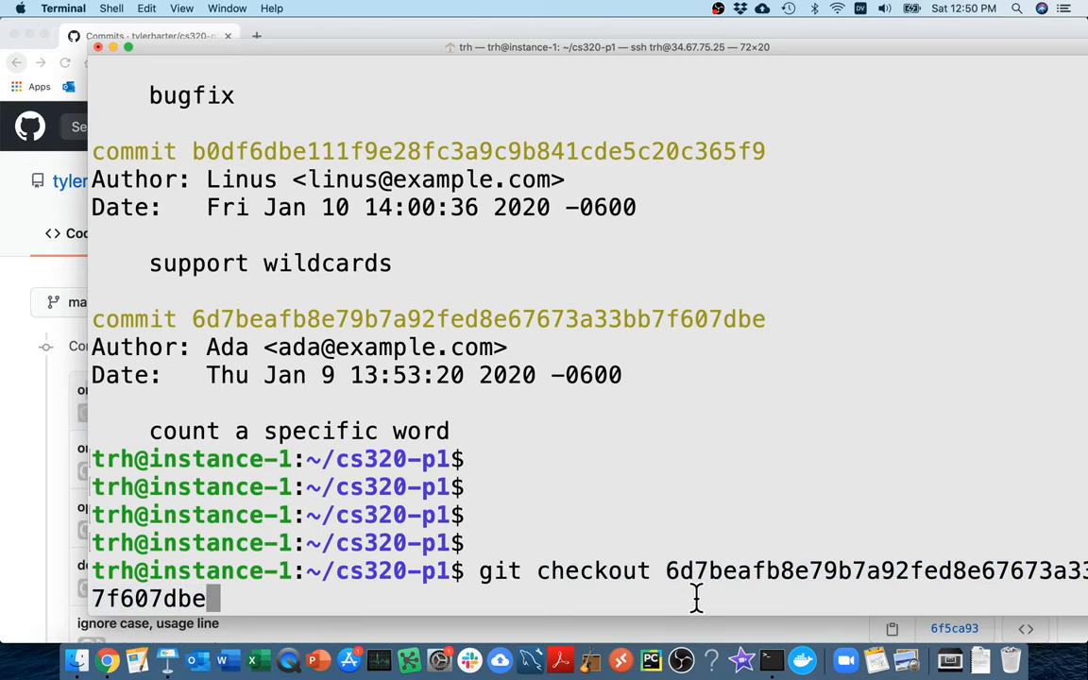
# Check out the oldest commit, list the folder and run wc.py on example.txt, which prints 0.
pyautogui.press('Return')
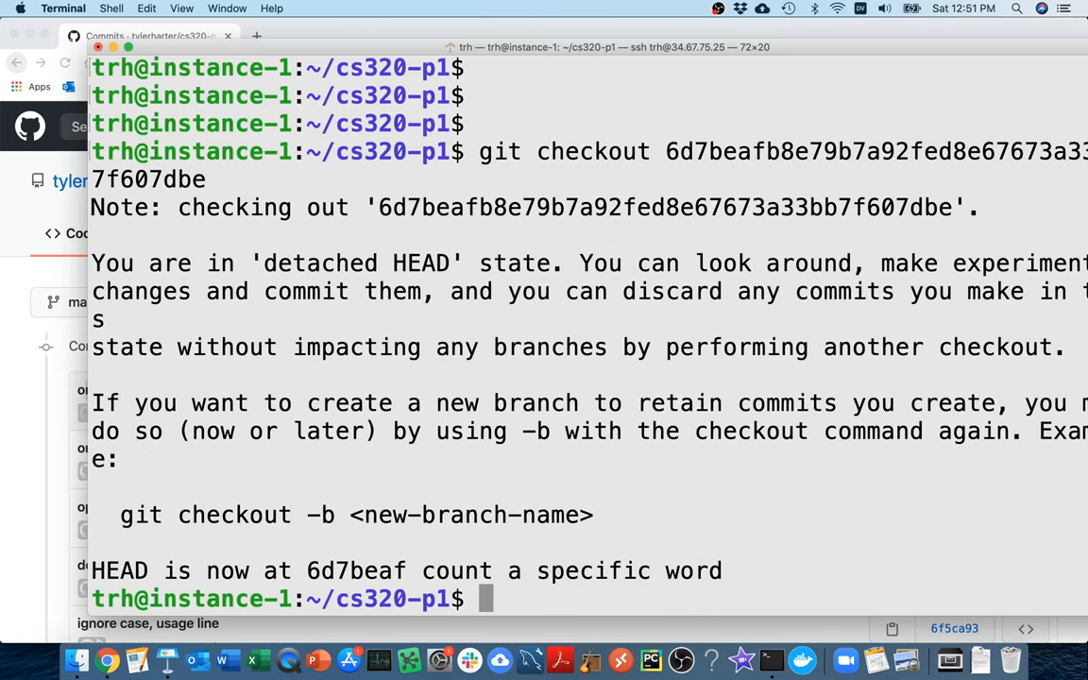
pyautogui.moveTo(693, 590)
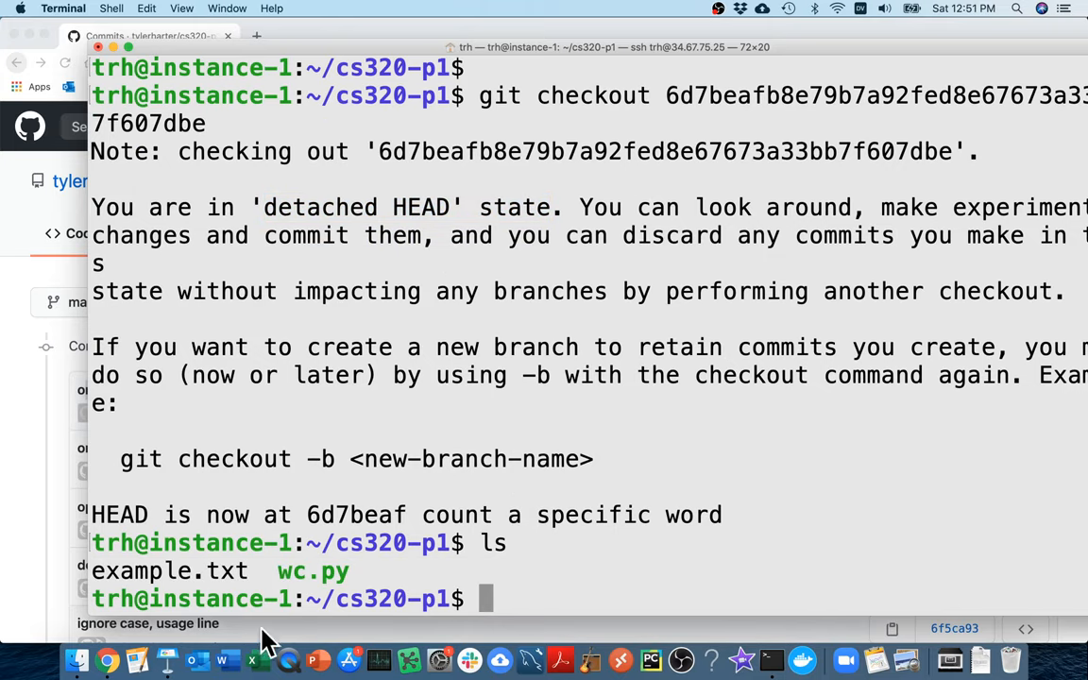
pyautogui.moveTo(617, 431)
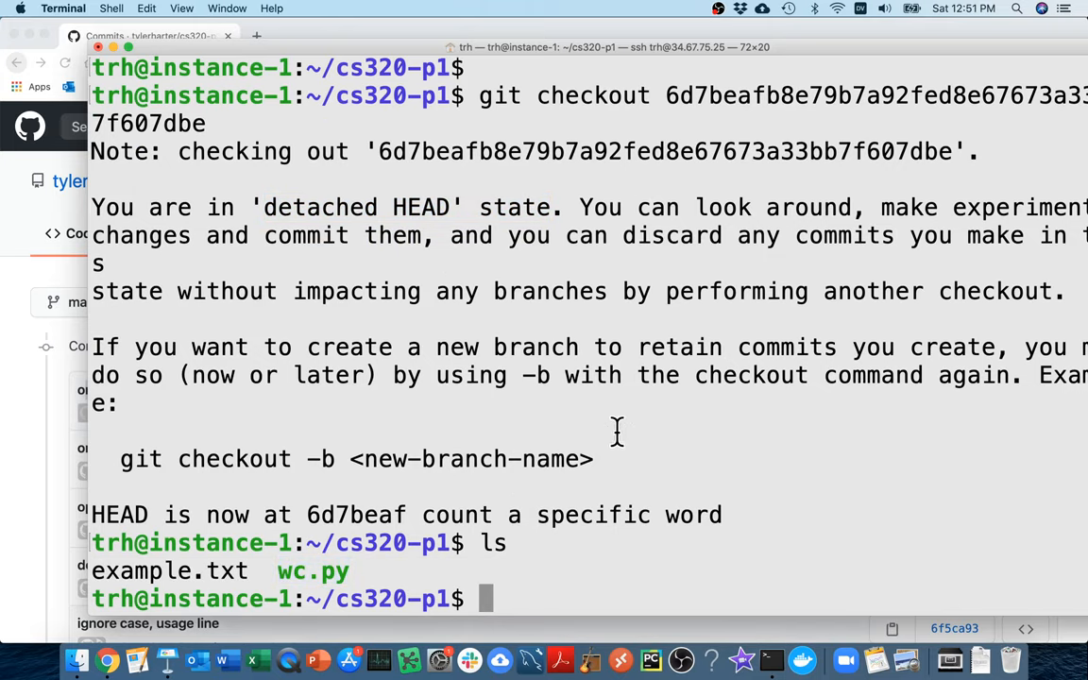
pyautogui.write('ls -a')
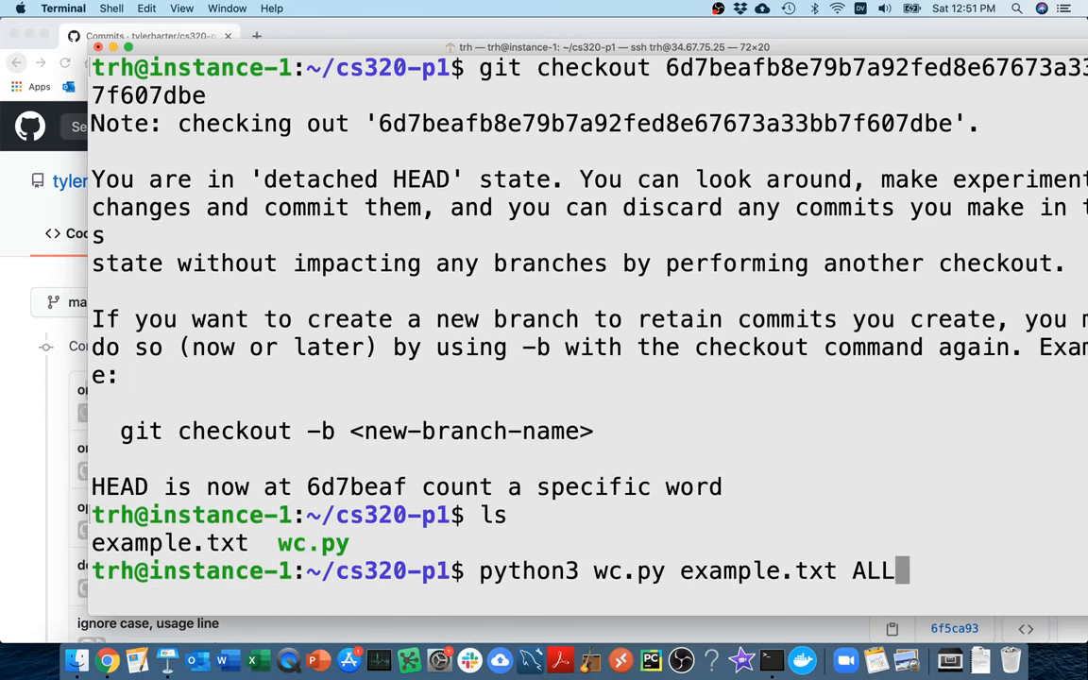
pyautogui.press('Return')
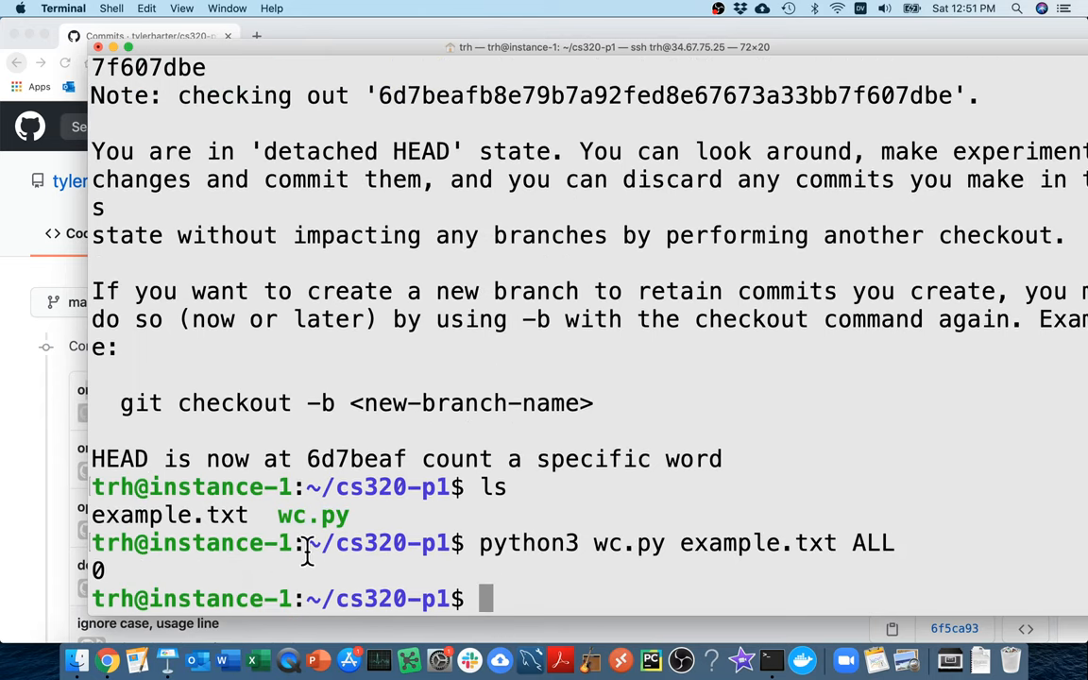
pyautogui.moveTo(325, 576)
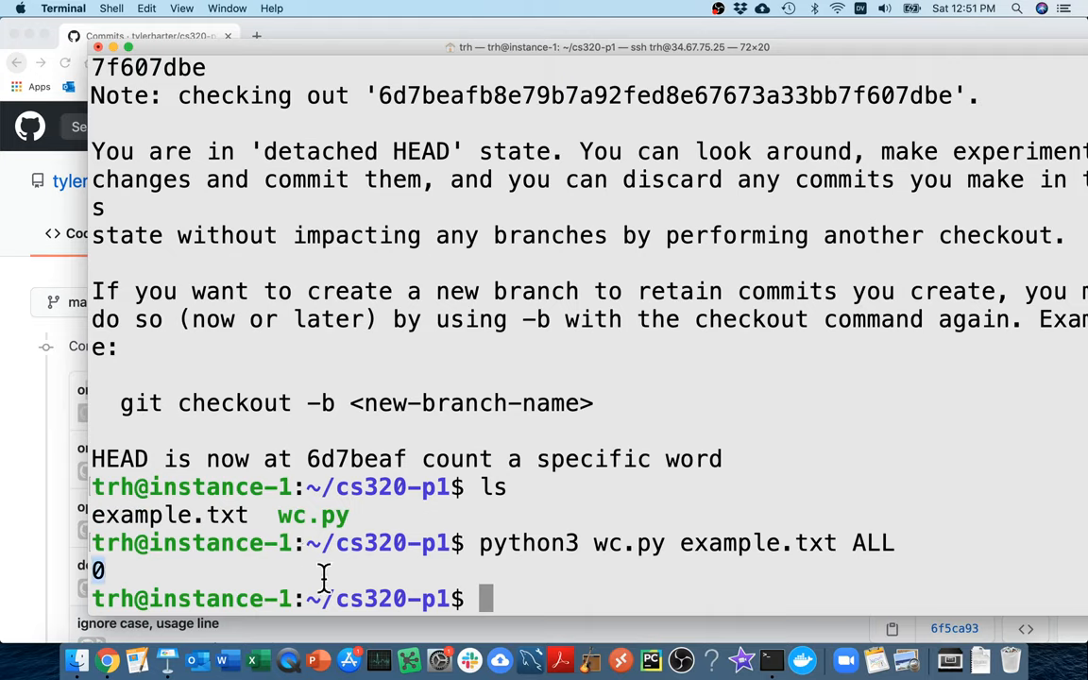
pyautogui.moveTo(276, 514)
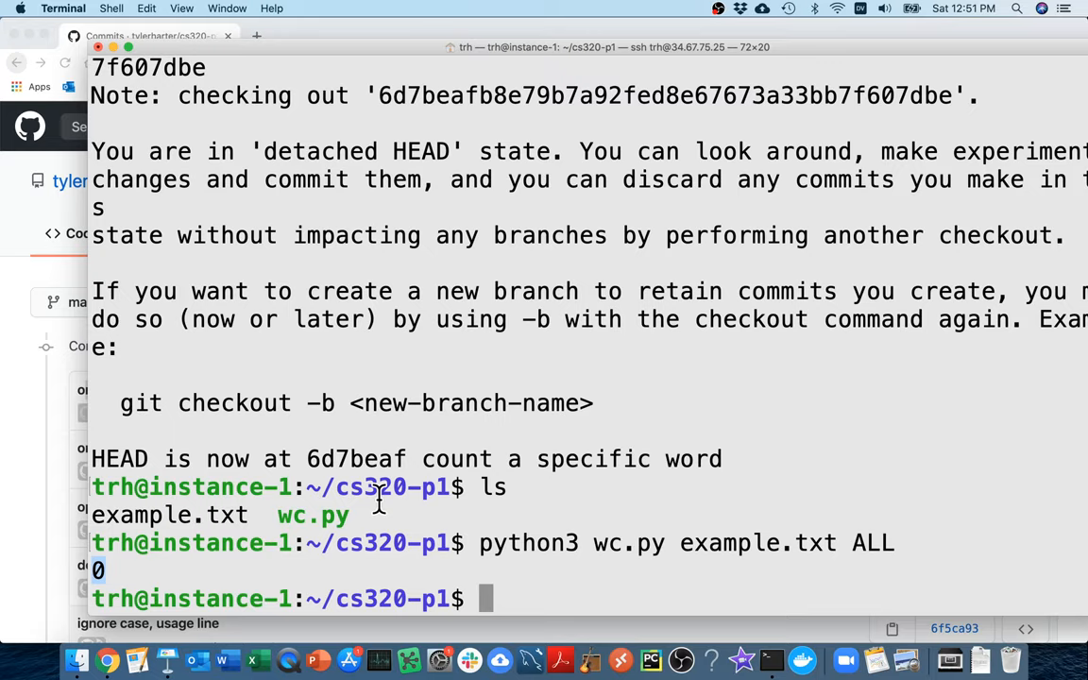
# Show this checkout's git log, containing only 'count a specific word', and review earlier output.
pyautogui.write('git log')
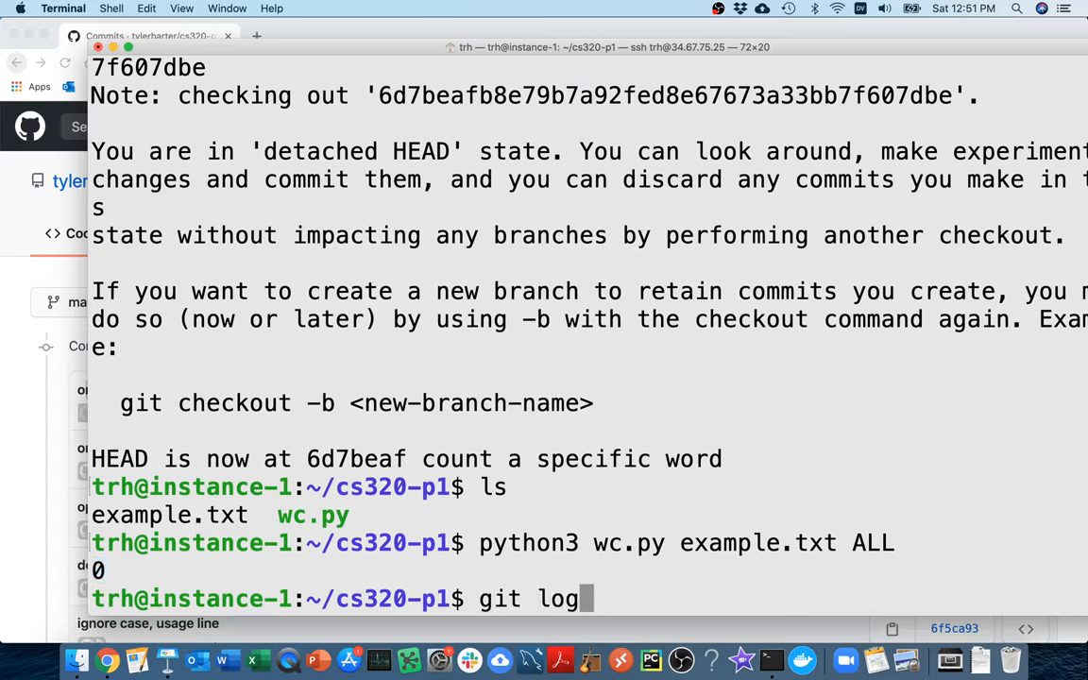
pyautogui.press('Return')
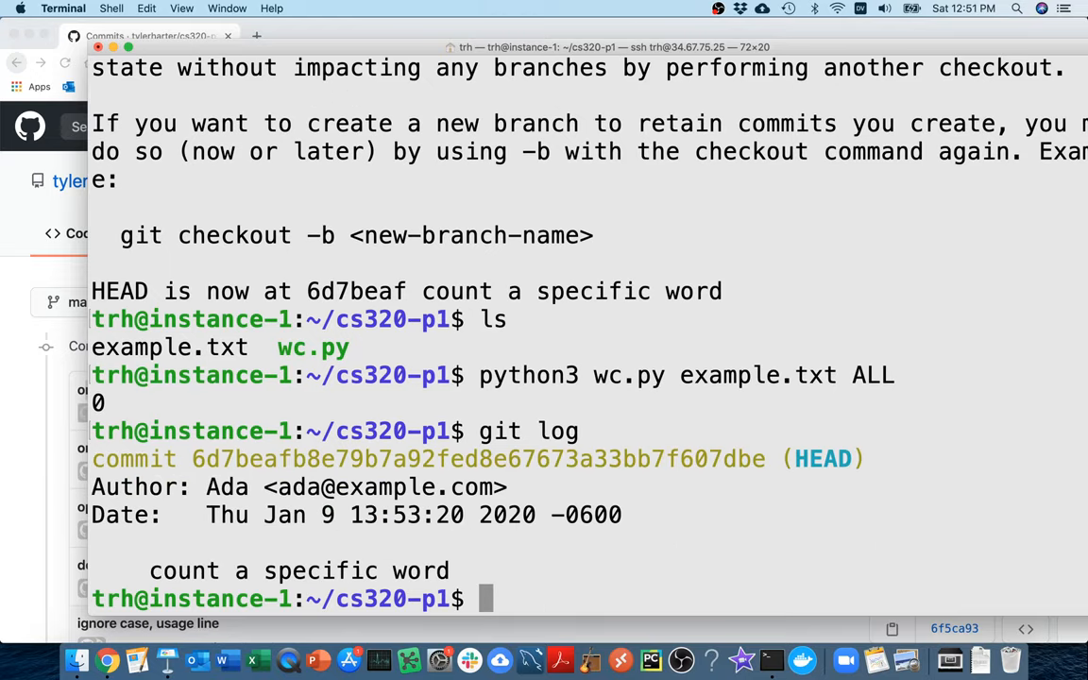
pyautogui.moveTo(261, 470)
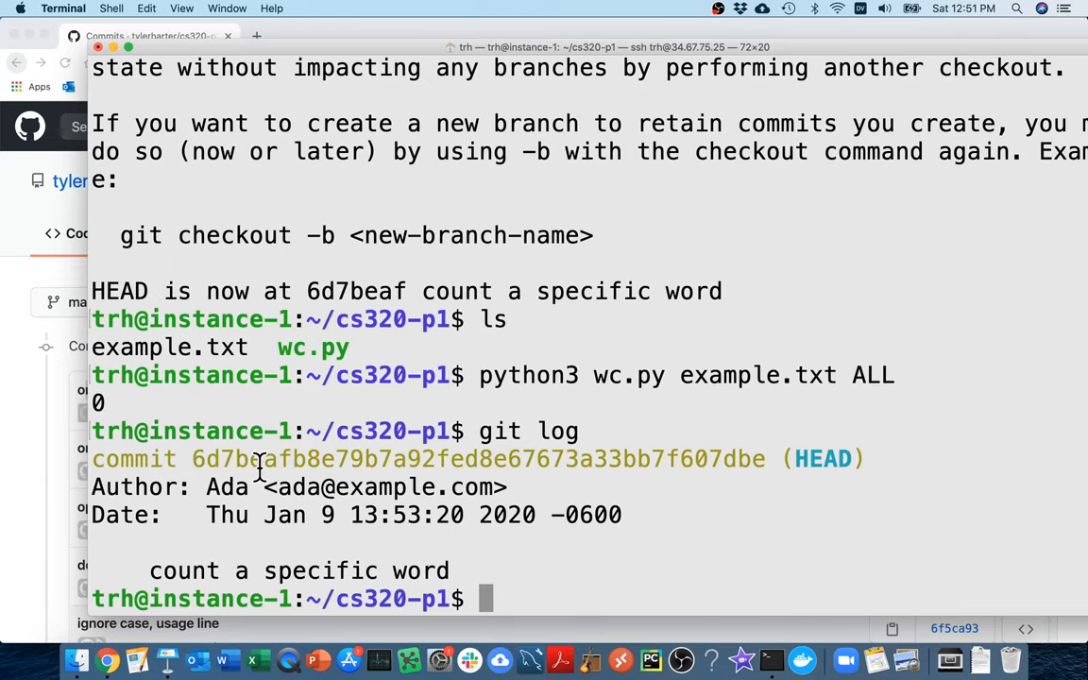
pyautogui.doubleClick(264, 459)
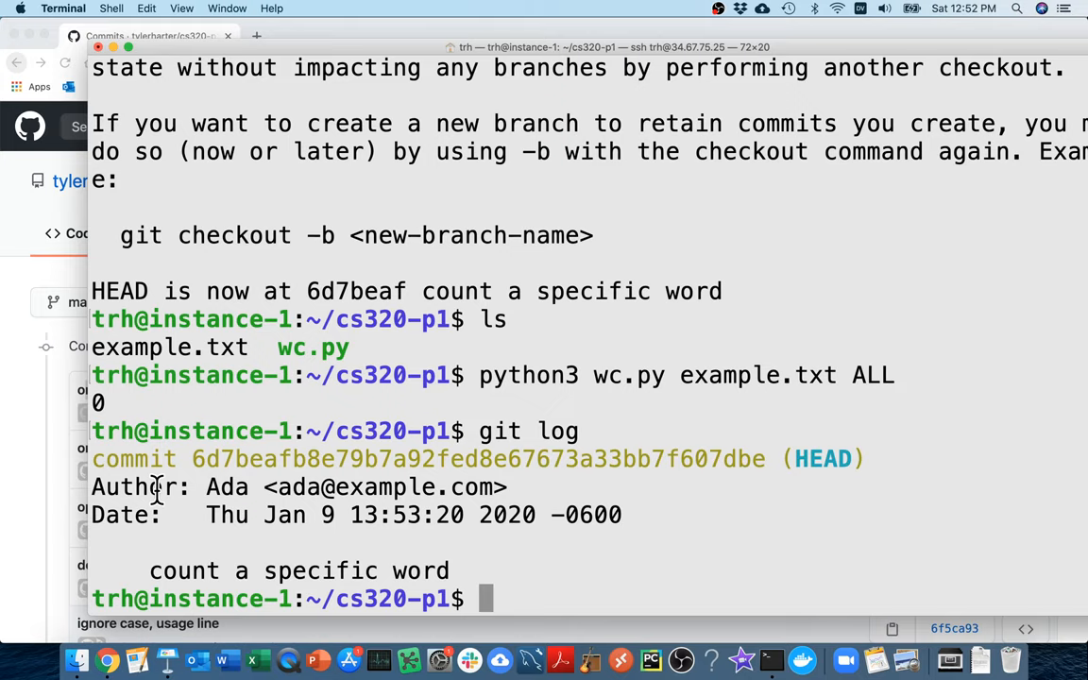
pyautogui.scroll(-3)
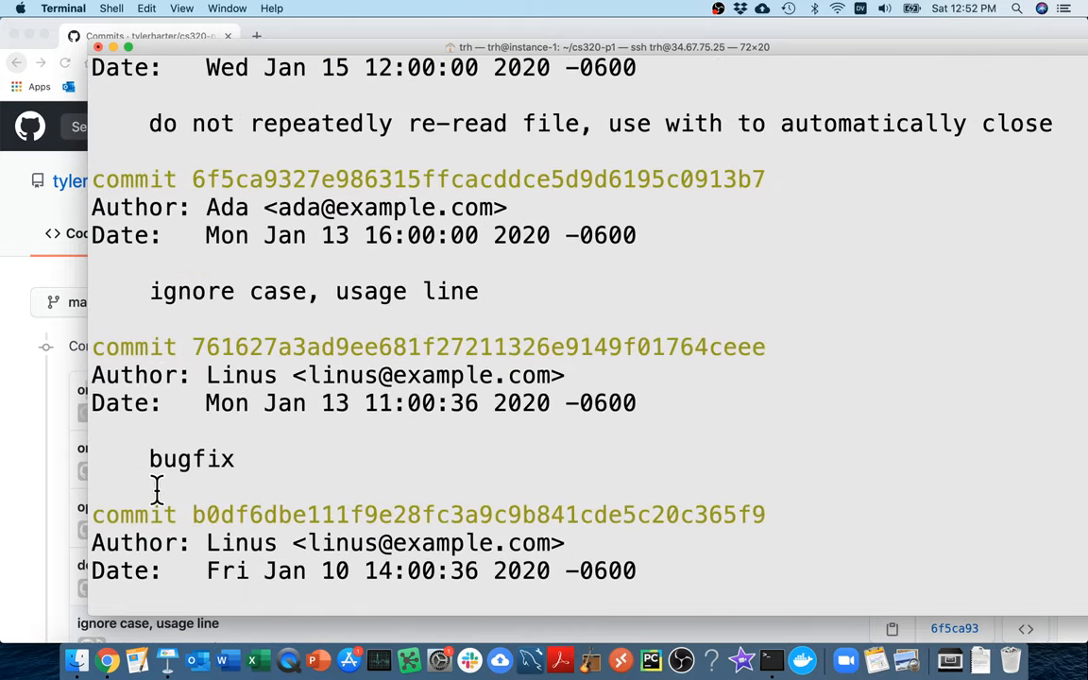
pyautogui.scroll(3)
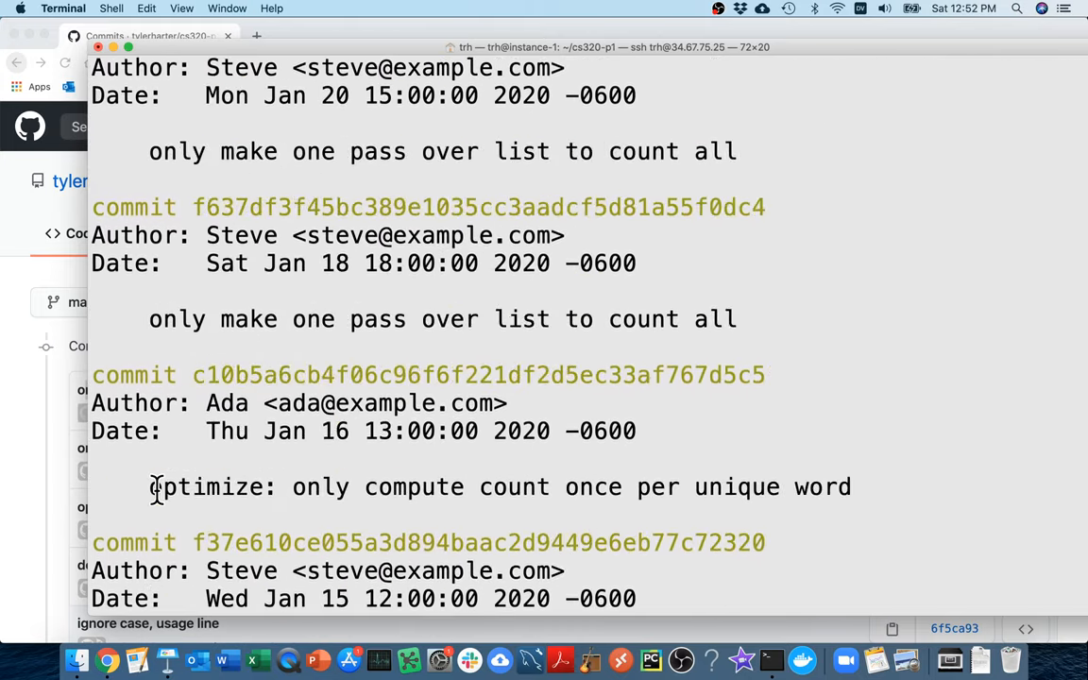
pyautogui.scroll(3)
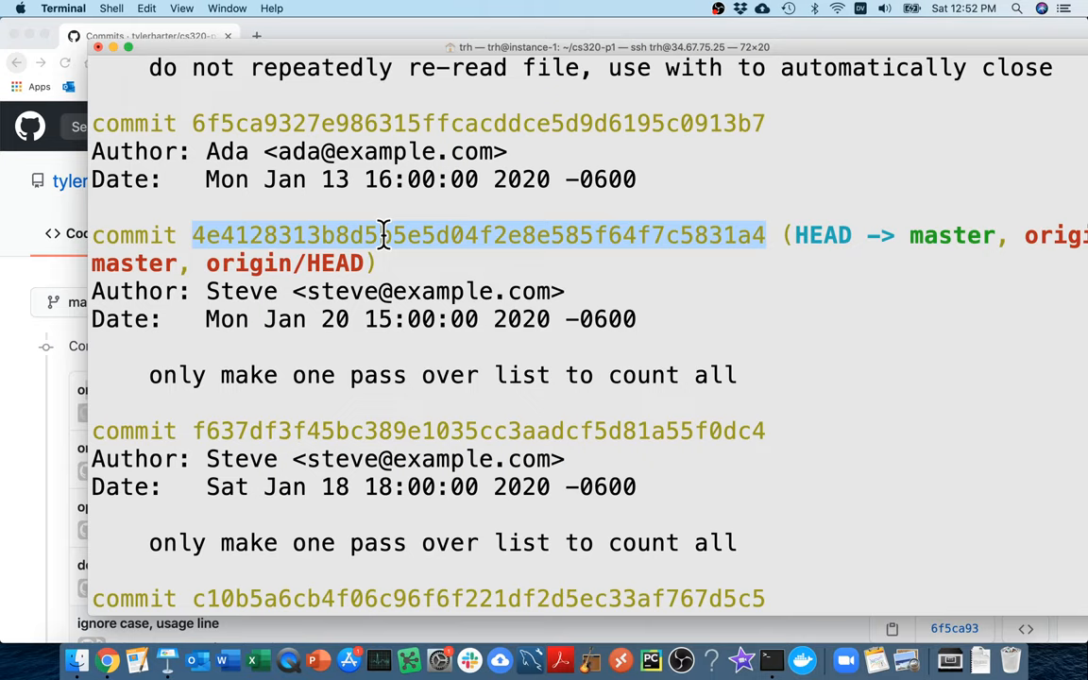
pyautogui.moveTo(329, 45)
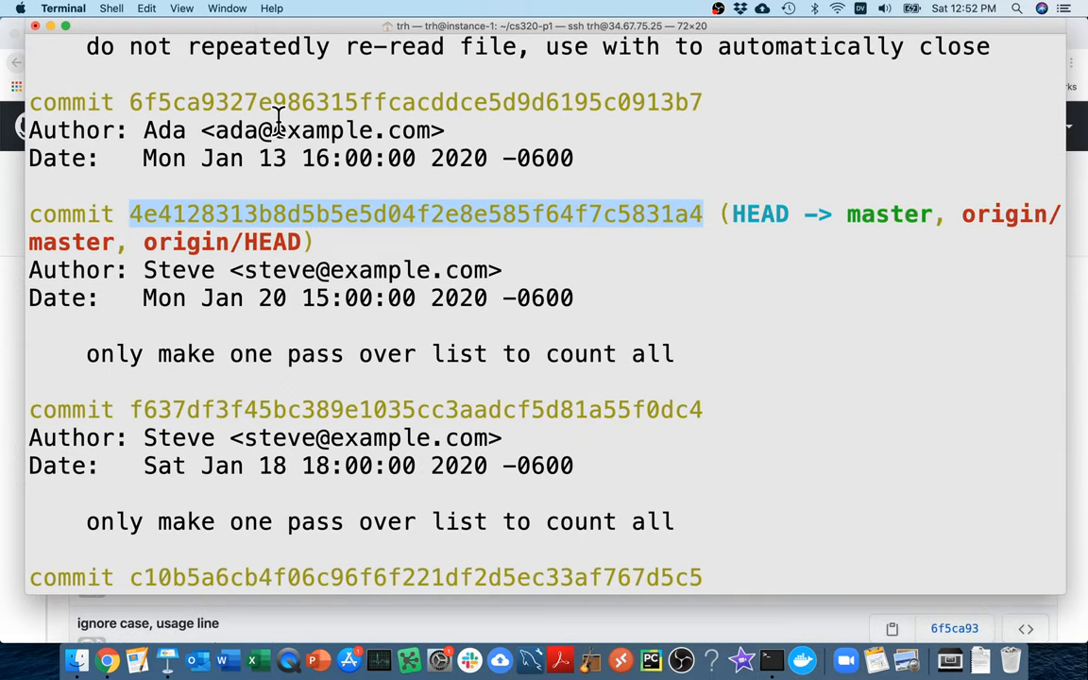
pyautogui.moveTo(387, 247)
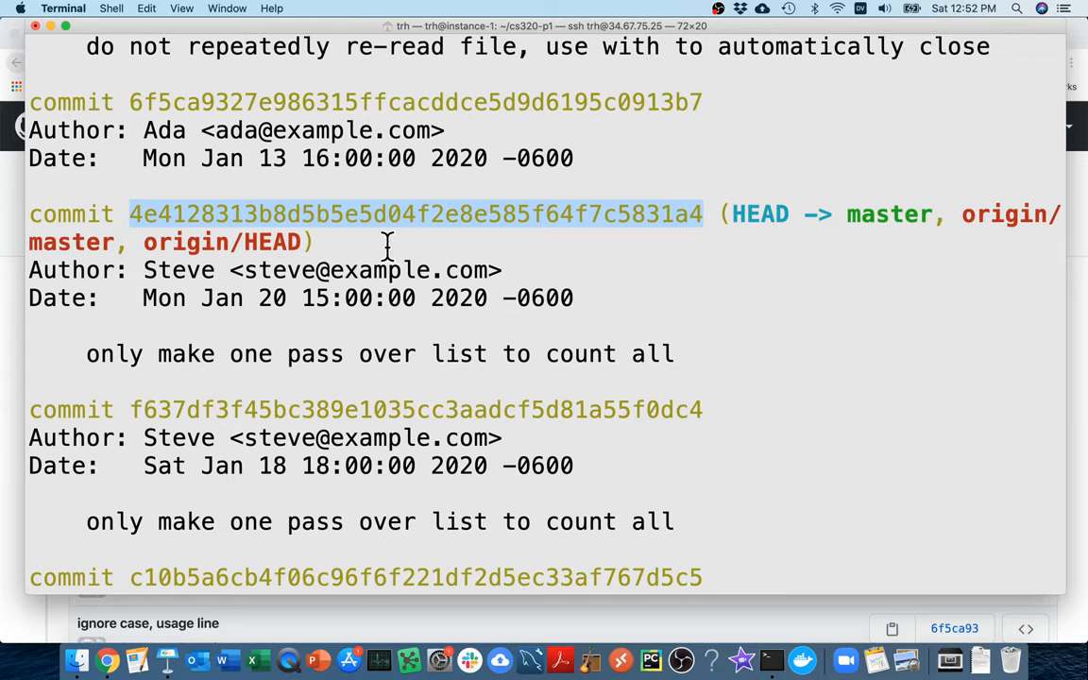
pyautogui.moveTo(744, 185)
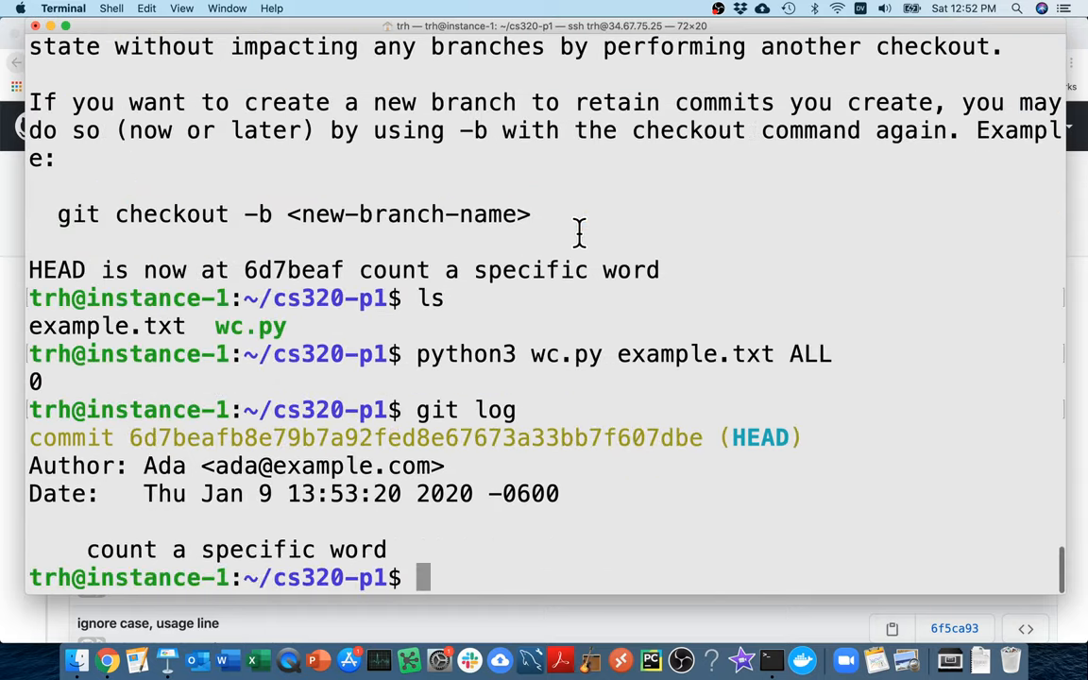
# Replace the pasted hash with master and check it out, HEAD back on Steve's newest commit.
pyautogui.write('git che')
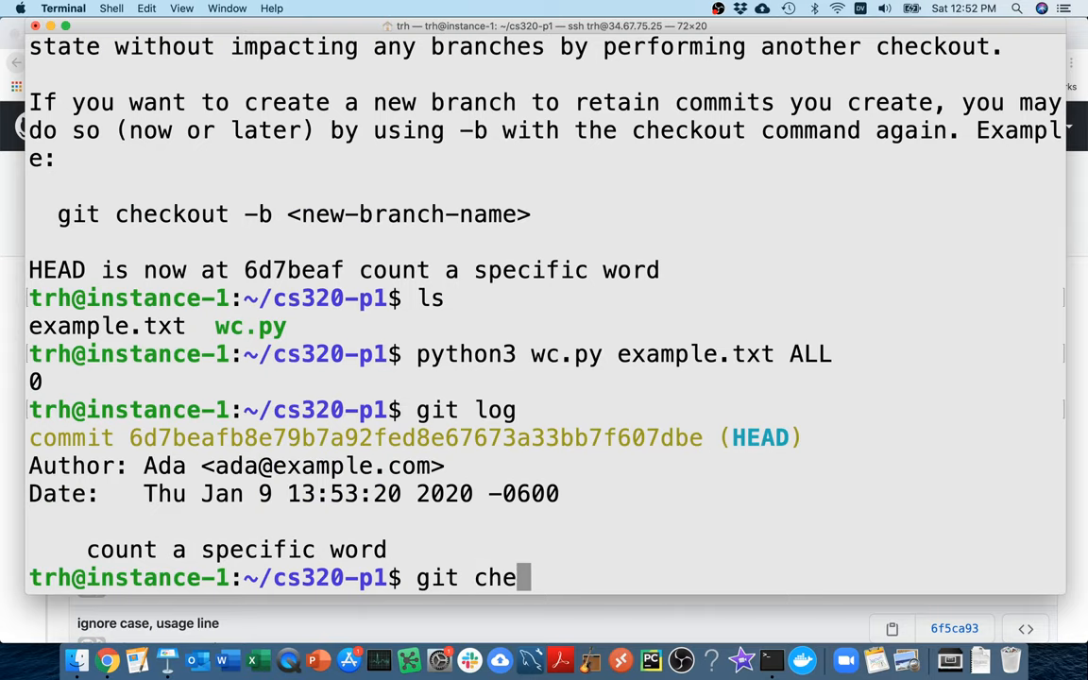
pyautogui.write('ckout 6d7beafb8e79b7a92fed8e67673a33bb7f607dbe')
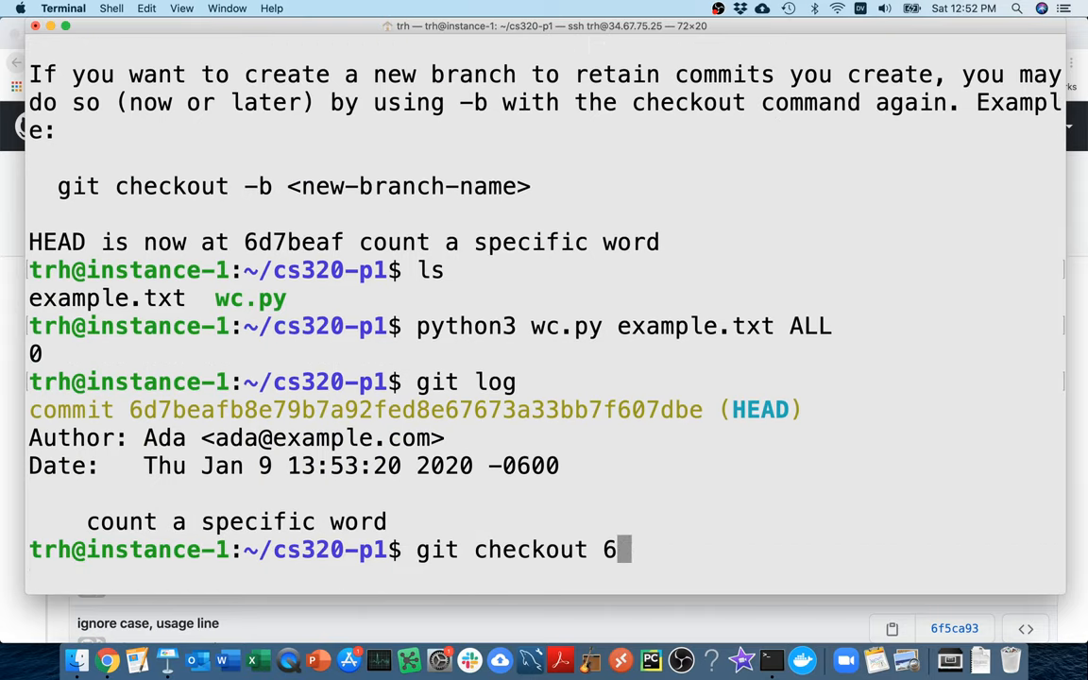
pyautogui.press('backspace')
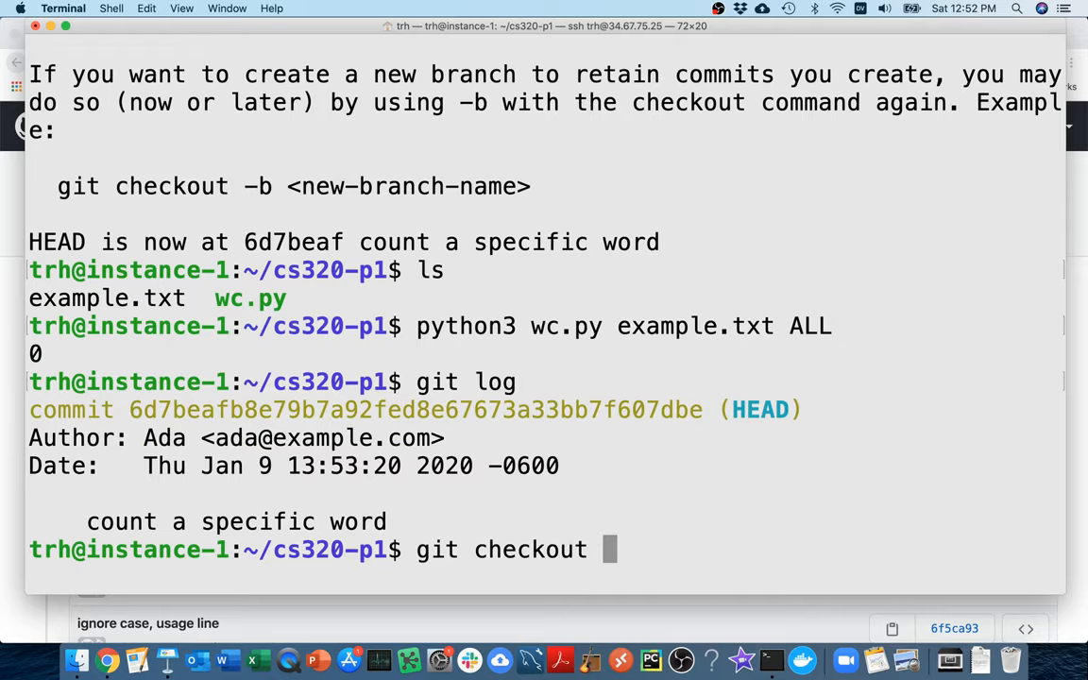
pyautogui.write('ma')
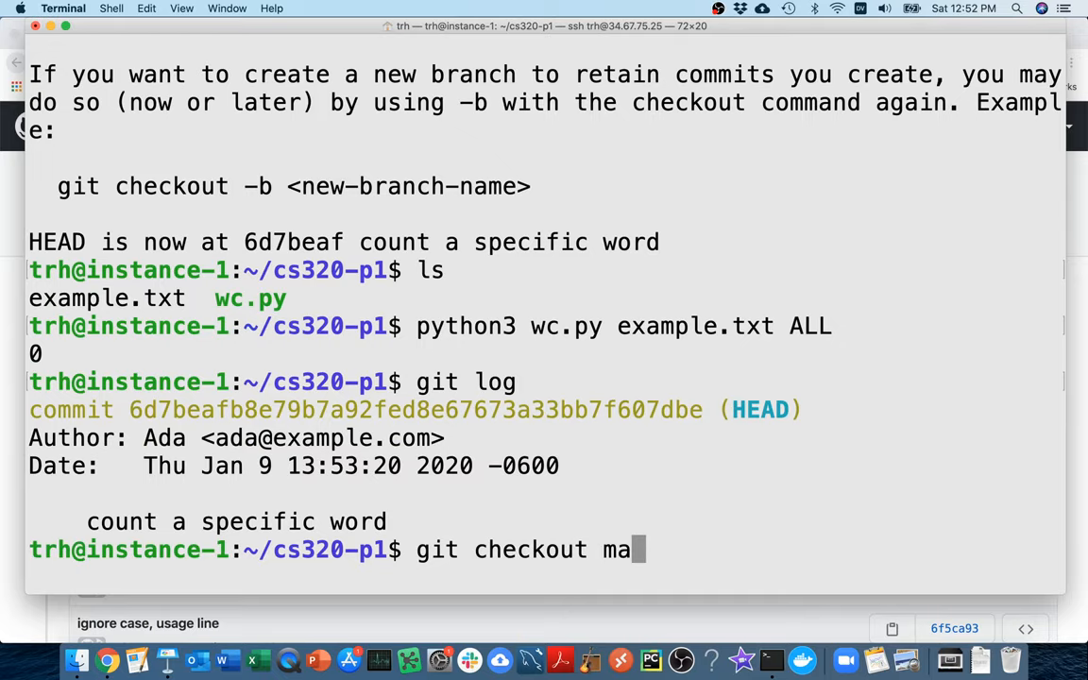
pyautogui.press('Return')
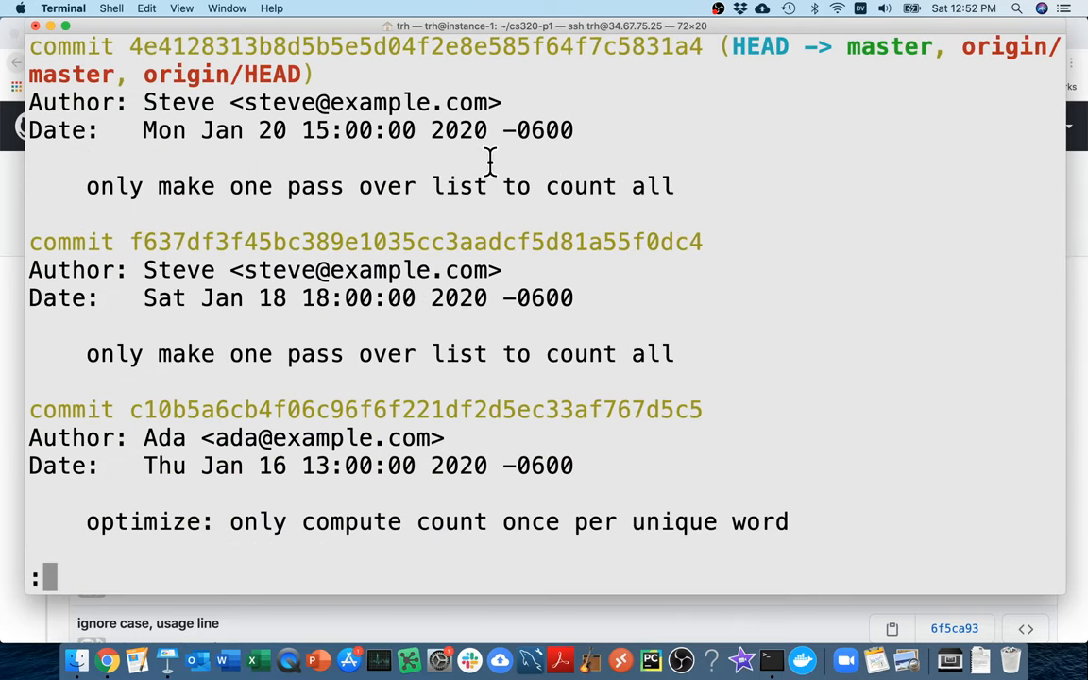
pyautogui.moveTo(423, 49)
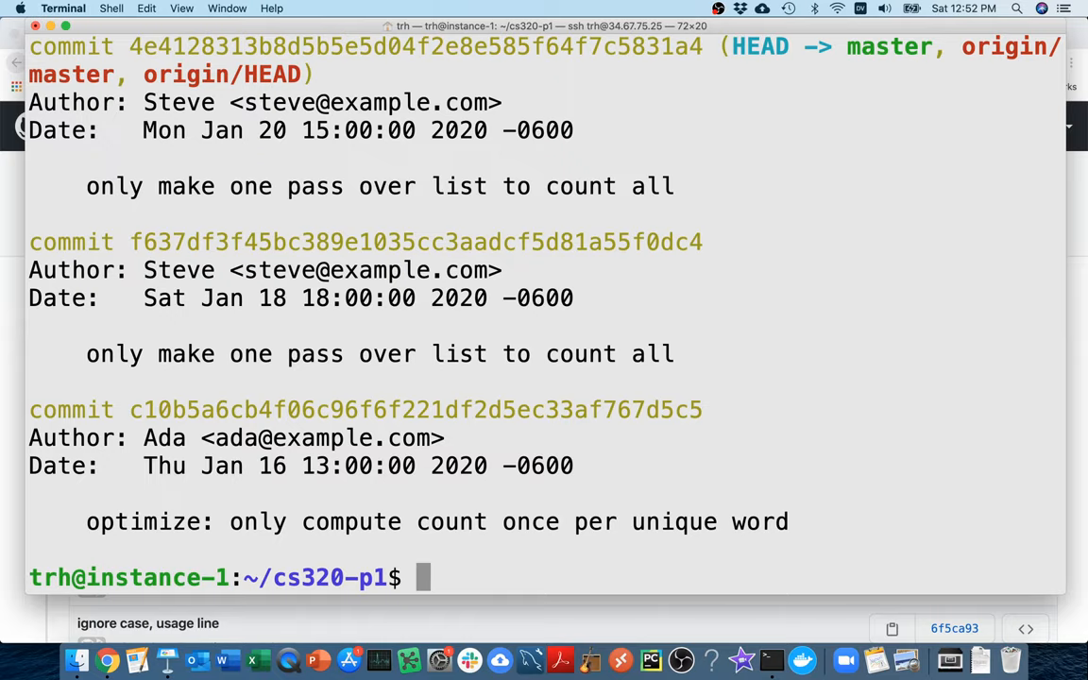
pyautogui.write('ls')
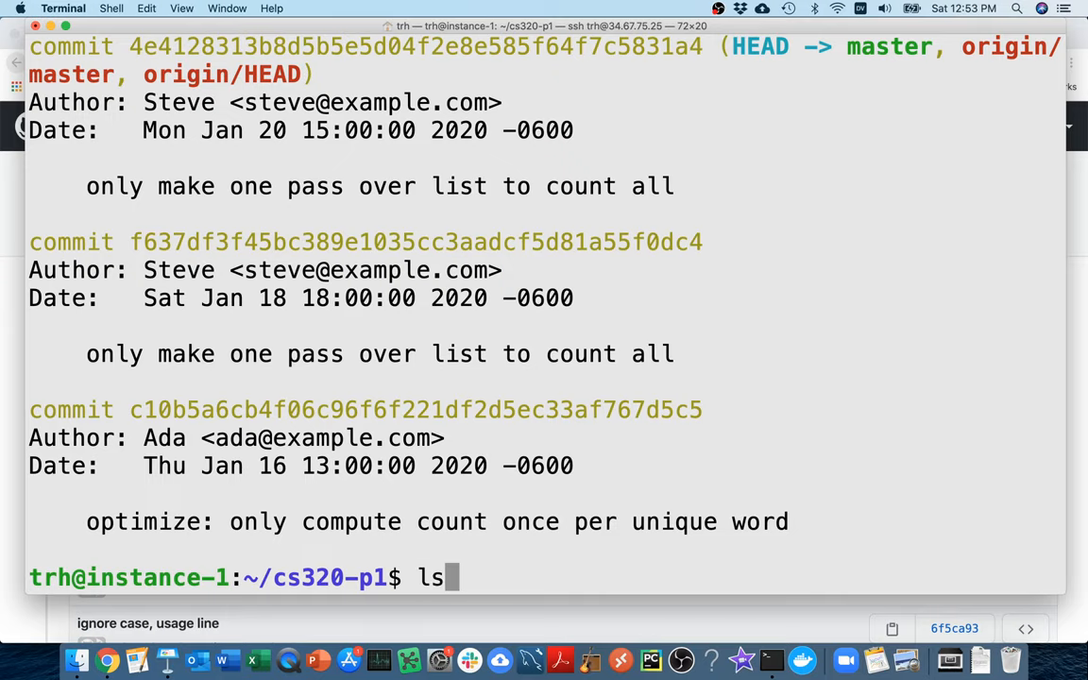
# List the folder, highlight wc.py, and clear the words 'terminal editor' typed at the prompt.
pyautogui.press('Return')
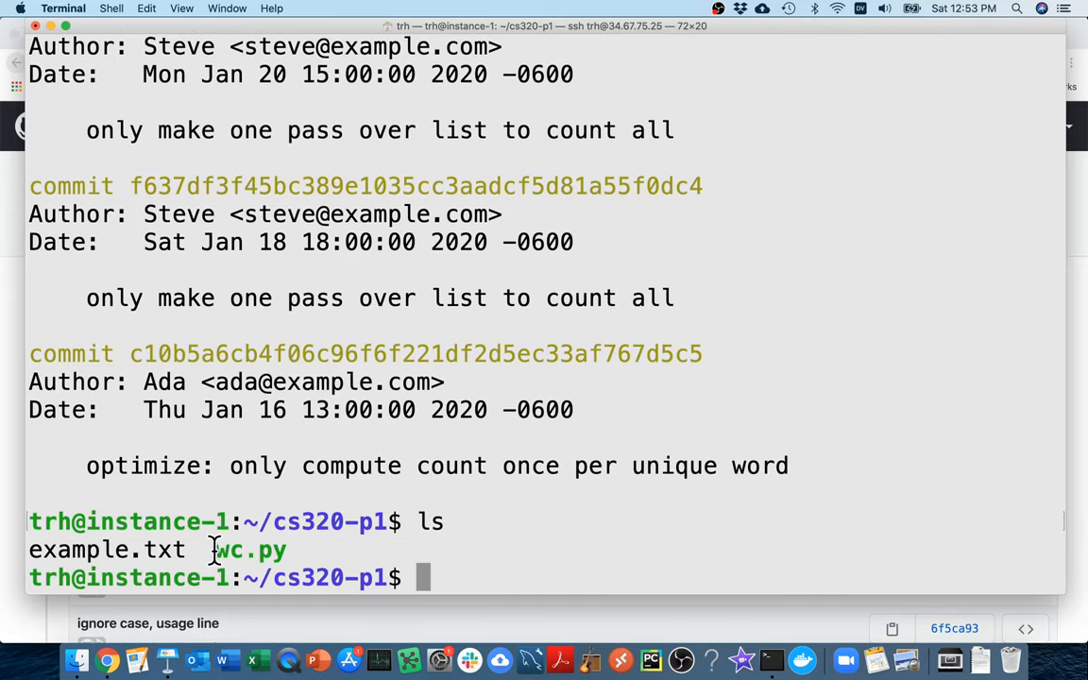
pyautogui.doubleClick(249, 550)
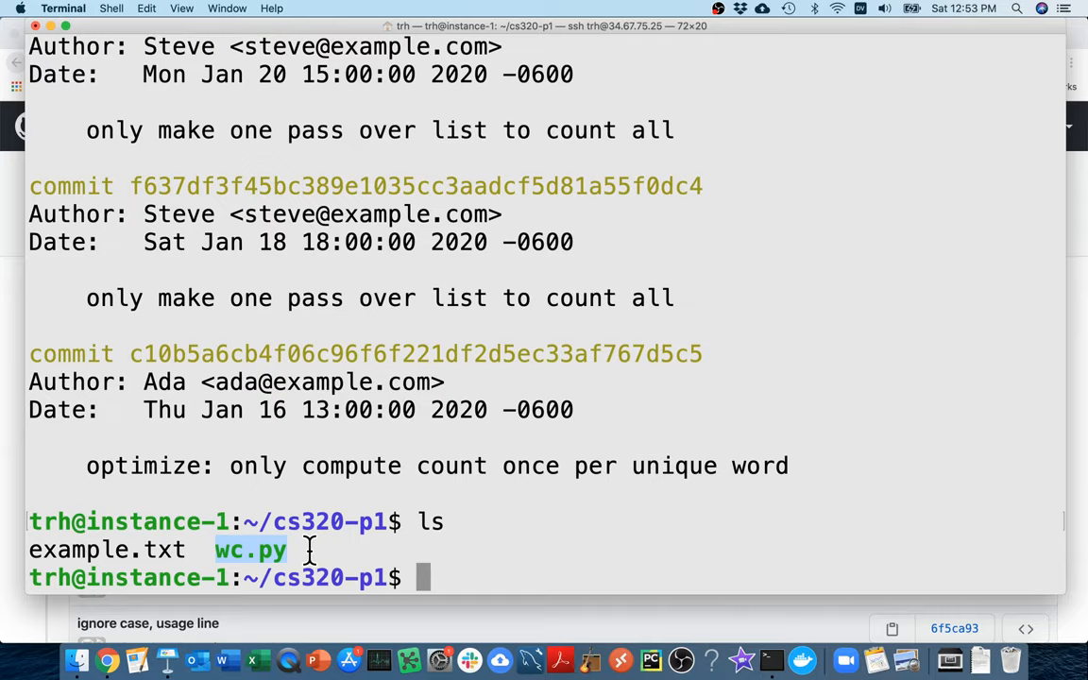
pyautogui.write('terminal')
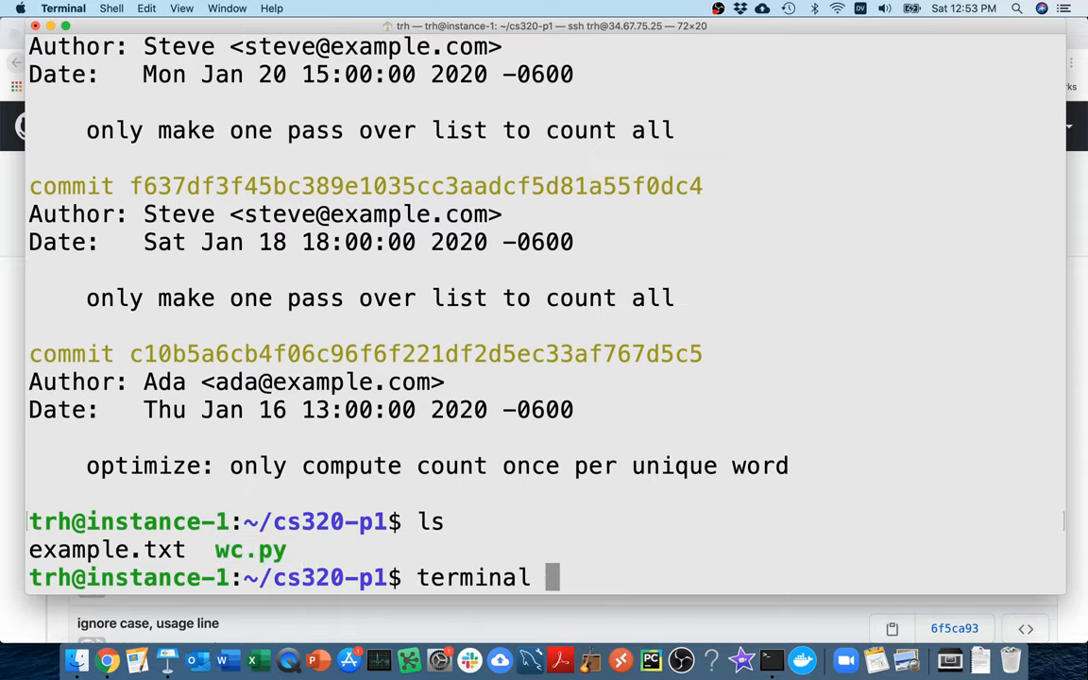
pyautogui.write('editor')
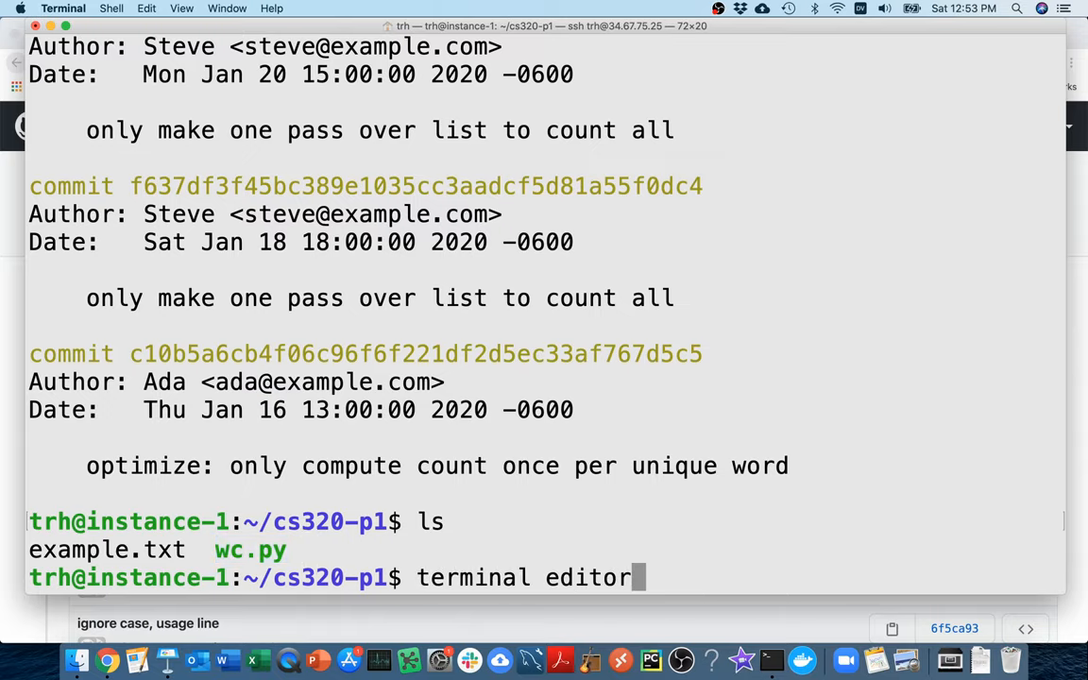
pyautogui.press('ctrl+u')
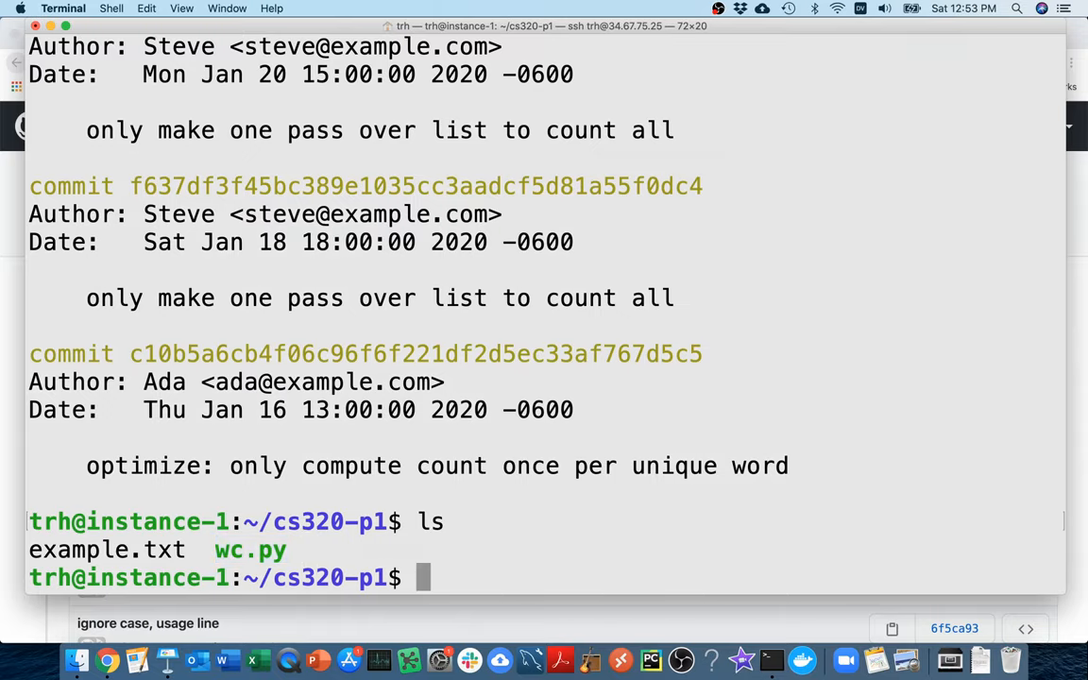
pyautogui.moveTo(143, 34)
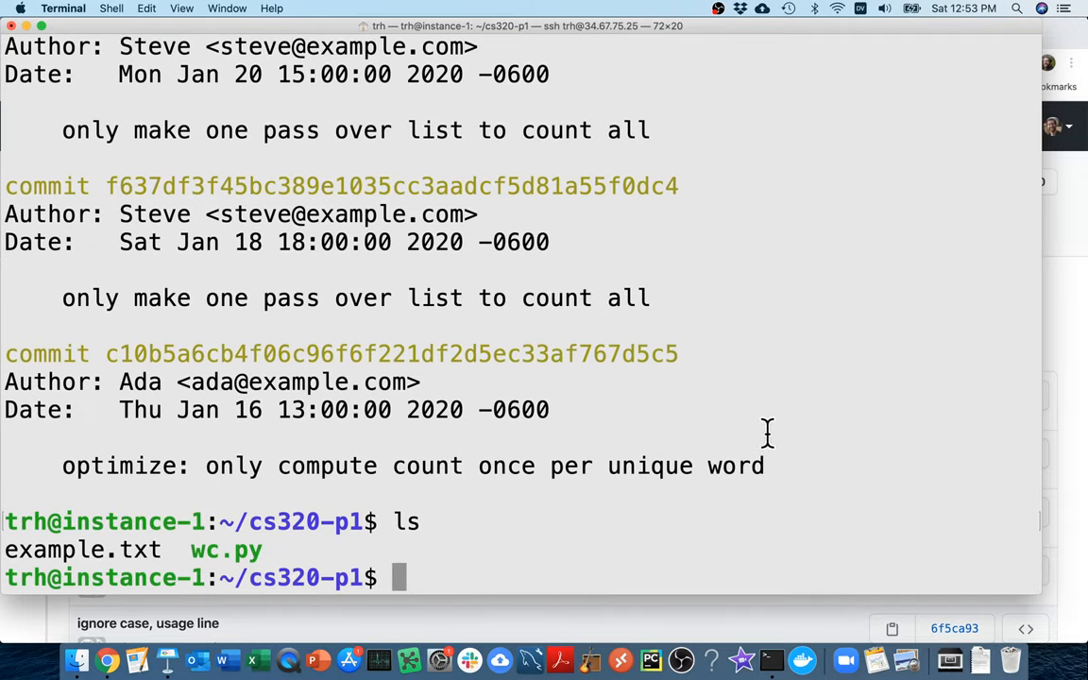
pyautogui.moveTo(1035, 586)
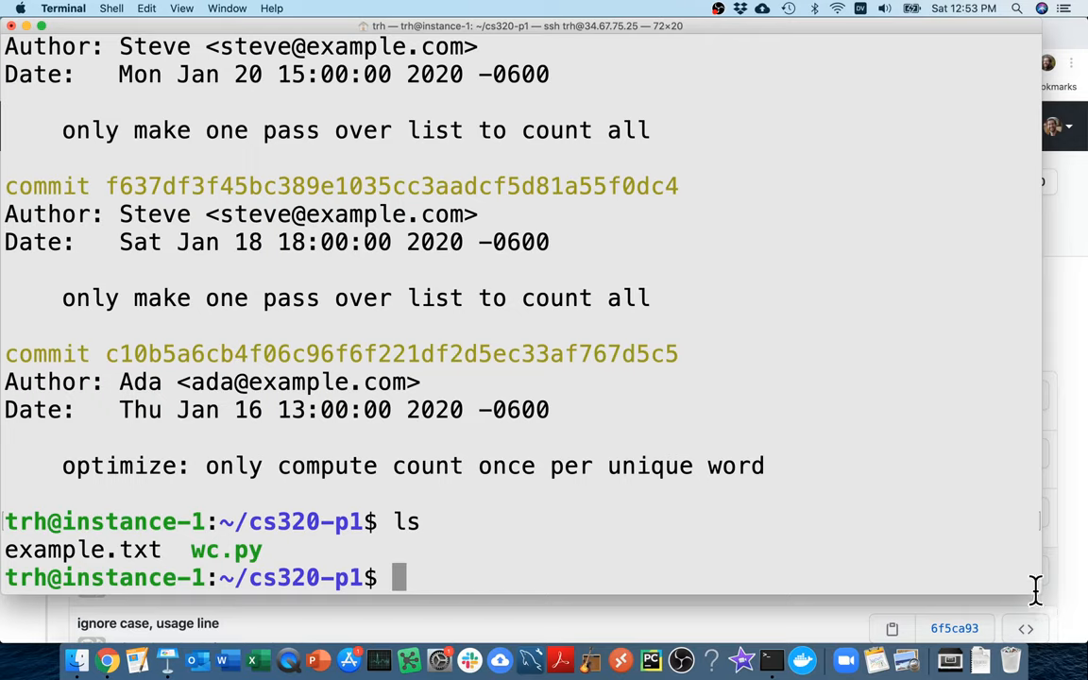
pyautogui.moveTo(1043, 608)
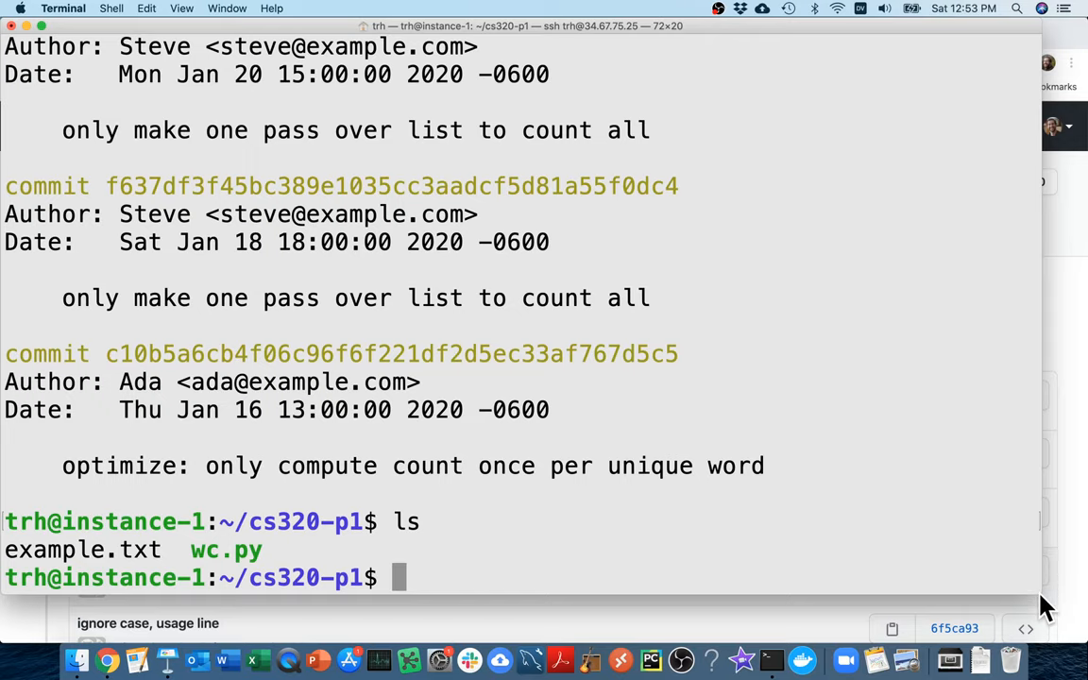
# Try opening wc.py with emacs, then type nano wc.py at the prompt.
pyautogui.write('e')
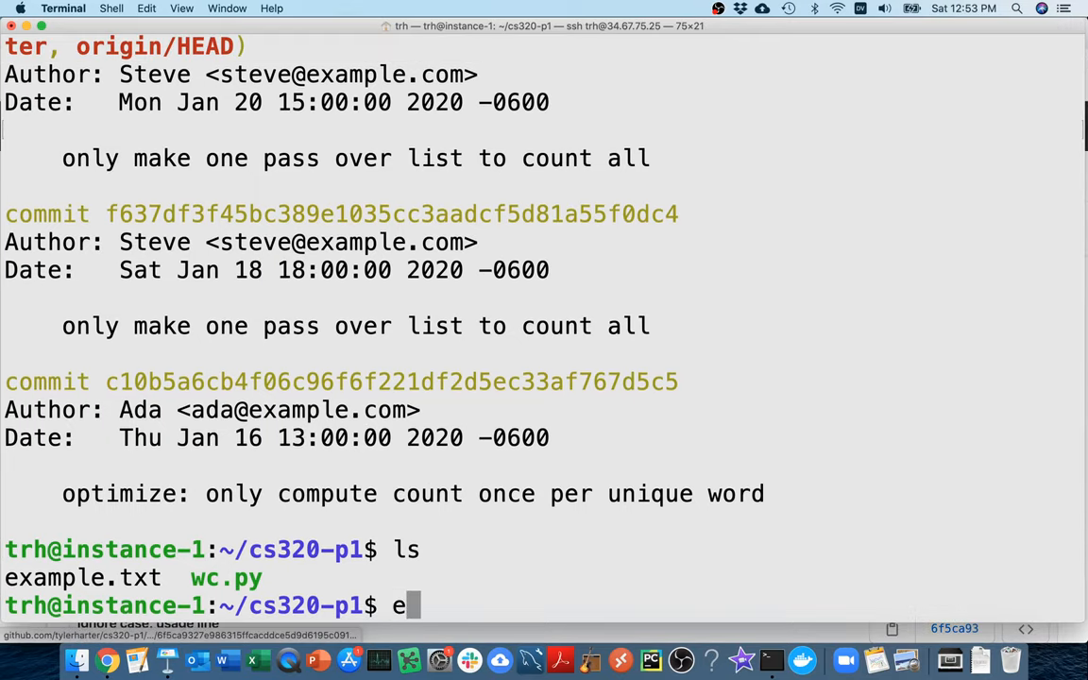
pyautogui.write('macs')
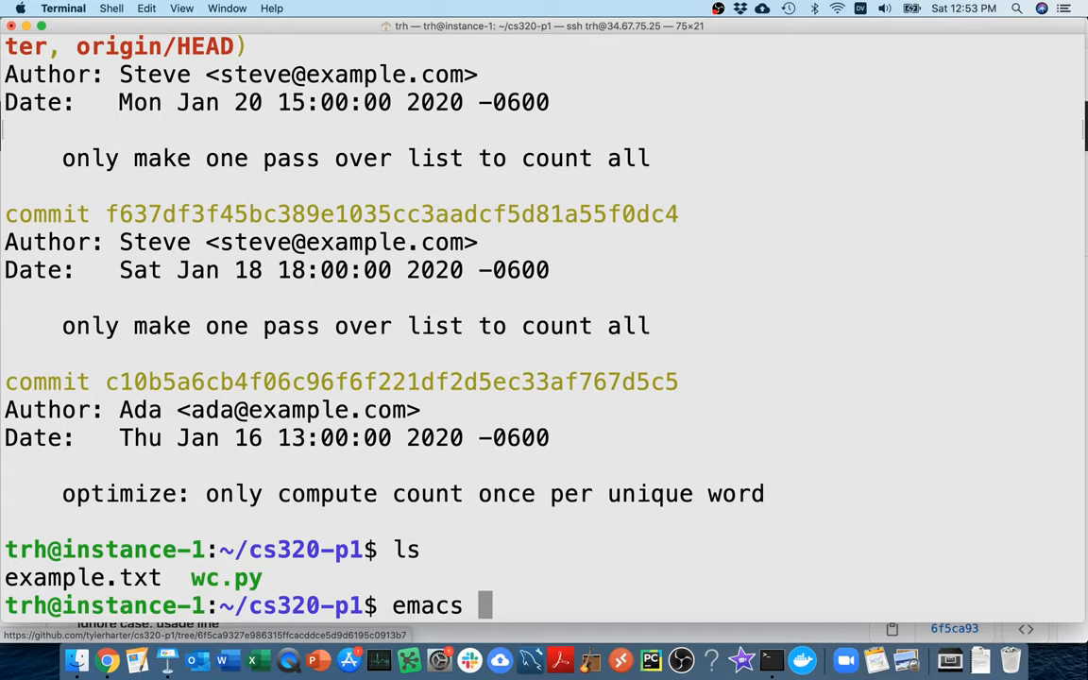
pyautogui.write('wc.')
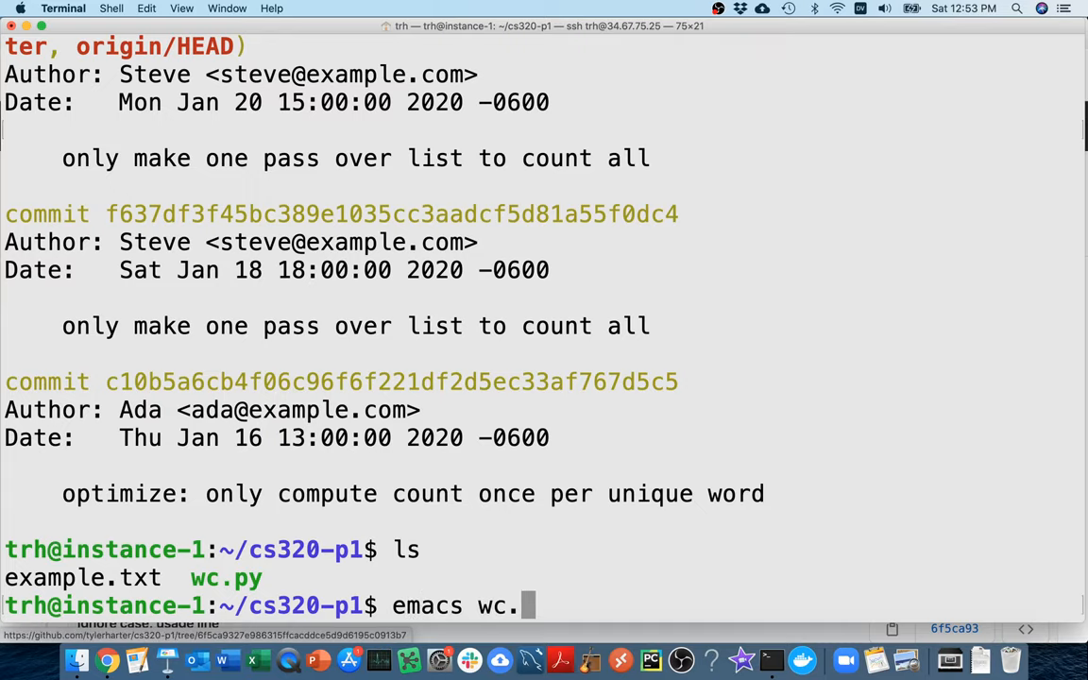
pyautogui.press('Return')
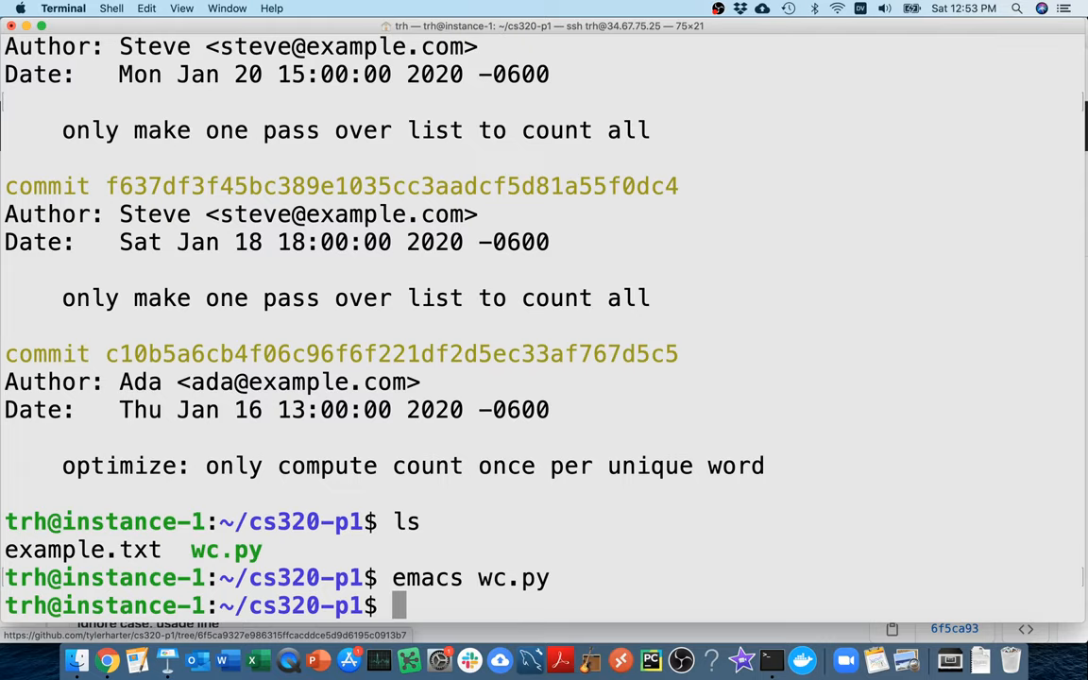
pyautogui.write('vim wc')
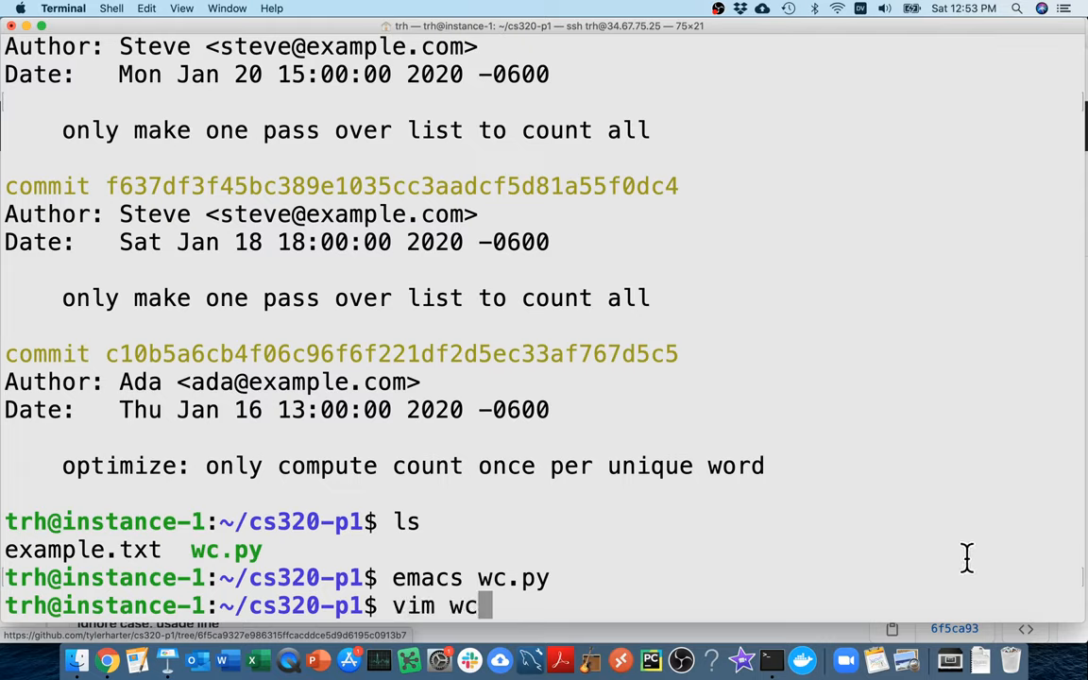
pyautogui.write('.py')
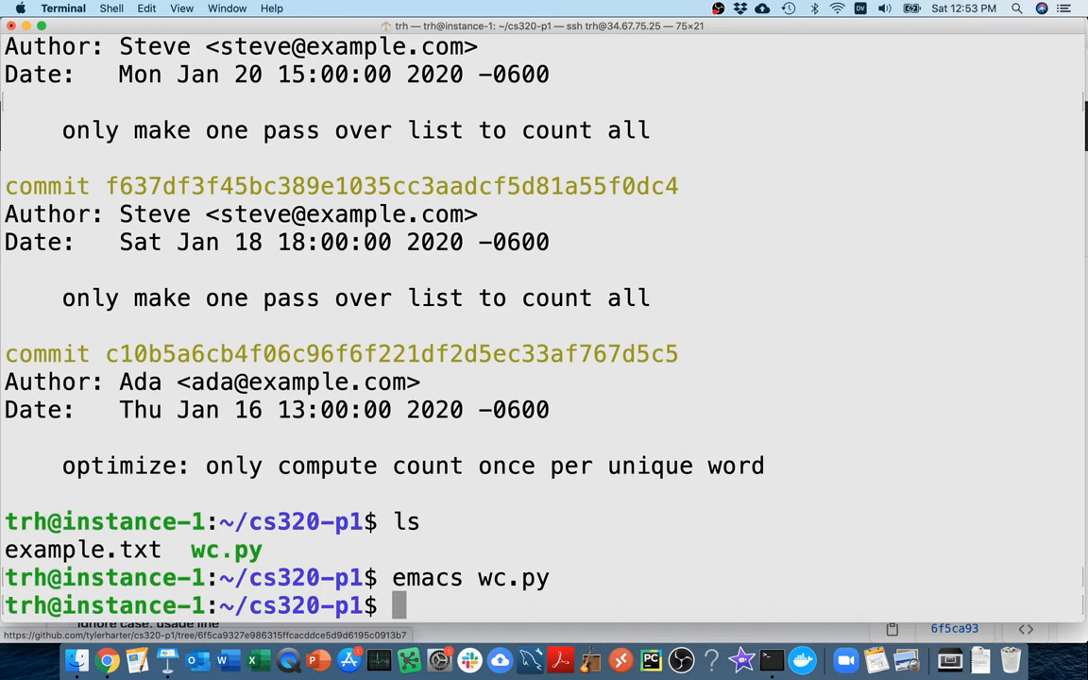
pyautogui.write('nano w')
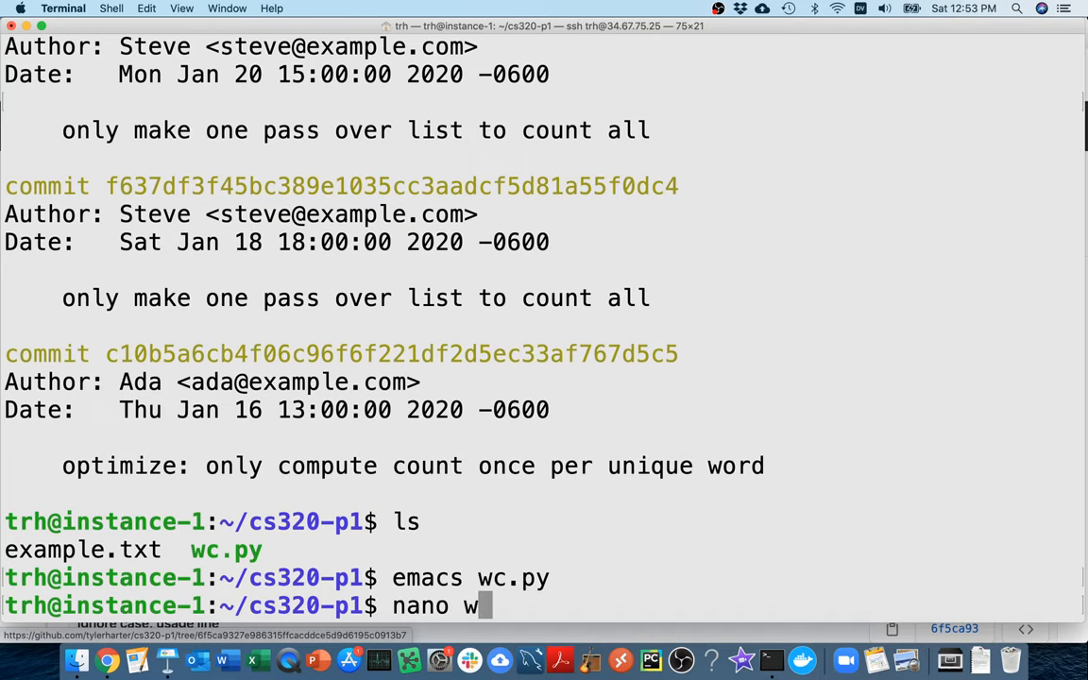
pyautogui.write('c')
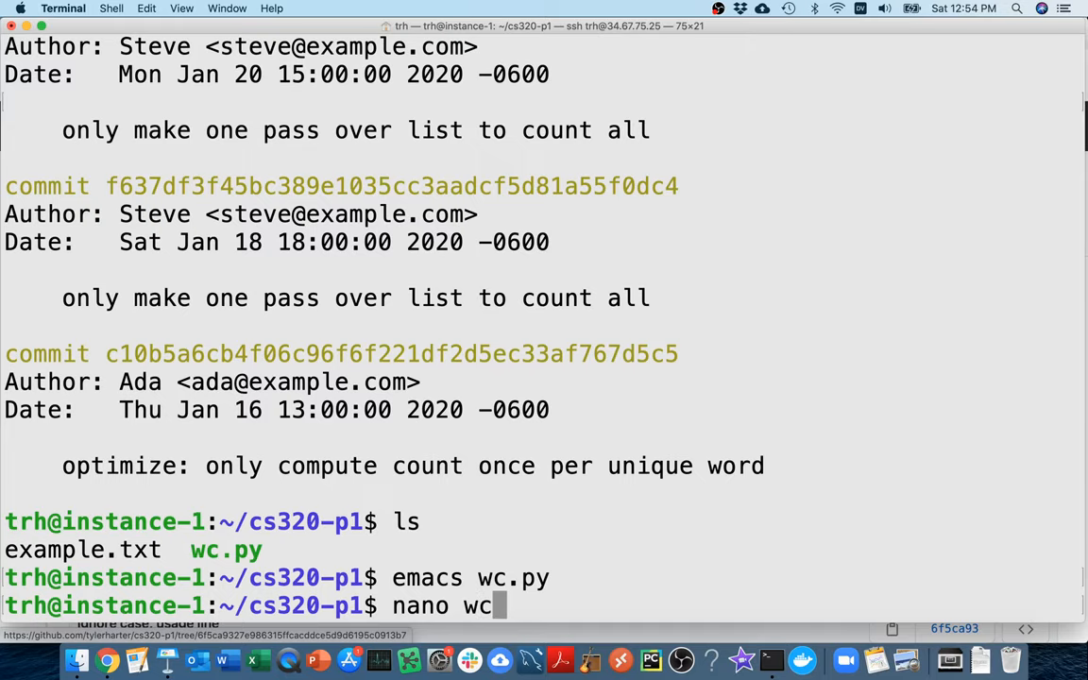
pyautogui.write('.py')
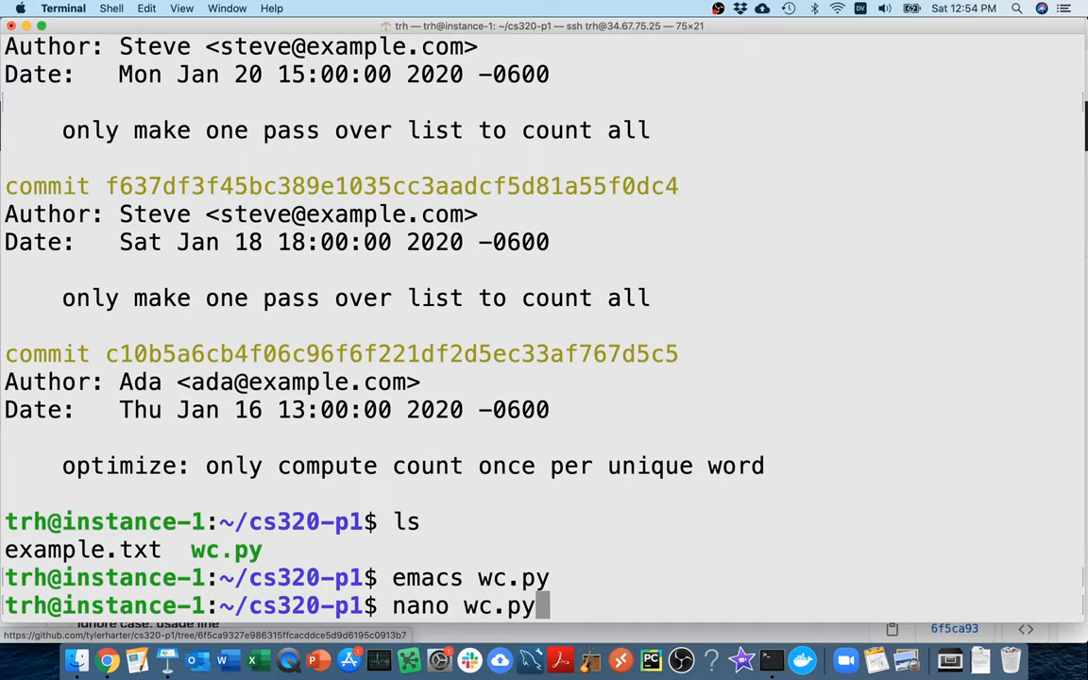
# Open wc.py in nano and add print("hello!!!") at the start of main.
pyautogui.press('Return')
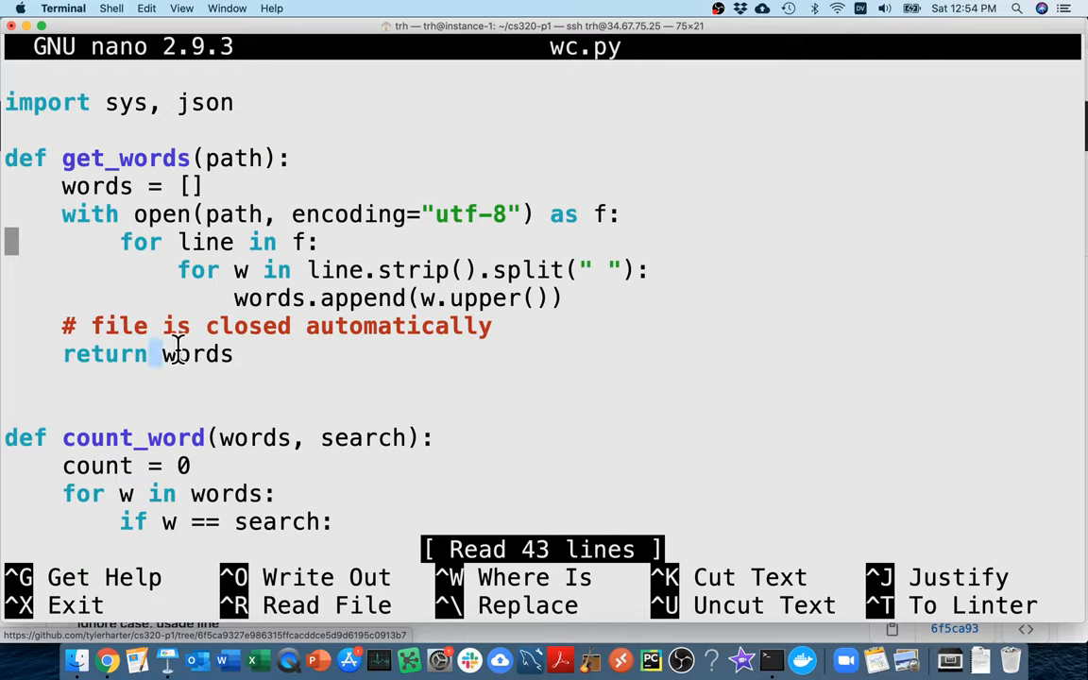
pyautogui.moveTo(374, 378)
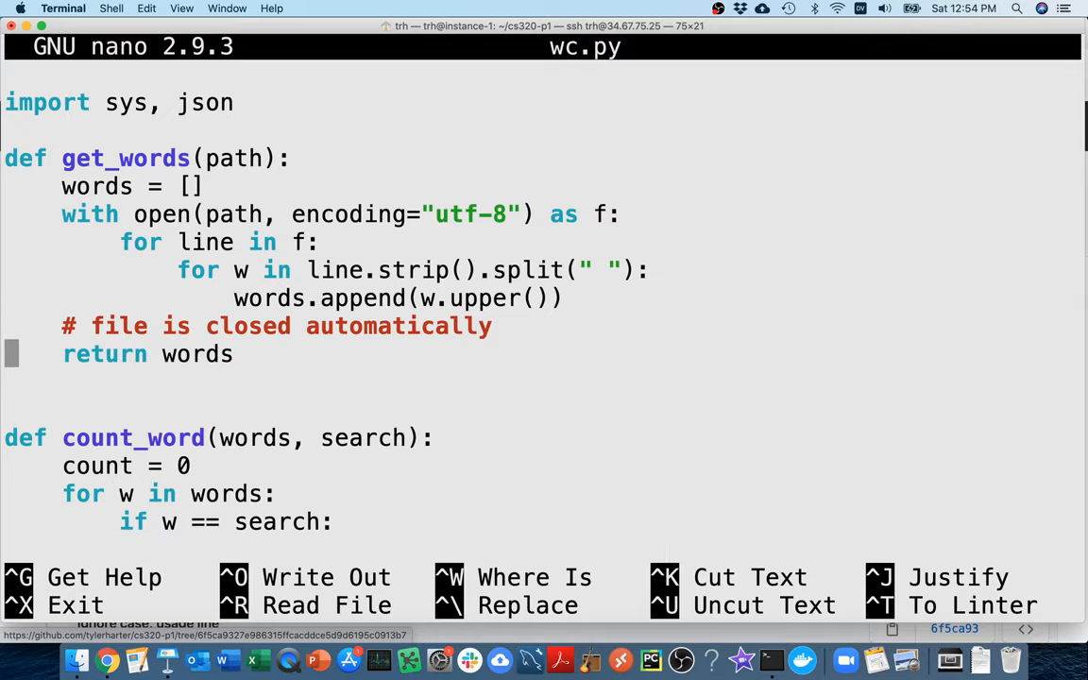
pyautogui.scroll(-3)
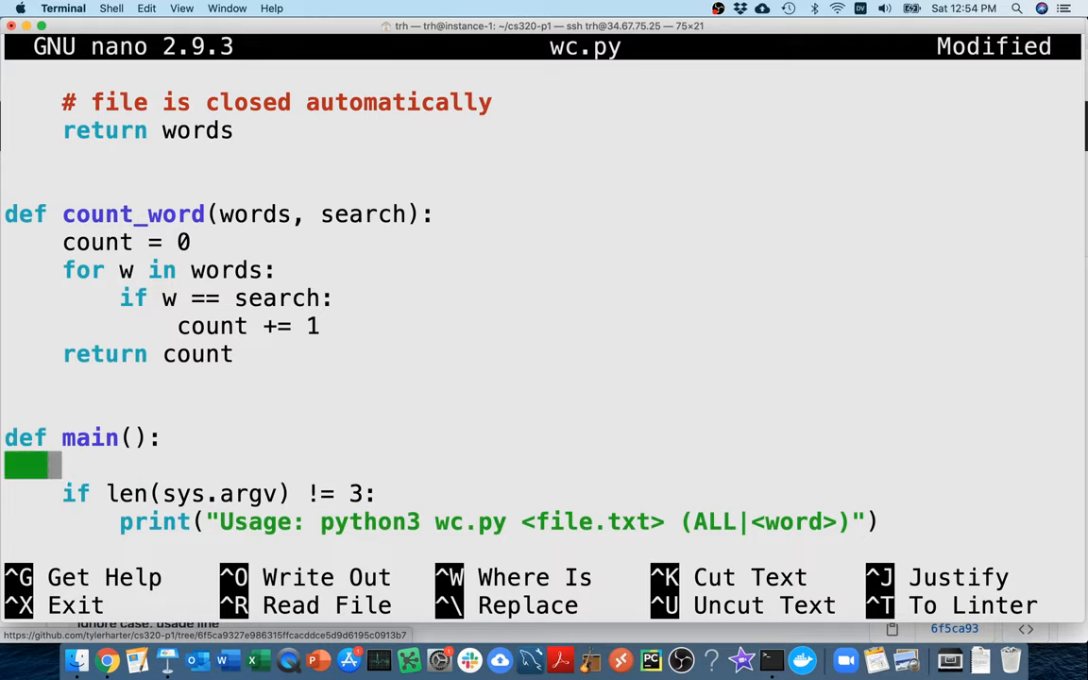
pyautogui.write('print("')
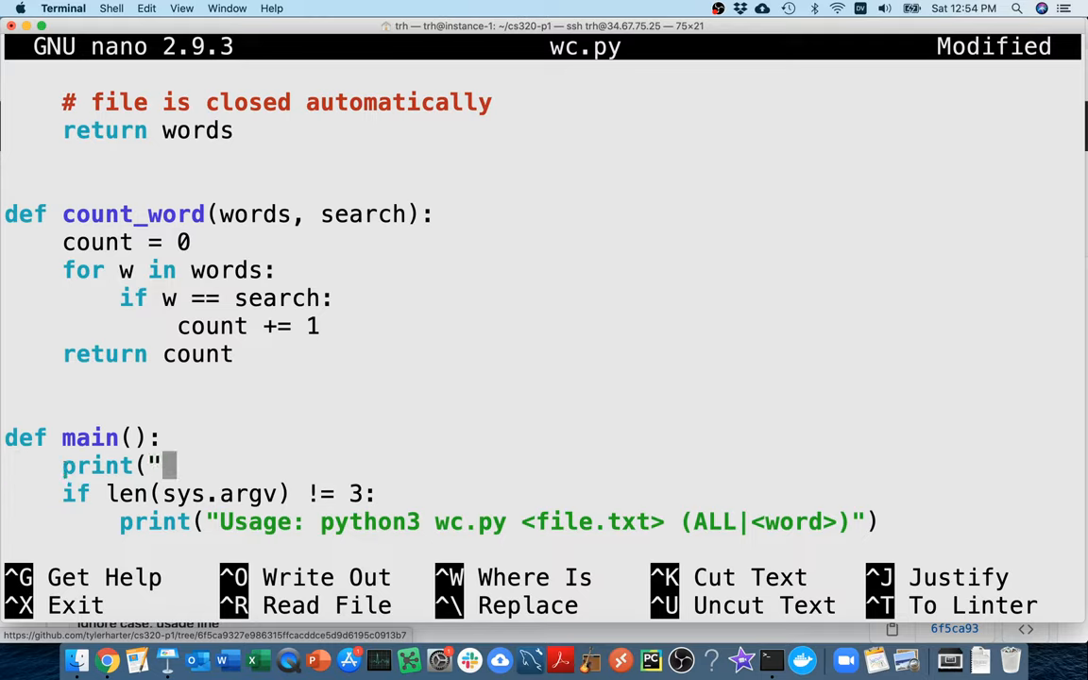
pyautogui.write('hello')
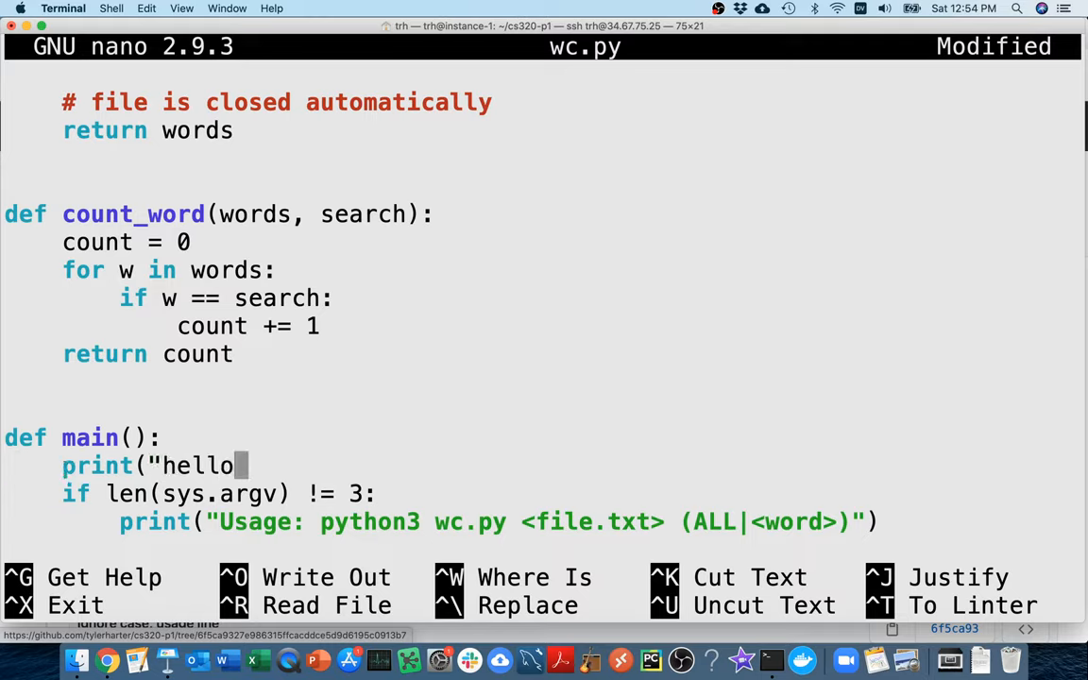
pyautogui.write('!!!")')
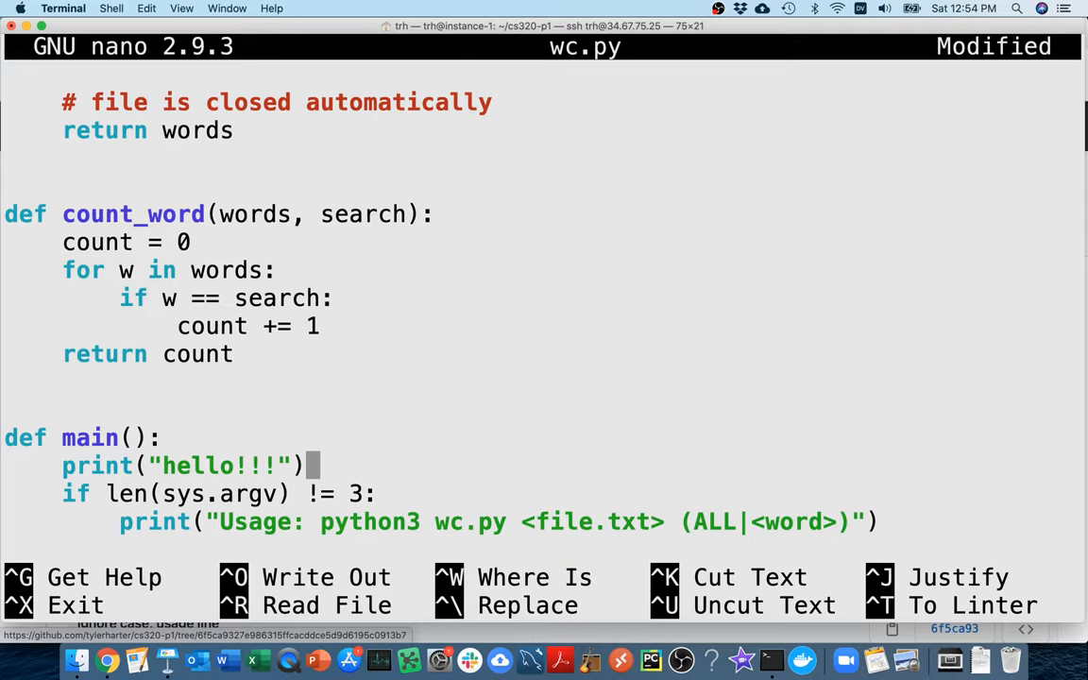
pyautogui.moveTo(1043, 604)
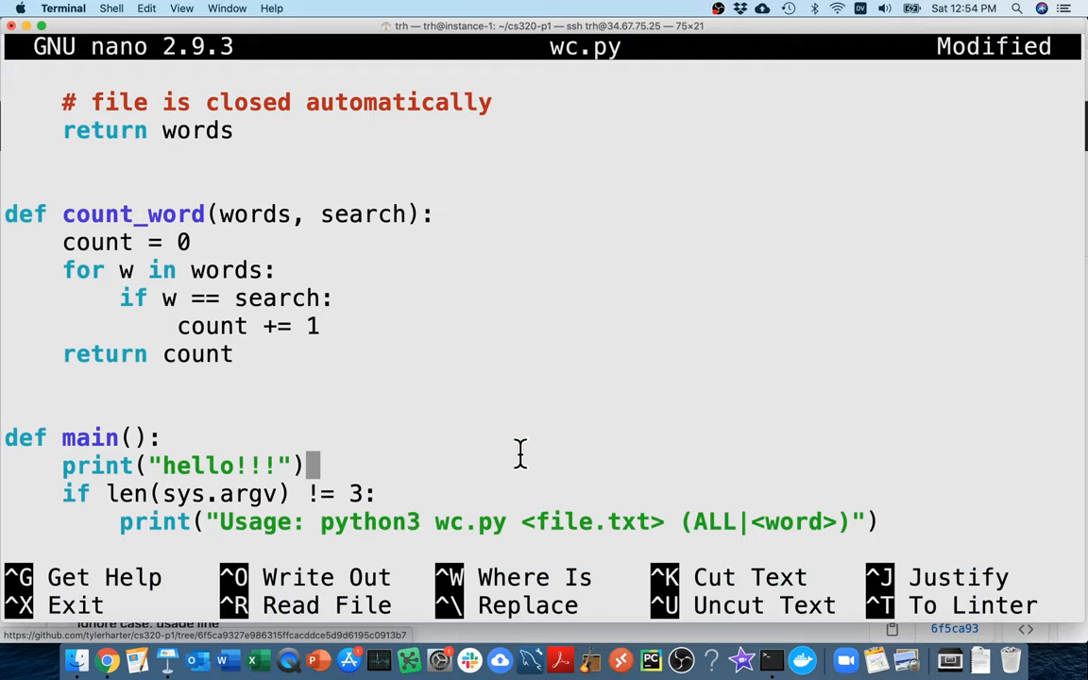
# Add a '# ^ means CONTROL' comment, remove it, save wc.py and exit nano.
pyautogui.write('#')
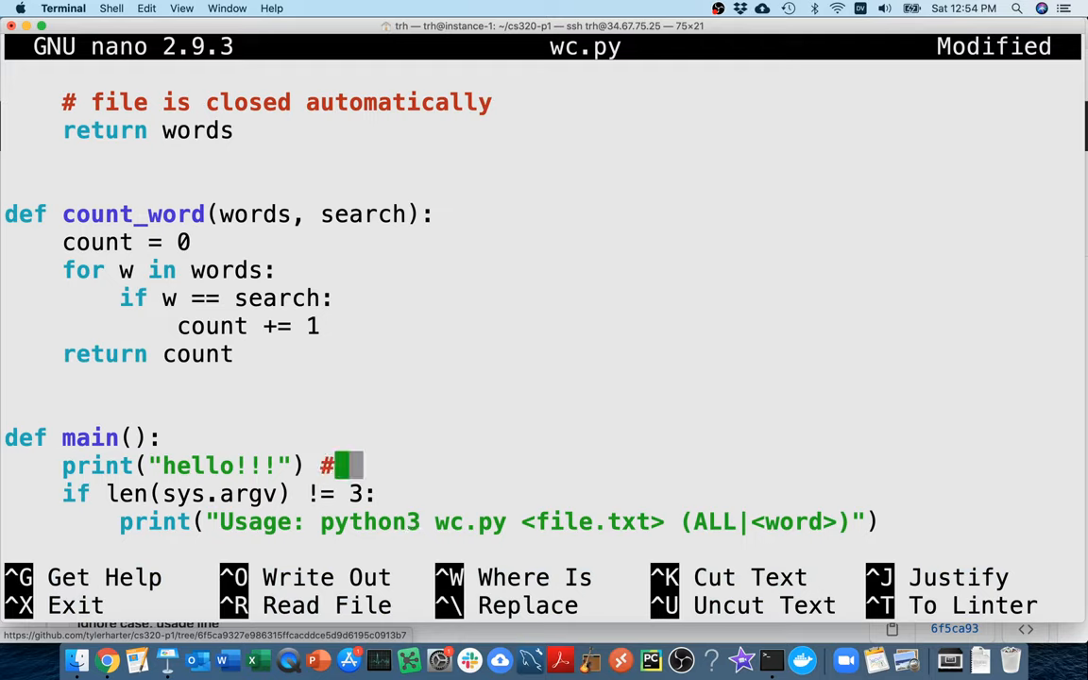
pyautogui.write('^ means')
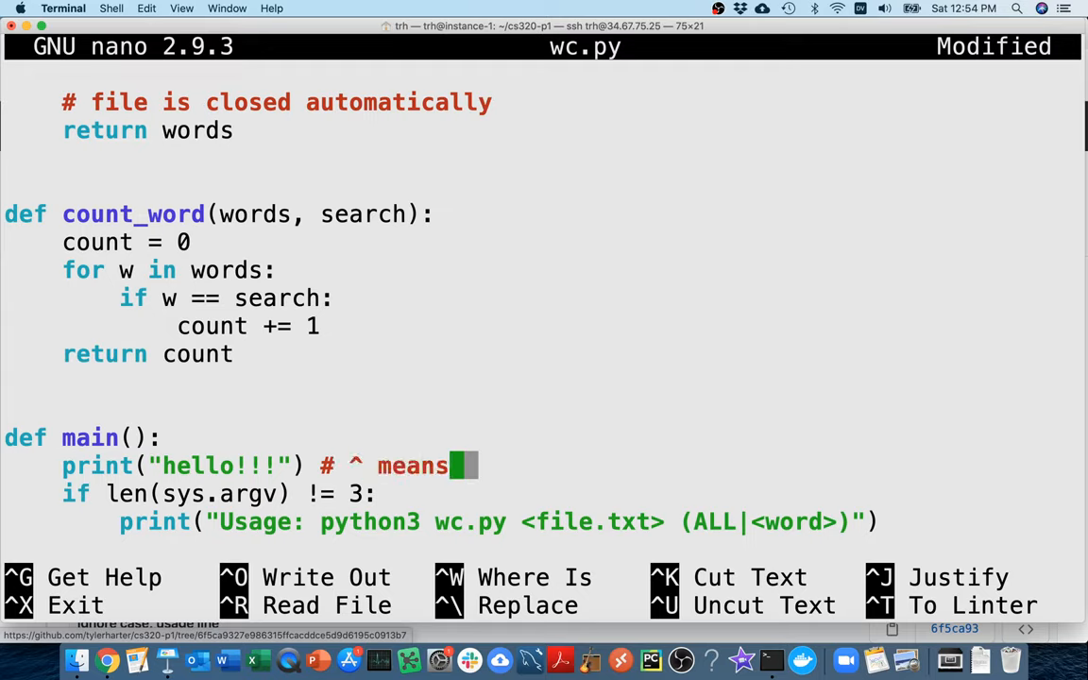
pyautogui.write('CONTROL')
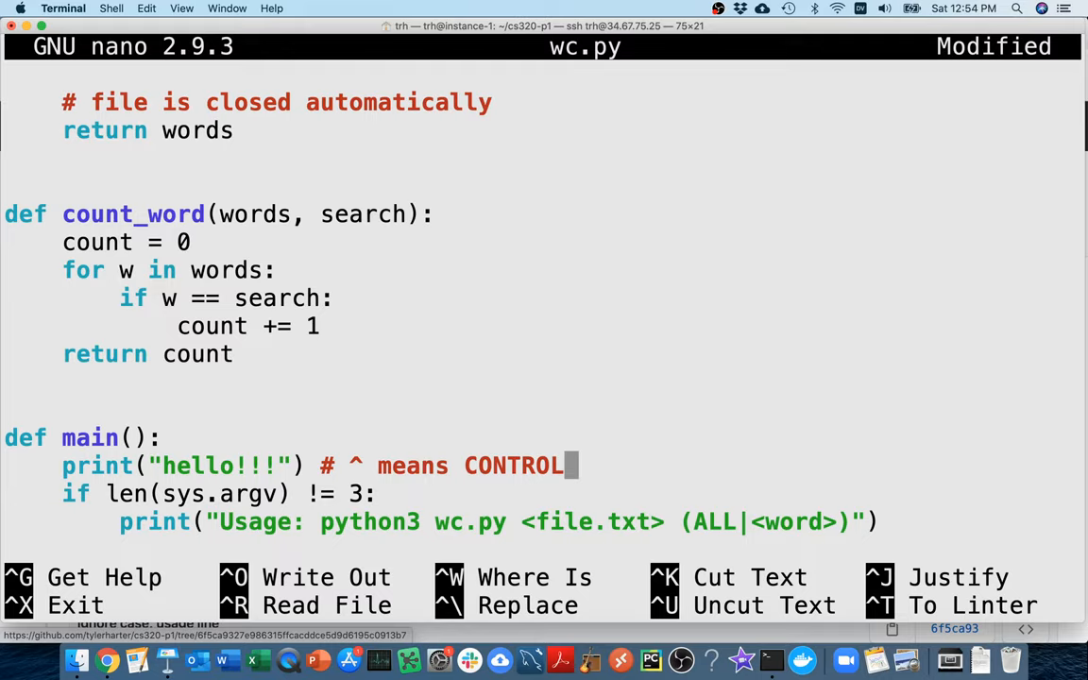
pyautogui.press('backspace')
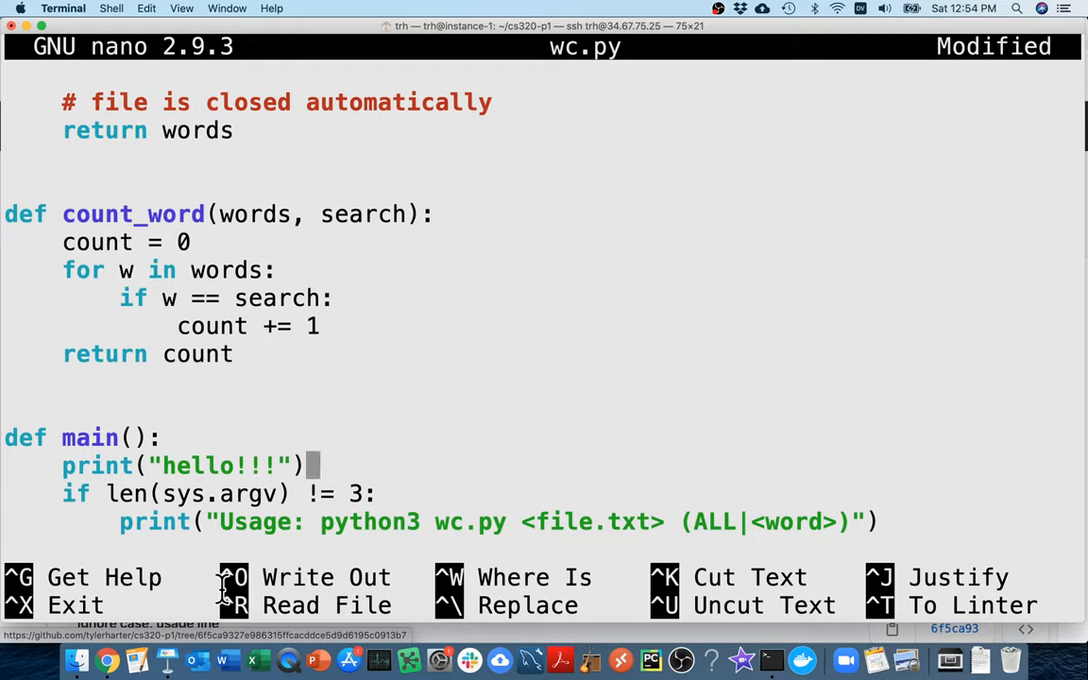
pyautogui.moveTo(439, 520)
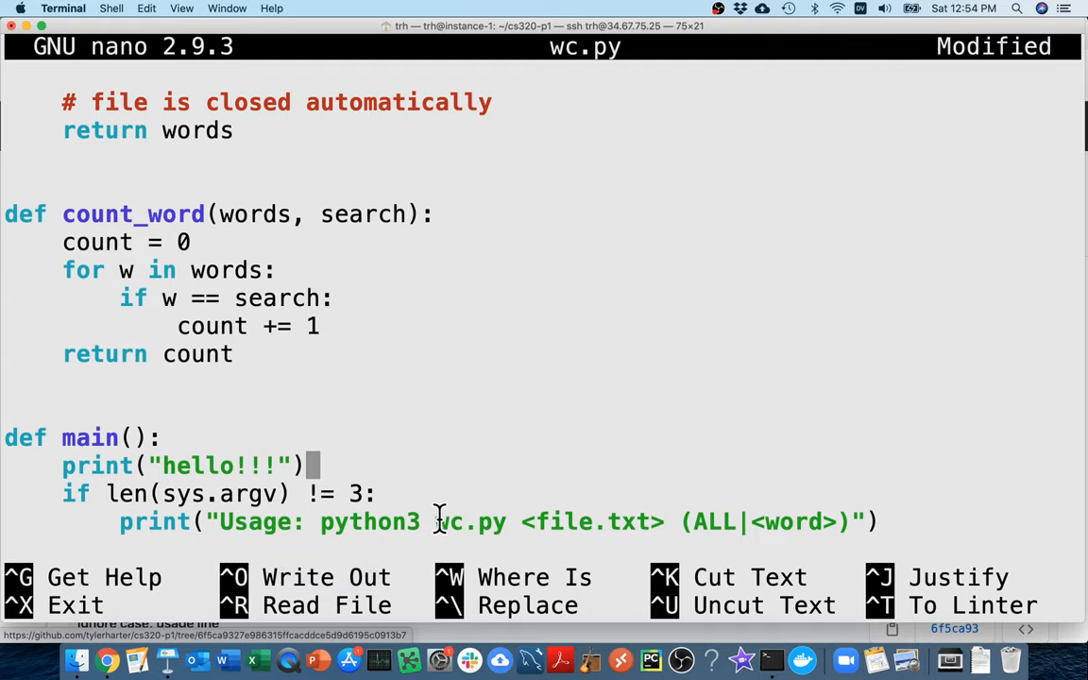
pyautogui.moveTo(529, 374)
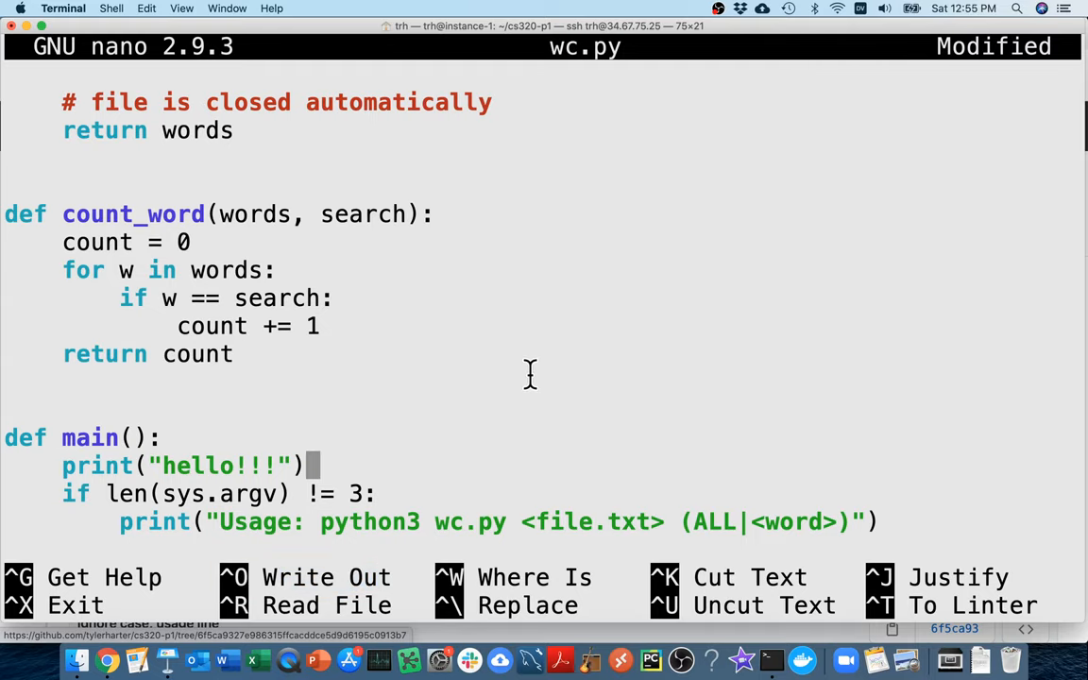
pyautogui.press('ctrl+o')
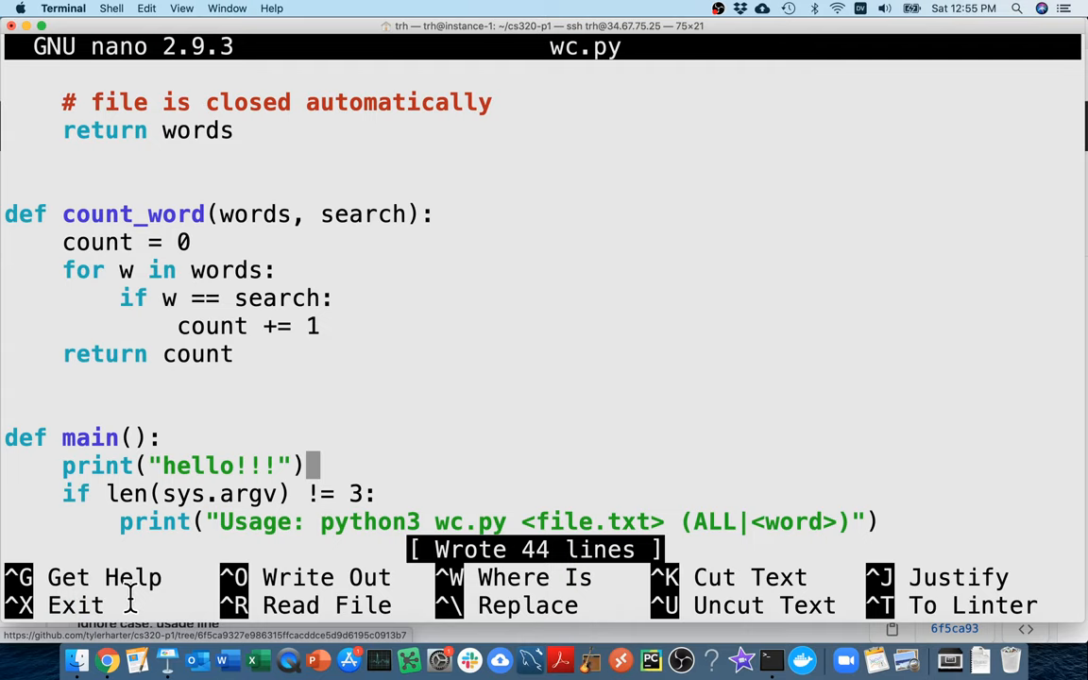
pyautogui.press('ctrl+x')
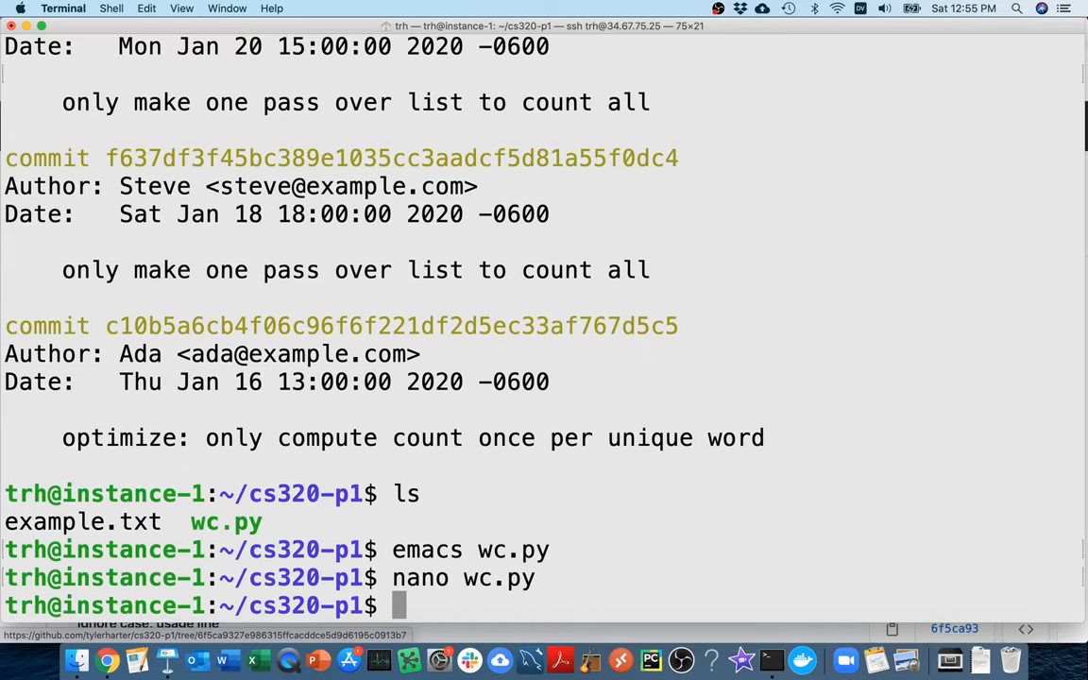
# Run wc.py to print hello!!!, then git status showing wc.py modified, highlighting the git add hint.
pyautogui.write('python3 wc.py')
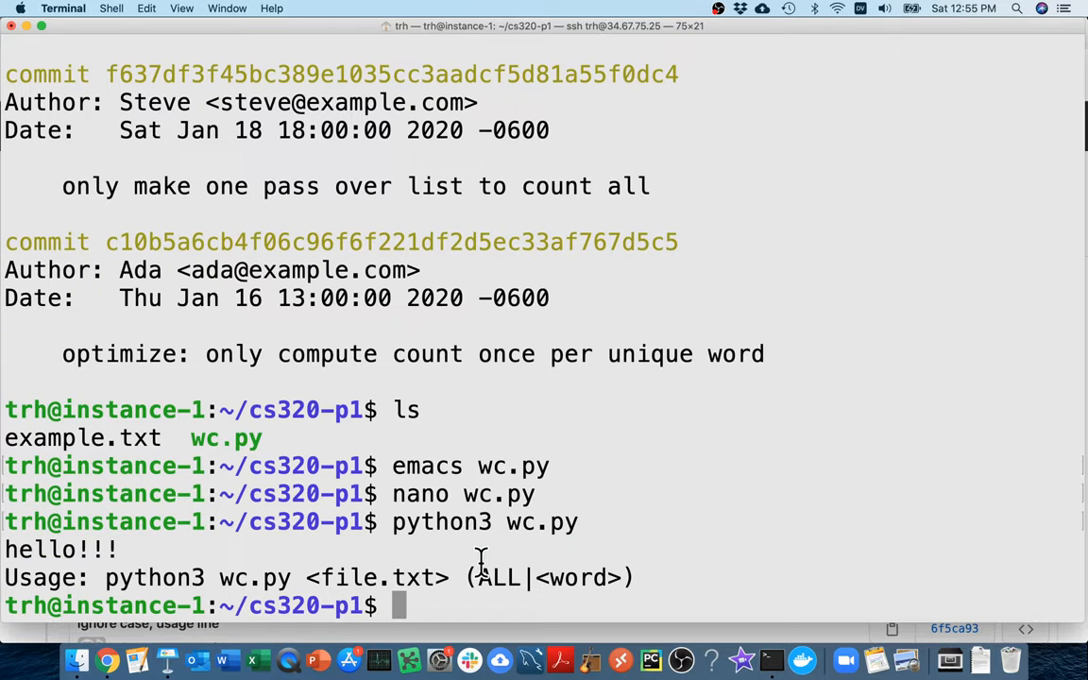
pyautogui.write('git status')
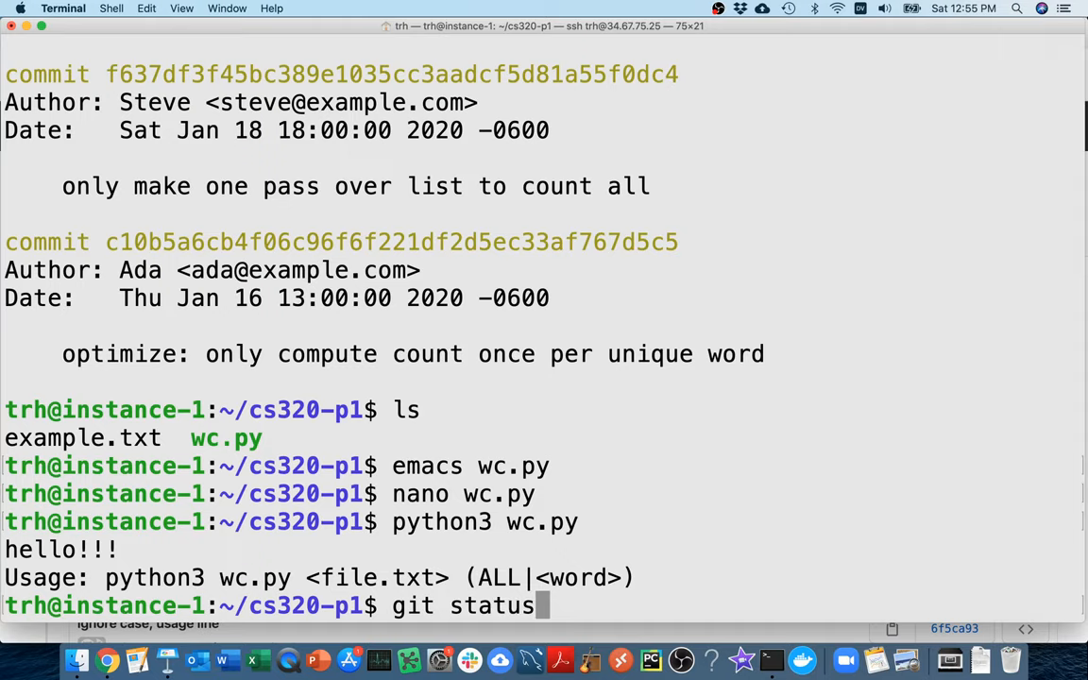
pyautogui.press('Return')
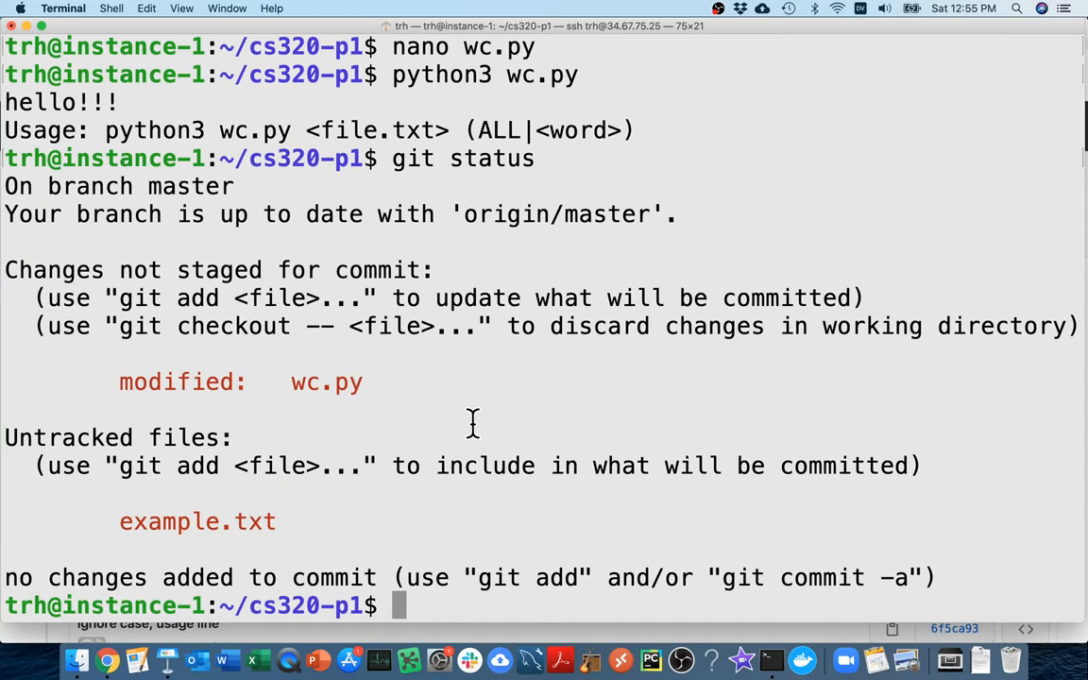
pyautogui.moveTo(132, 381)
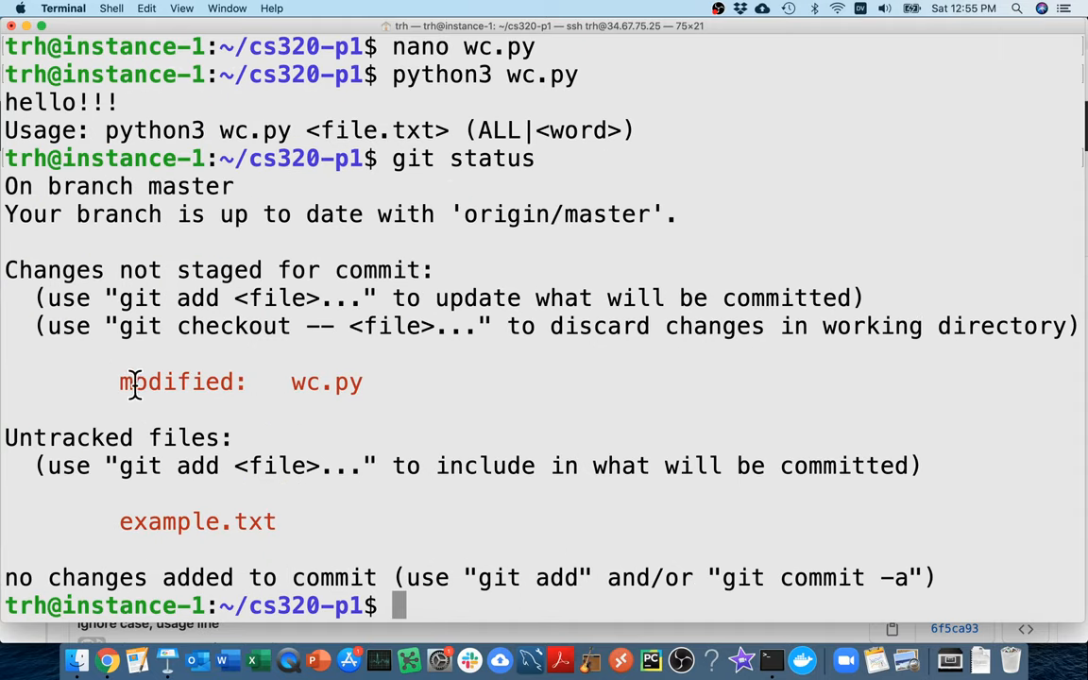
pyautogui.moveTo(119, 381); pyautogui.dragTo(369, 381)
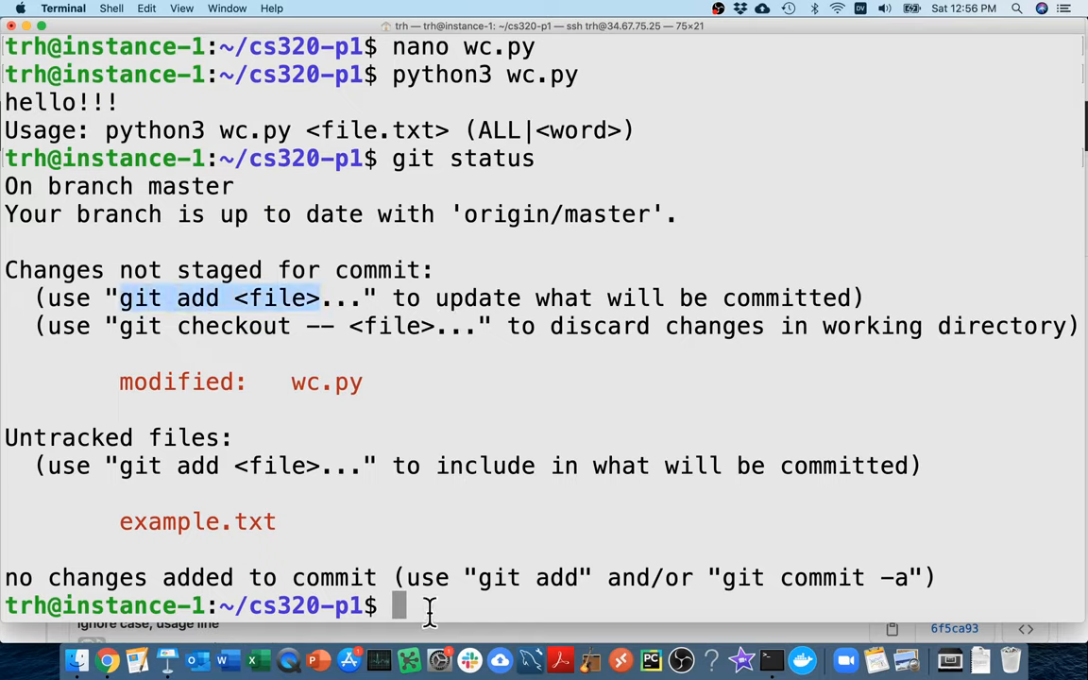
# Stage wc.py with git add and confirm via git status it is listed to be committed.
pyautogui.write('git')
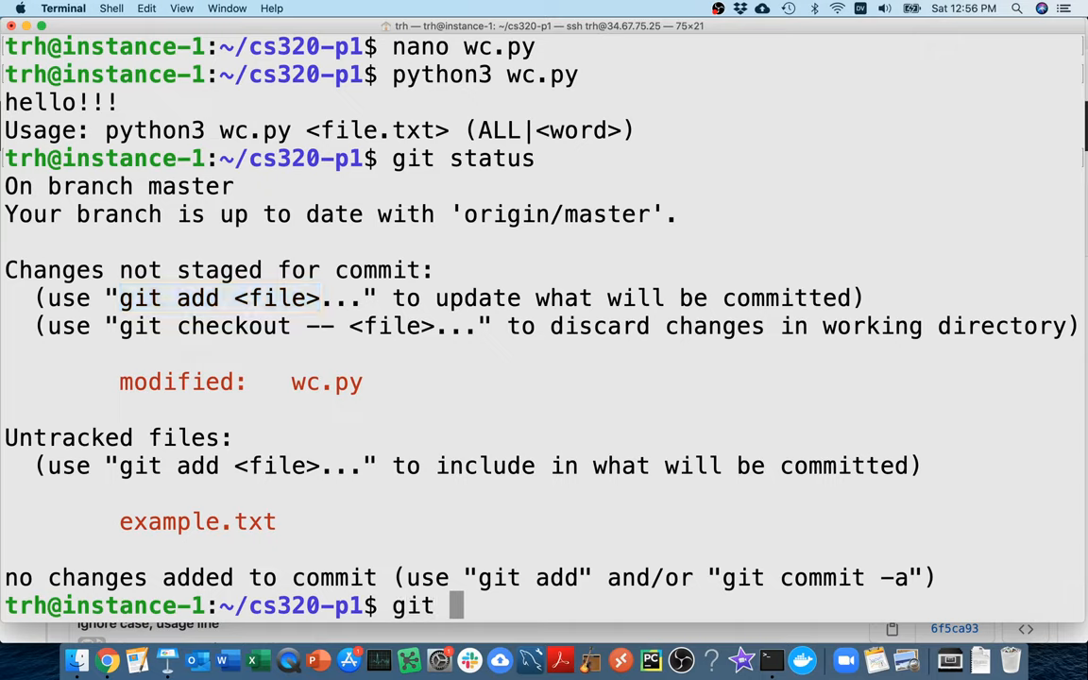
pyautogui.write('add wc.py')
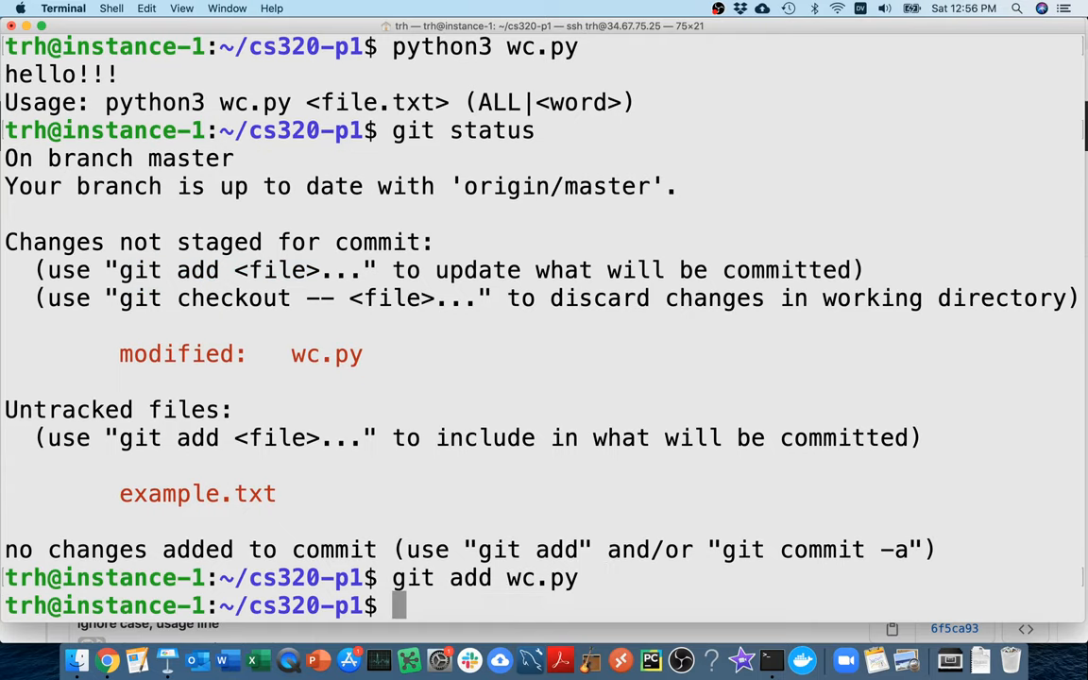
pyautogui.write('git statu')
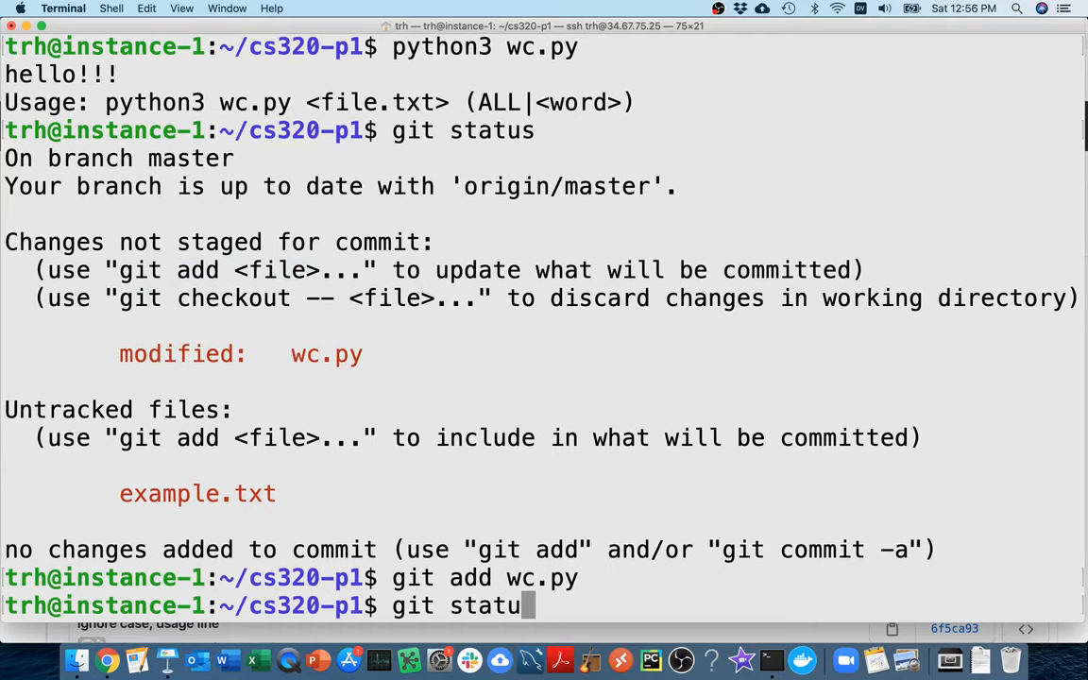
pyautogui.press('Return')
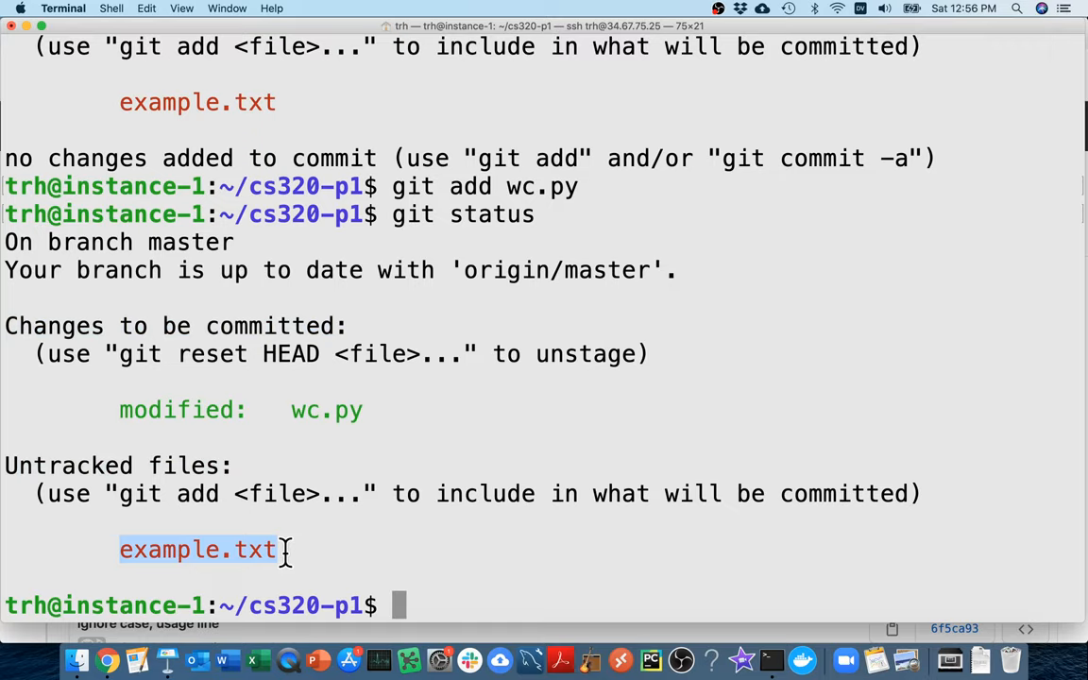
pyautogui.moveTo(278, 415)
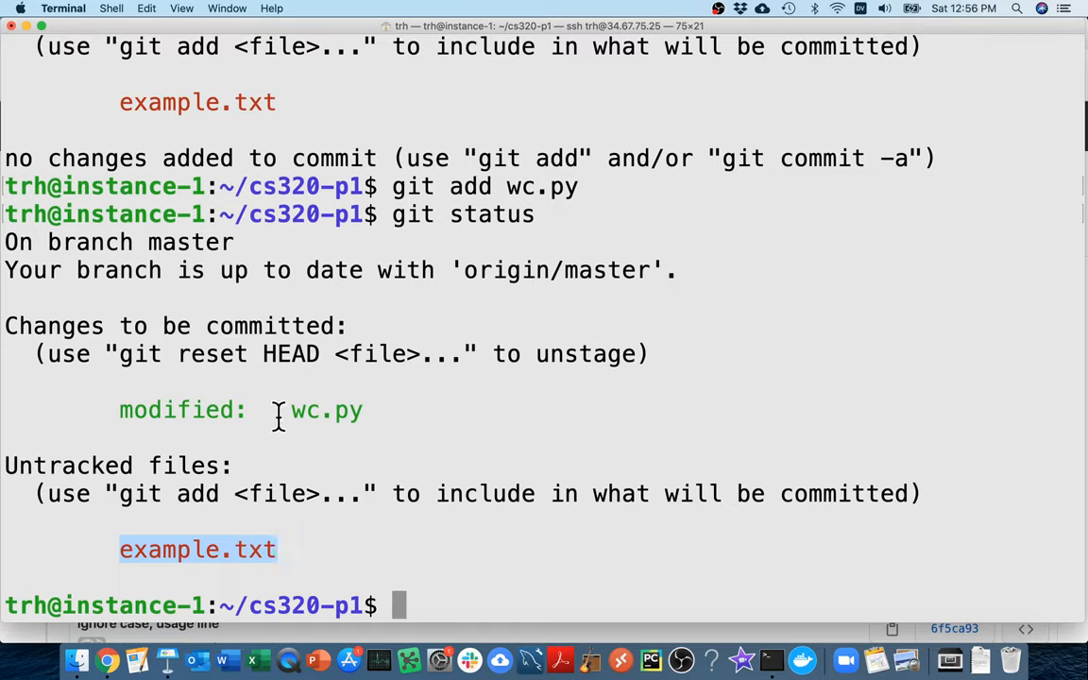
# Run git commit -m "my new changes", which git rejects for an empty ident name.
pyautogui.write('g')
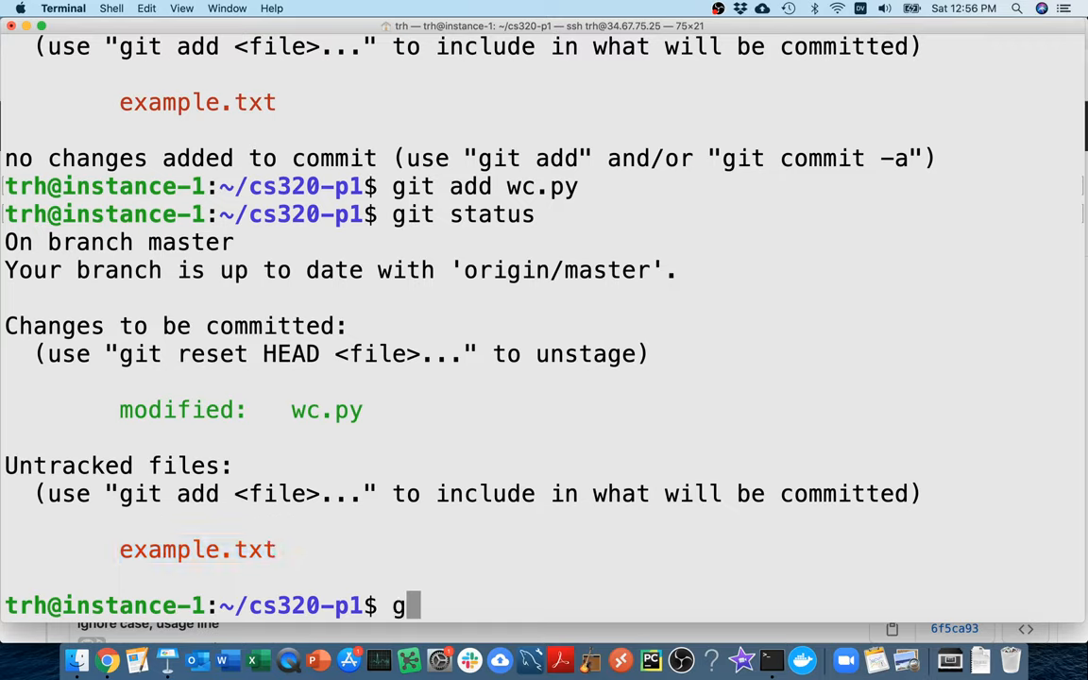
pyautogui.write('it commit')
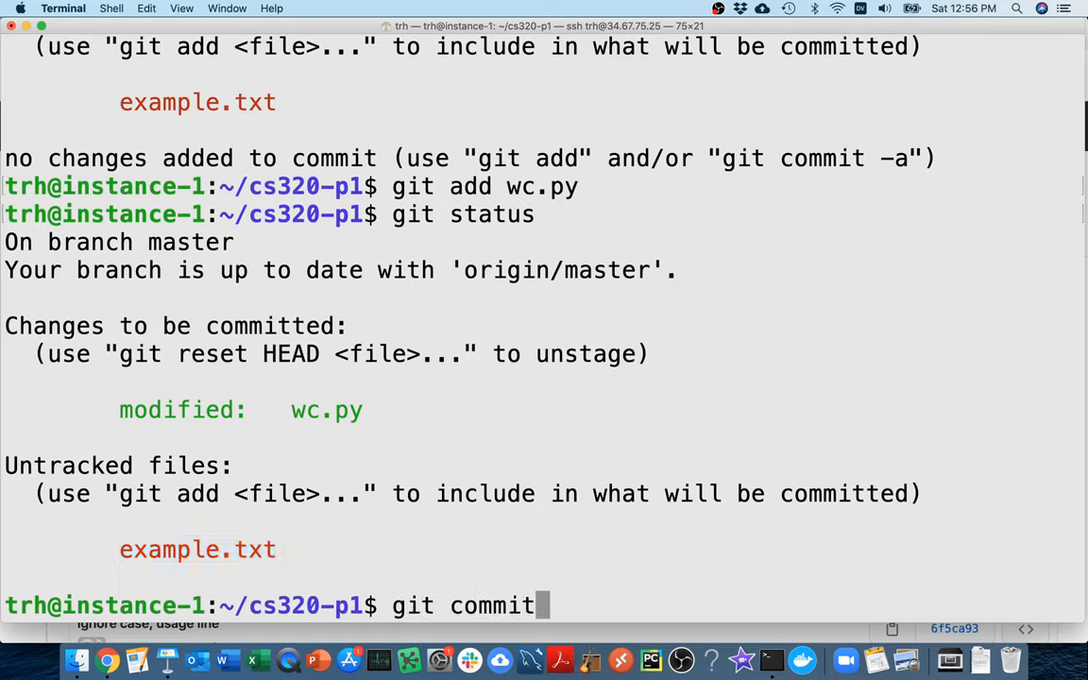
pyautogui.moveTo(472, 555)
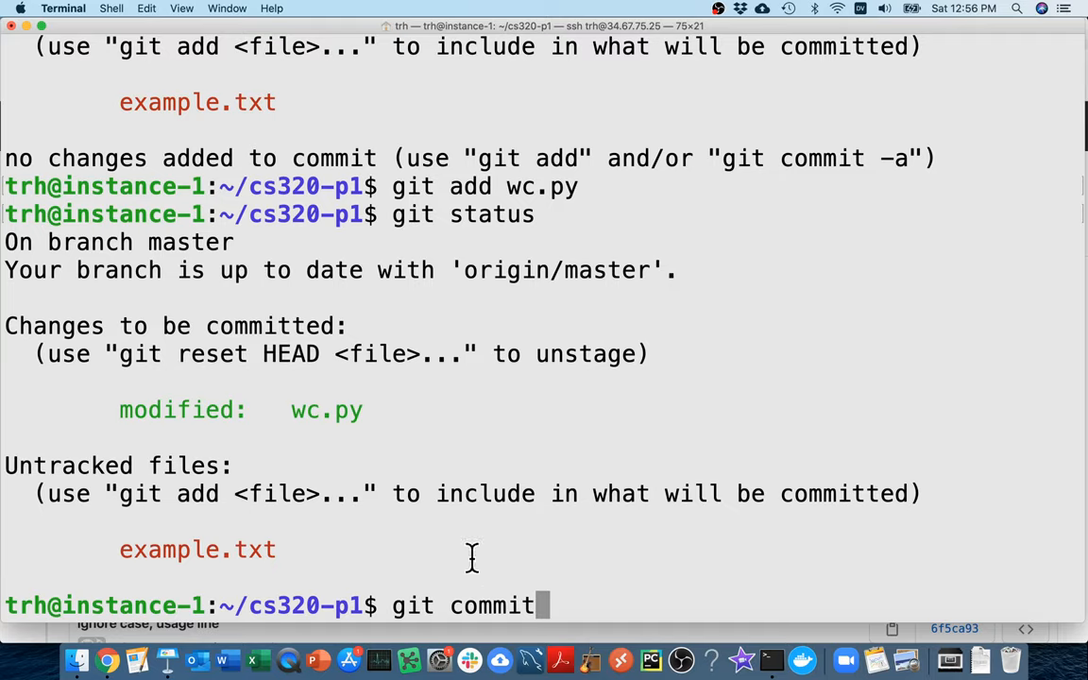
pyautogui.moveTo(295, 401)
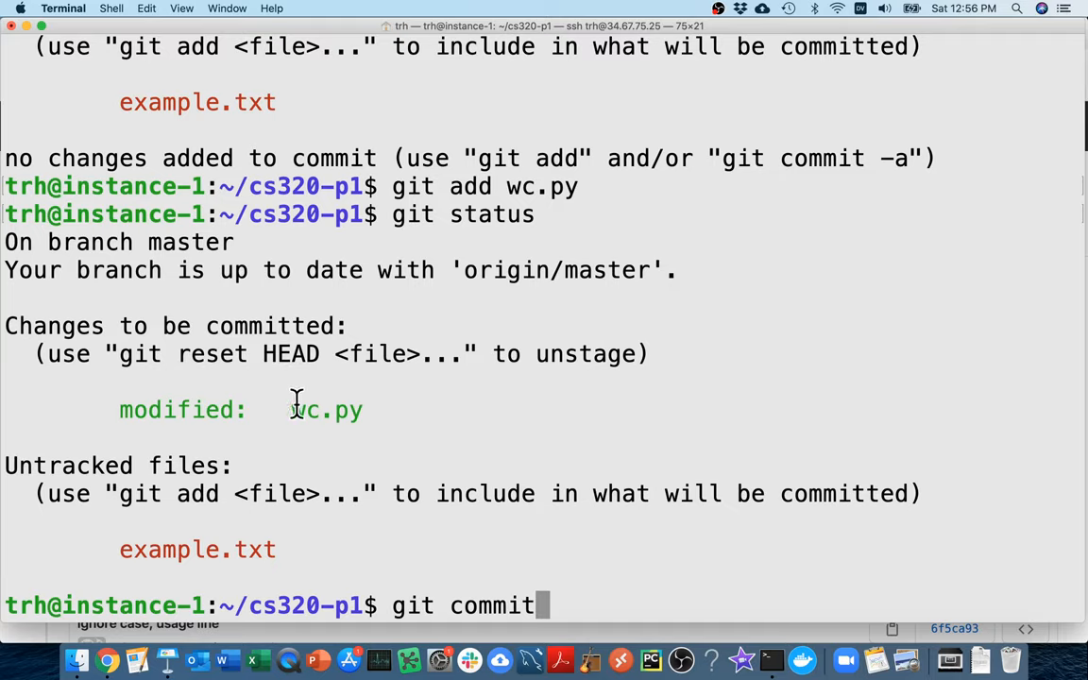
pyautogui.doubleClick(325, 409)
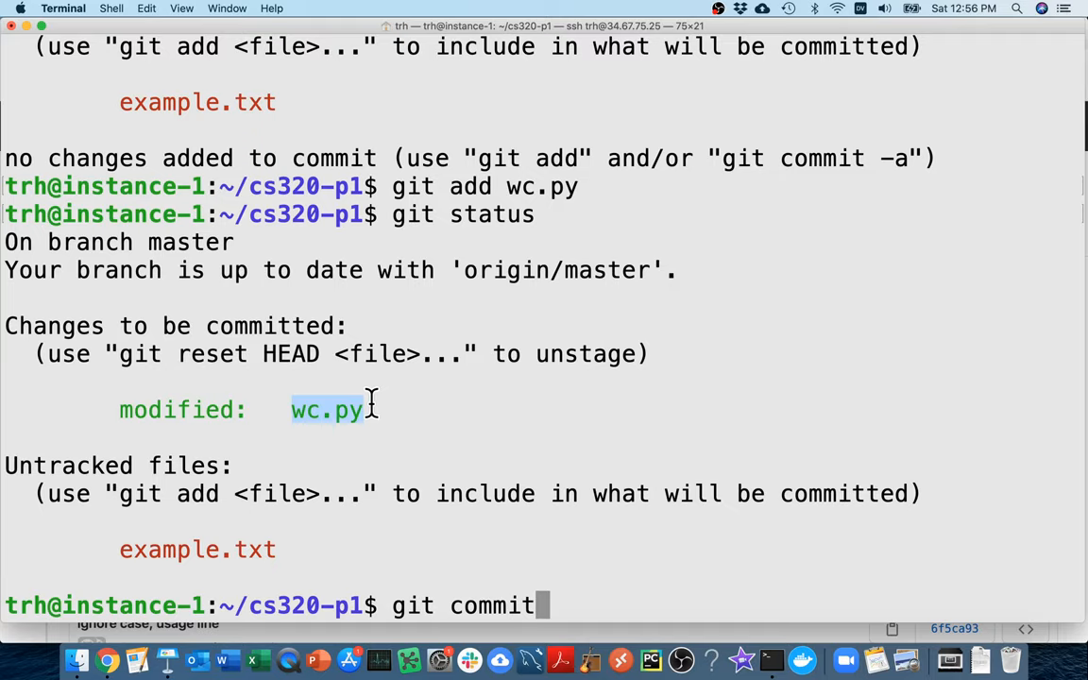
pyautogui.write('-')
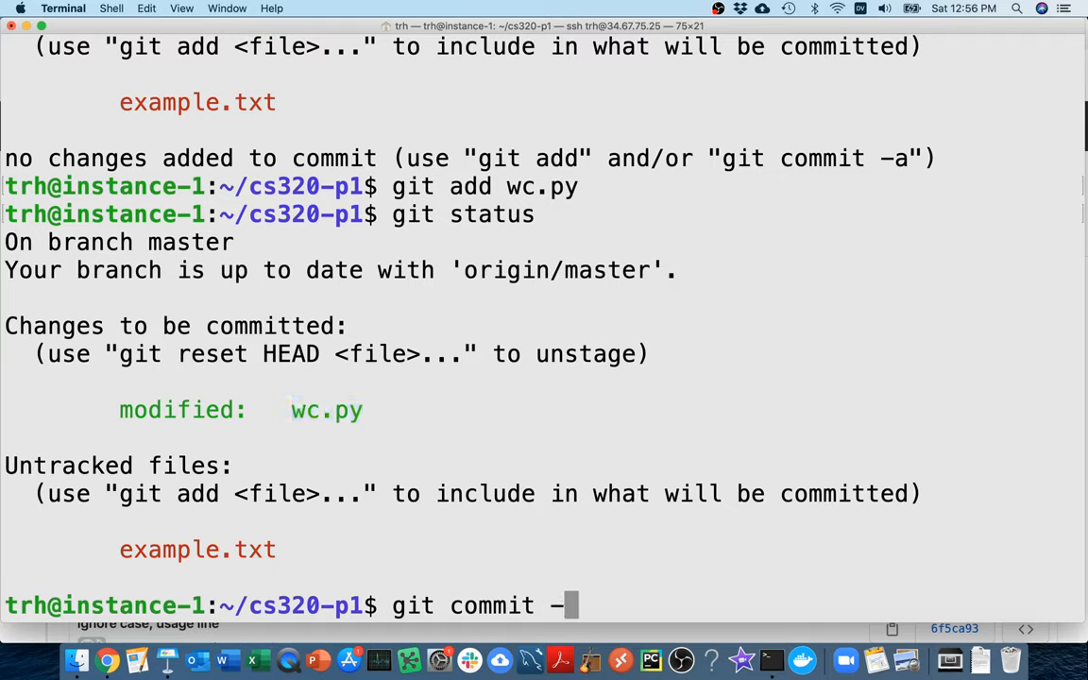
pyautogui.write('m ""')
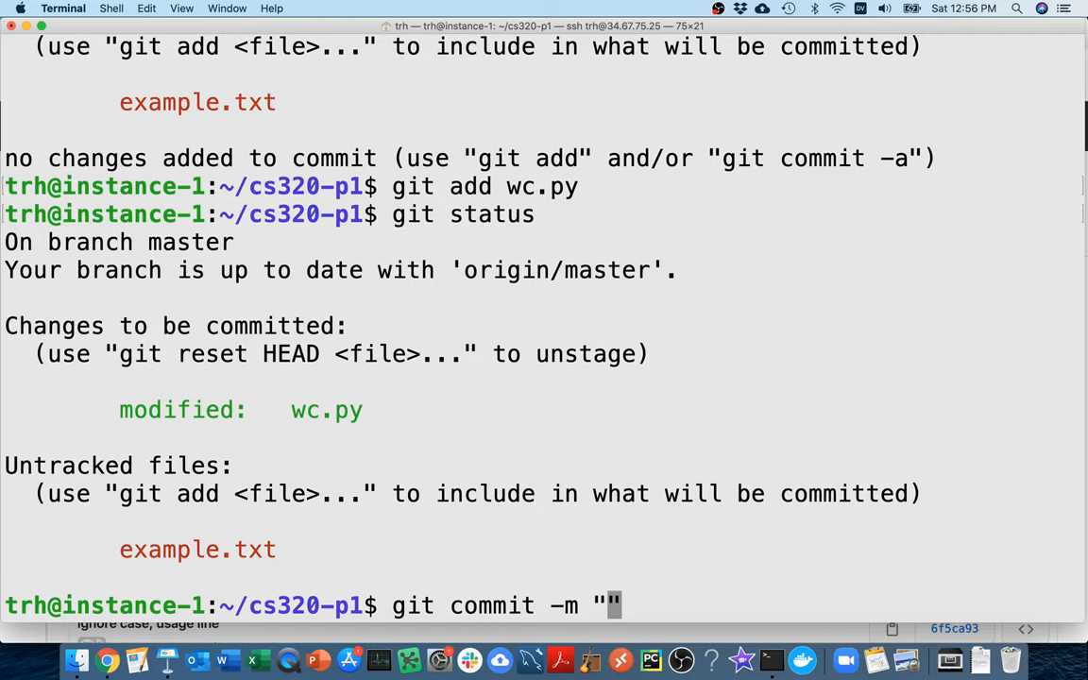
pyautogui.write('m')
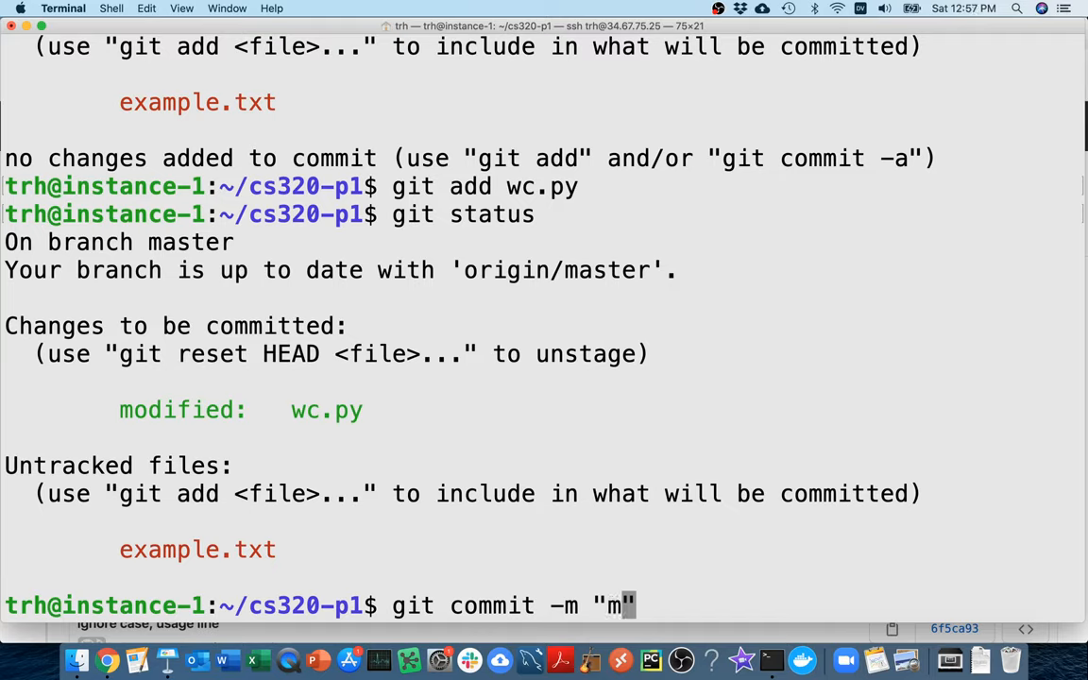
pyautogui.write('y new chan')
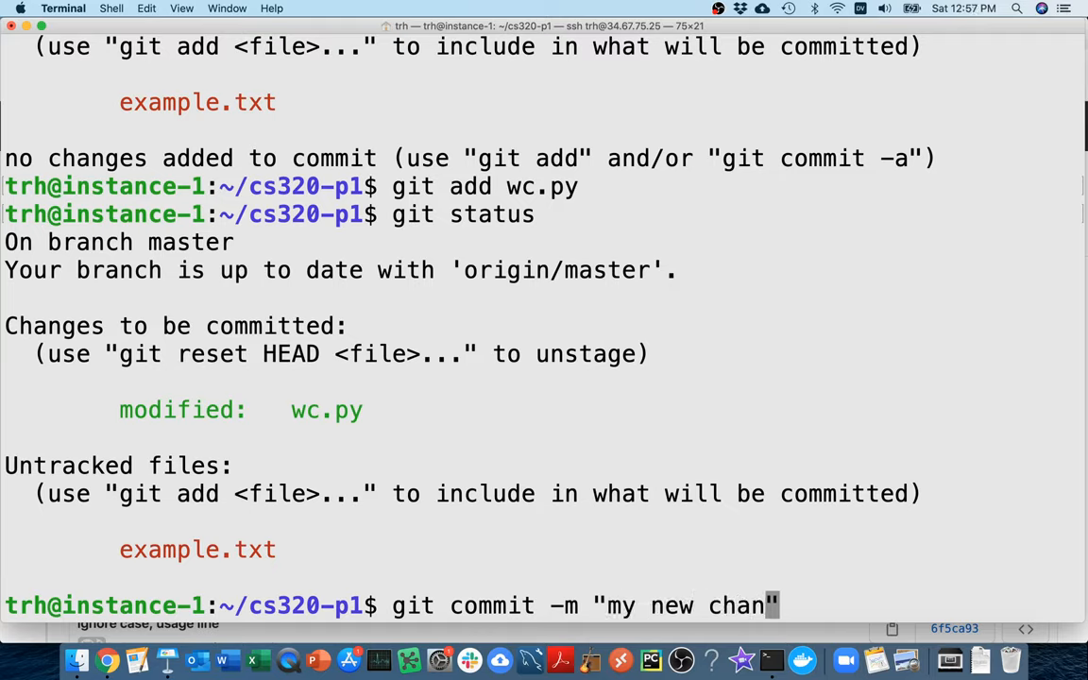
pyautogui.write('ges"')
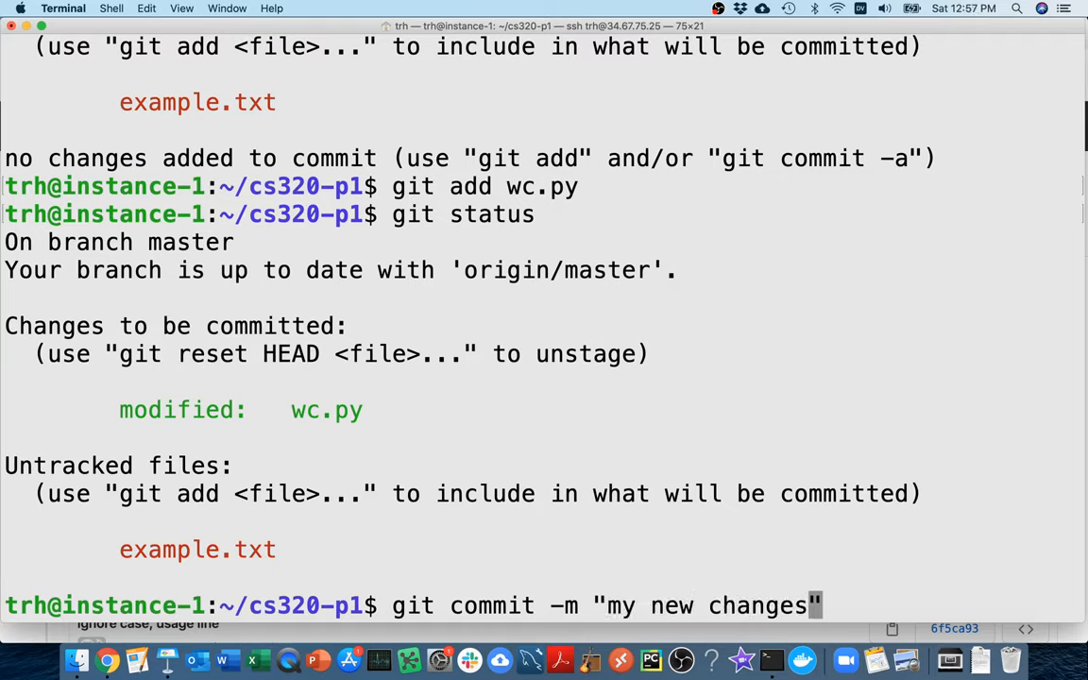
pyautogui.press('Return')
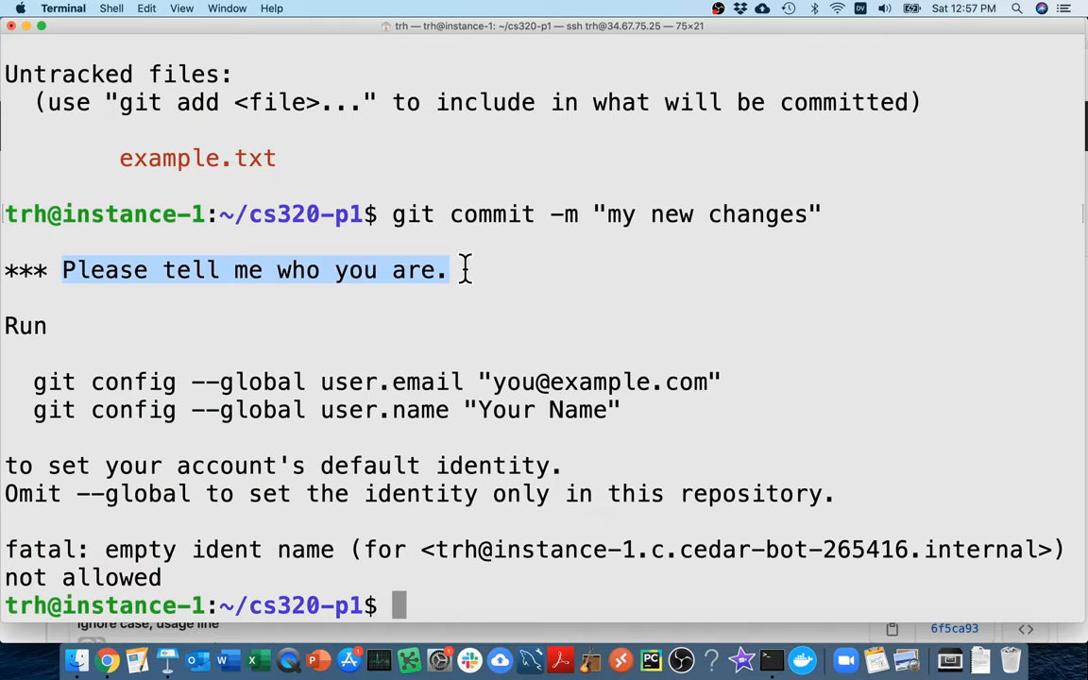
pyautogui.moveTo(480, 355)
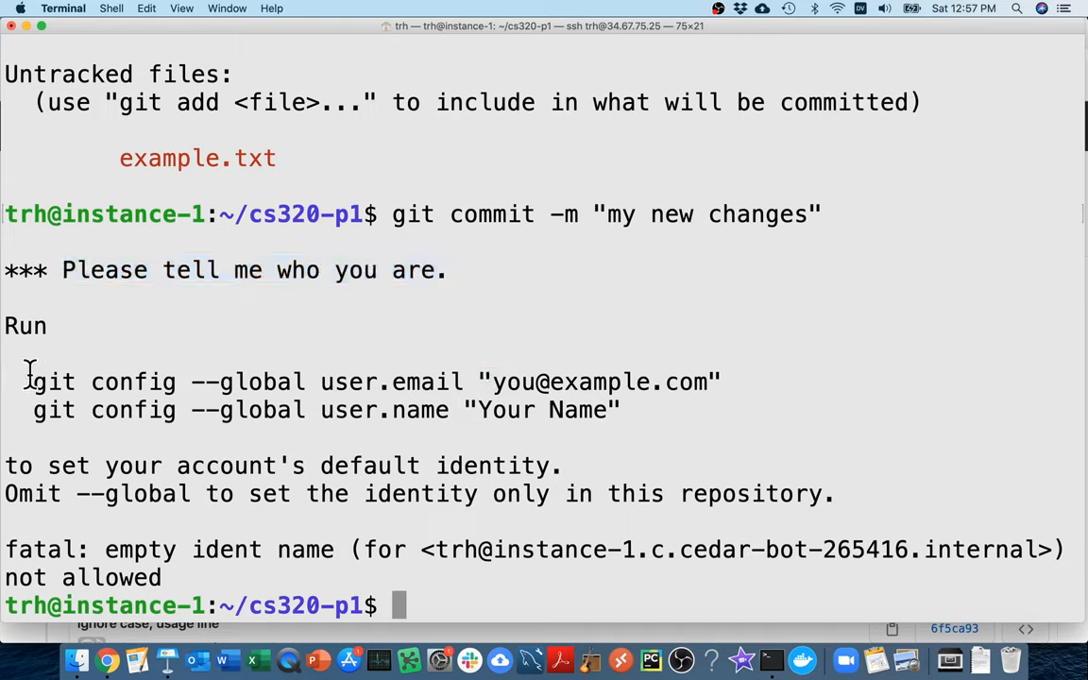
pyautogui.moveTo(34, 382); pyautogui.dragTo(714, 382)
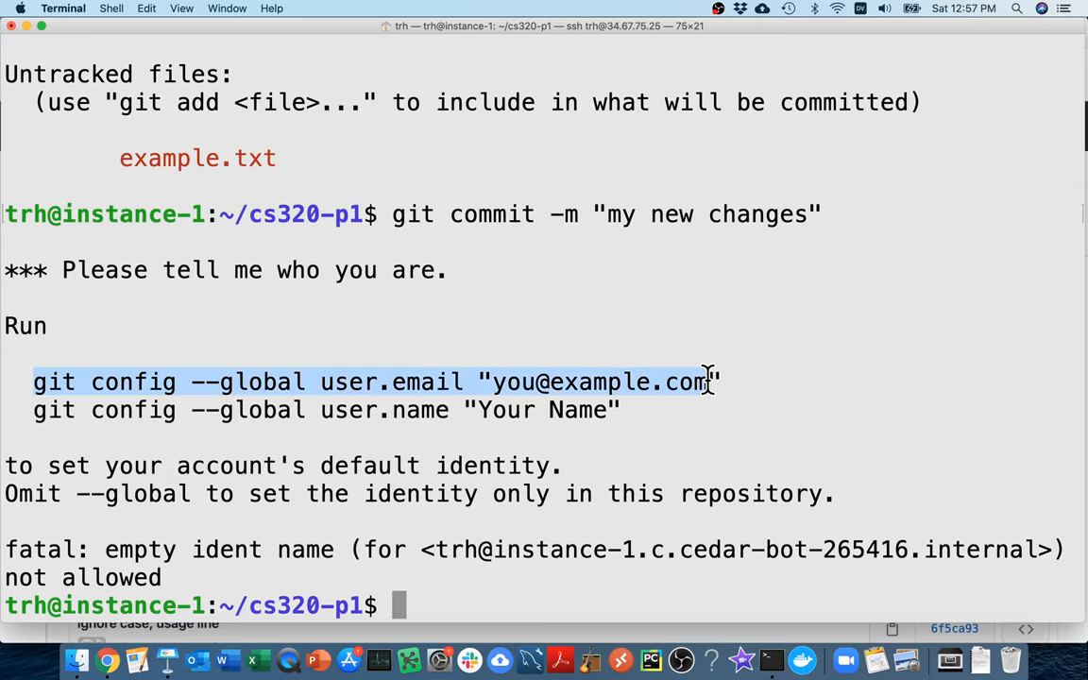
pyautogui.write('git config --global user.email "you@example.com"')
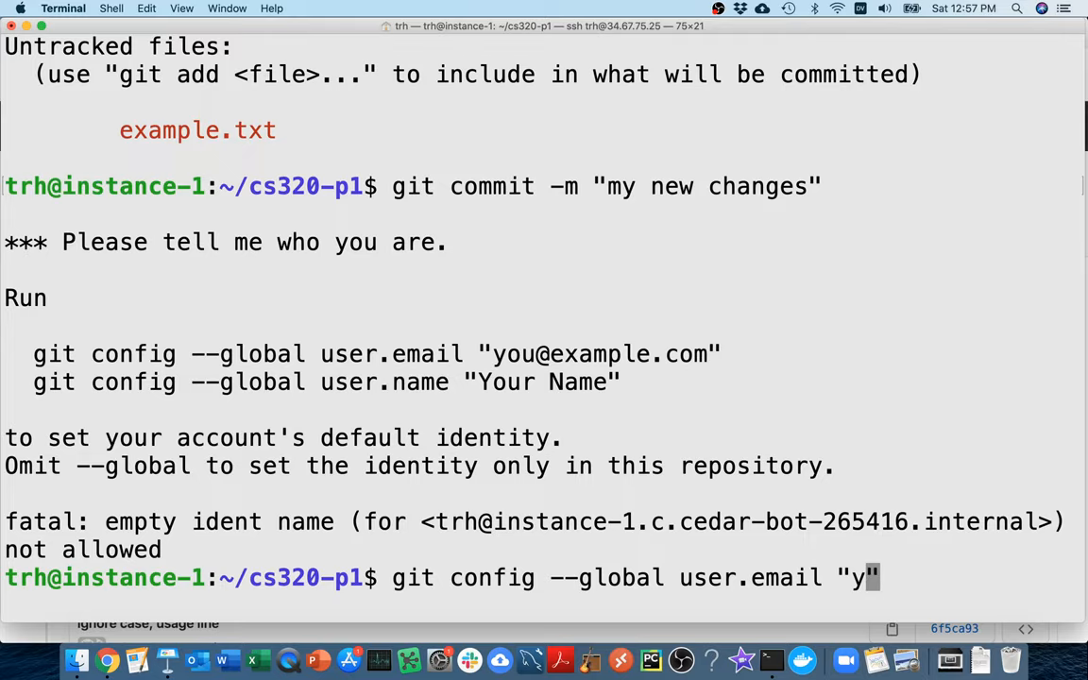
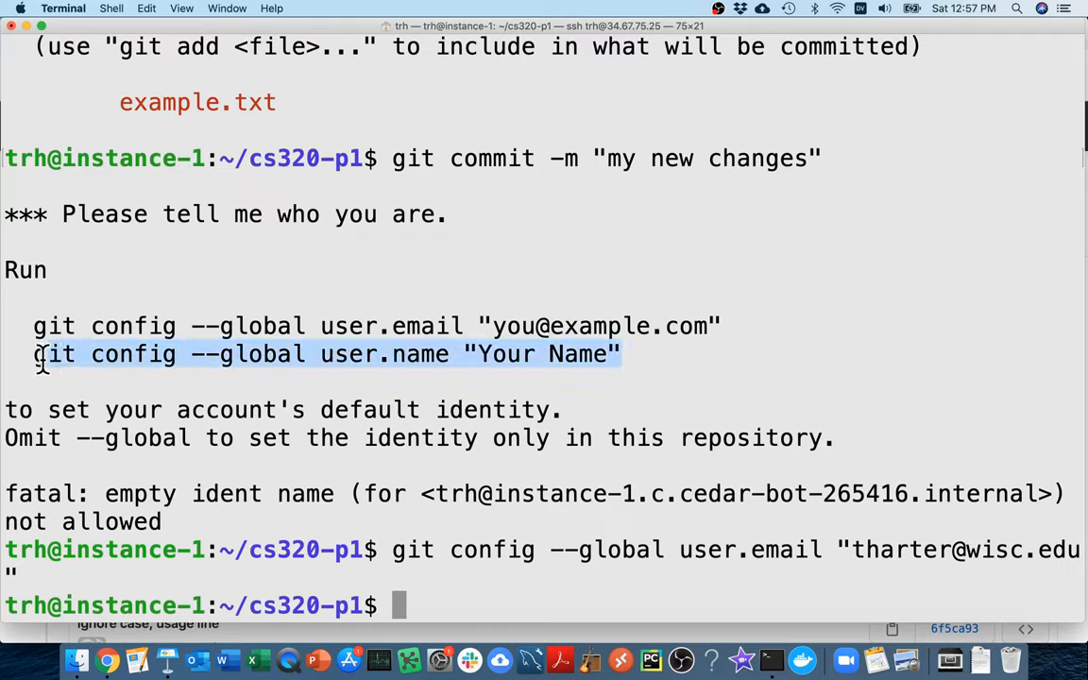
# Set the global git user.name to Tyler, then start checking git status.
pyautogui.write('git config --global user.name "Your Name"')
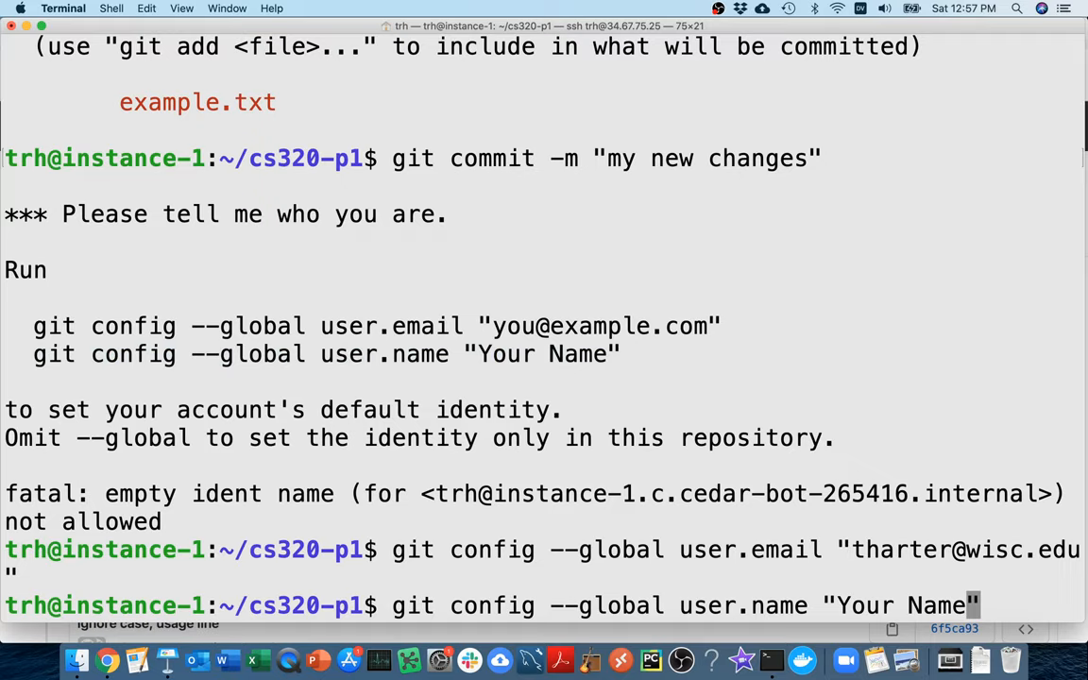
pyautogui.write('Tyler')
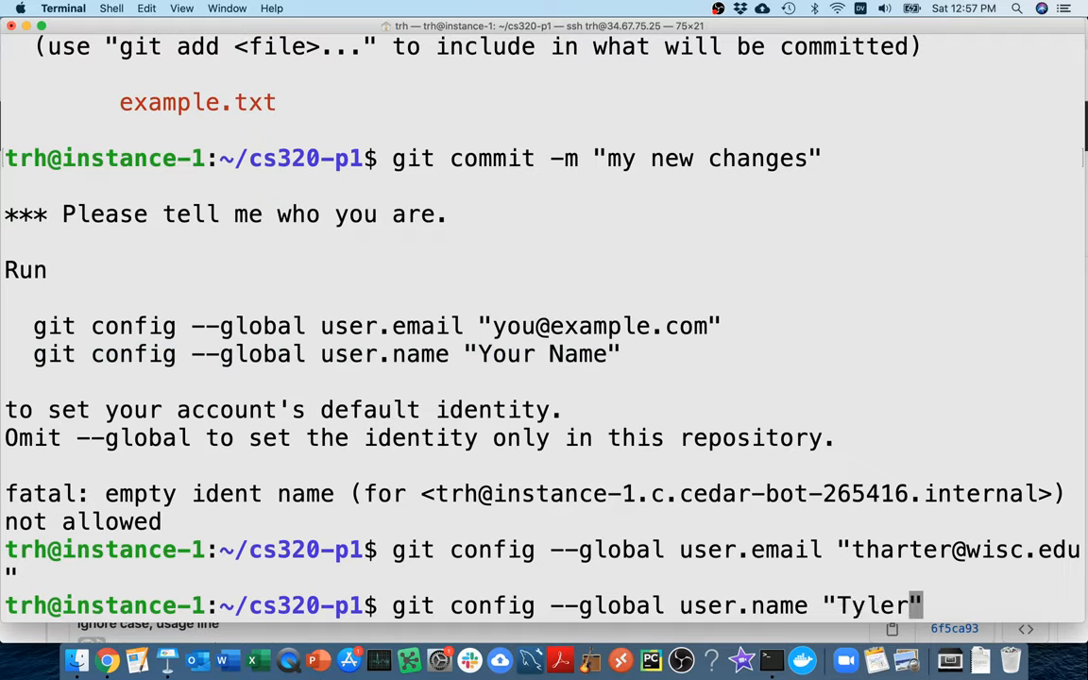
pyautogui.press('Return')
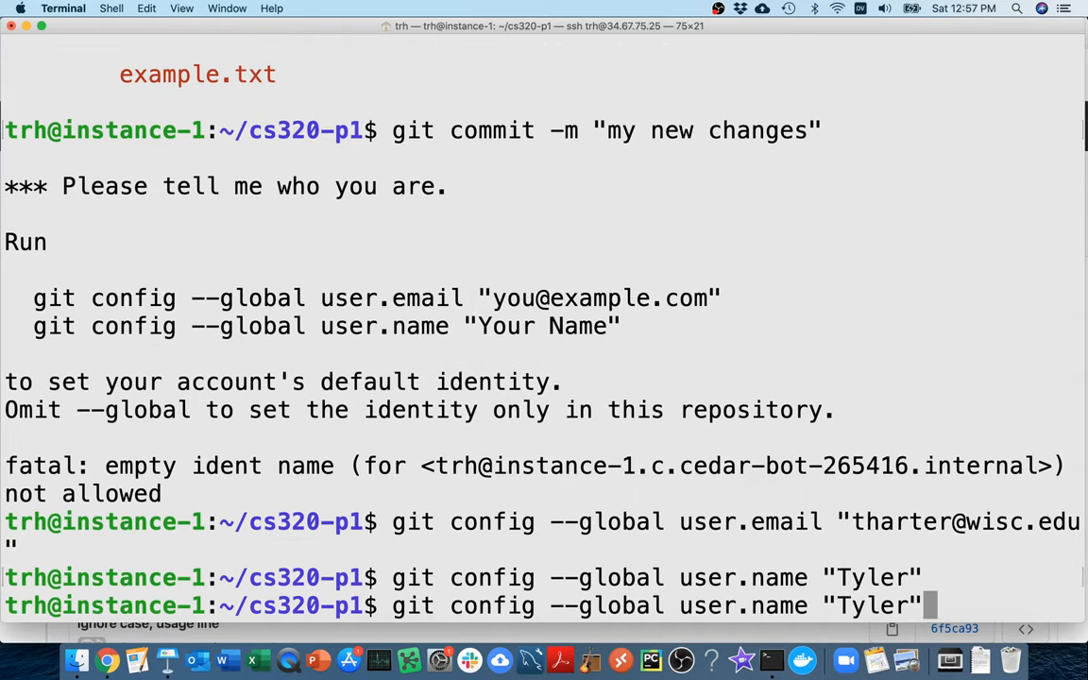
pyautogui.write('git status')
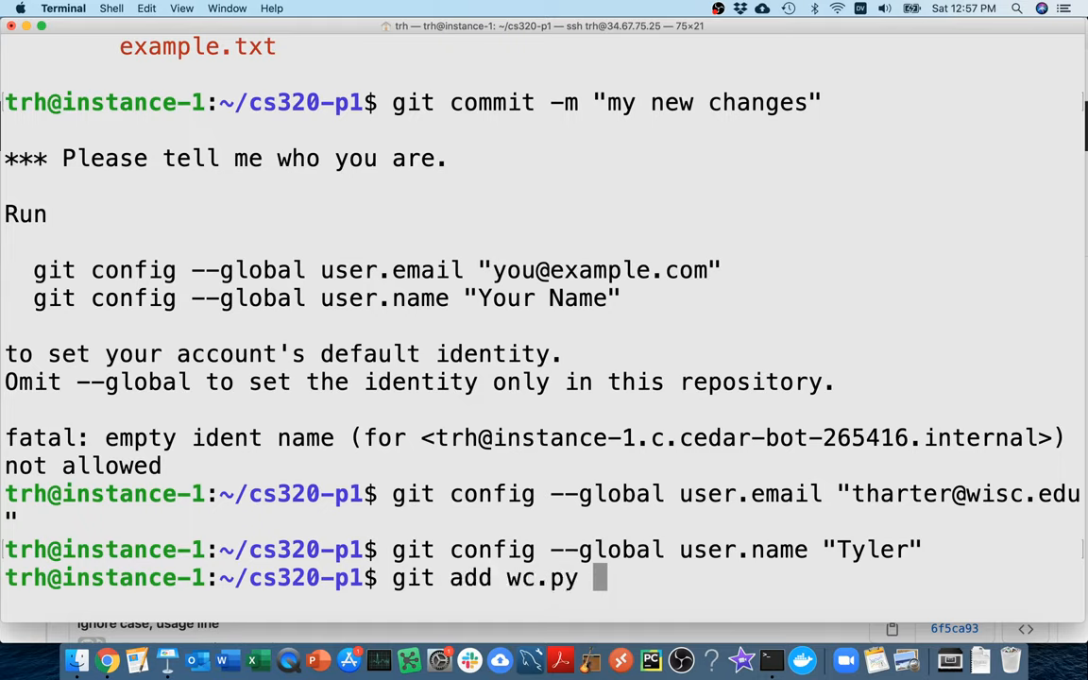
# Re-run the recalled commit successfully and confirm with git status the branch is ahead of origin.
pyautogui.press('Up')
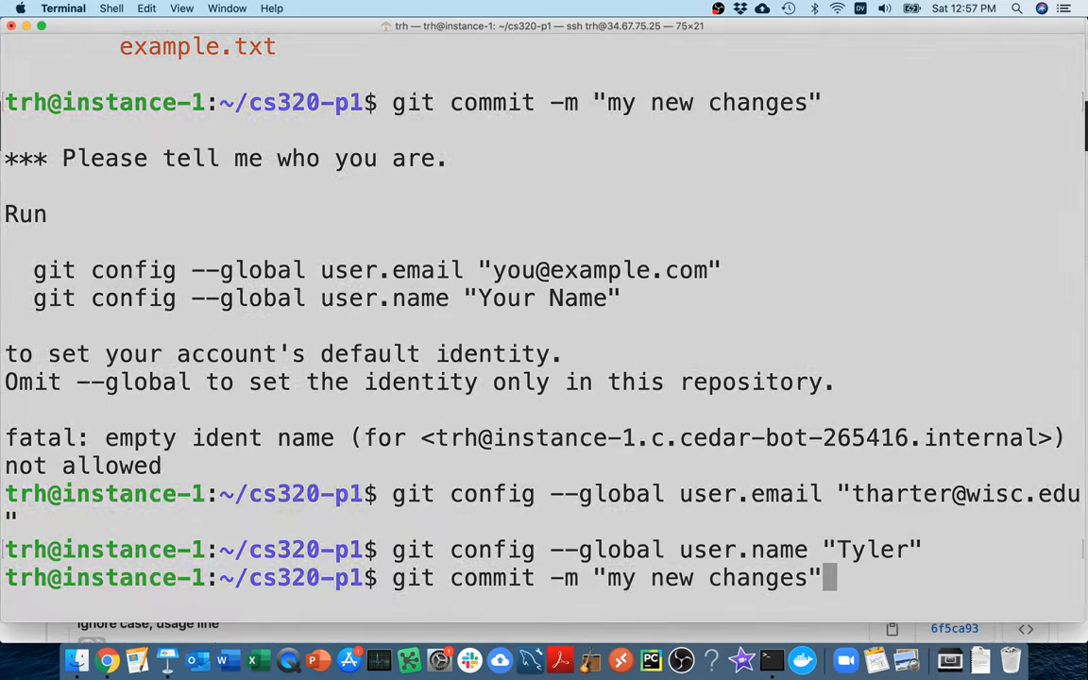
pyautogui.press('Return')
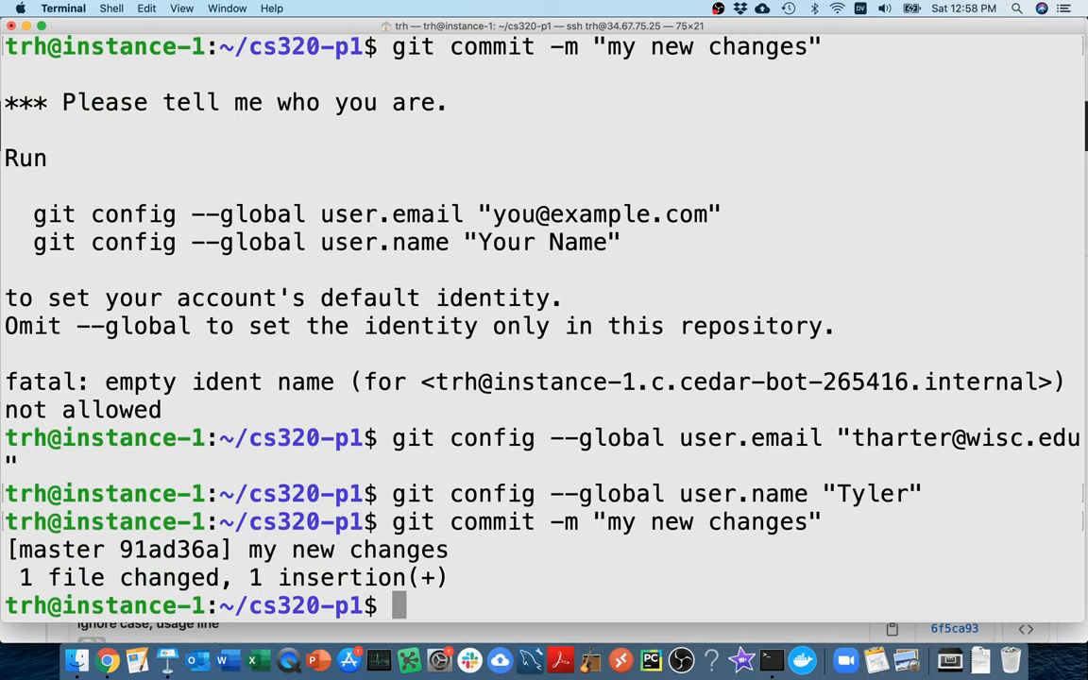
pyautogui.write('git status')
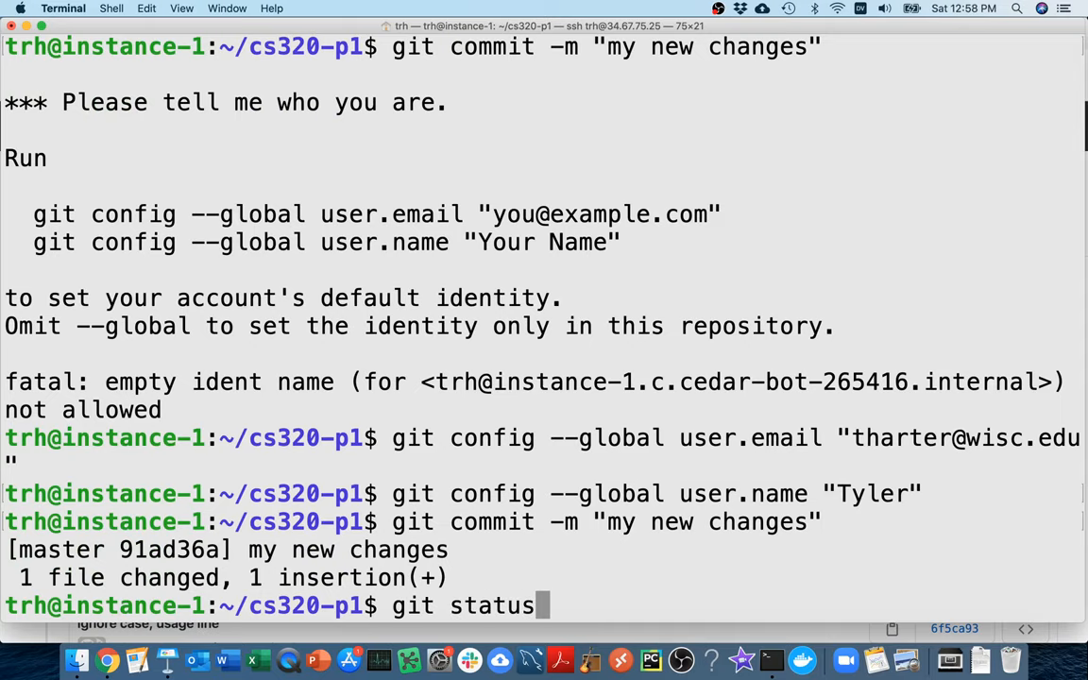
pyautogui.press('Return')
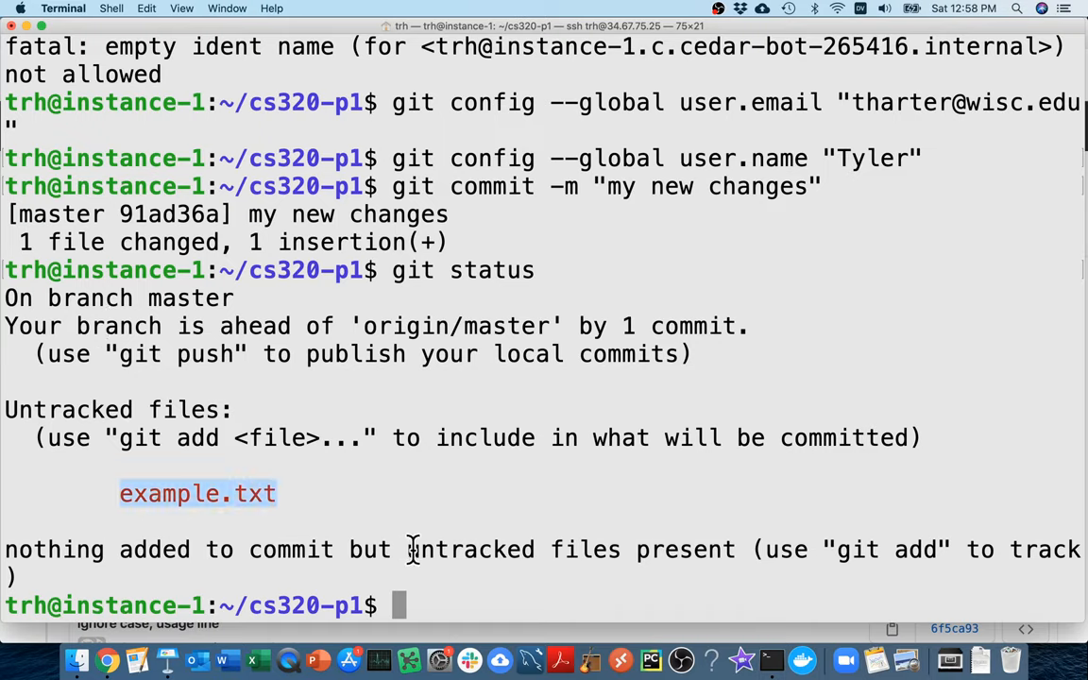
pyautogui.write('gi')
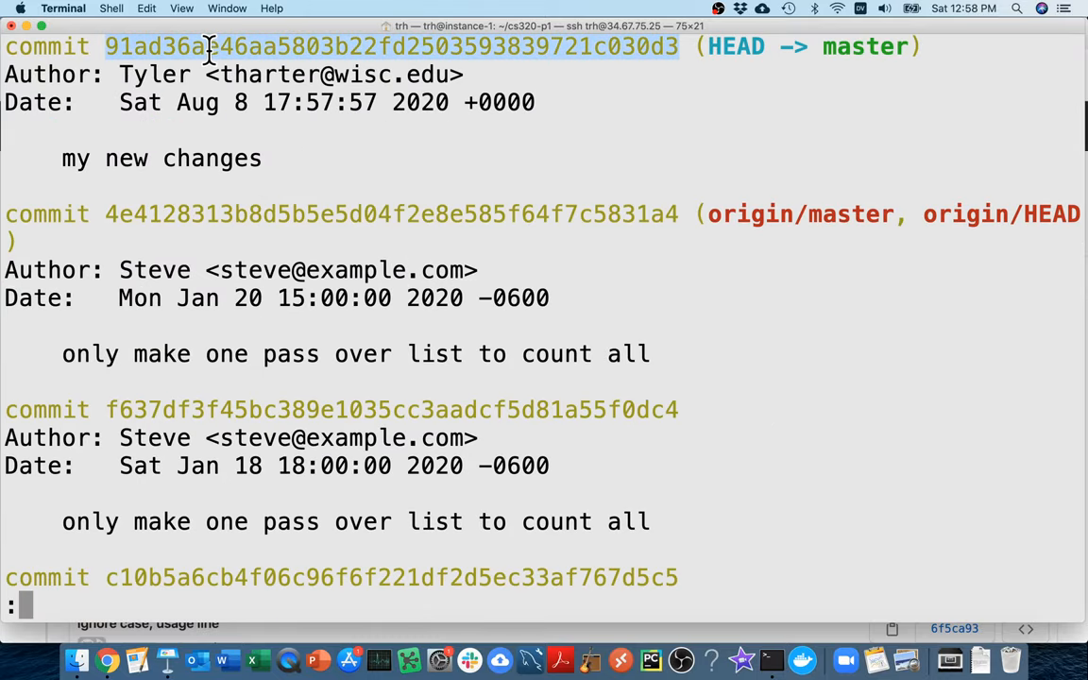
pyautogui.moveTo(68, 155)
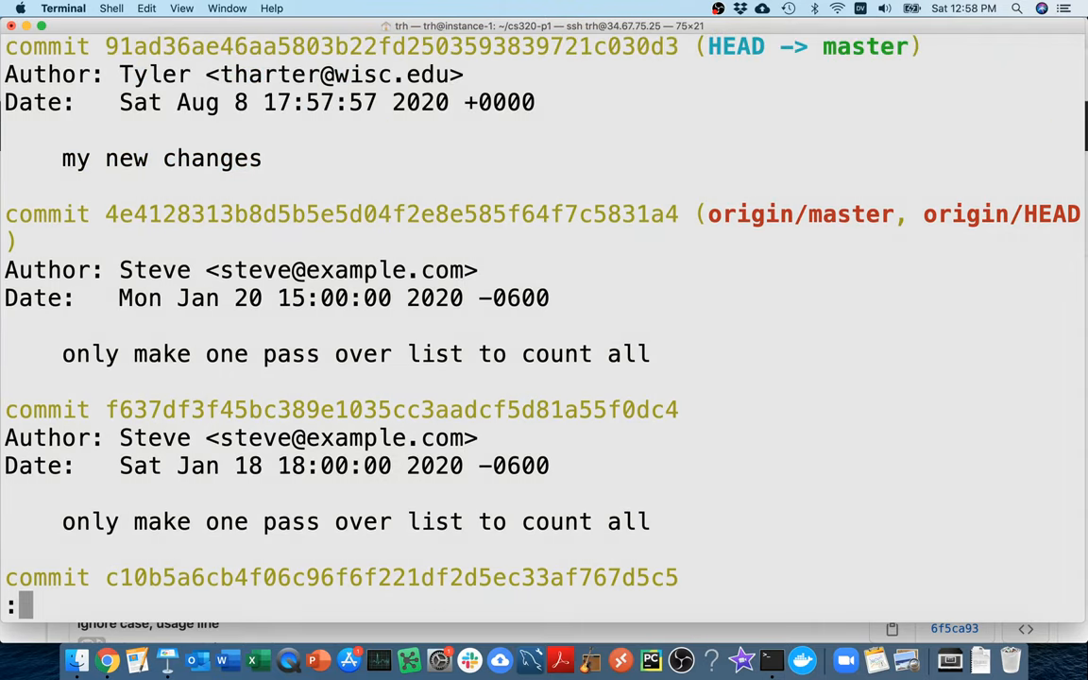
# Quit the git log pager and advance Keynote to the "HEAD, Branches, and Tags" slide.
pyautogui.press('q')
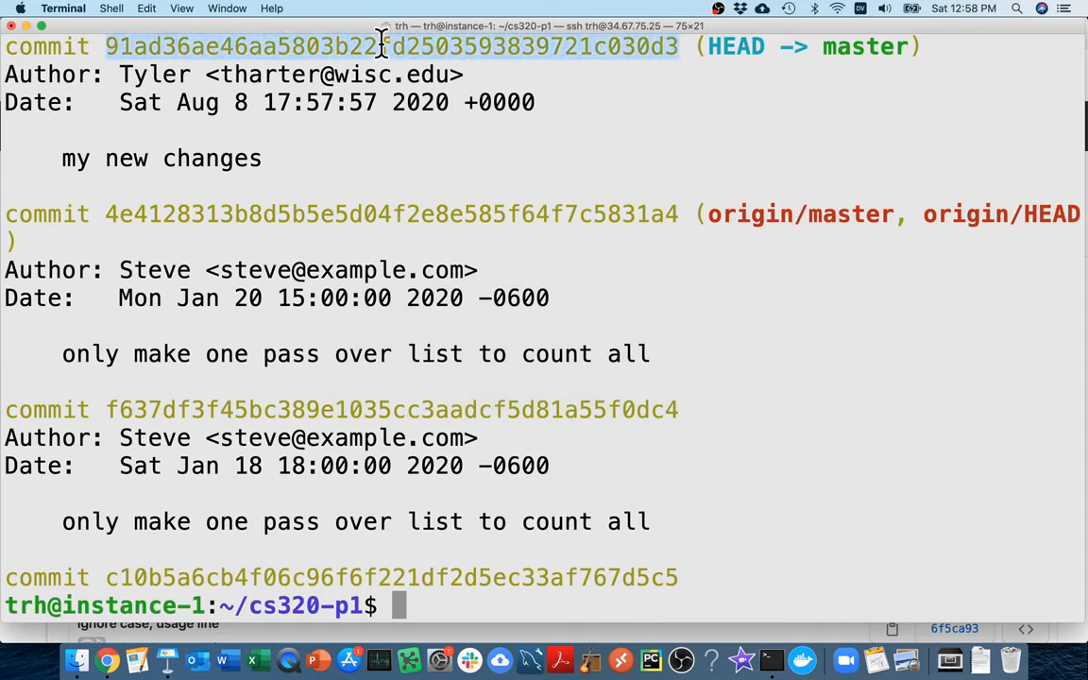
pyautogui.moveTo(357, 53)
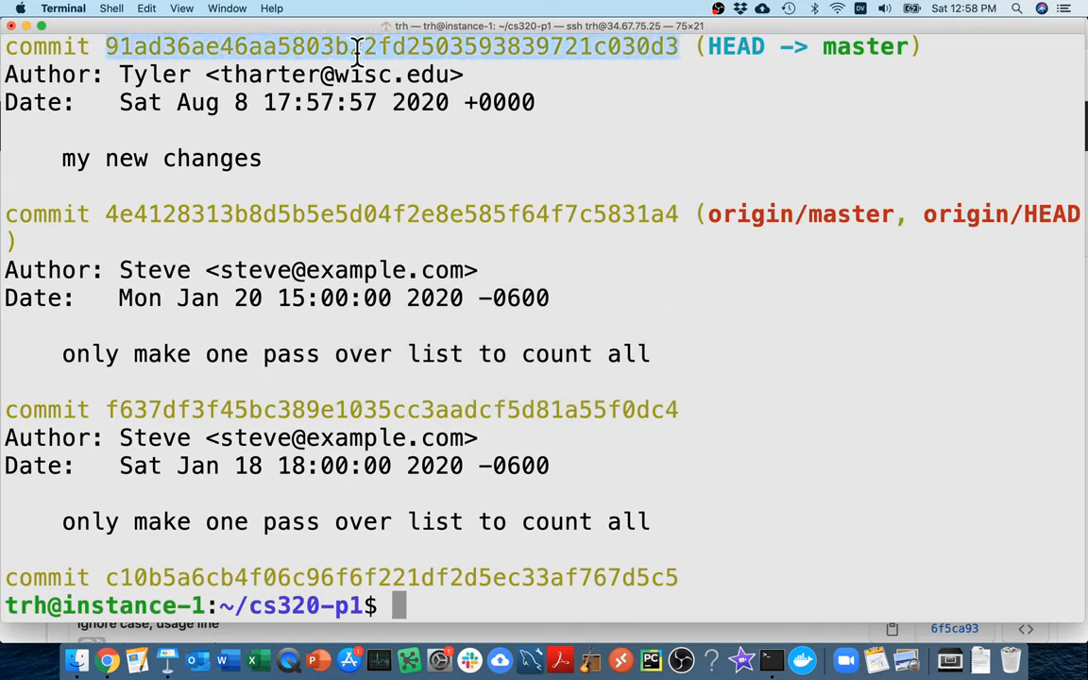
pyautogui.moveTo(506, 136)
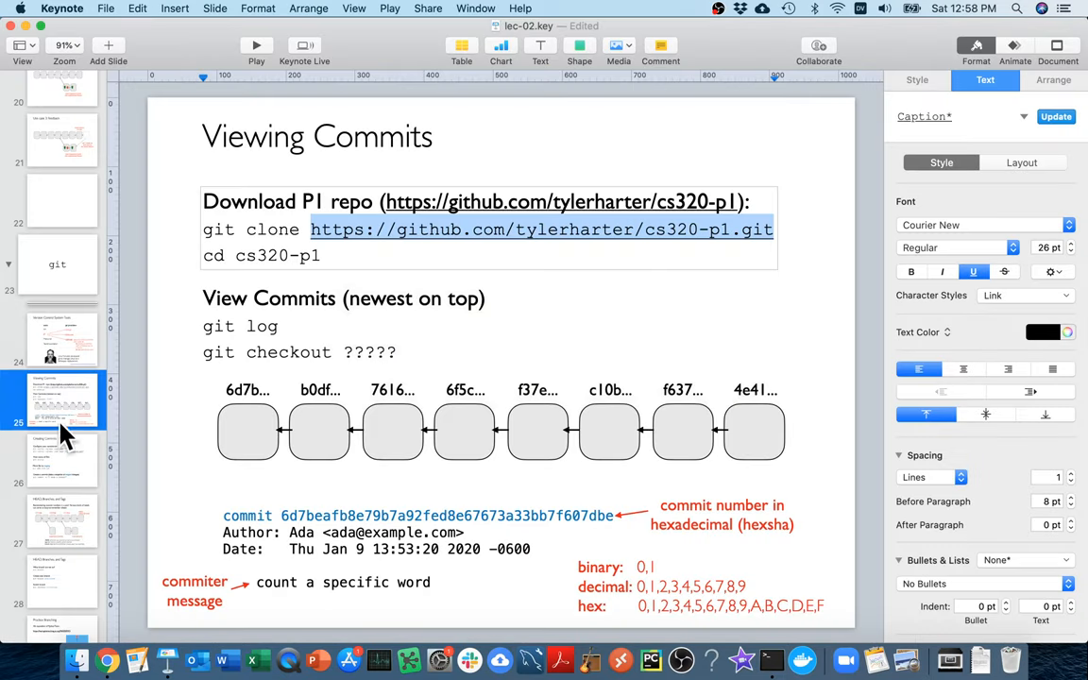
pyautogui.click(61, 521)
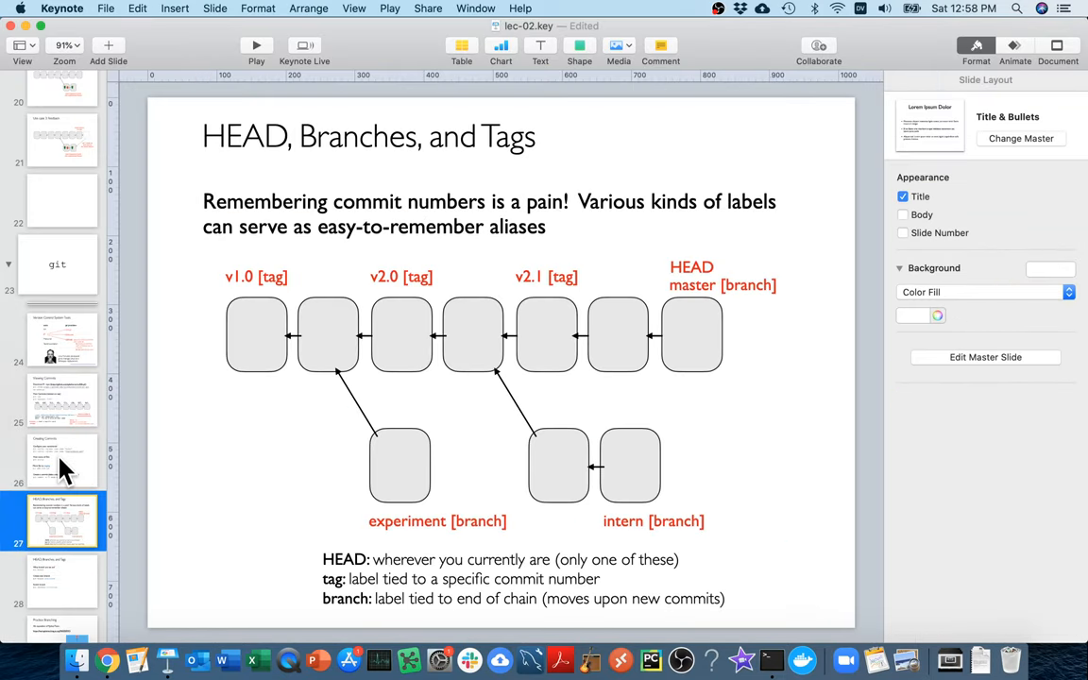